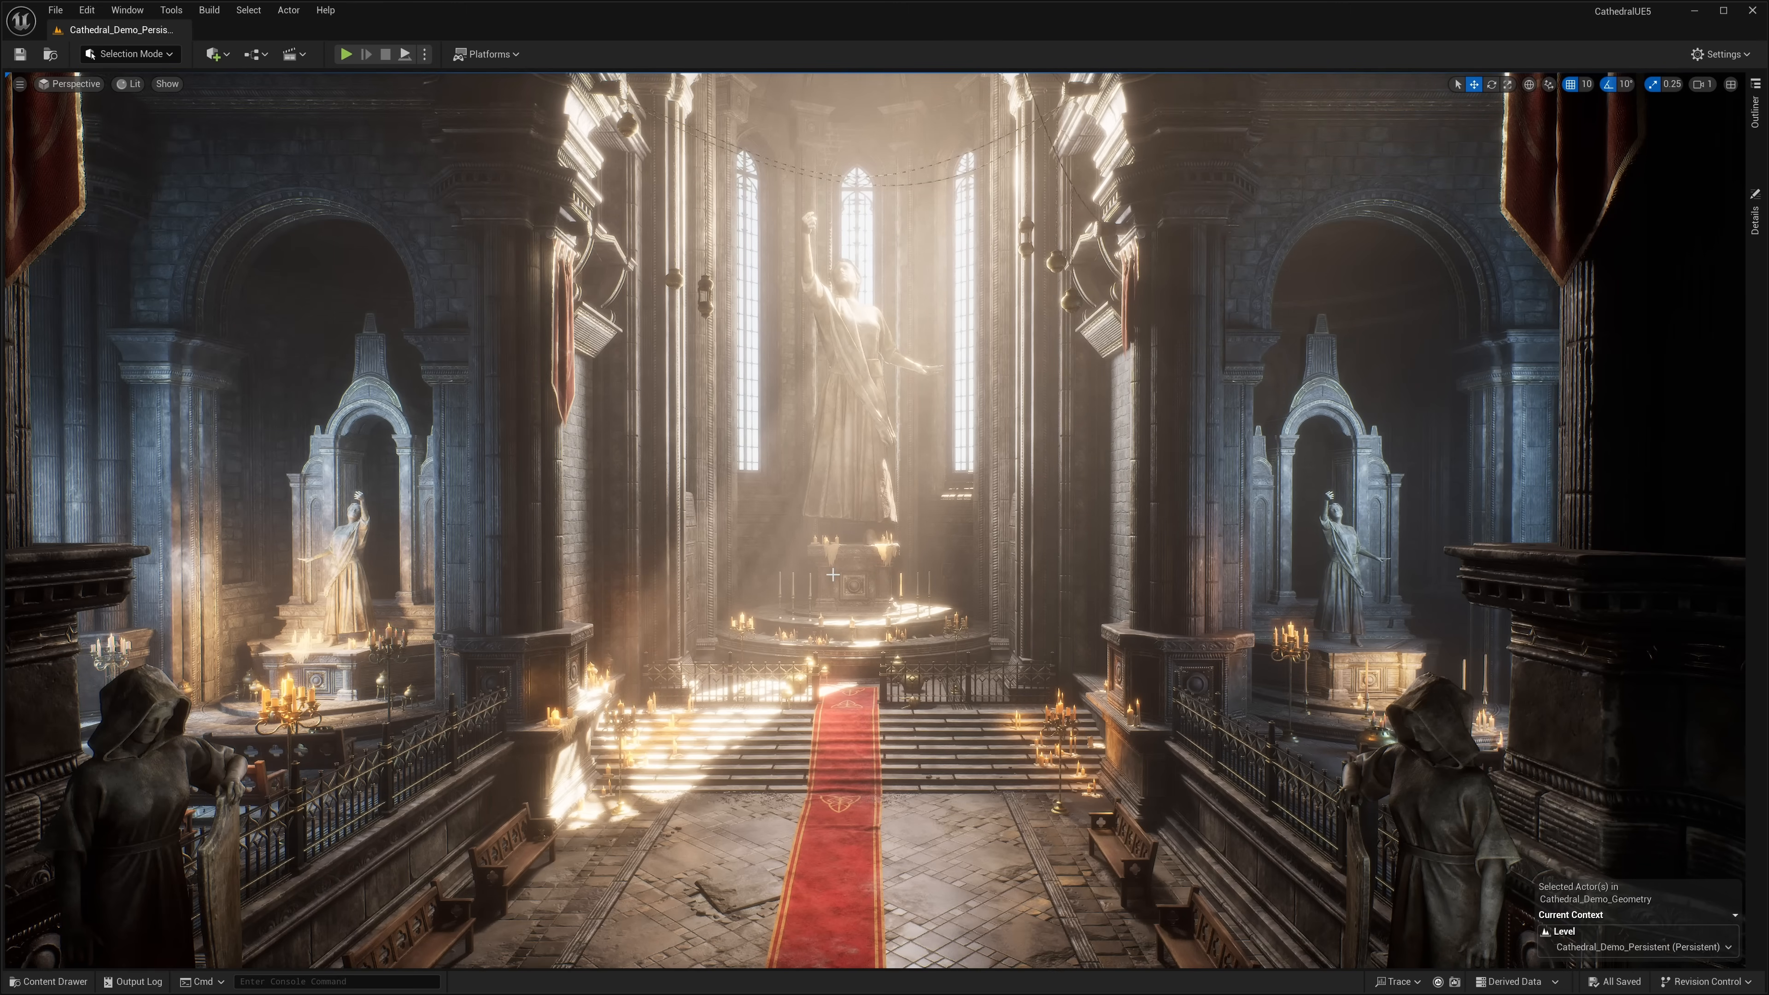
{"action": "mouse_move", "coordinate": [805, 514]}
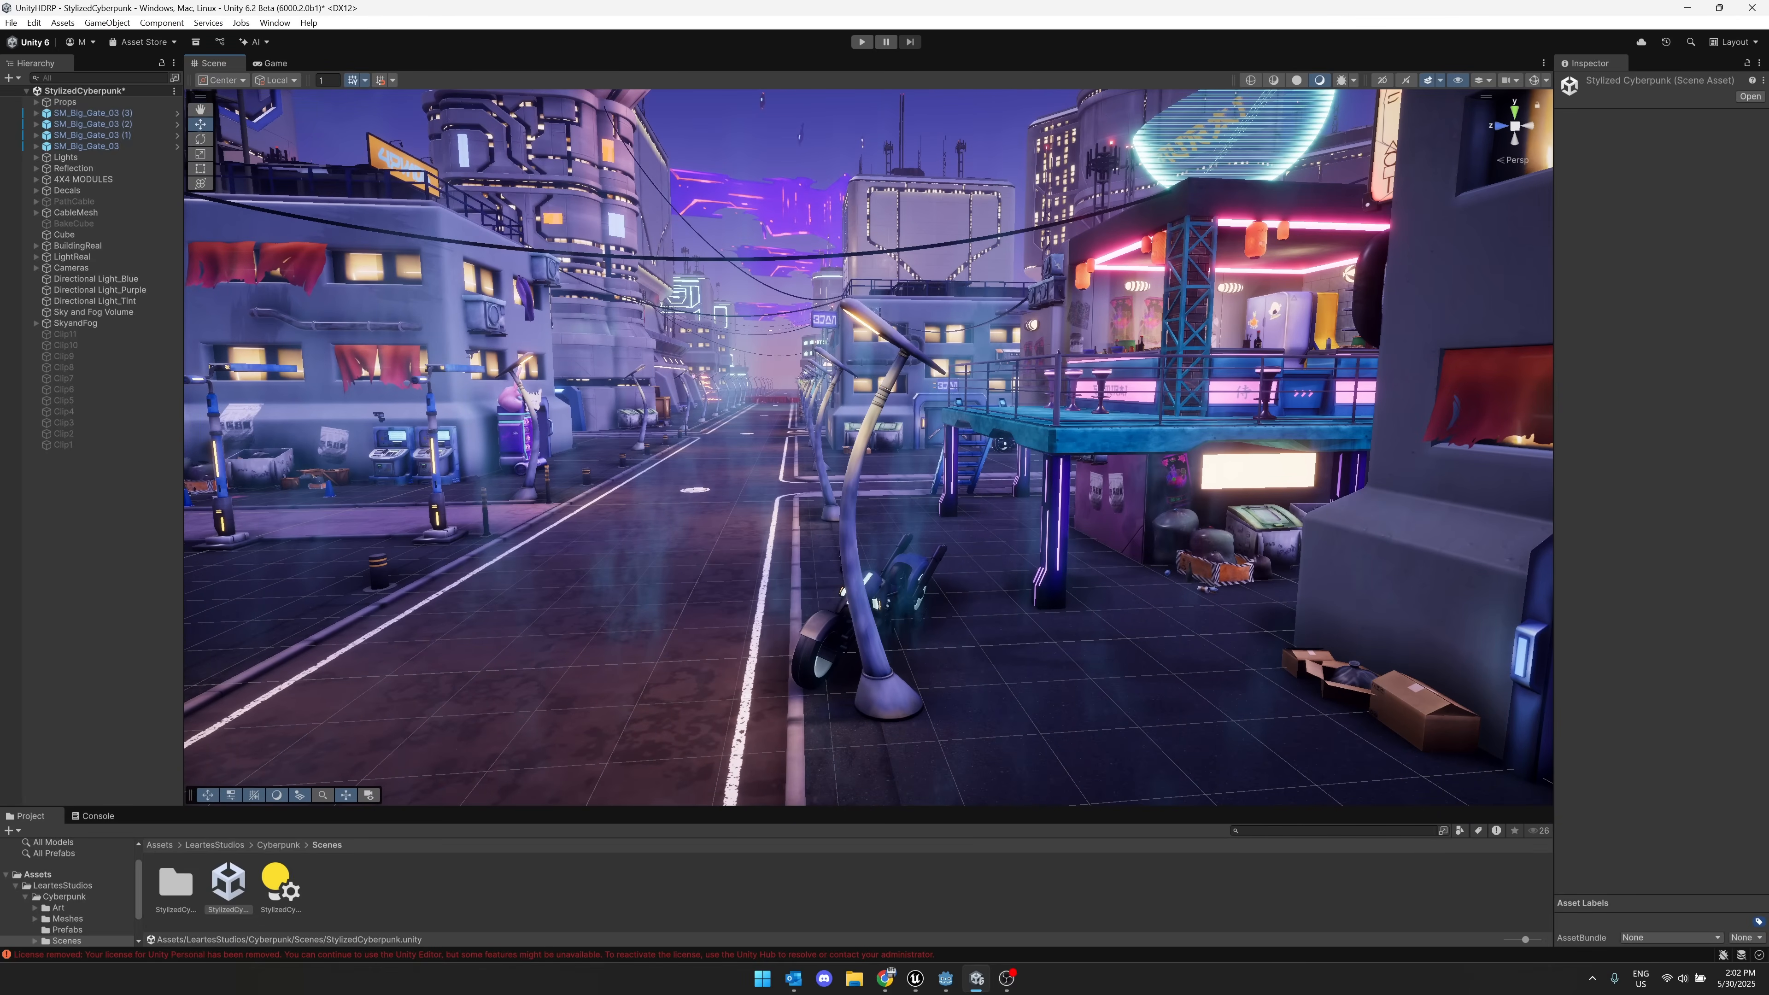
Bring up the Stylized Cyberpunk level in Unreal Engine 5 showing the rooftop neon ramen-bowl and pizza-slice signs.
{"action": "left_click", "coordinate": [915, 978]}
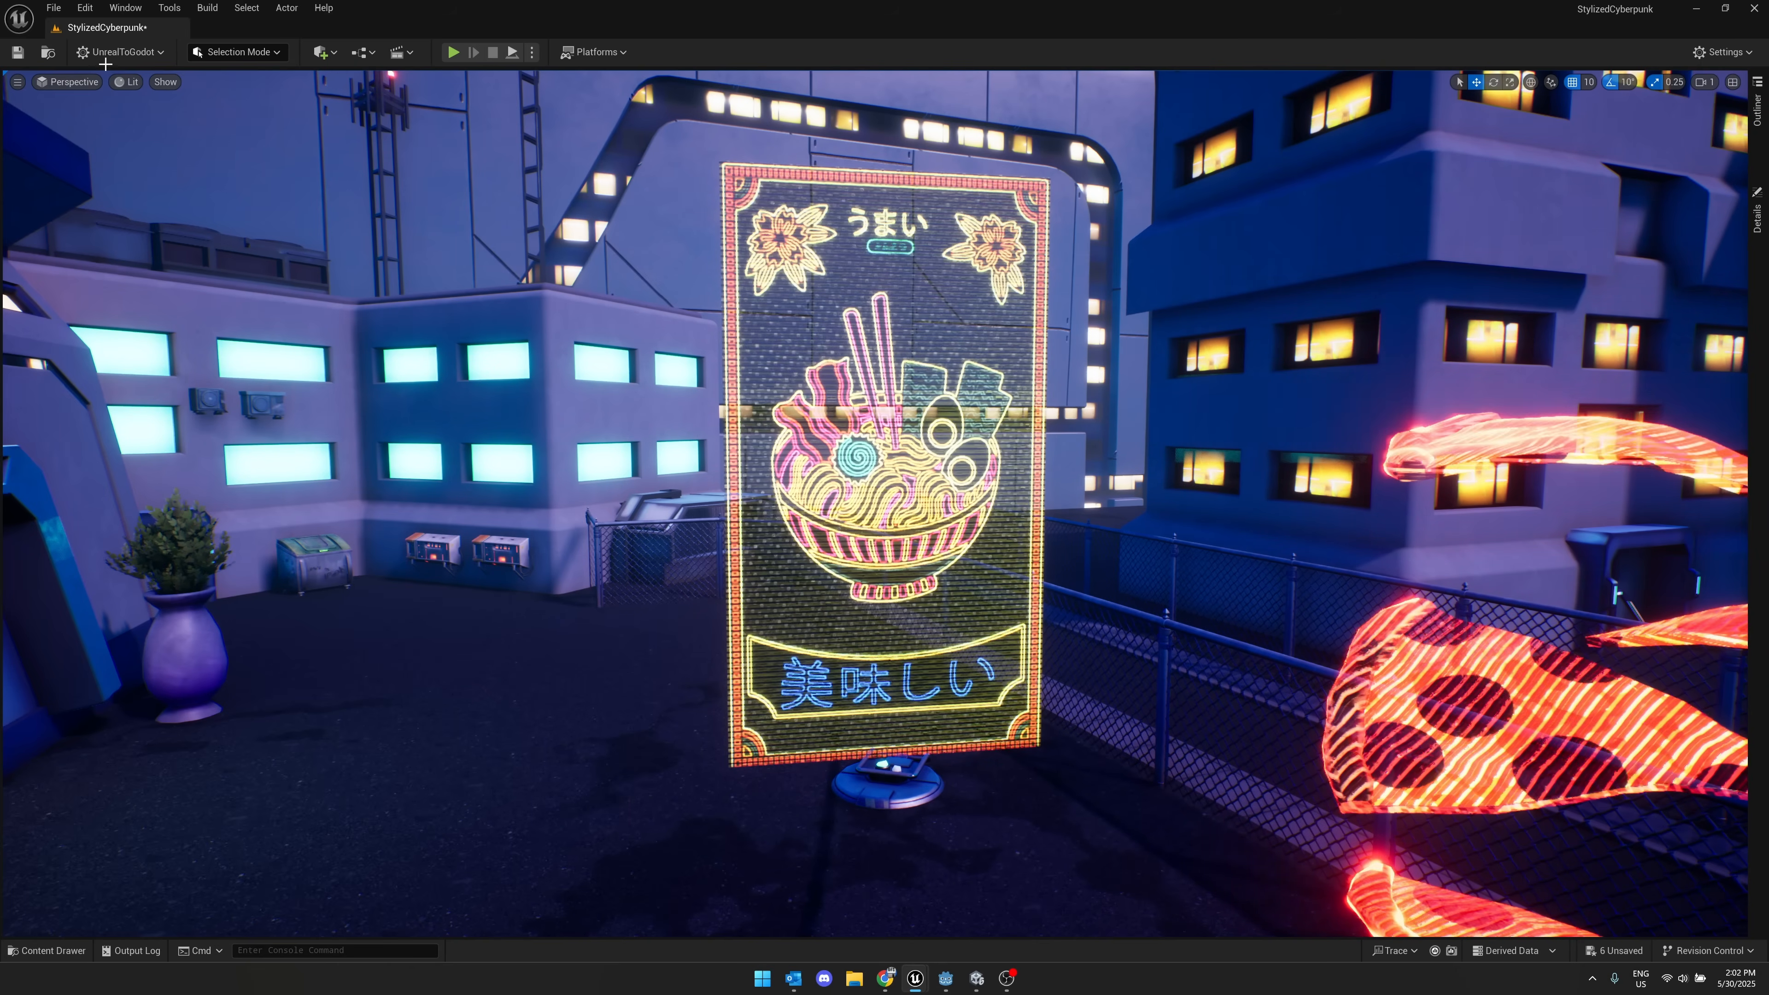
{"action": "mouse_move", "coordinate": [120, 52]}
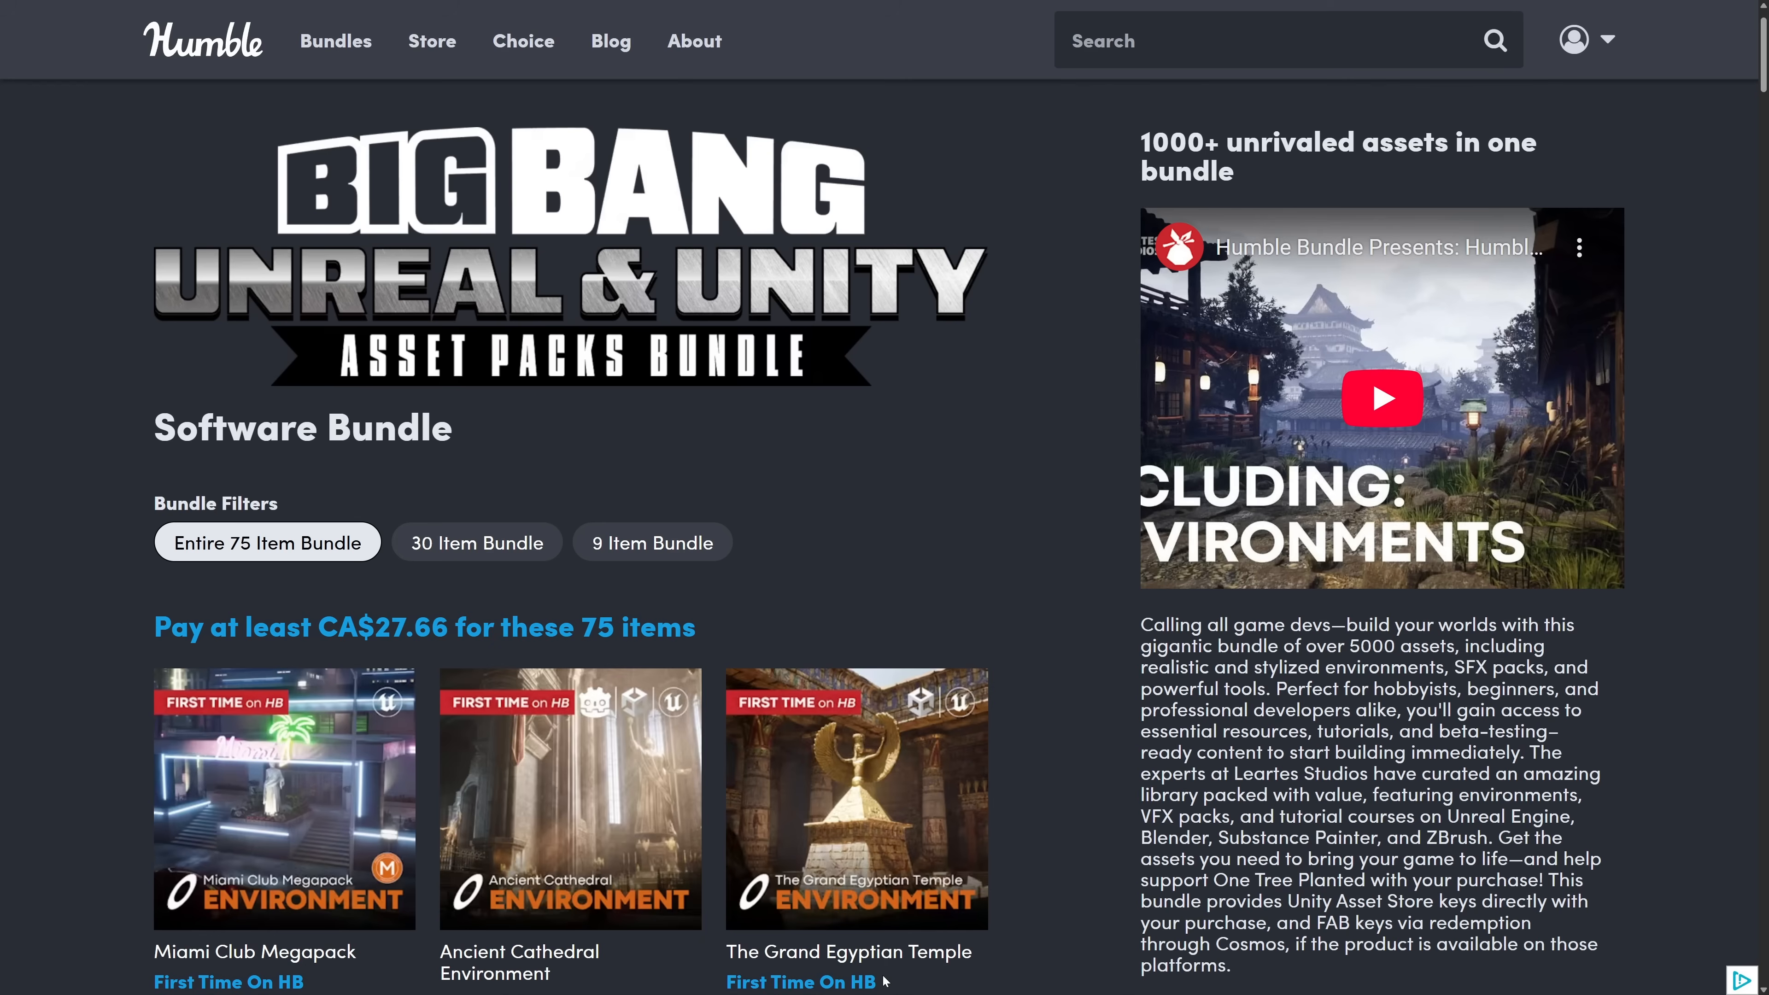
{"action": "mouse_move", "coordinate": [842, 486]}
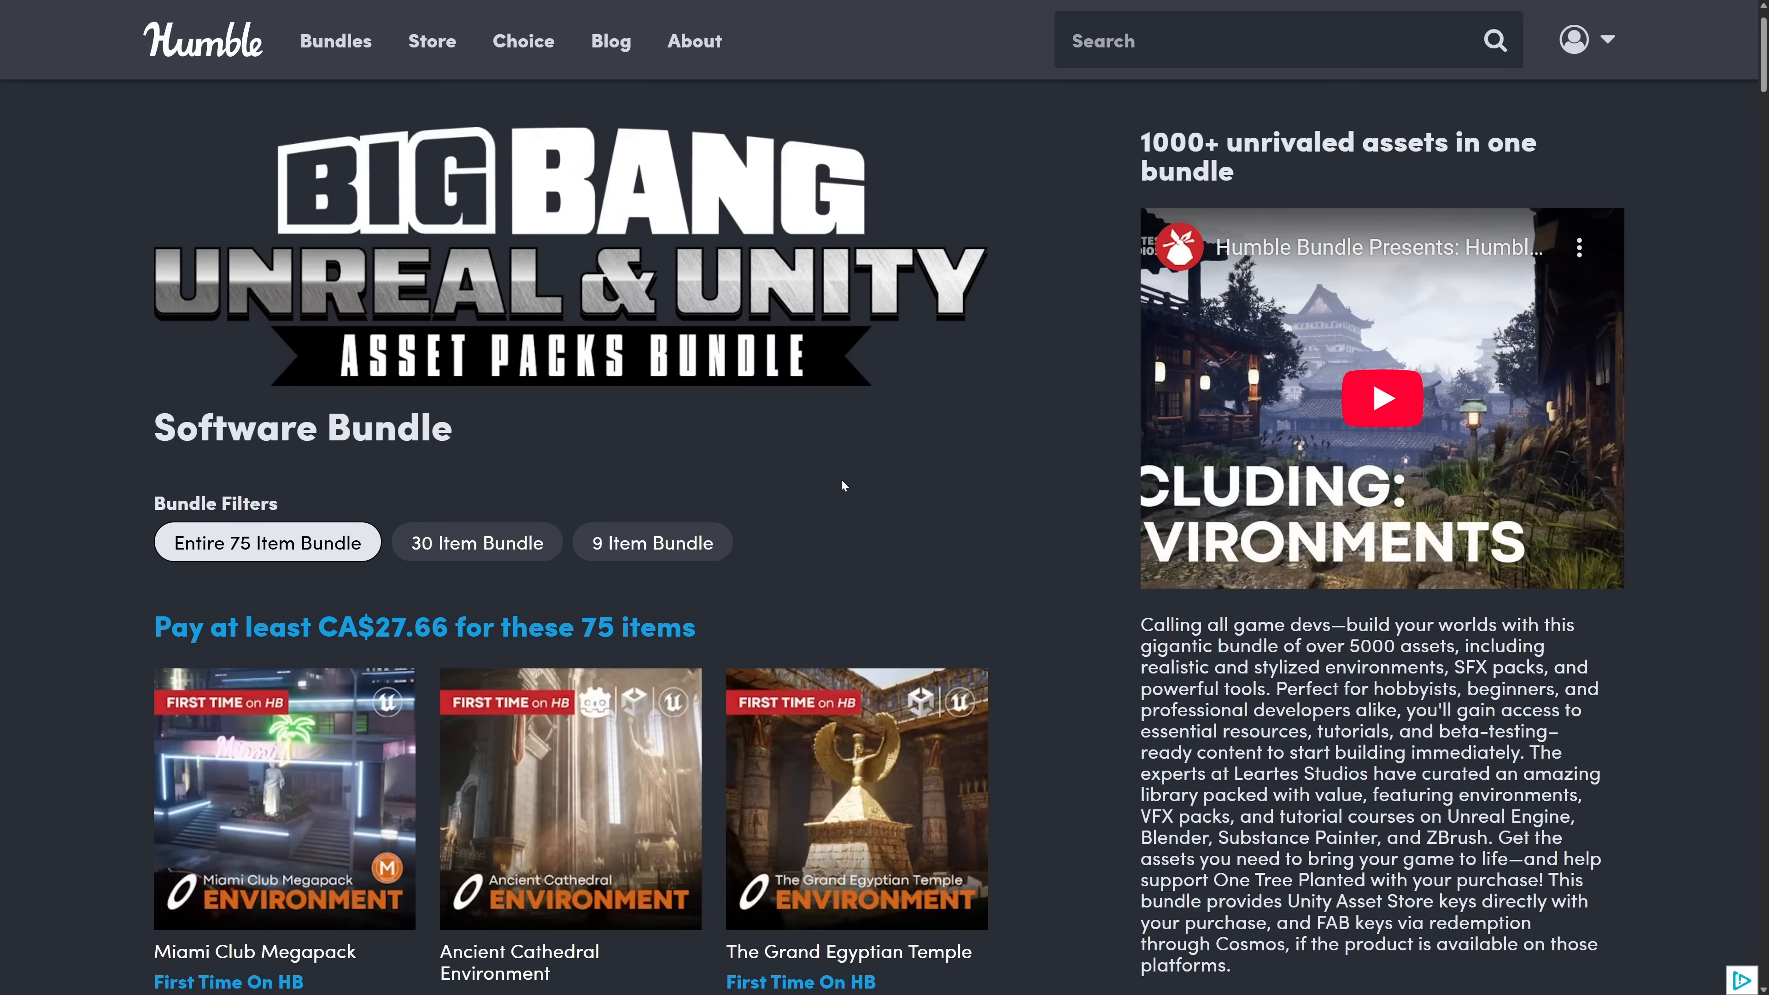
Scroll down through the Big Bang bundle's grid of Unreal and Unity asset packs.
{"action": "scroll", "scroll_direction": "down", "scroll_amount": 3}
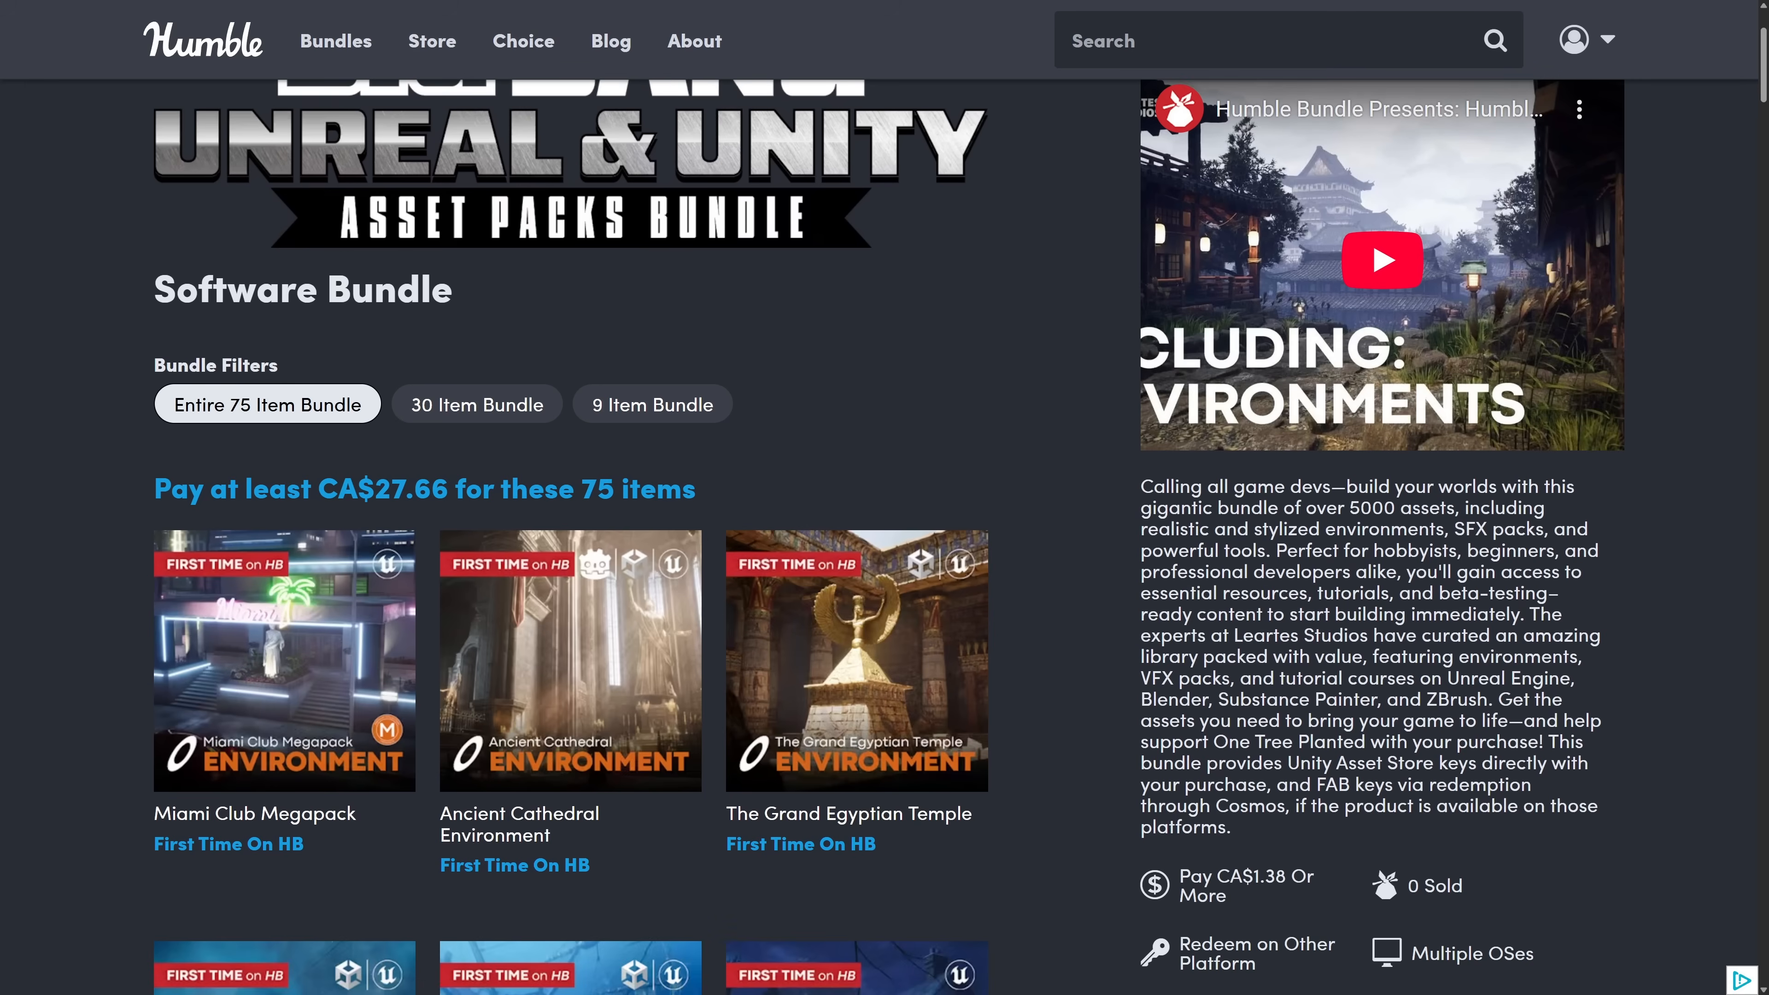
{"action": "scroll", "scroll_direction": "down", "scroll_amount": 3}
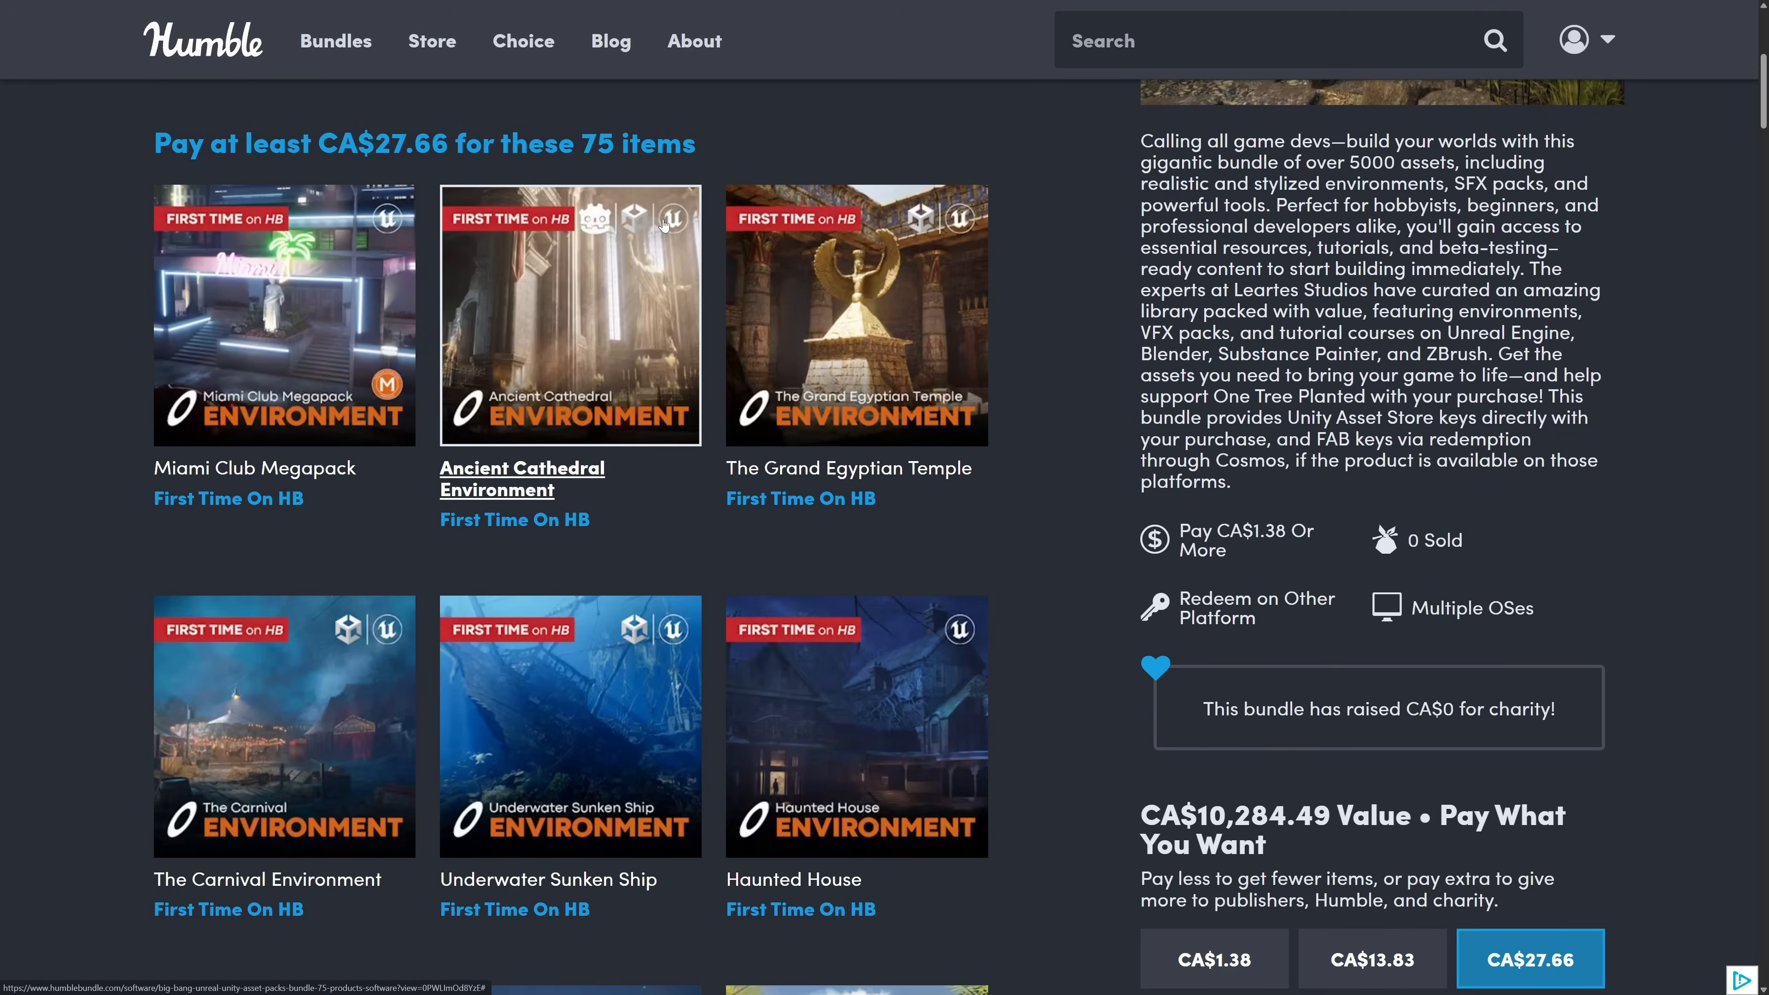
{"action": "scroll", "scroll_direction": "up", "scroll_amount": 3}
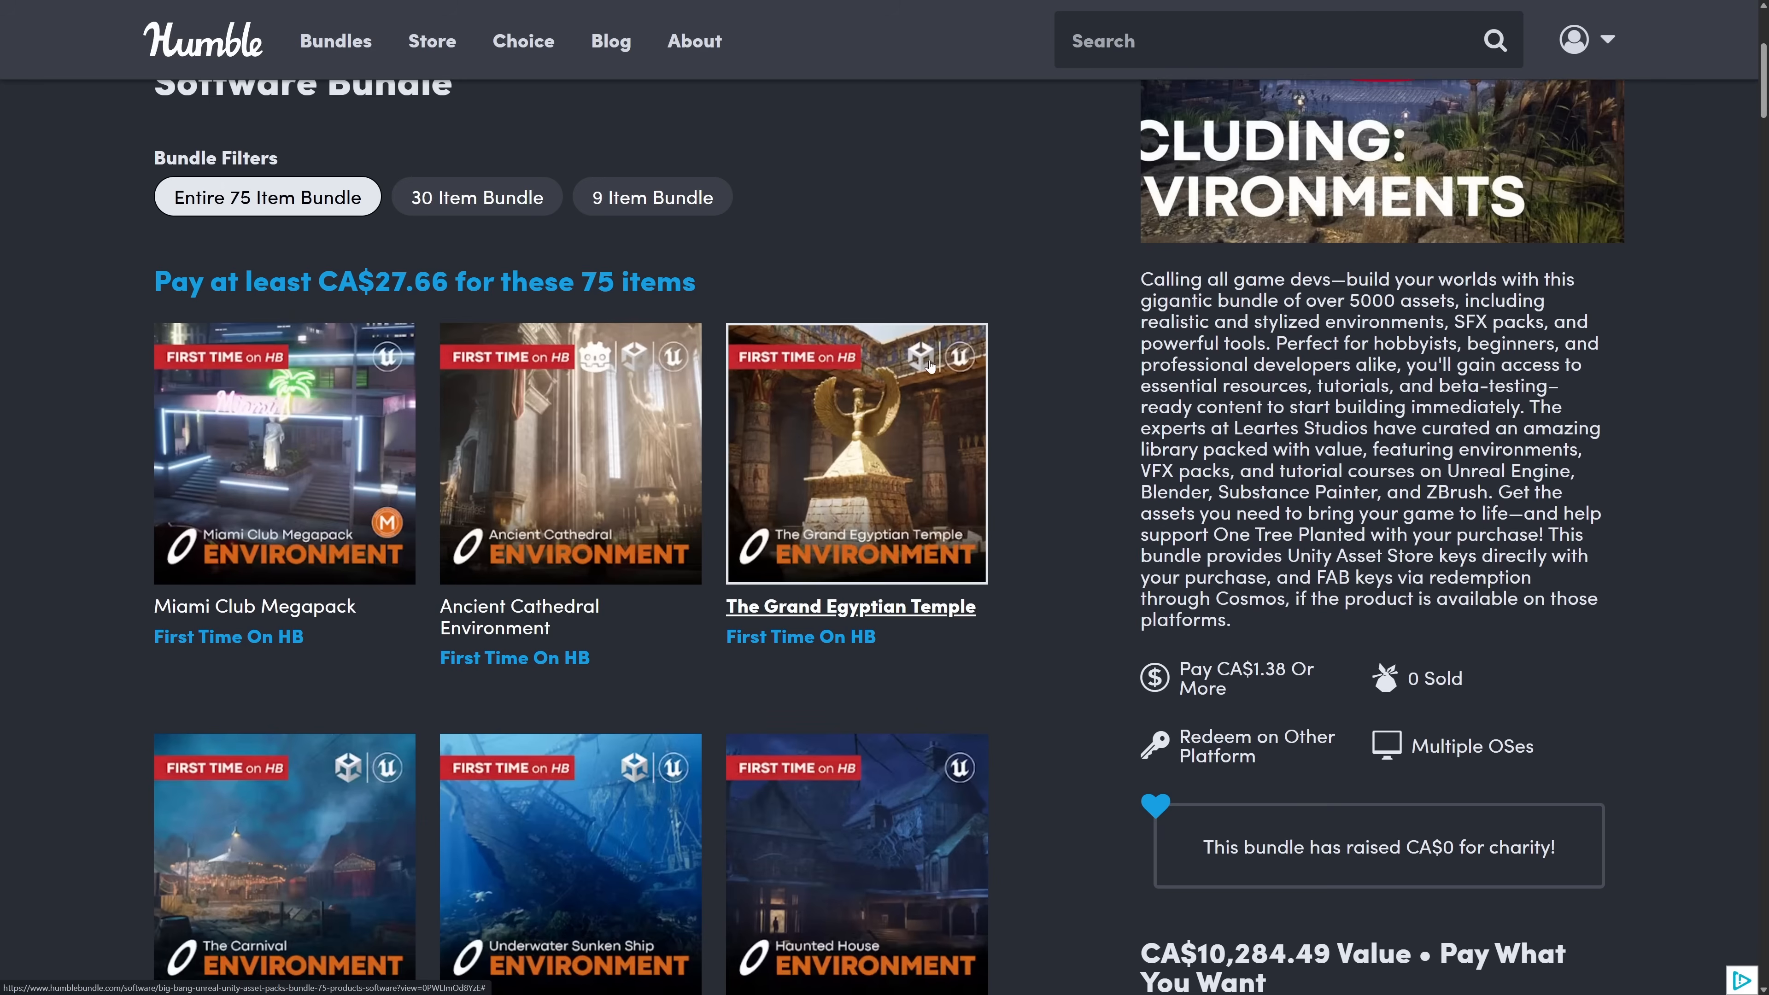
{"action": "scroll", "scroll_direction": "down", "scroll_amount": 3}
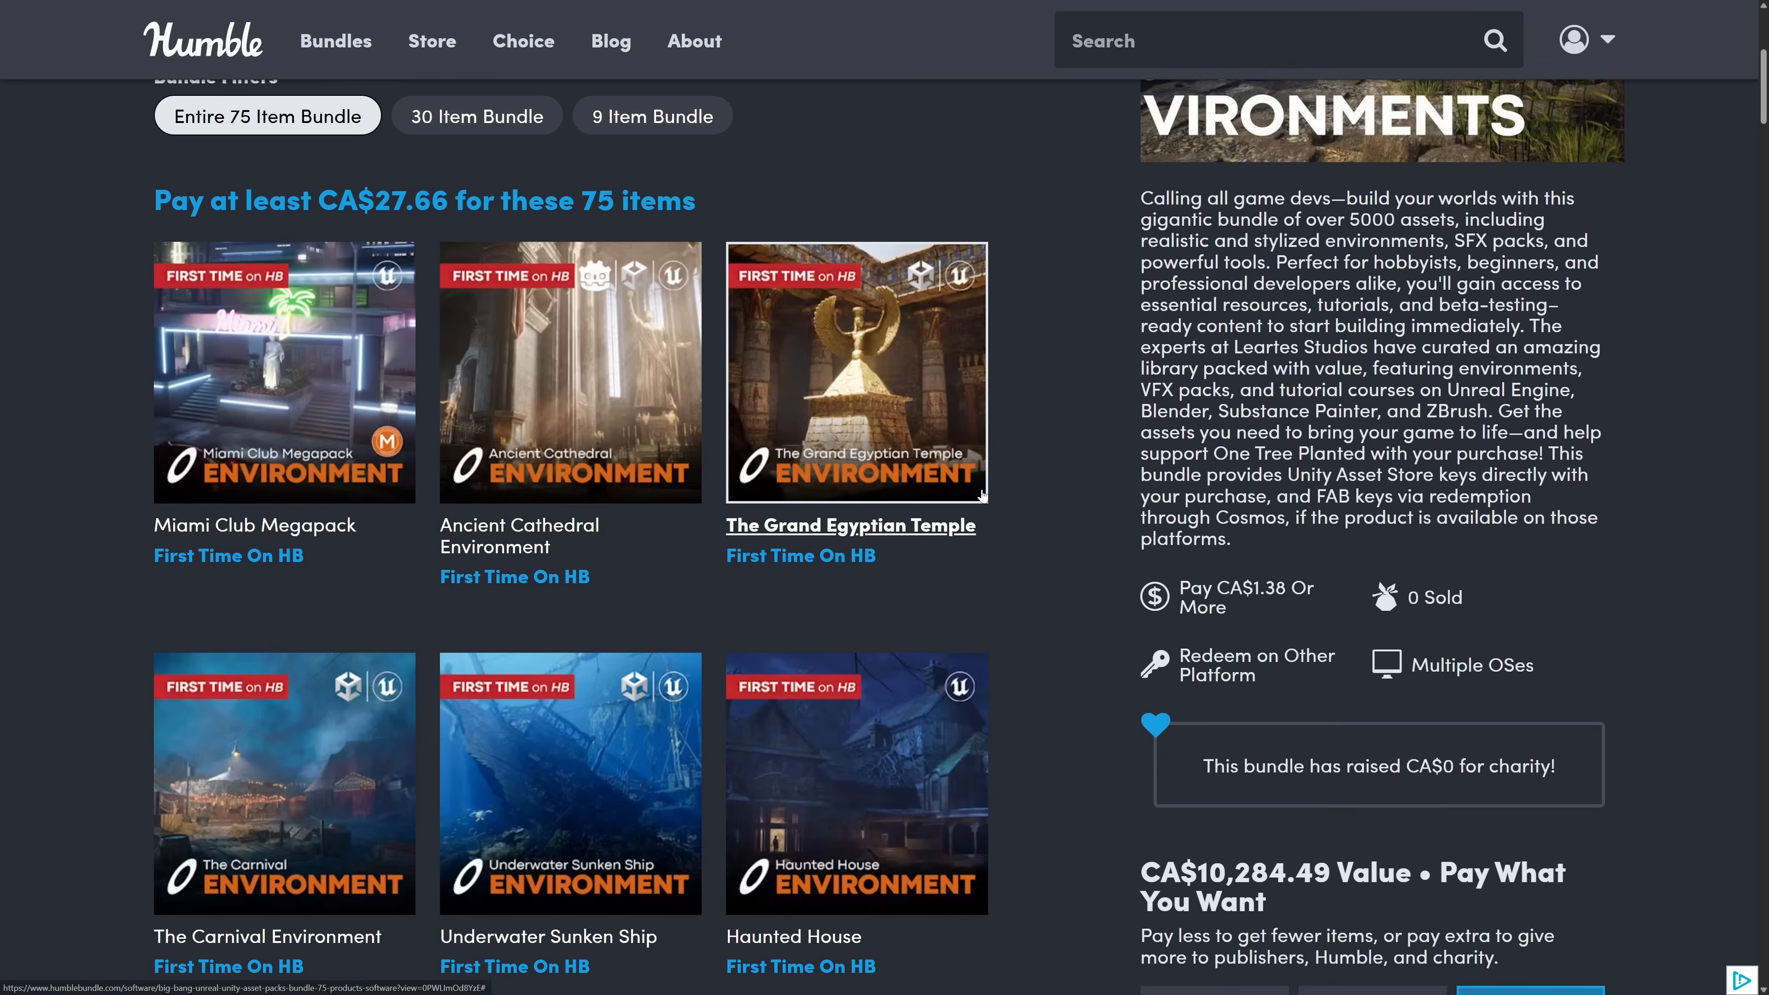
{"action": "scroll", "scroll_direction": "down", "scroll_amount": 3}
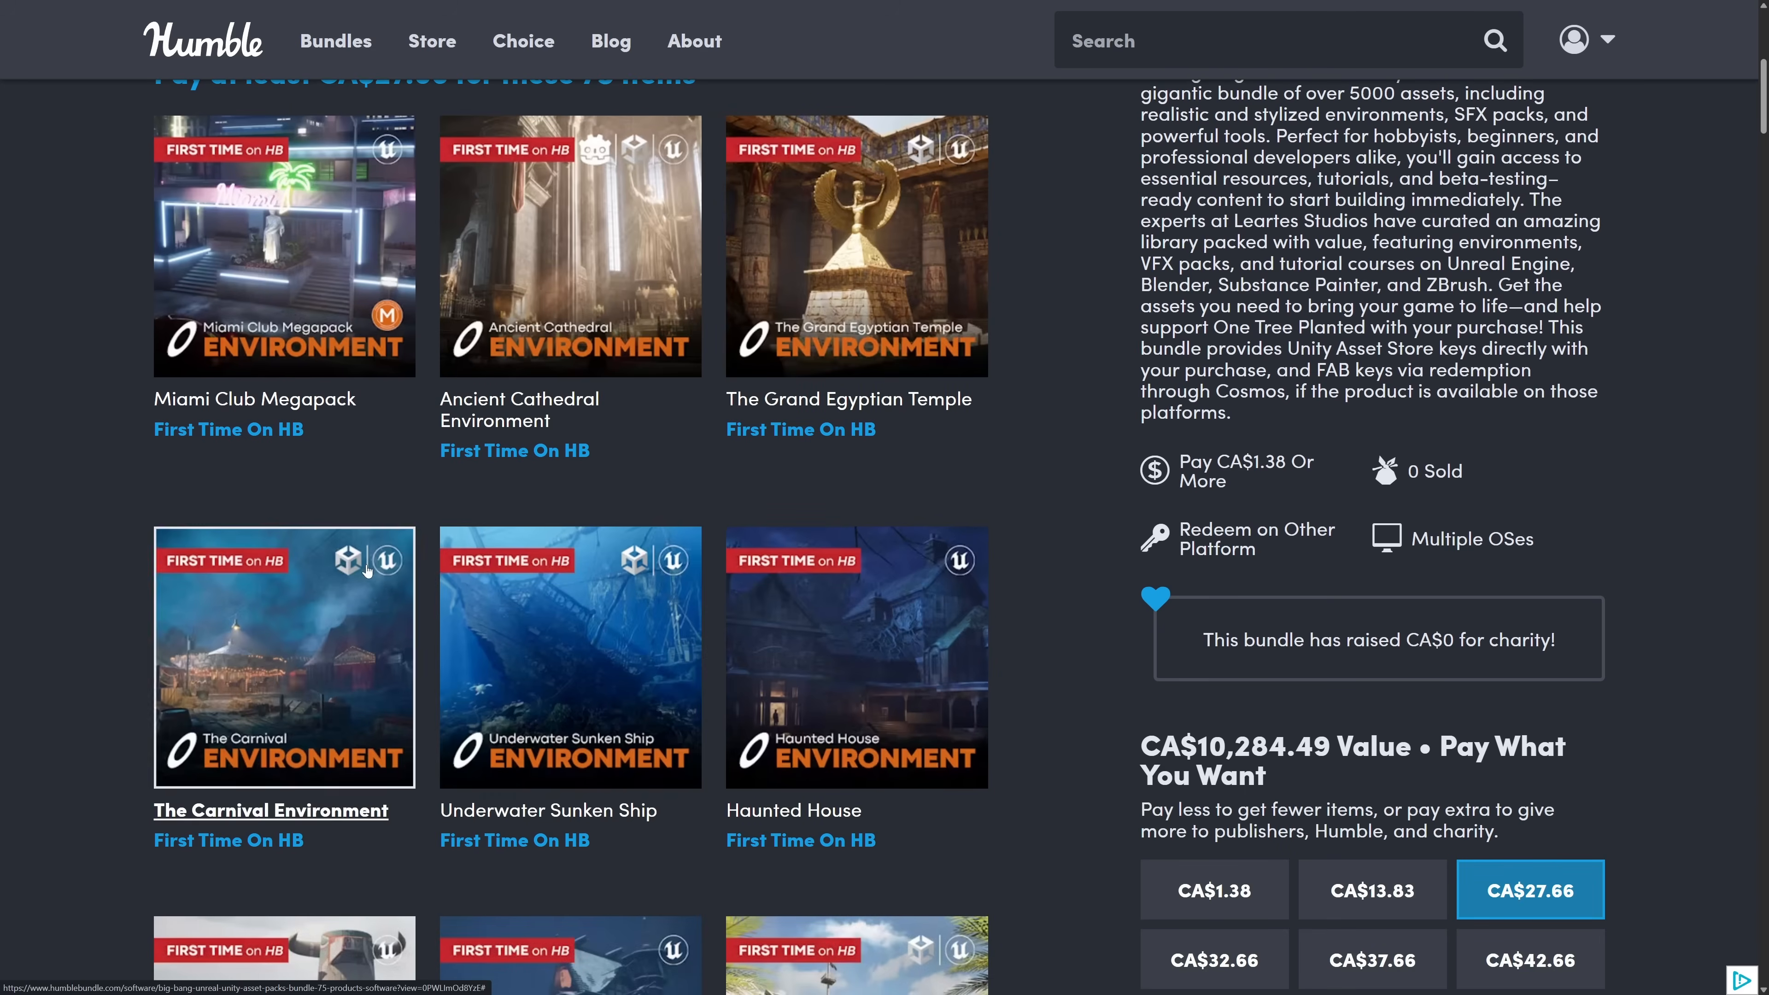
{"action": "scroll", "scroll_direction": "down", "scroll_amount": 3}
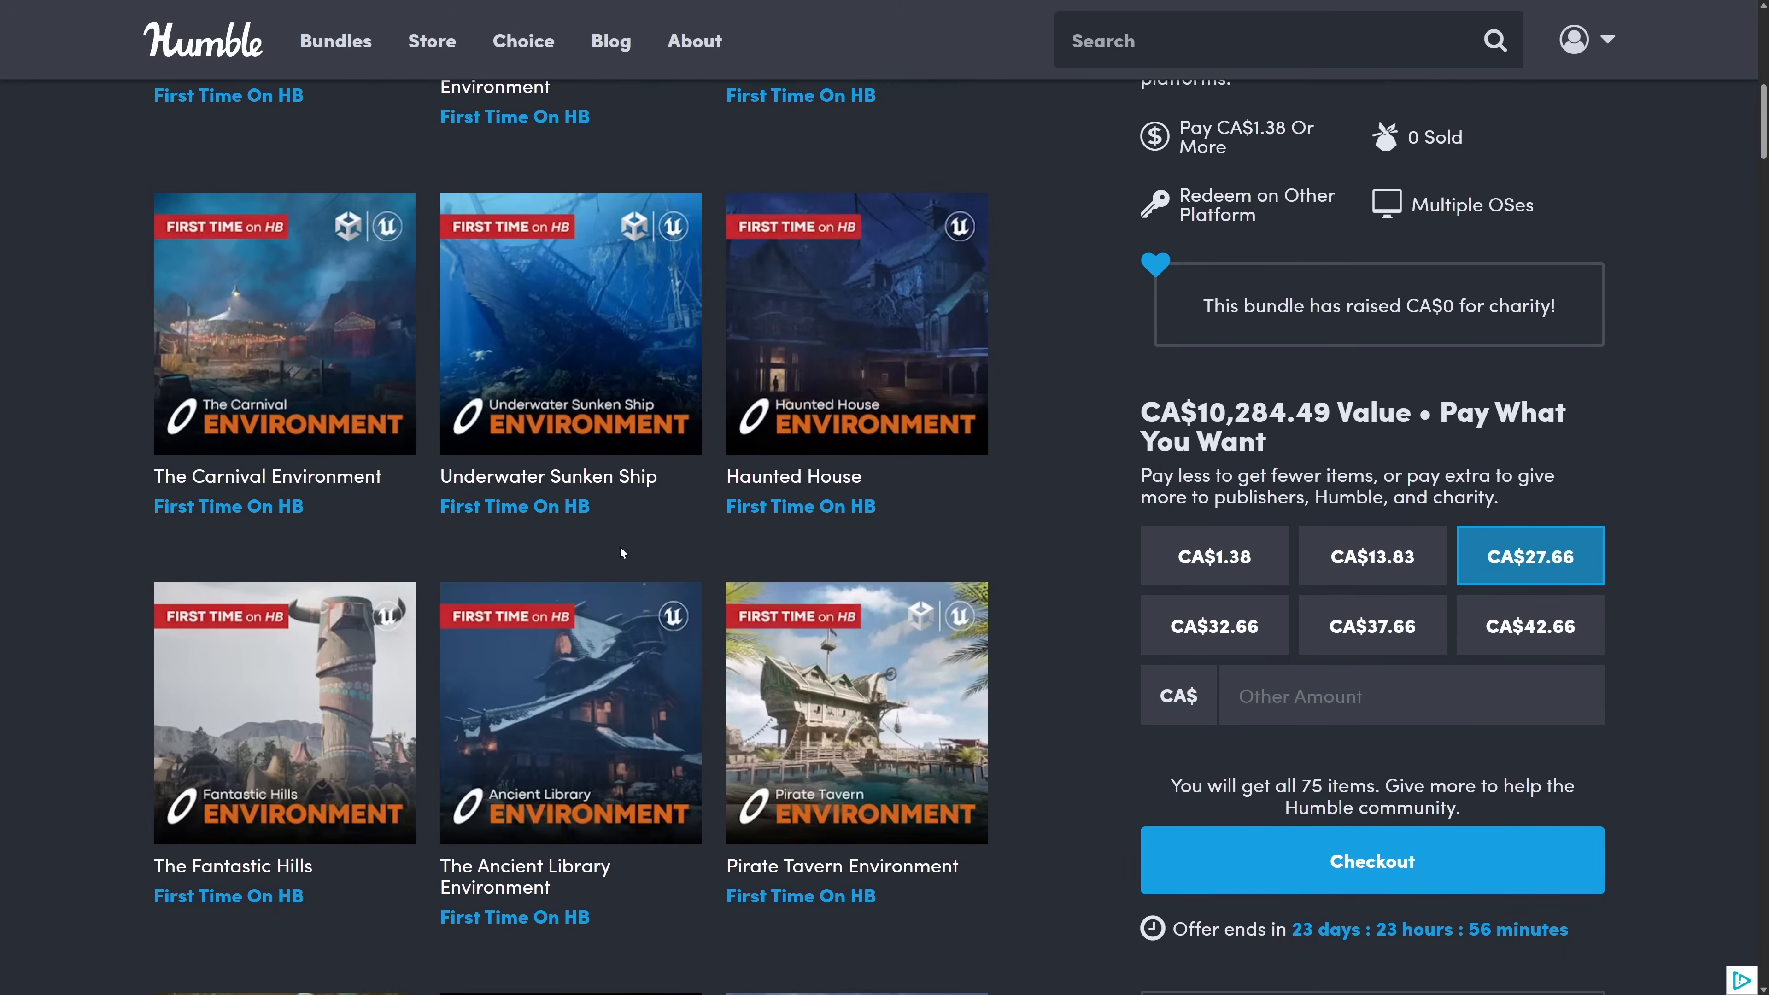
{"action": "scroll", "scroll_direction": "down", "scroll_amount": 3}
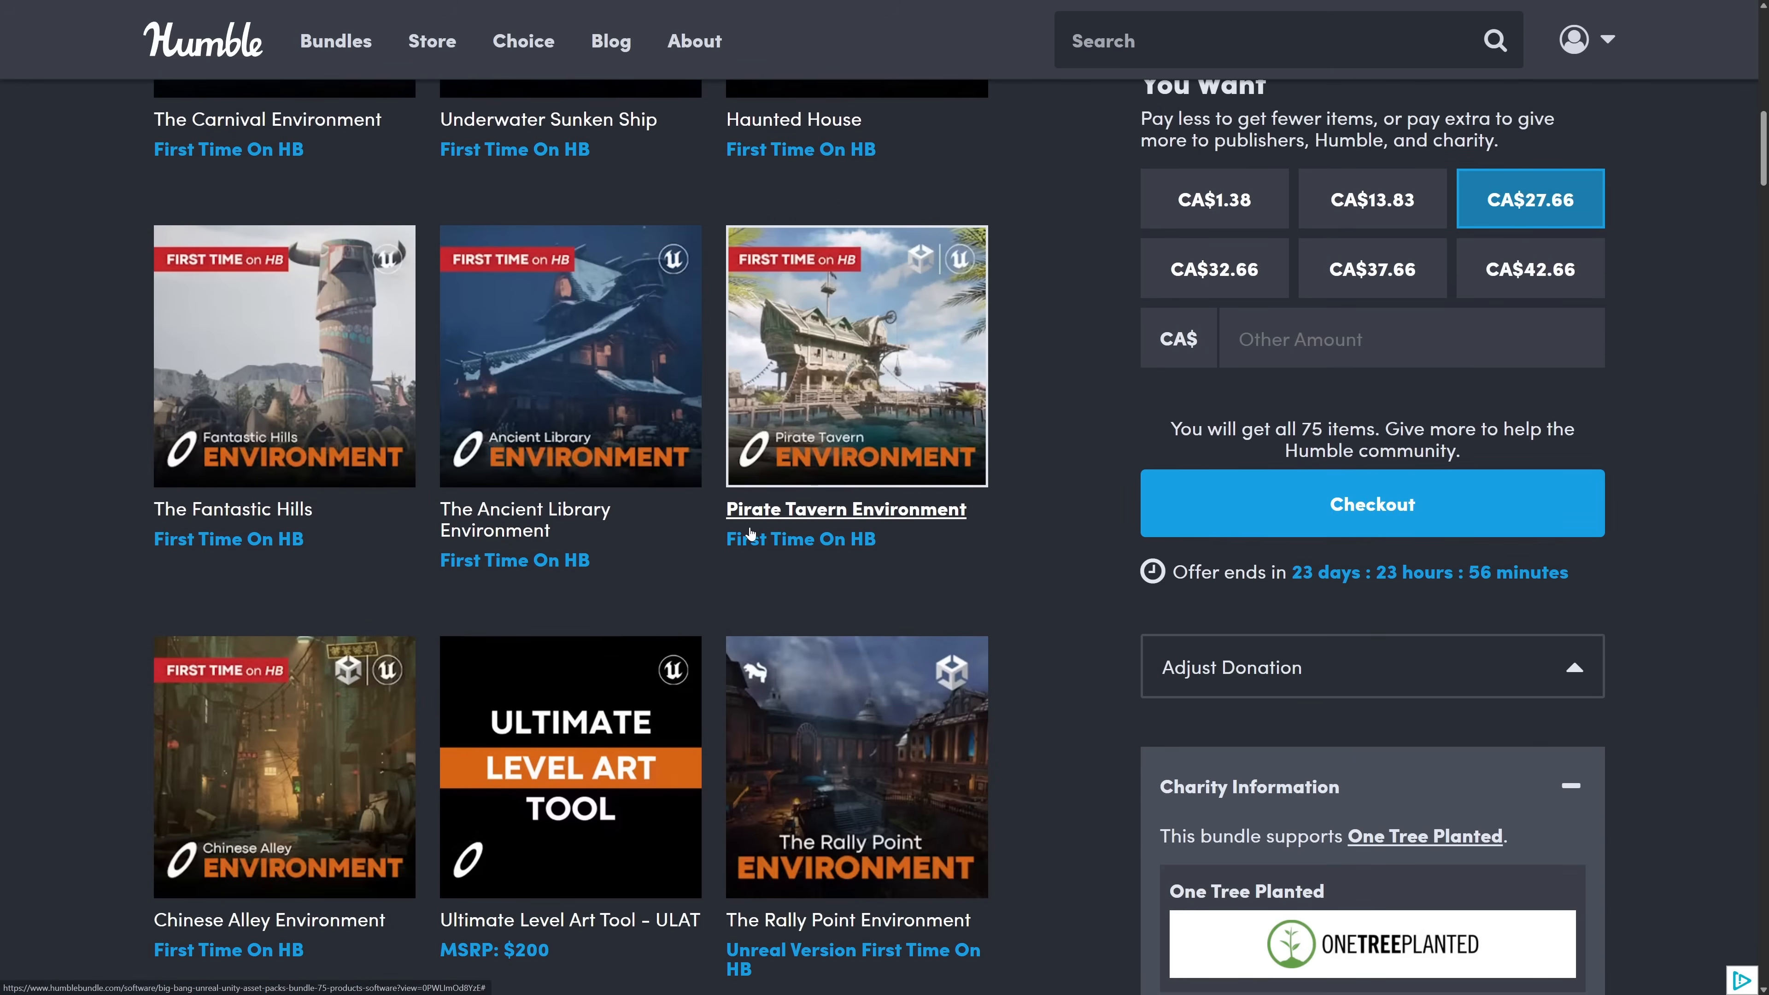
{"action": "scroll", "scroll_direction": "down", "scroll_amount": 3}
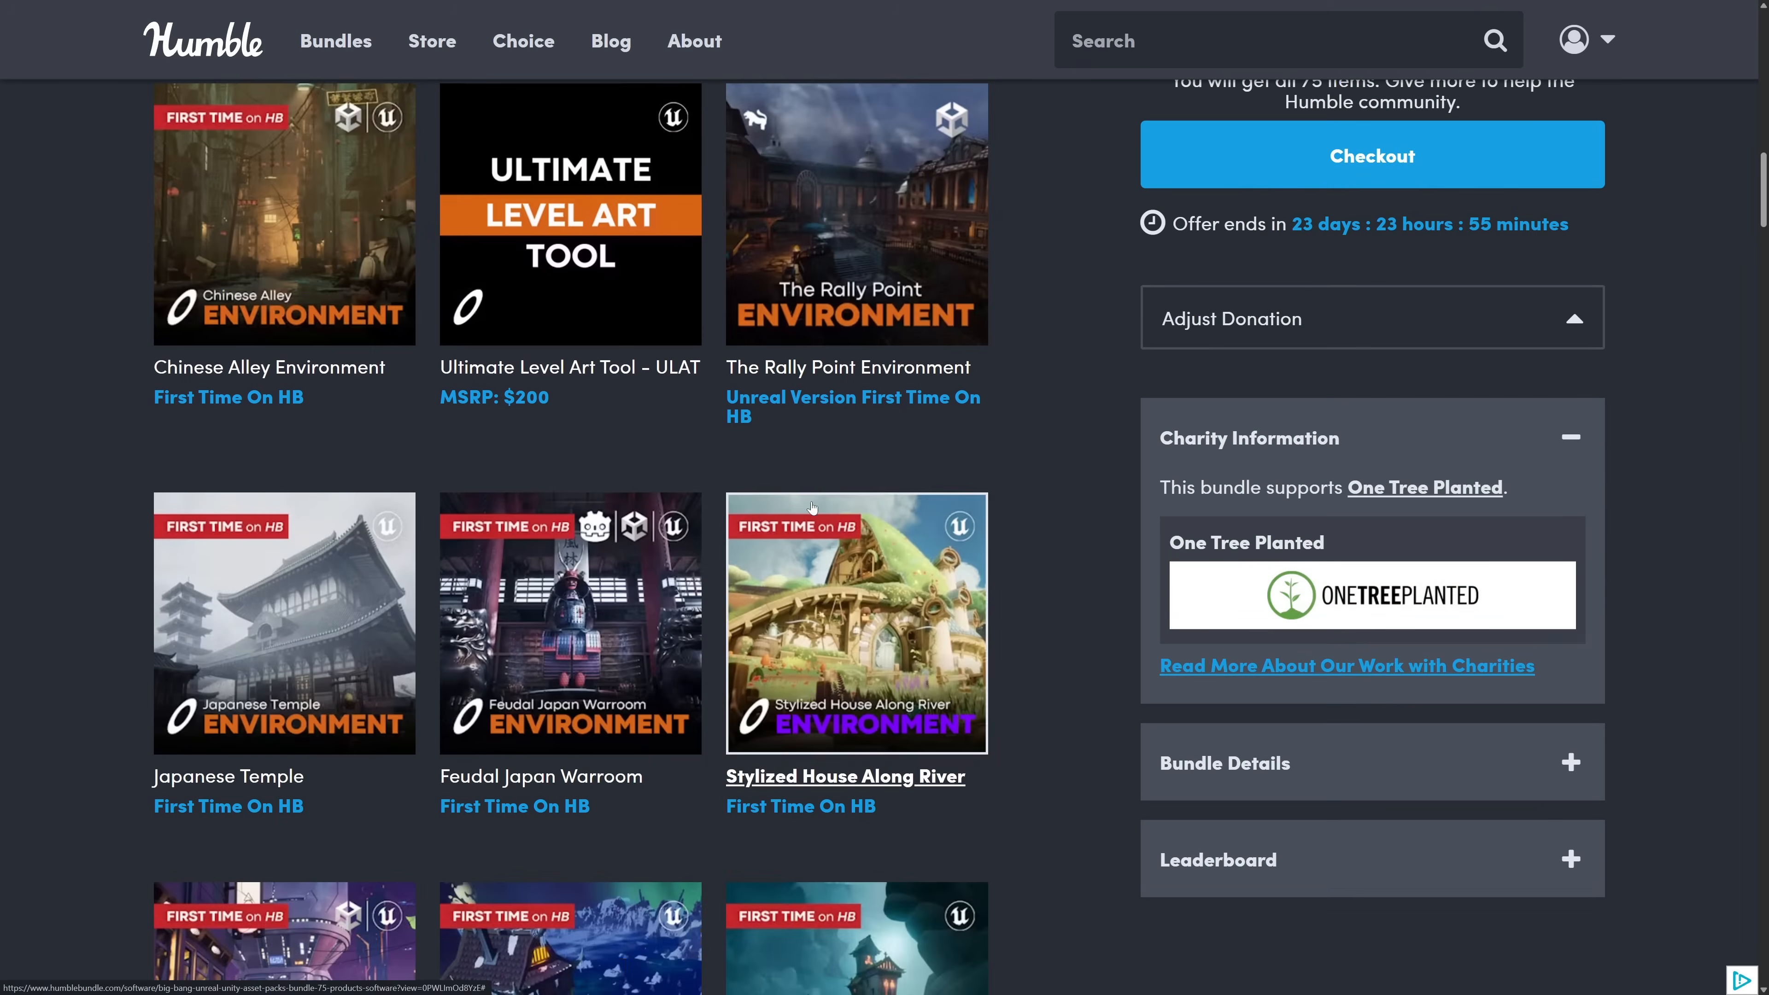
{"action": "scroll", "scroll_direction": "down", "scroll_amount": 3}
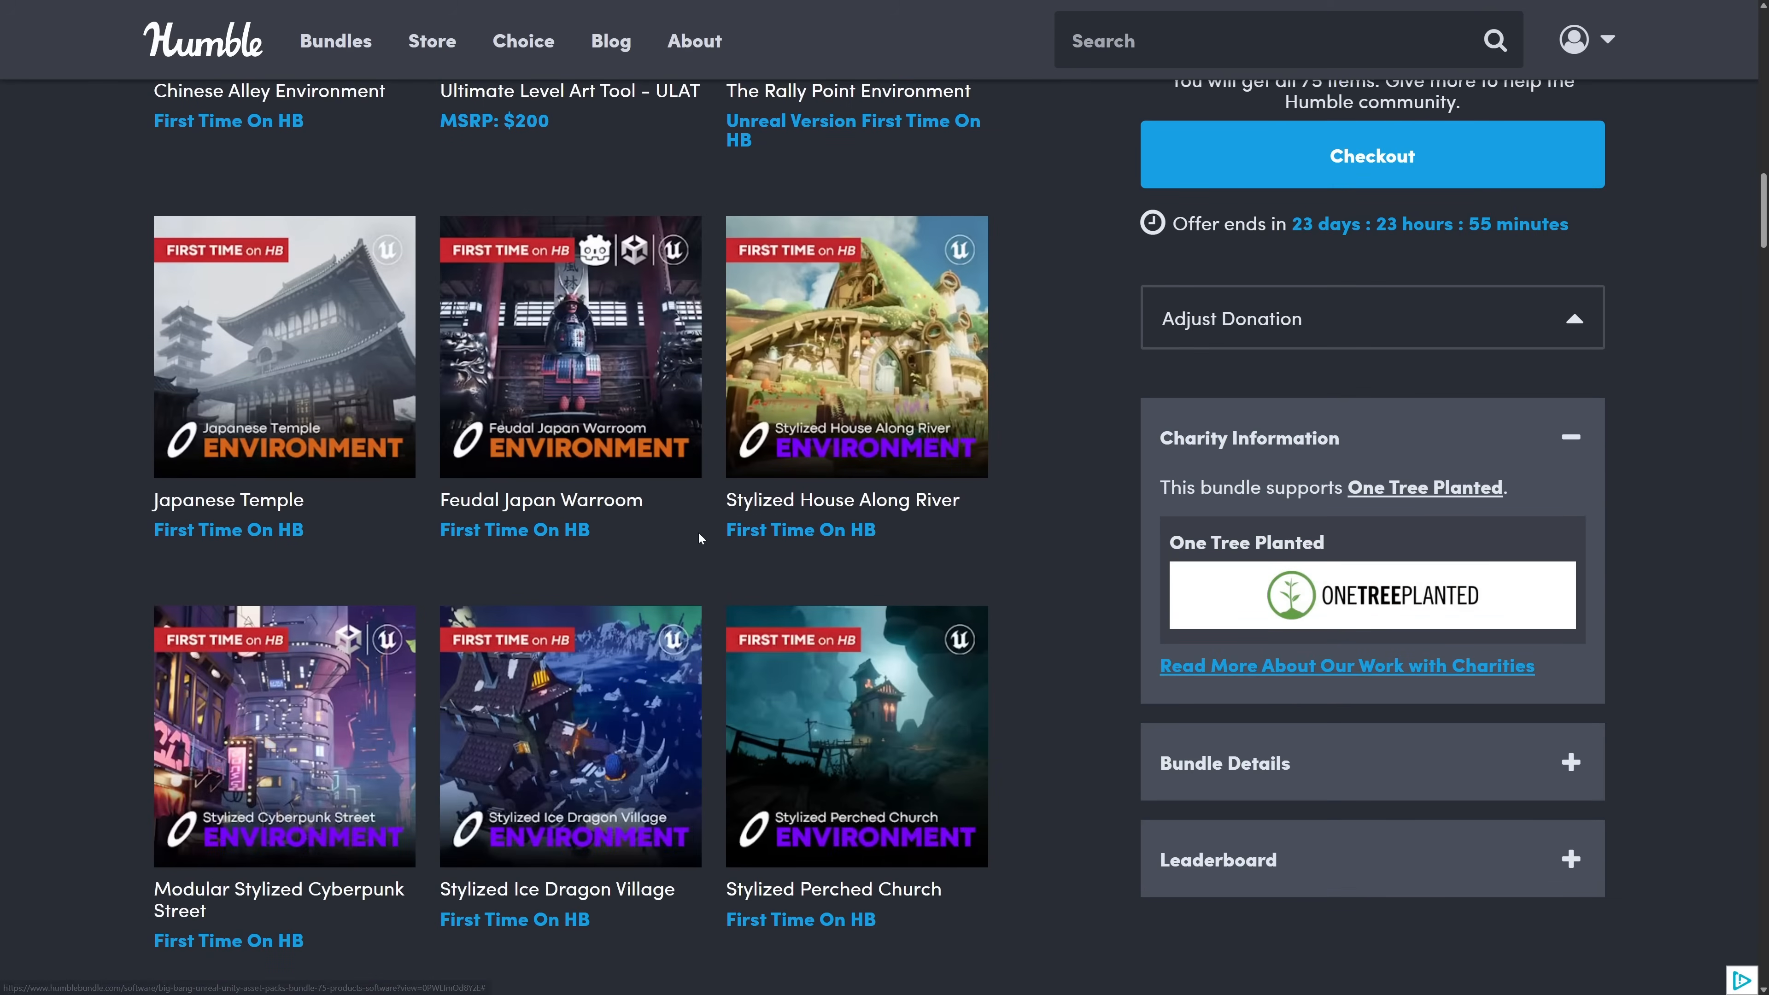
Continue to the final Cosmos subscription and discount code items, then head back toward the top.
{"action": "scroll", "scroll_direction": "down", "scroll_amount": 3}
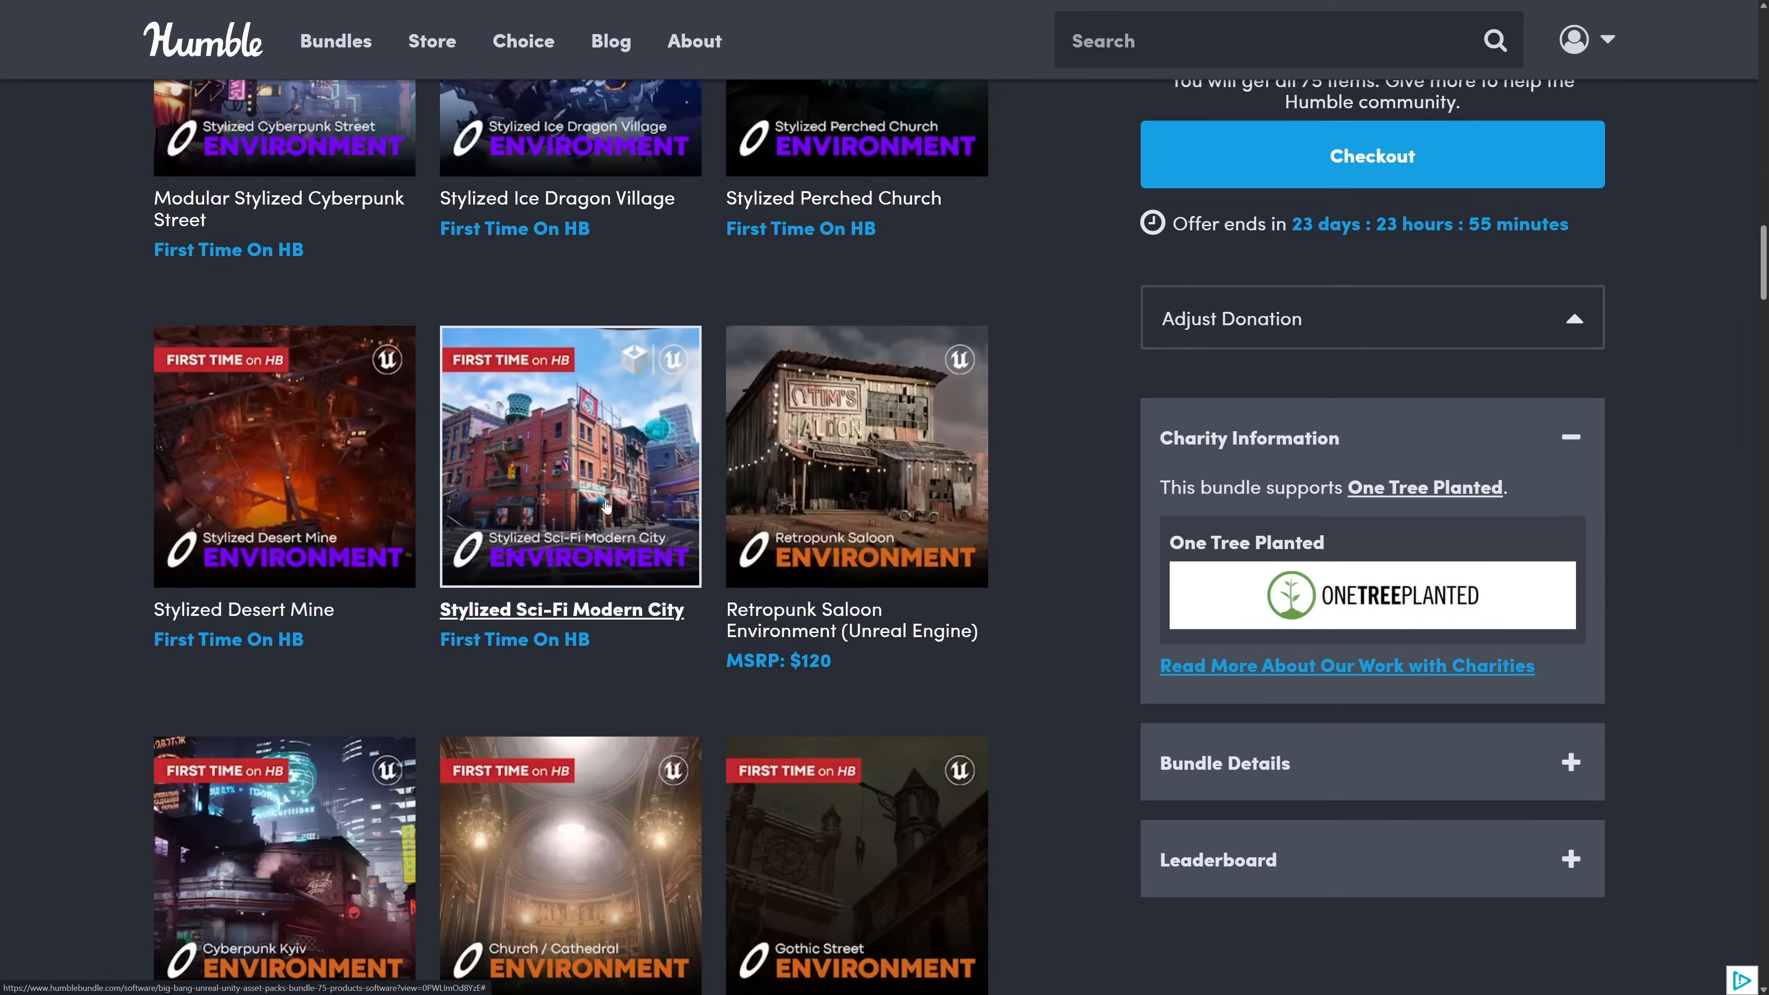
{"action": "scroll", "scroll_direction": "down", "scroll_amount": 3}
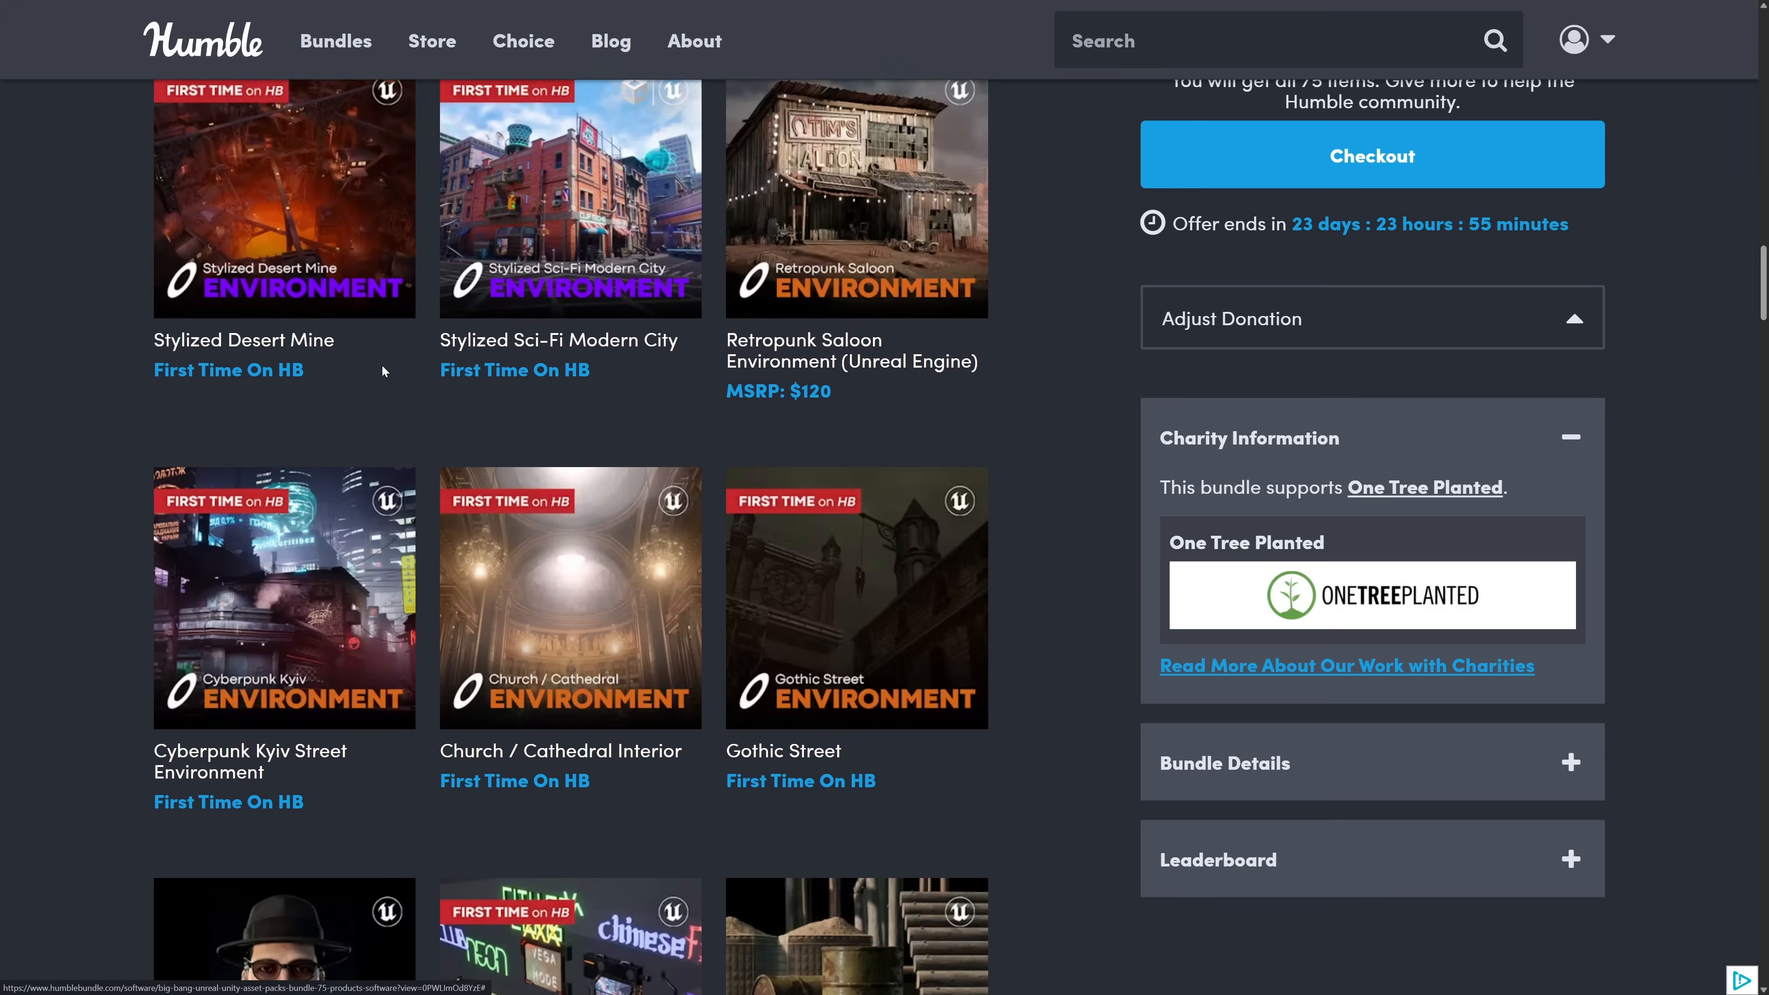
{"action": "scroll", "scroll_direction": "down", "scroll_amount": 3}
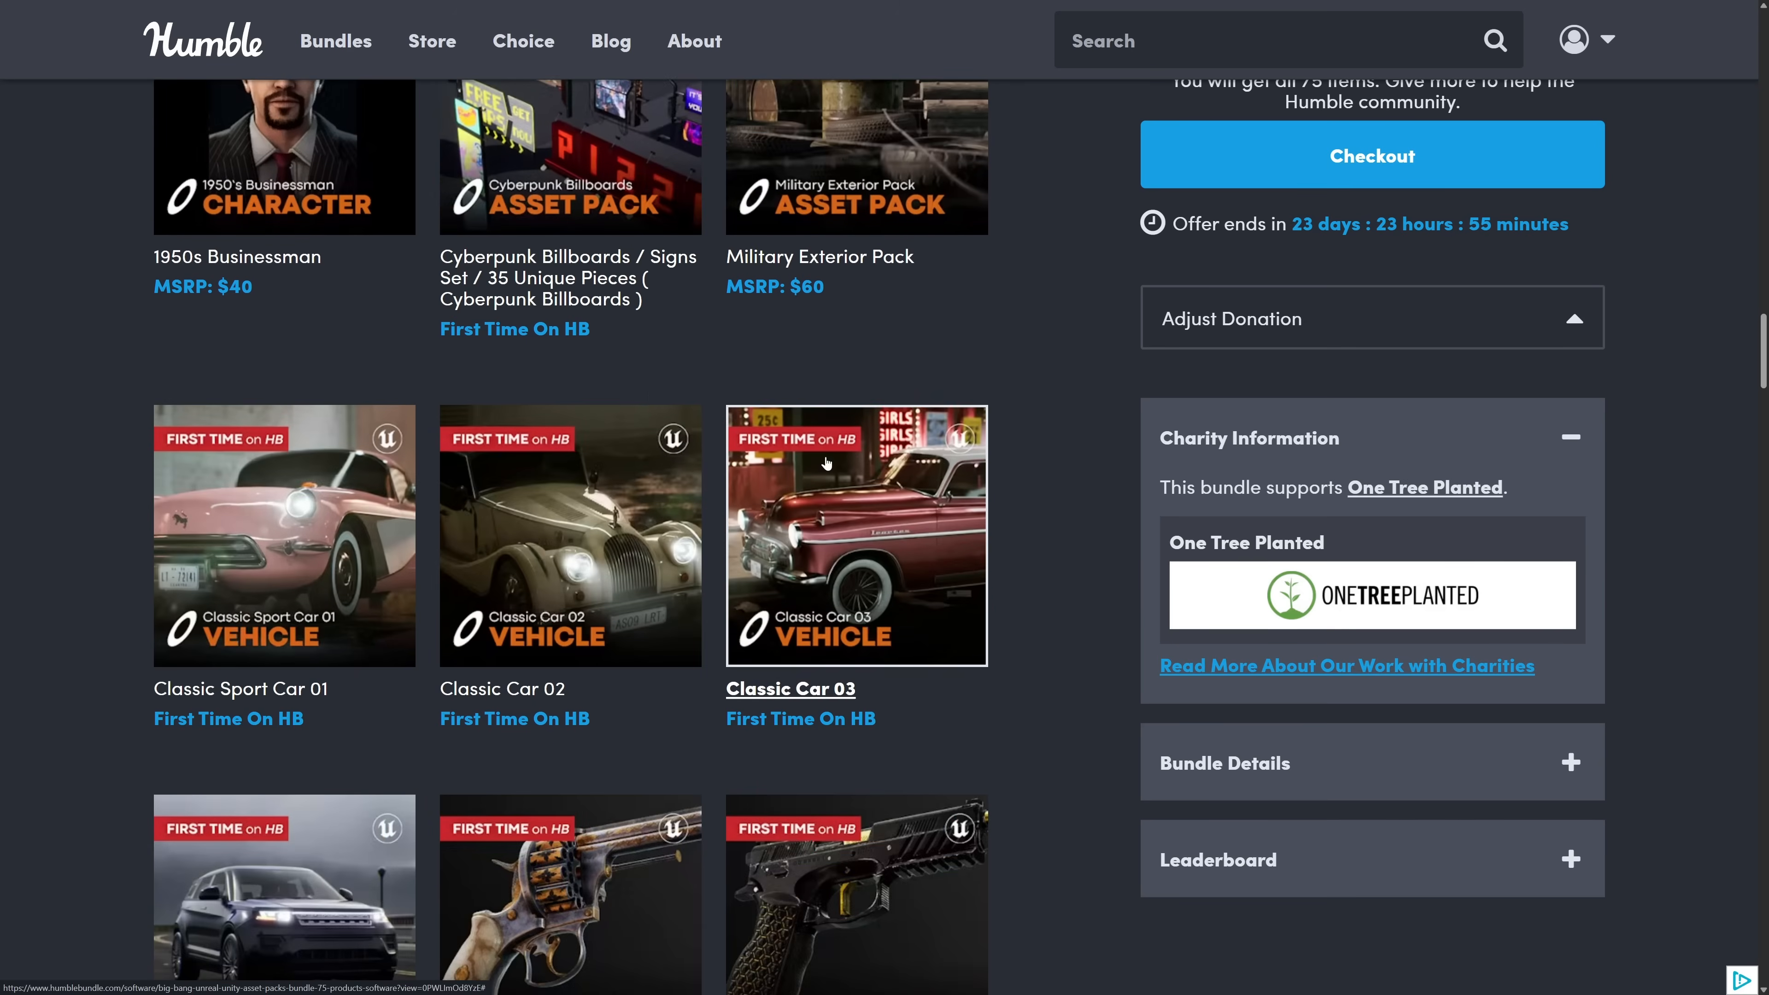
{"action": "scroll", "scroll_direction": "down", "scroll_amount": 3}
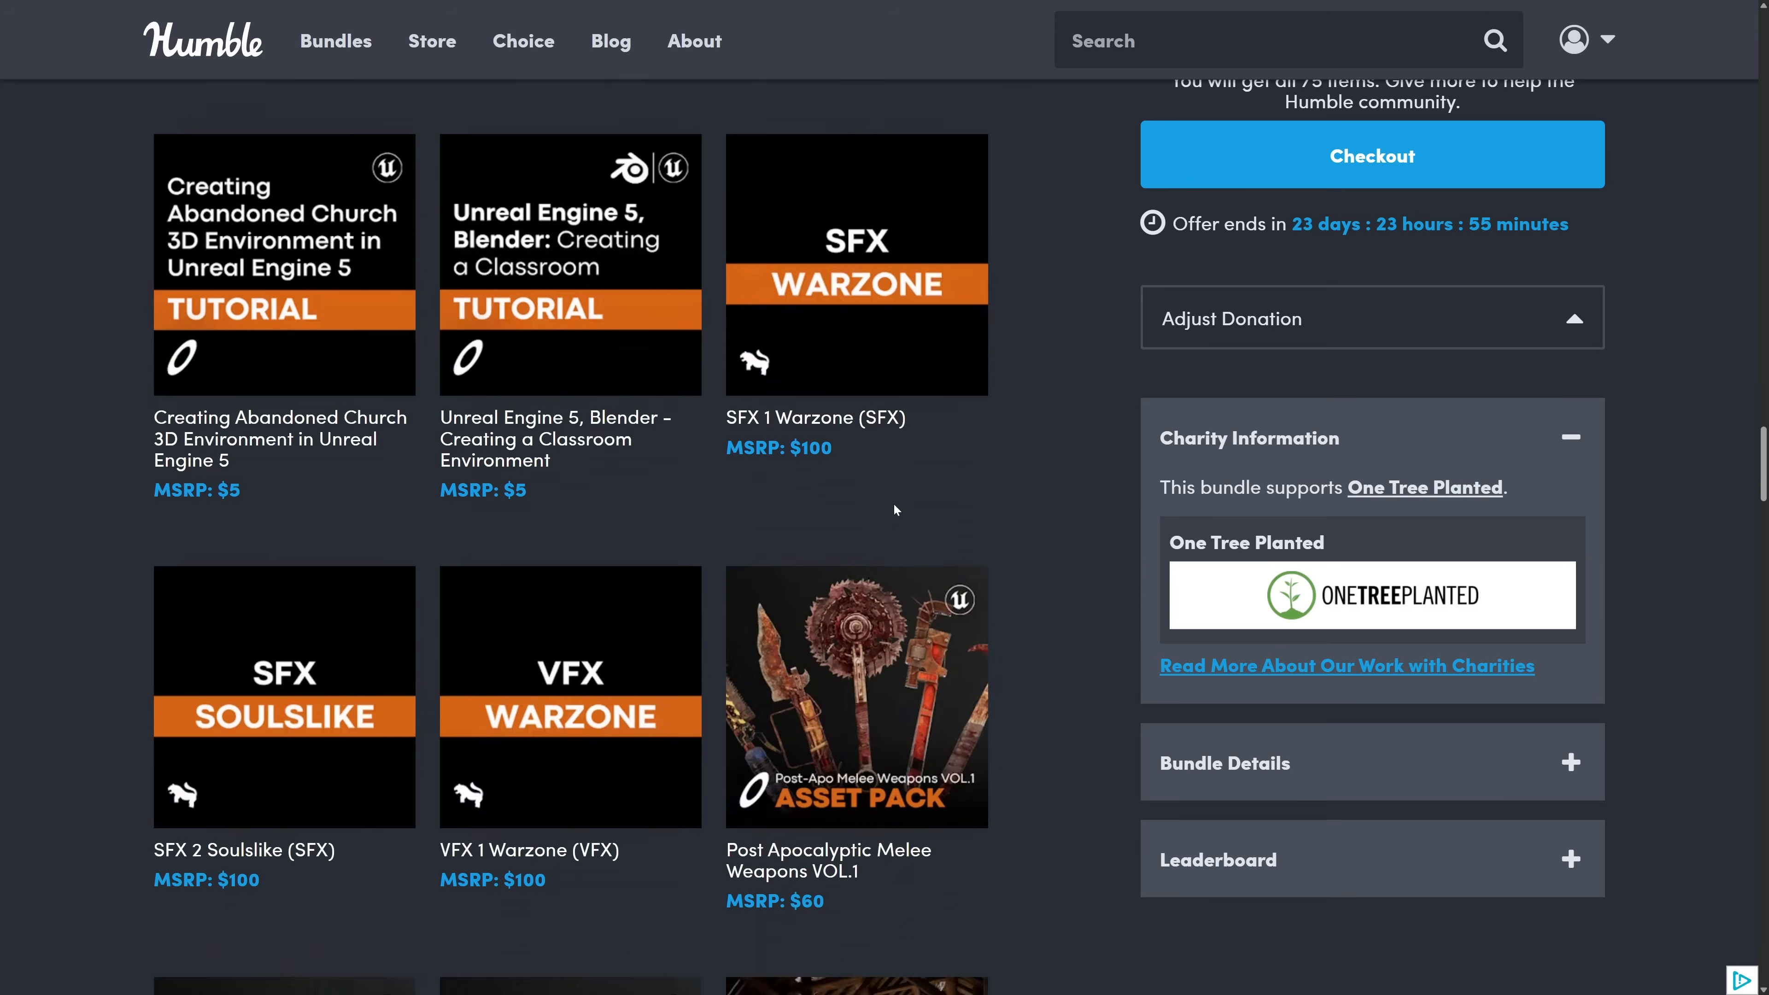
{"action": "scroll", "scroll_direction": "down", "scroll_amount": 3}
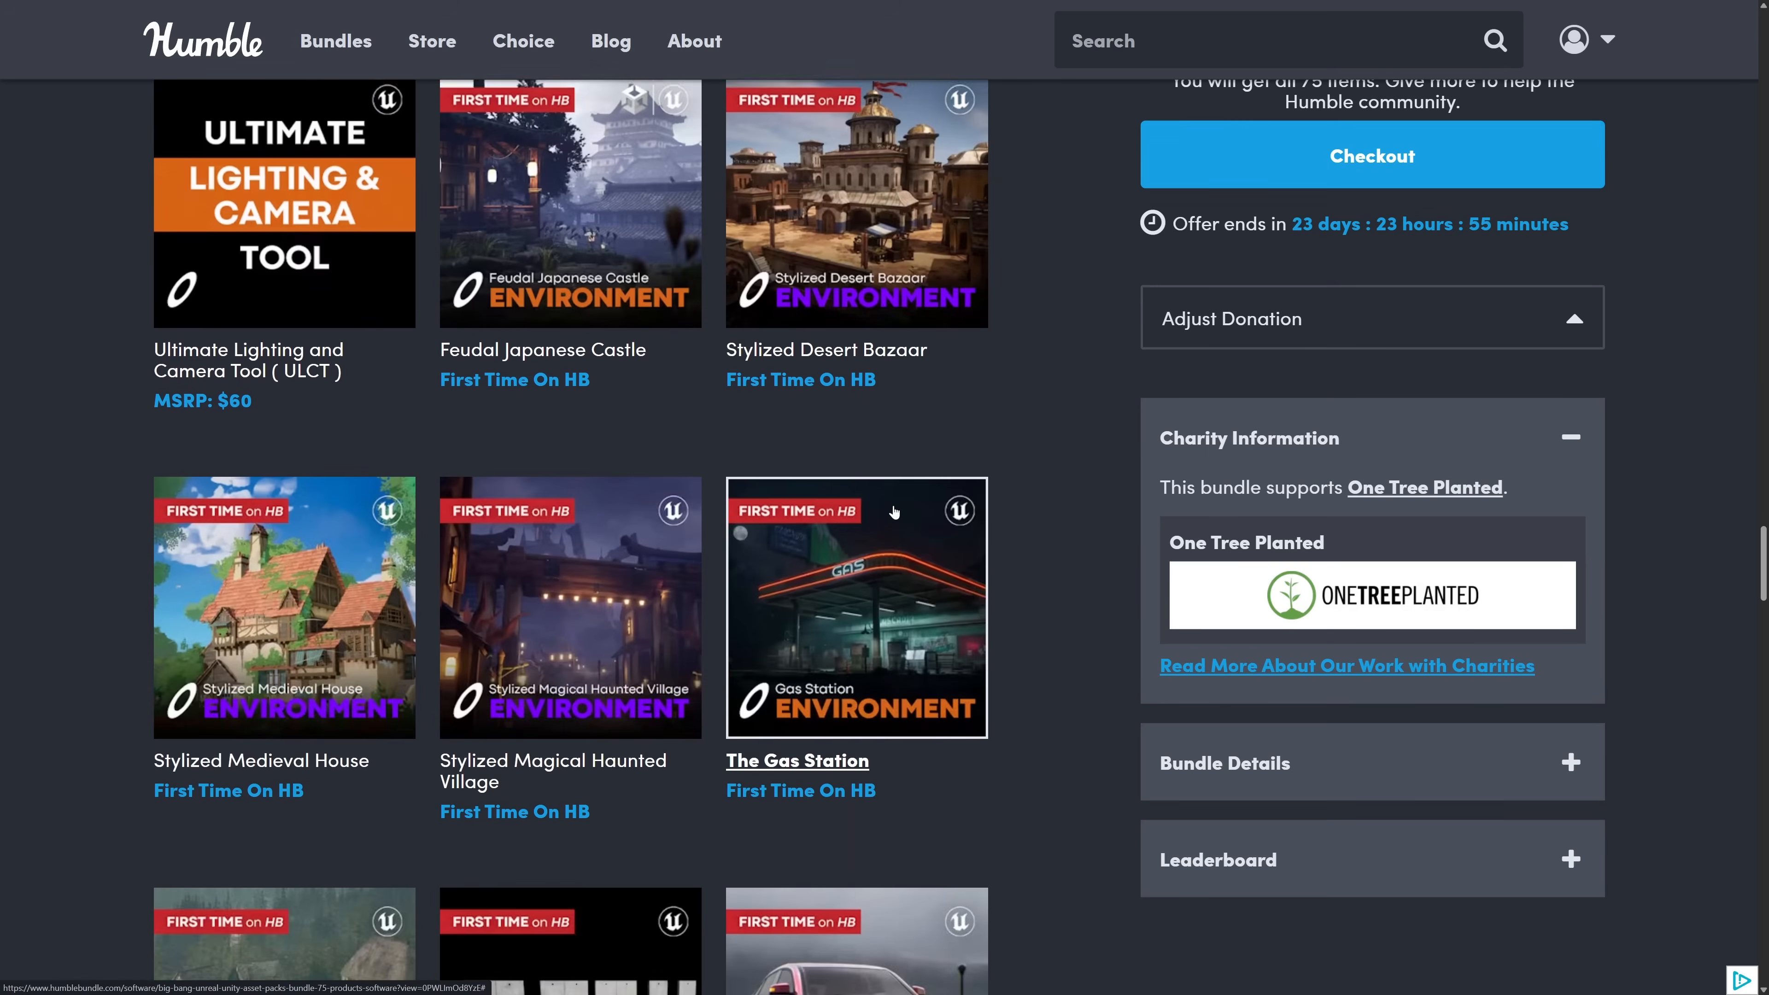
{"action": "scroll", "scroll_direction": "down", "scroll_amount": 3}
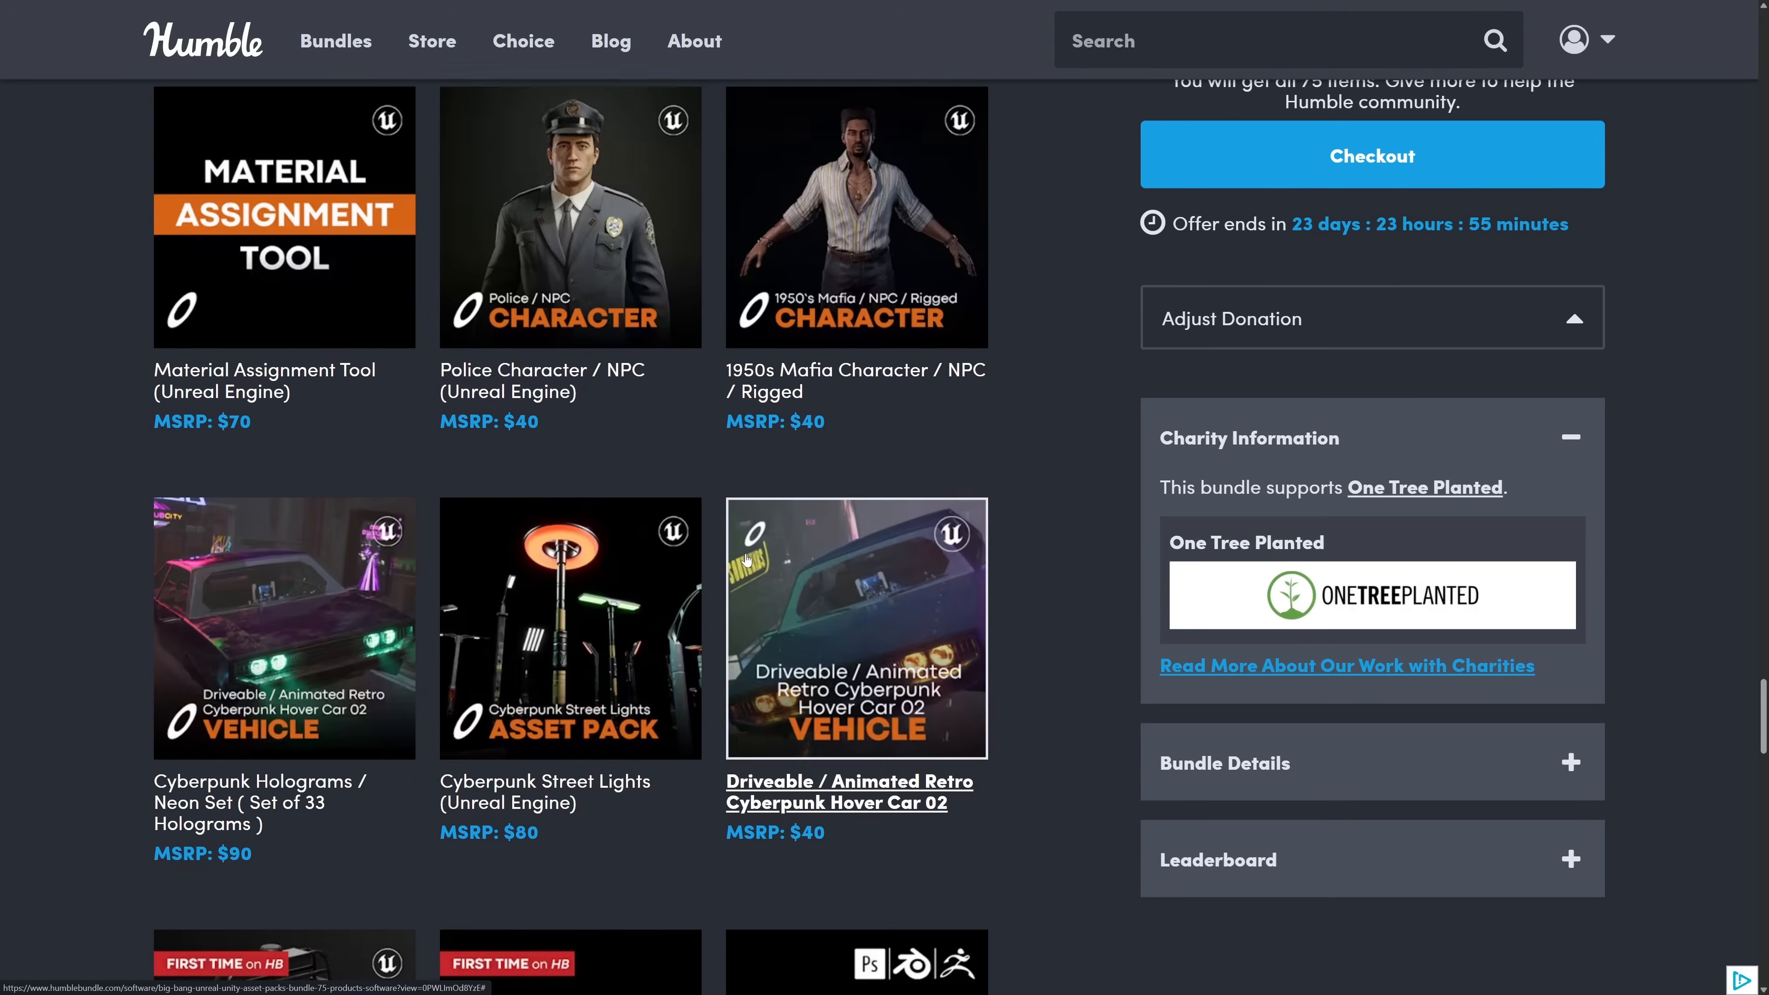
{"action": "scroll", "scroll_direction": "down", "scroll_amount": 3}
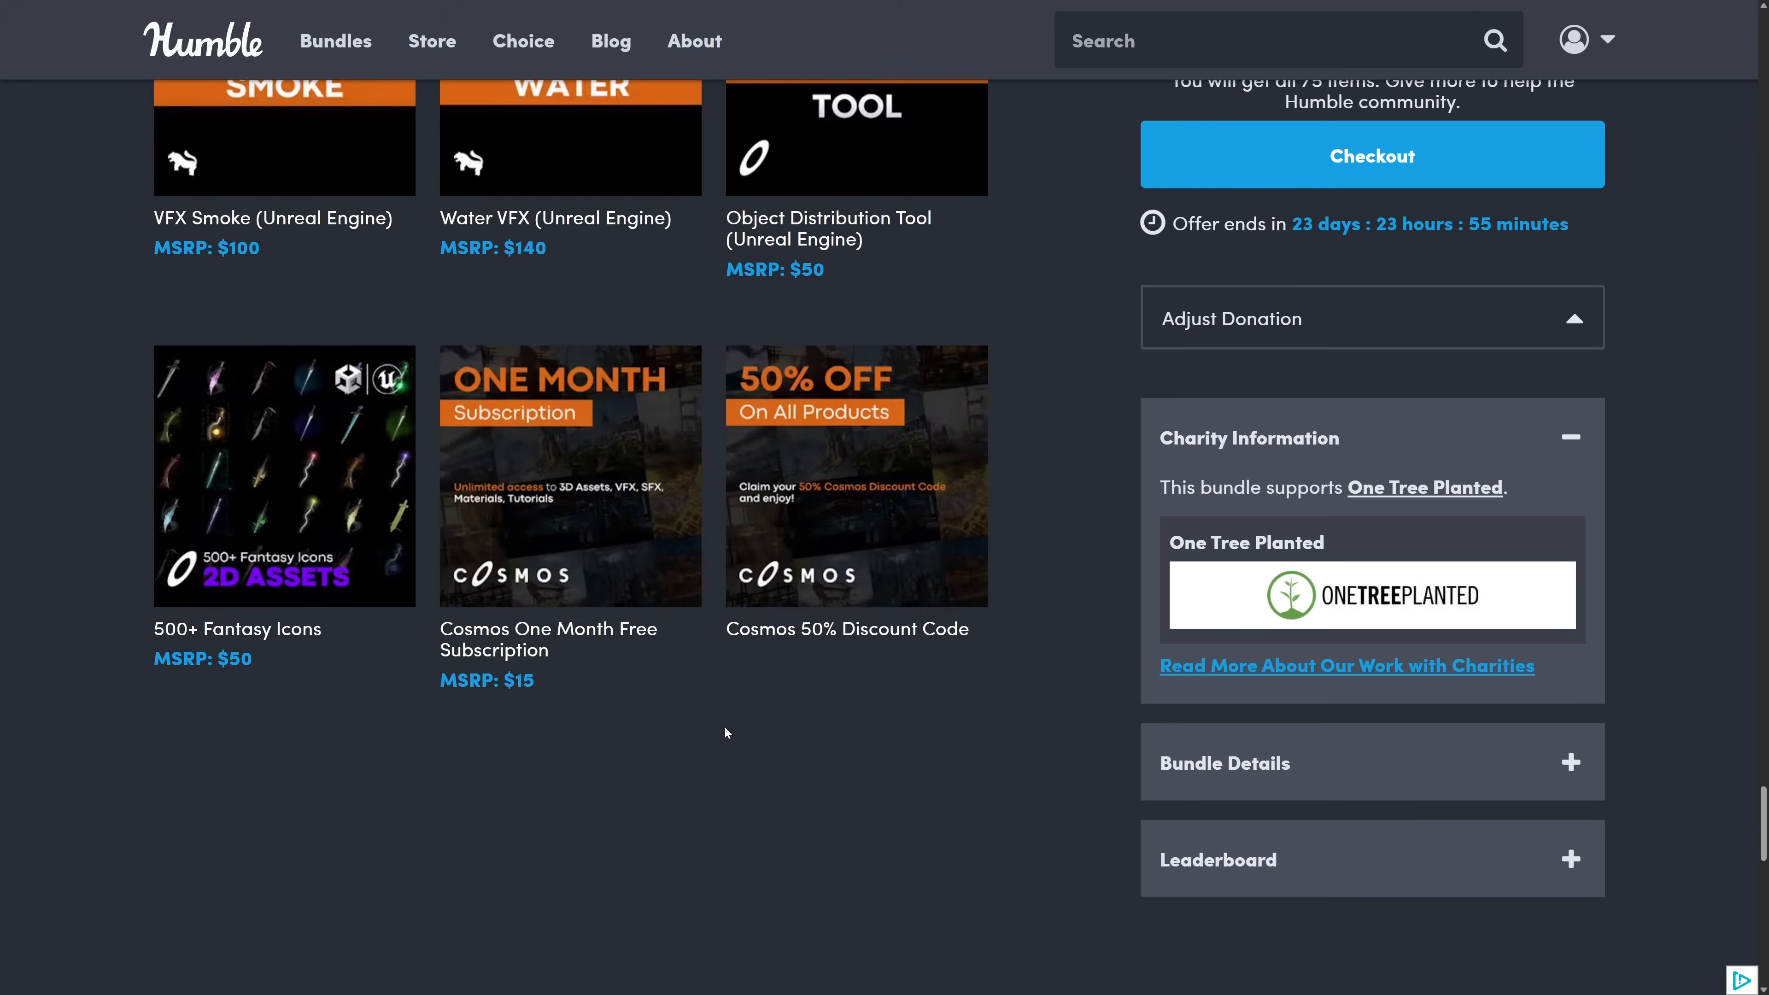
{"action": "scroll", "scroll_direction": "up", "scroll_amount": 3}
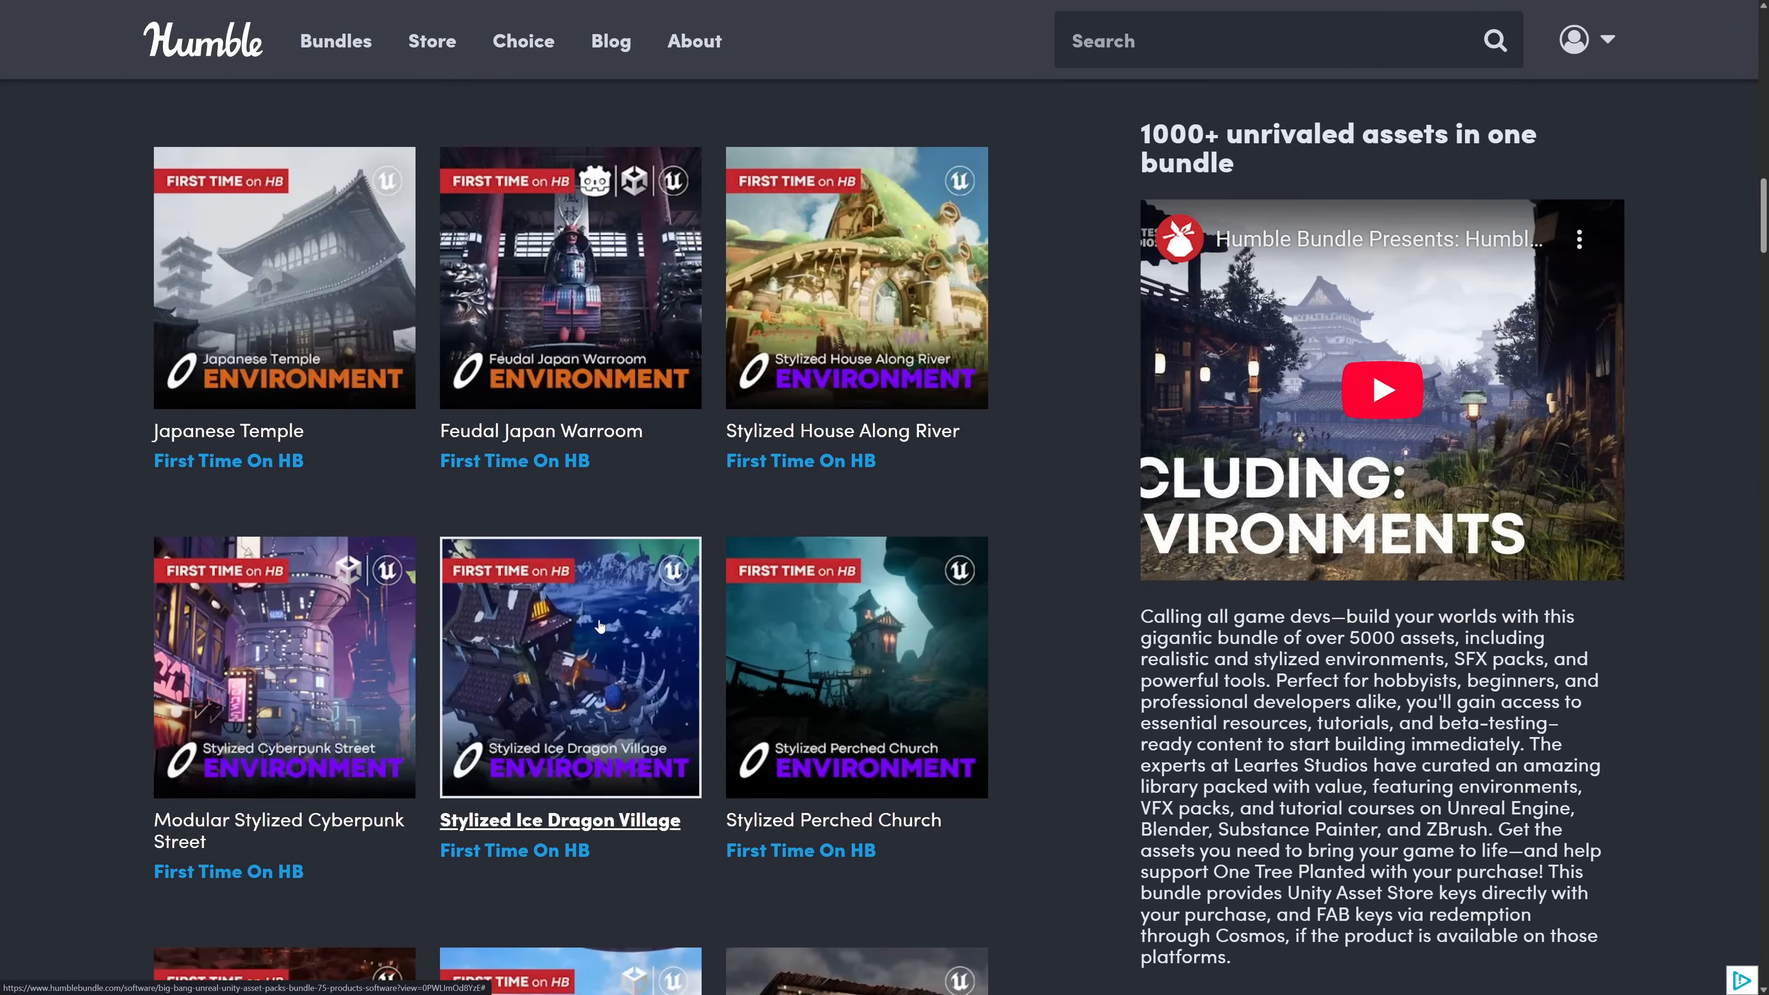
{"action": "mouse_move", "coordinate": [704, 627]}
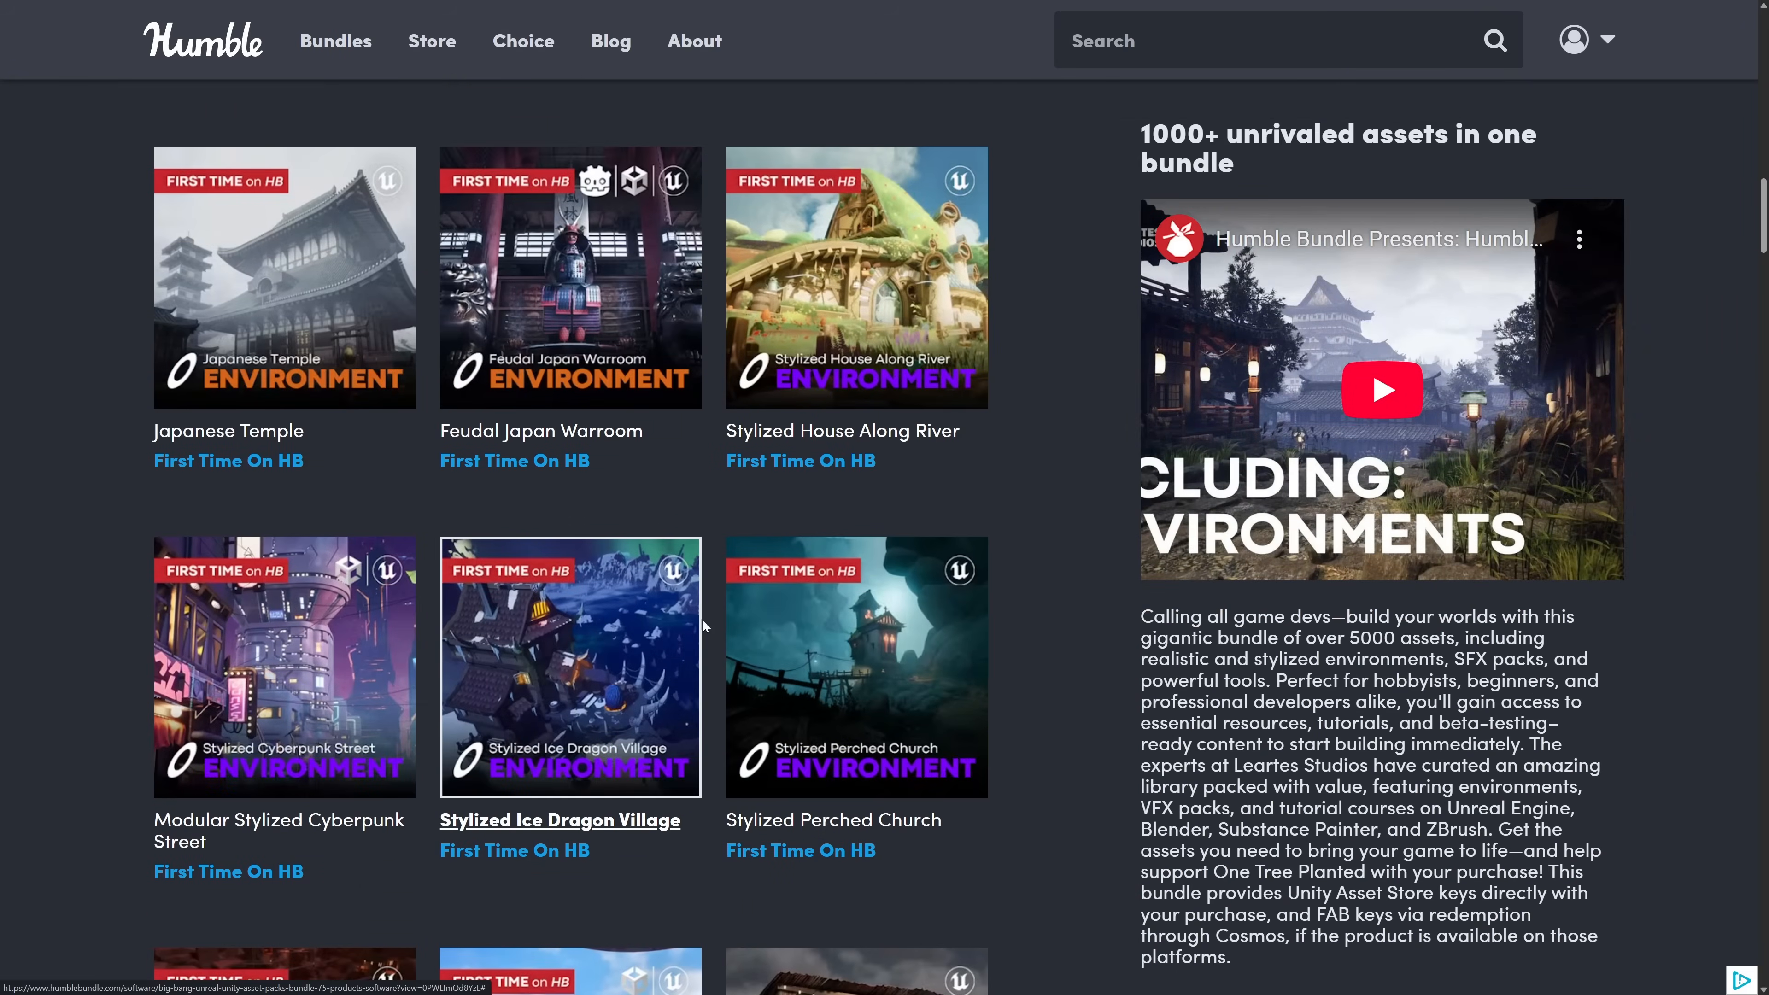
{"action": "scroll", "scroll_direction": "up", "scroll_amount": 3}
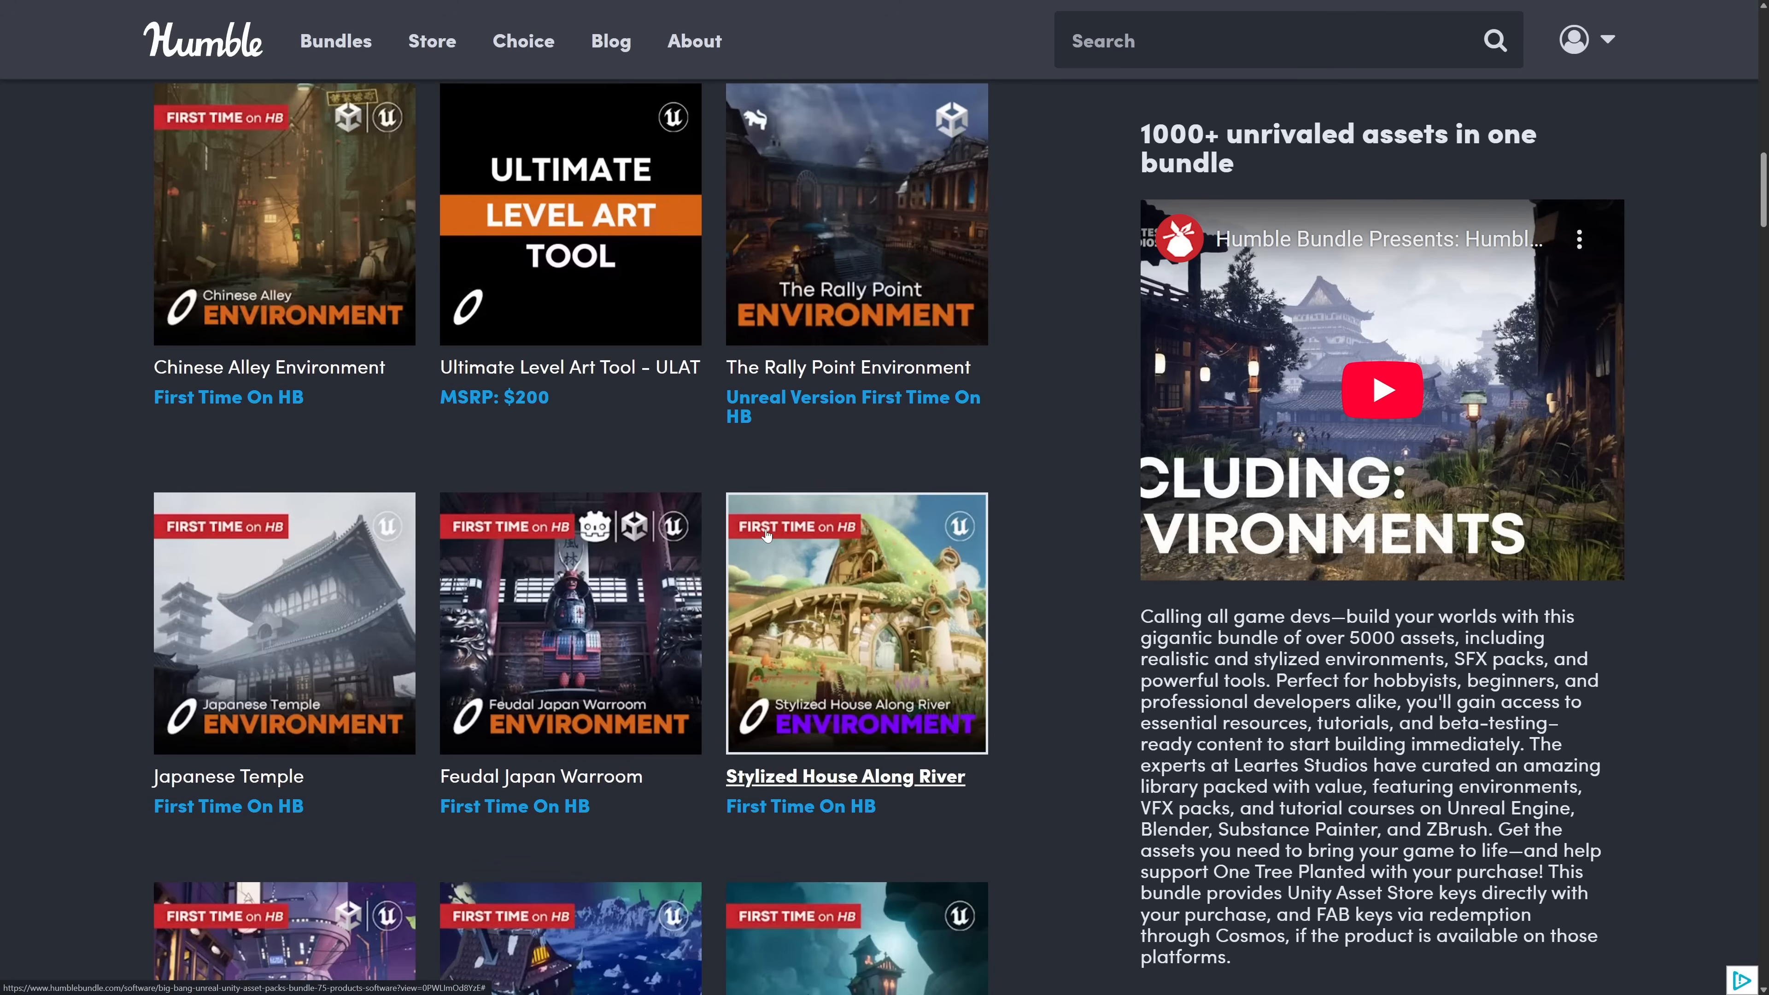
{"action": "mouse_move", "coordinate": [365, 559]}
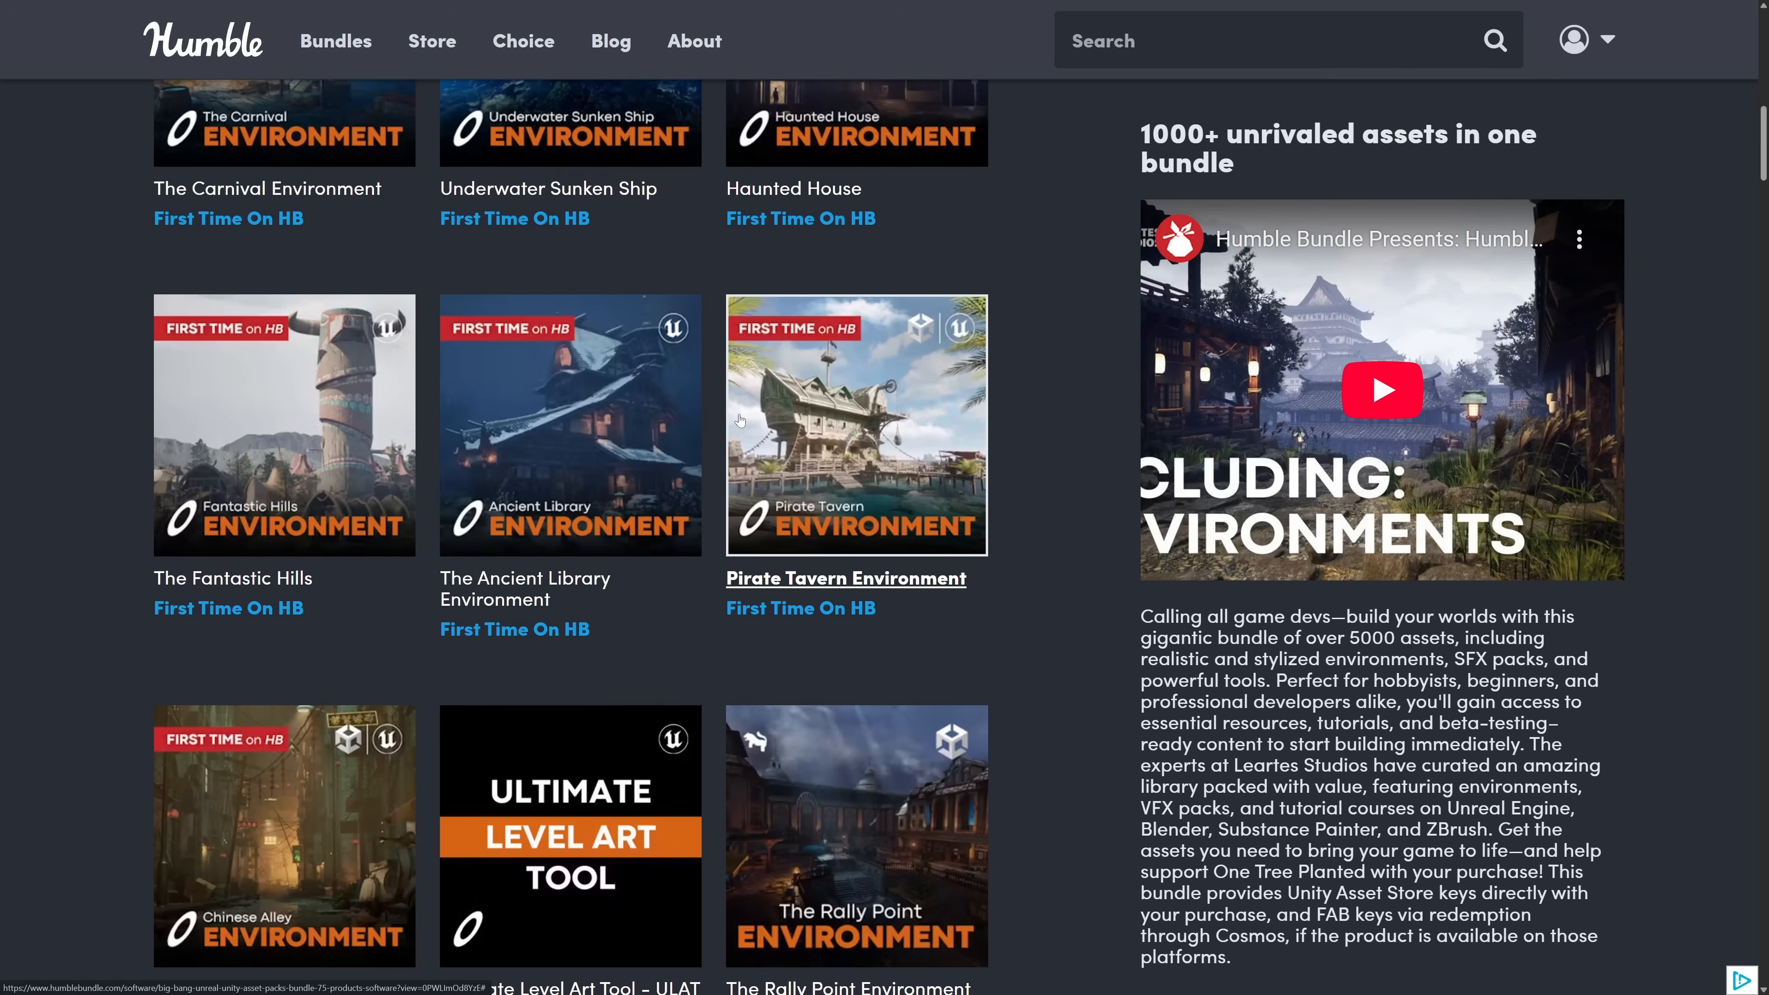
{"action": "mouse_move", "coordinate": [865, 443]}
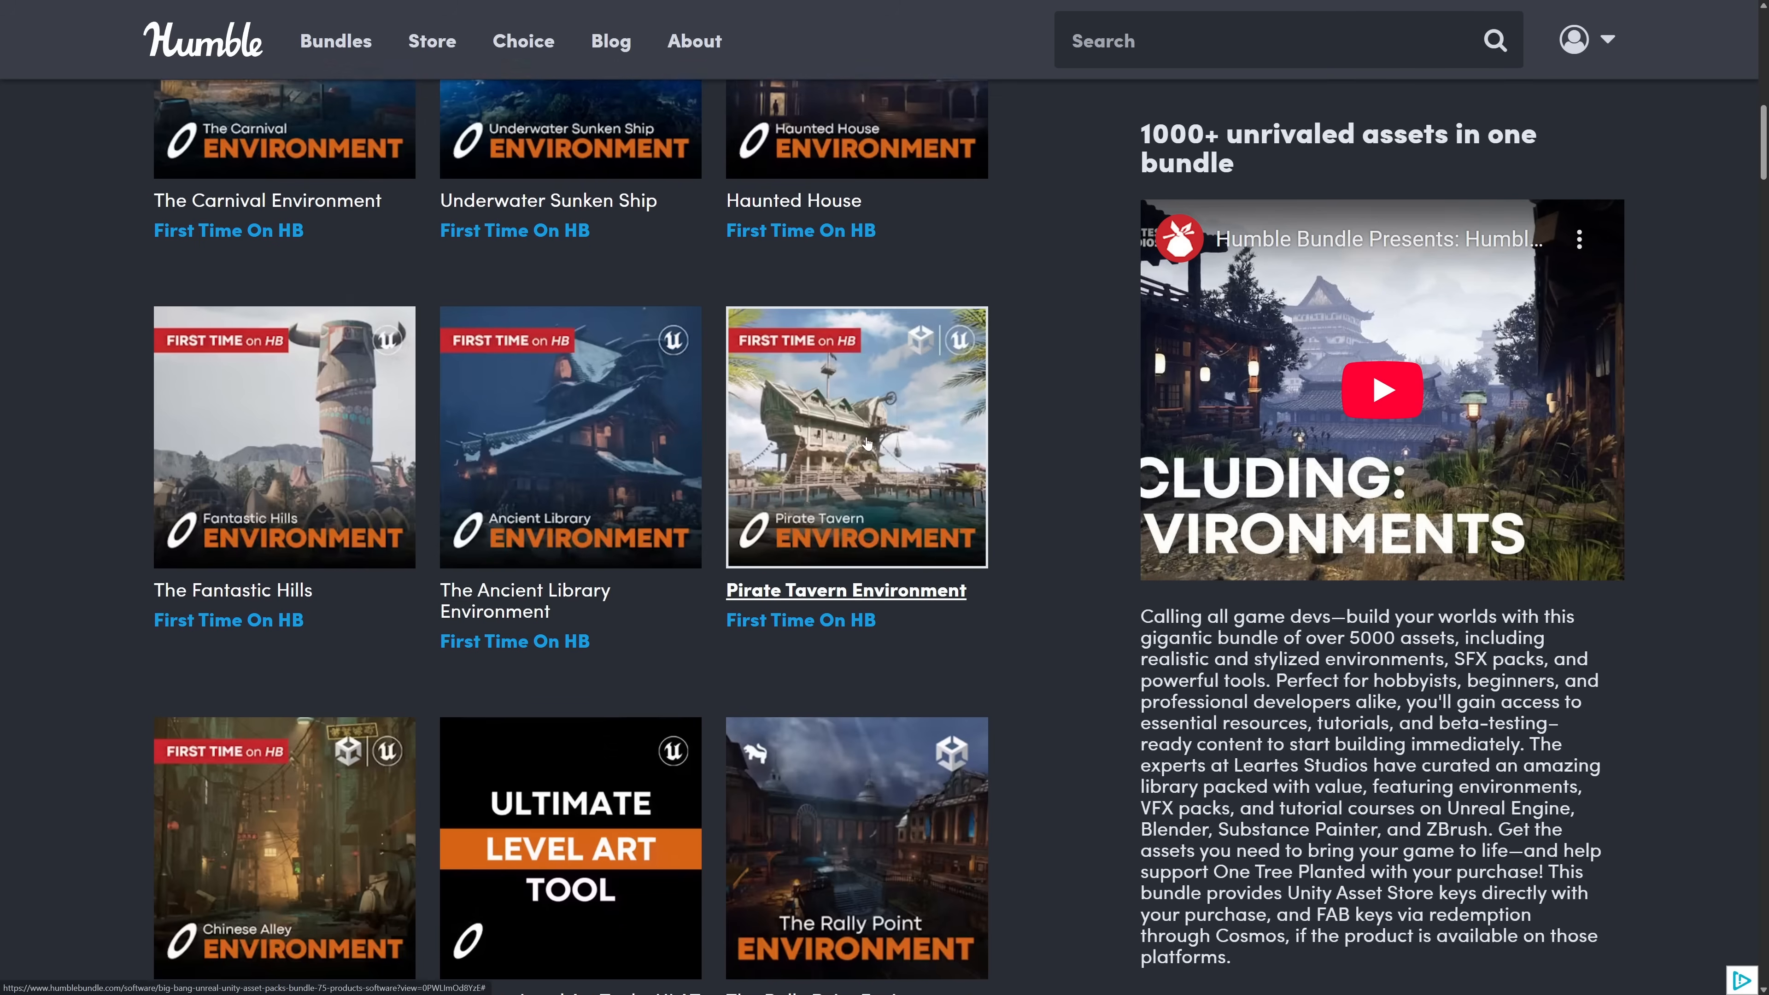
{"action": "scroll", "scroll_direction": "up", "scroll_amount": 3}
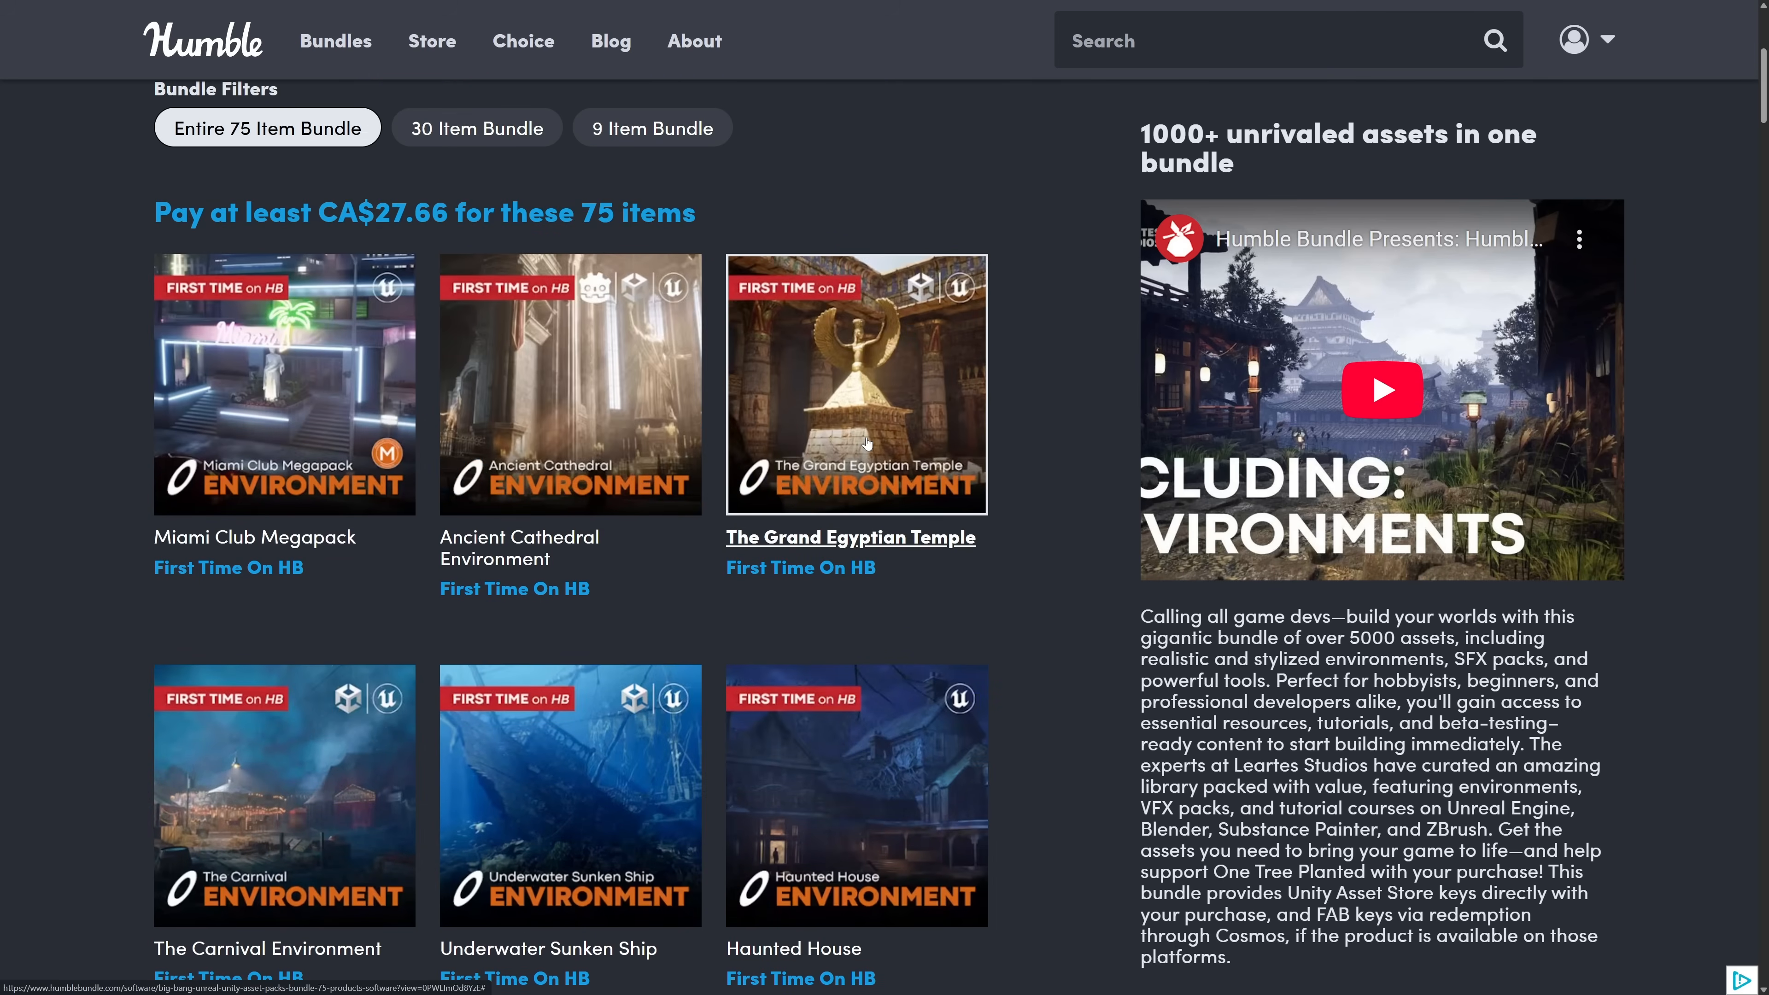
{"action": "scroll", "scroll_direction": "down", "scroll_amount": 3}
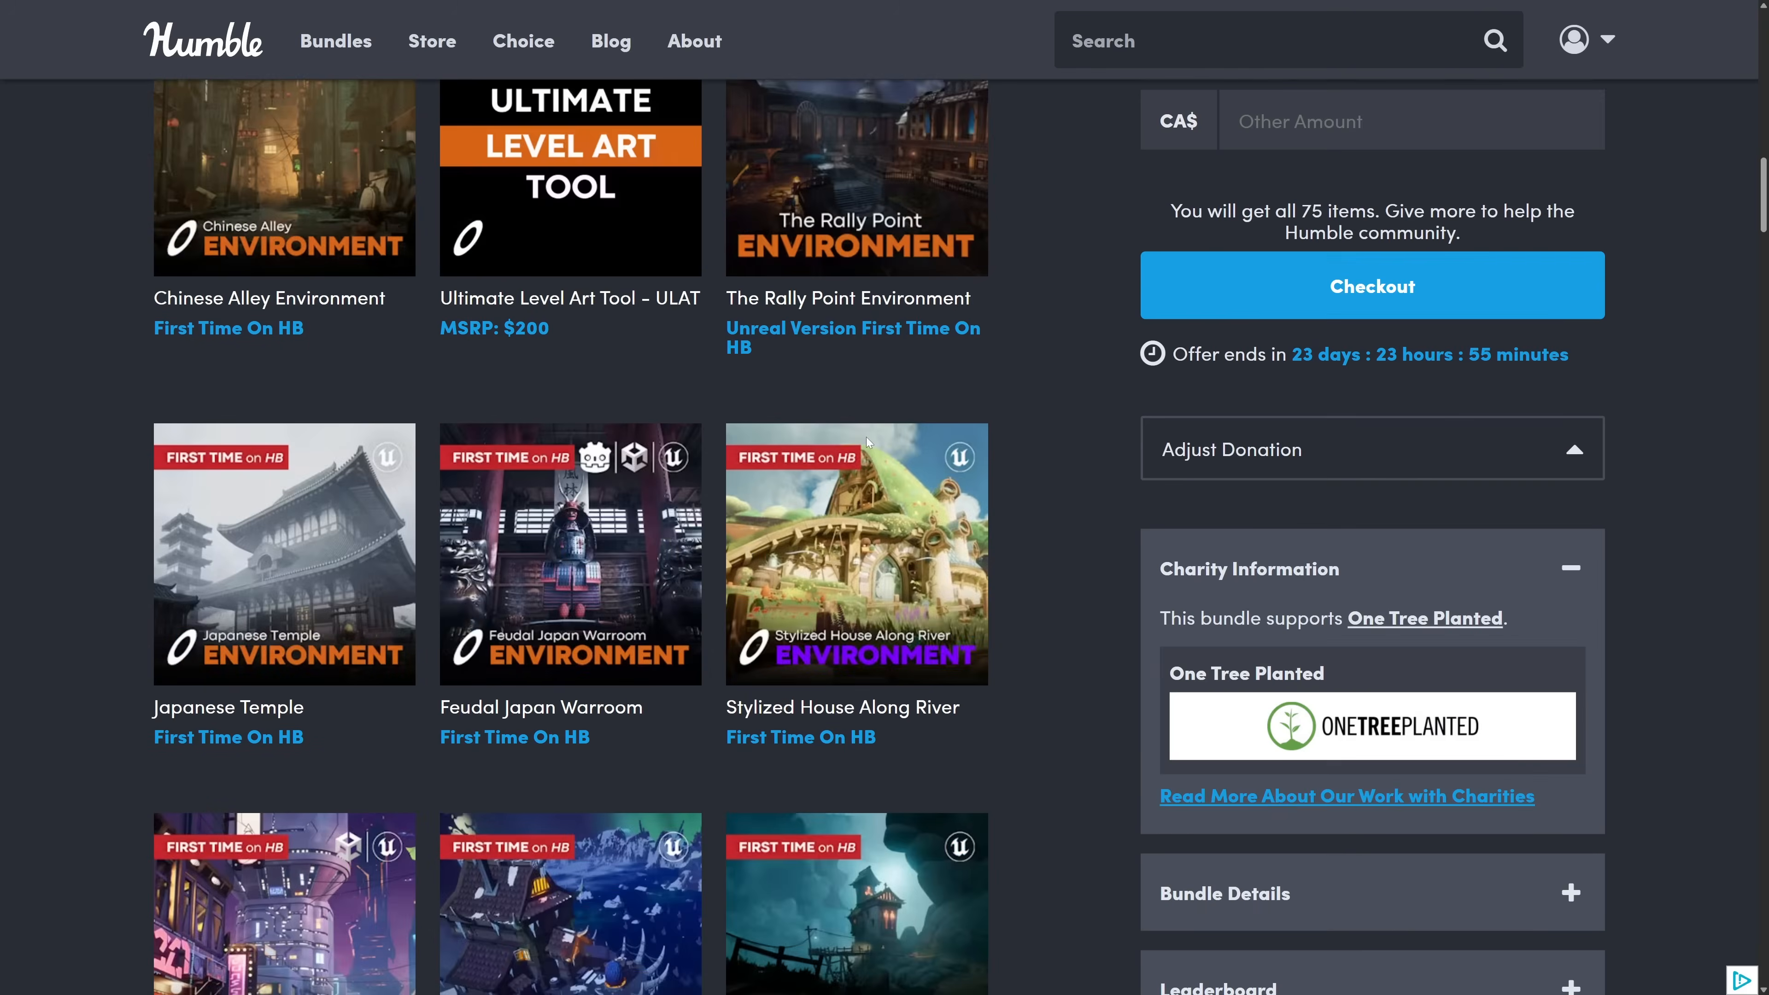
{"action": "scroll", "scroll_direction": "down", "scroll_amount": 3}
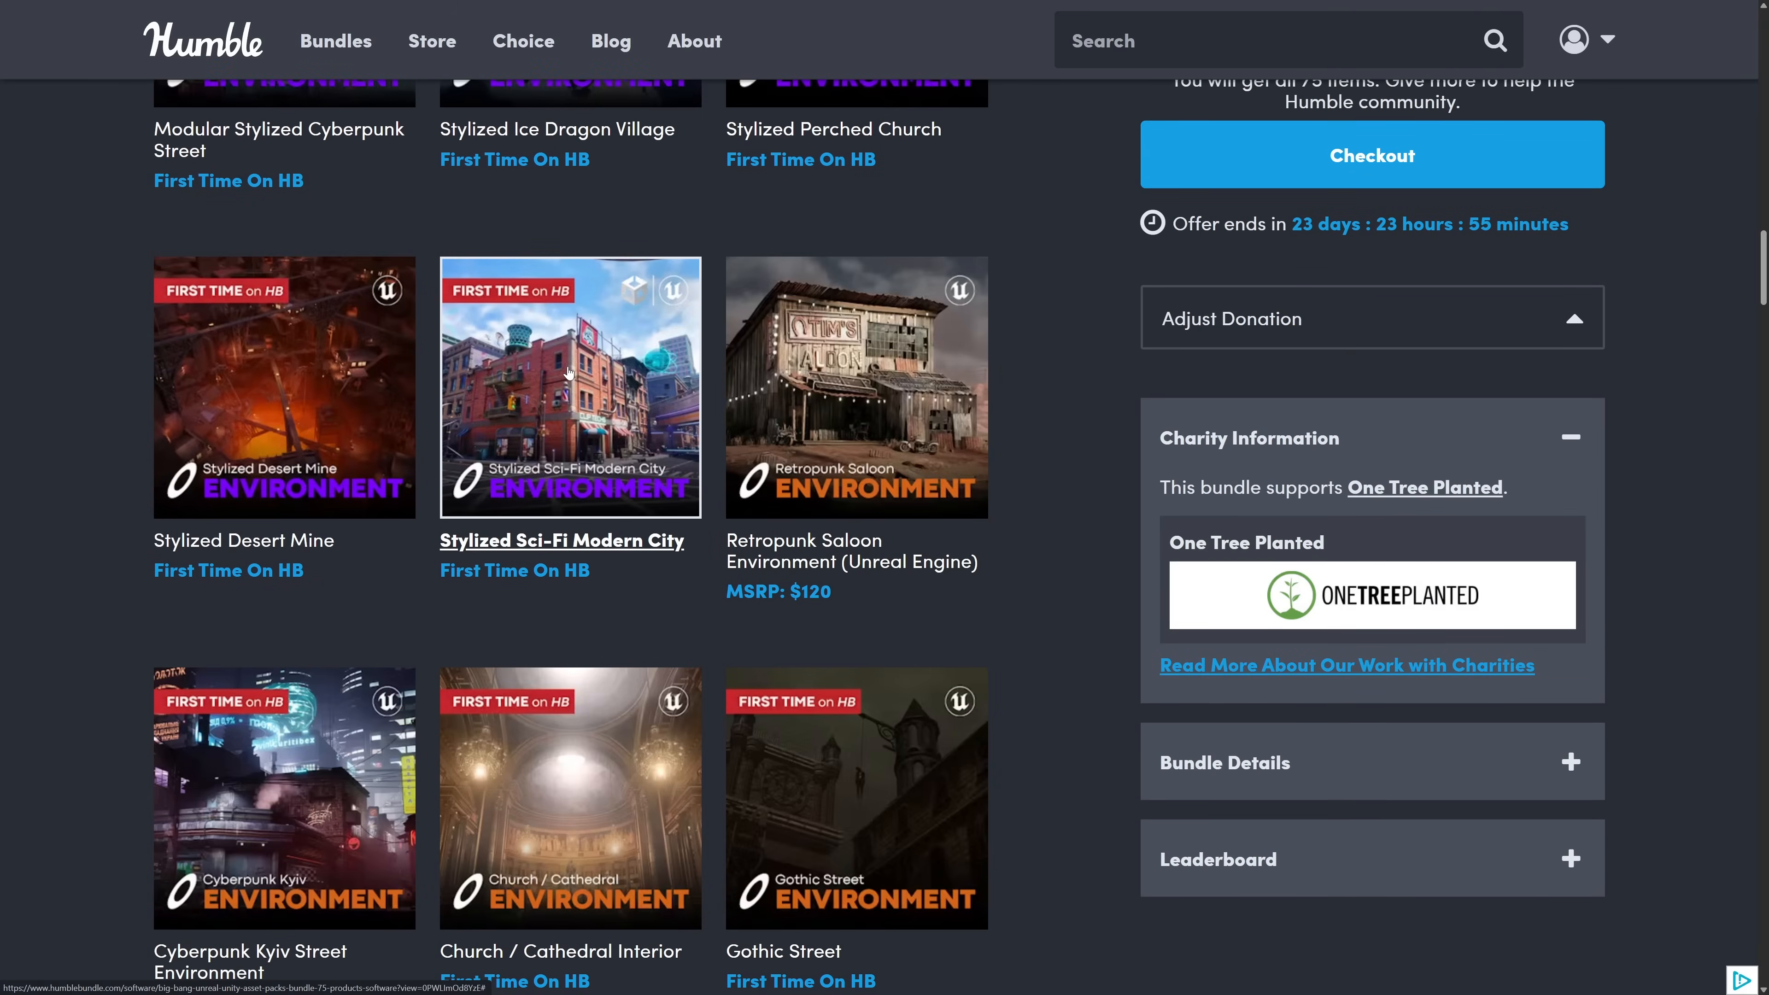
{"action": "mouse_move", "coordinate": [568, 370]}
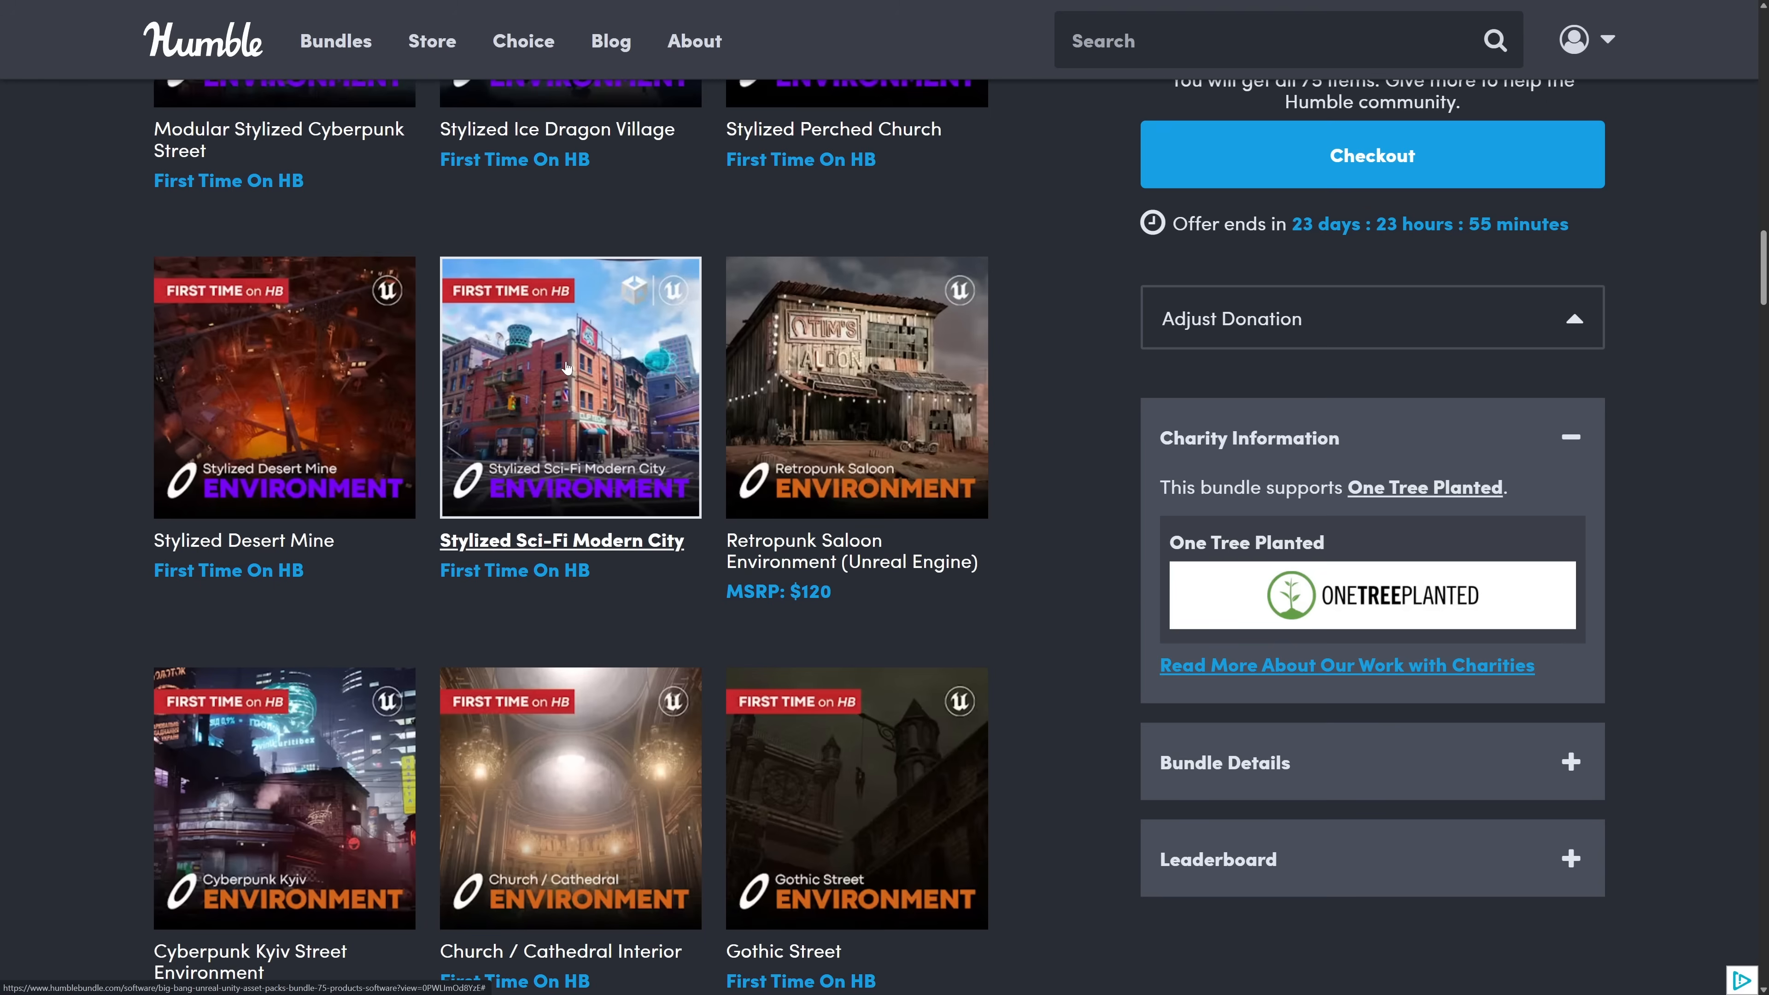
{"action": "scroll", "scroll_direction": "down", "scroll_amount": 3}
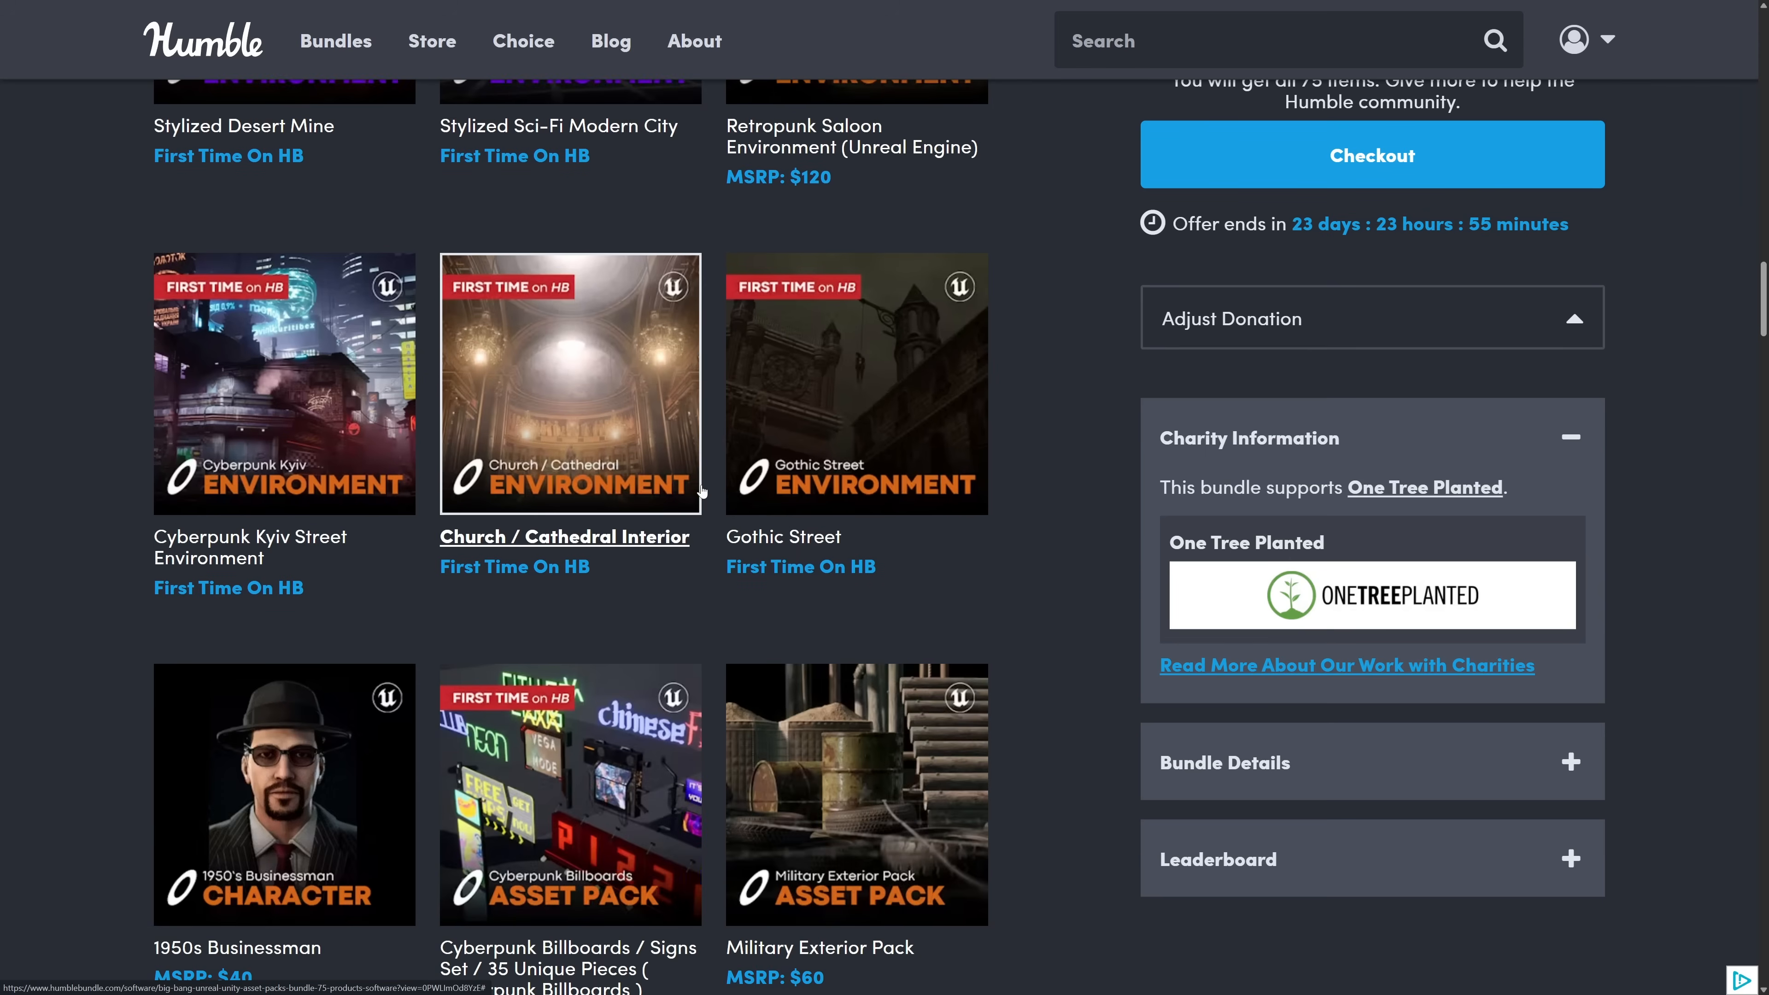
{"action": "mouse_move", "coordinate": [1051, 519]}
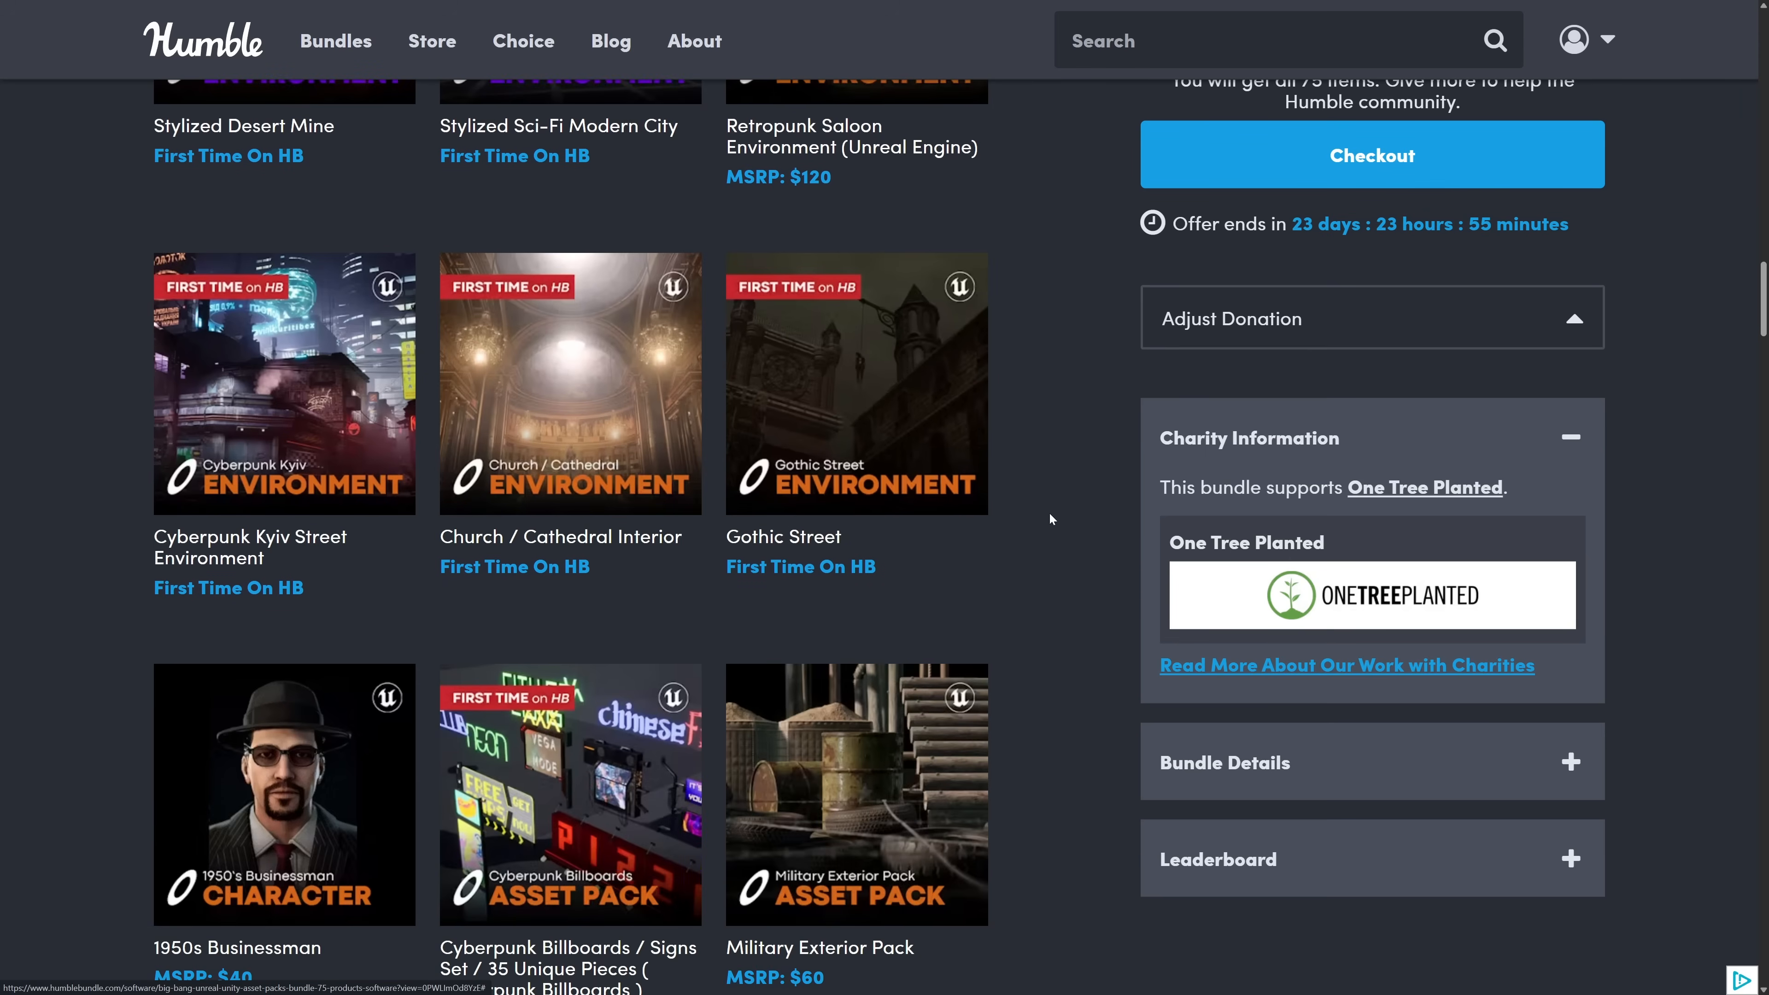
{"action": "scroll", "scroll_direction": "up", "scroll_amount": 3}
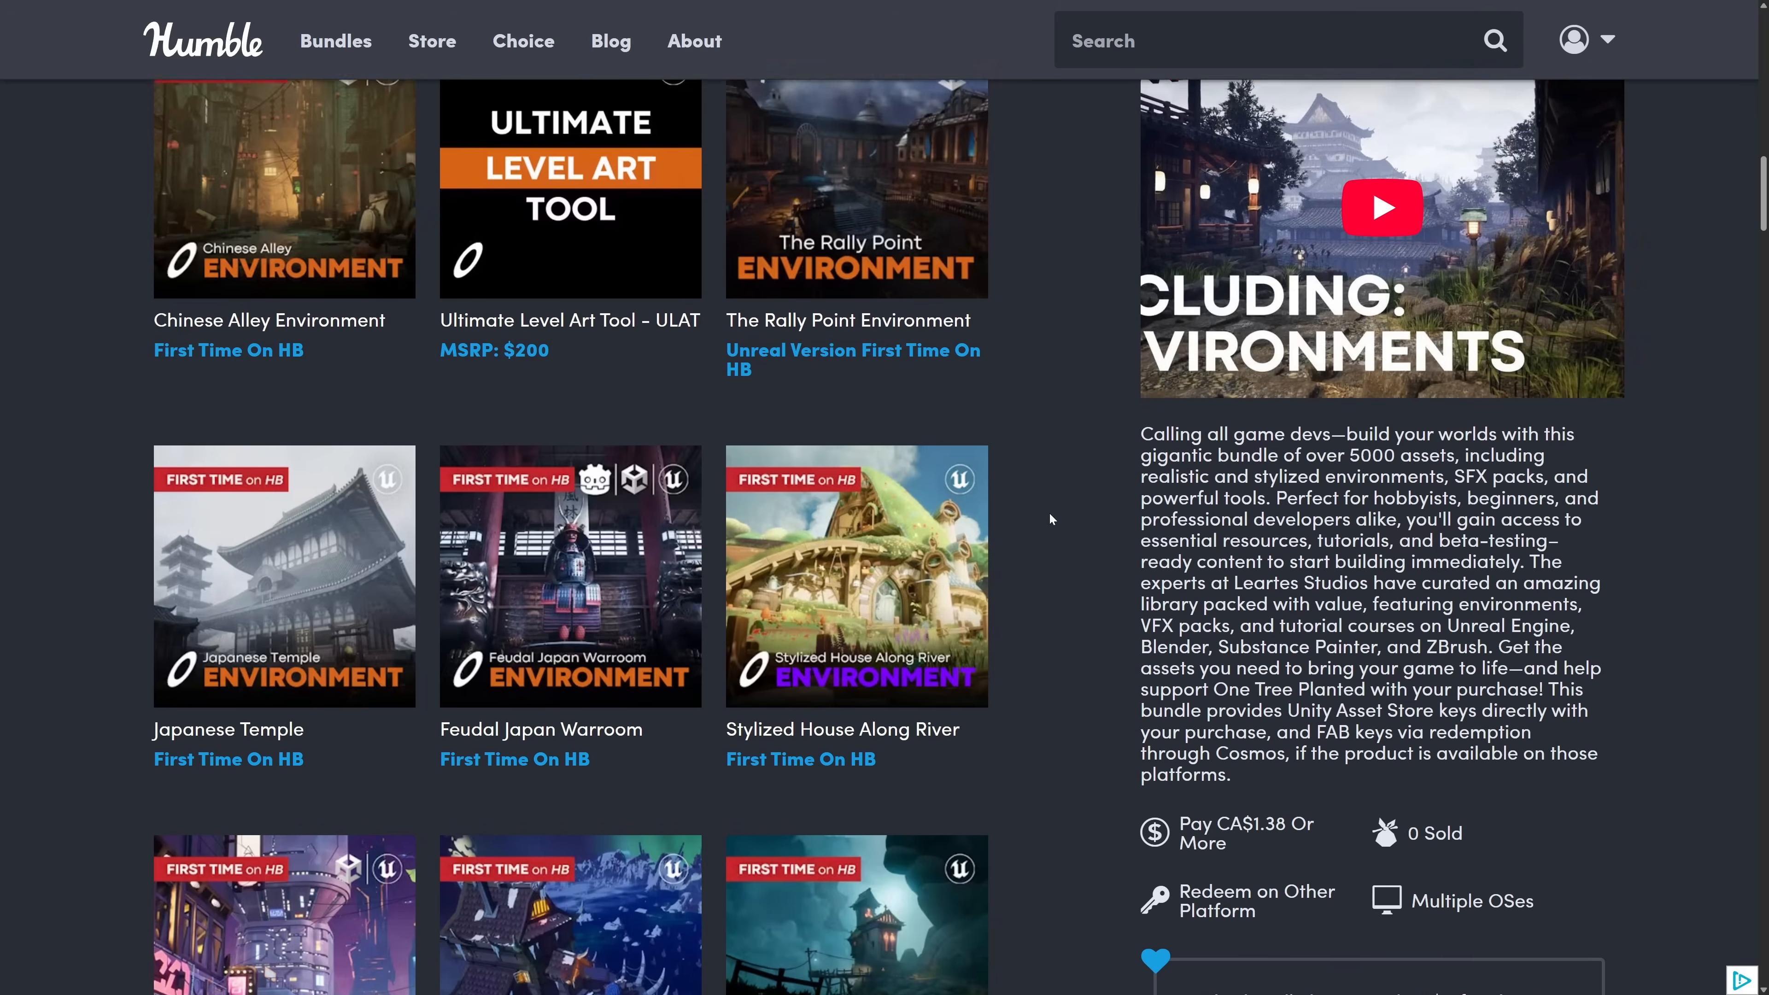
{"action": "scroll", "scroll_direction": "up", "scroll_amount": 3}
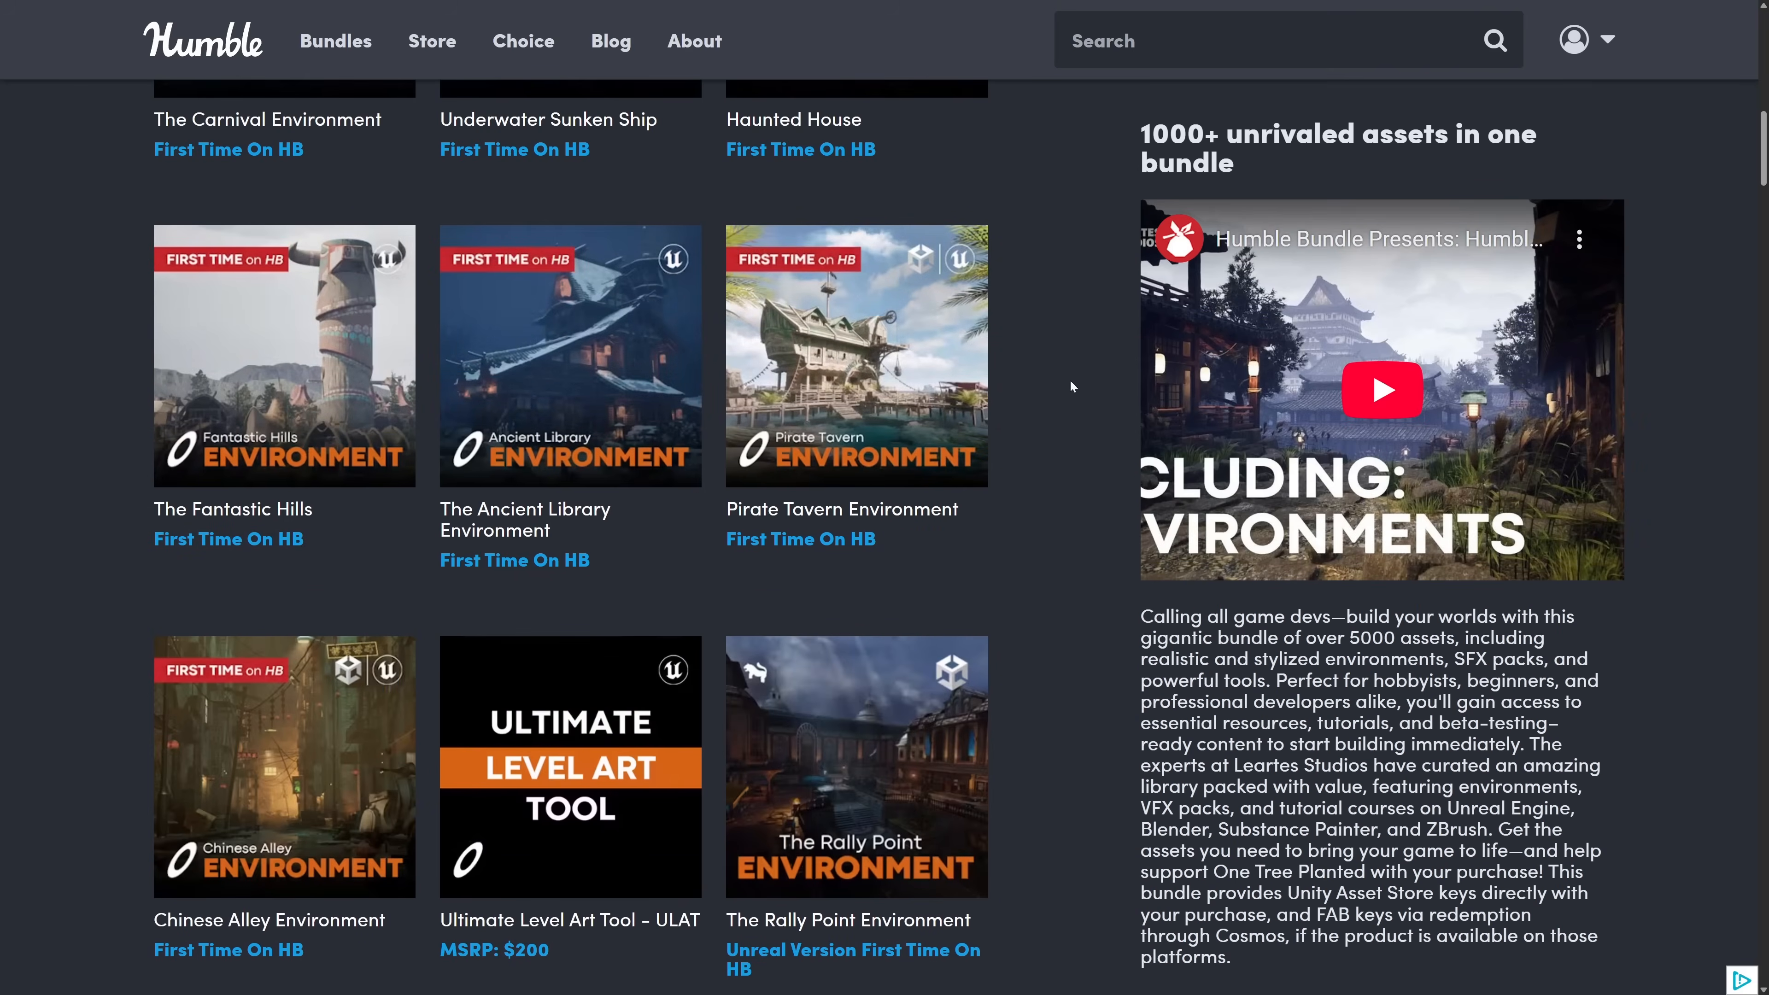
{"action": "mouse_move", "coordinate": [1037, 557]}
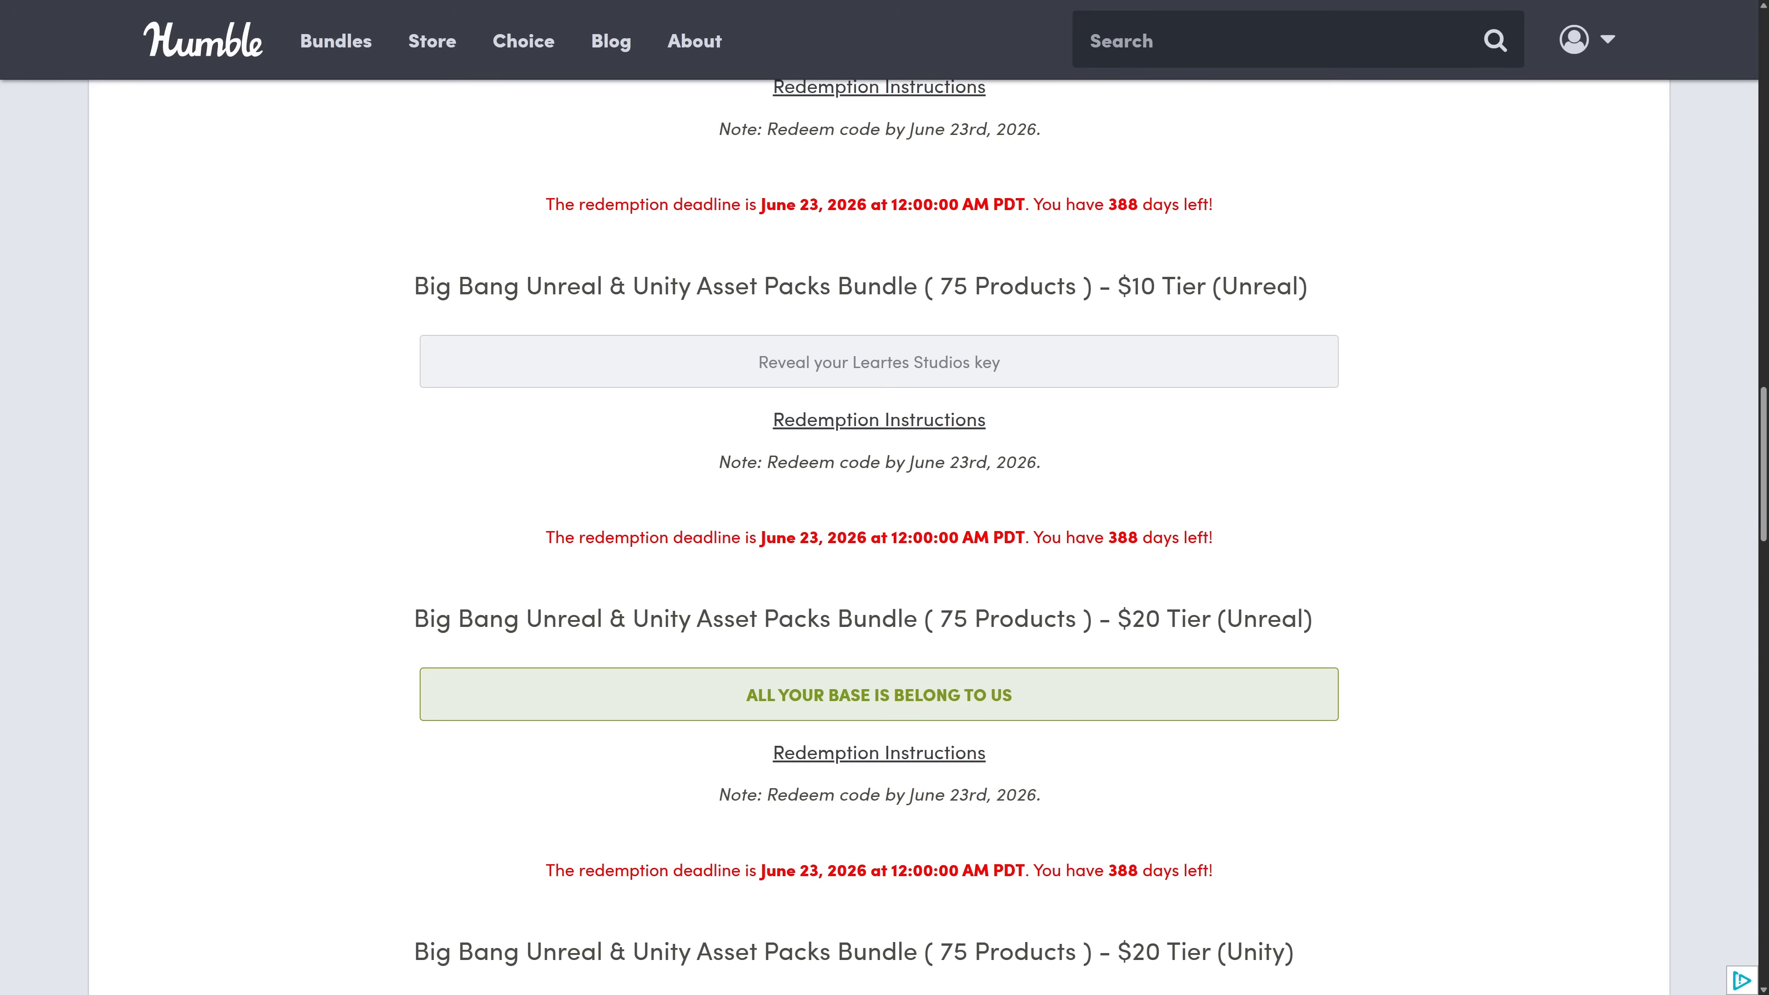
{"action": "mouse_move", "coordinate": [1054, 420]}
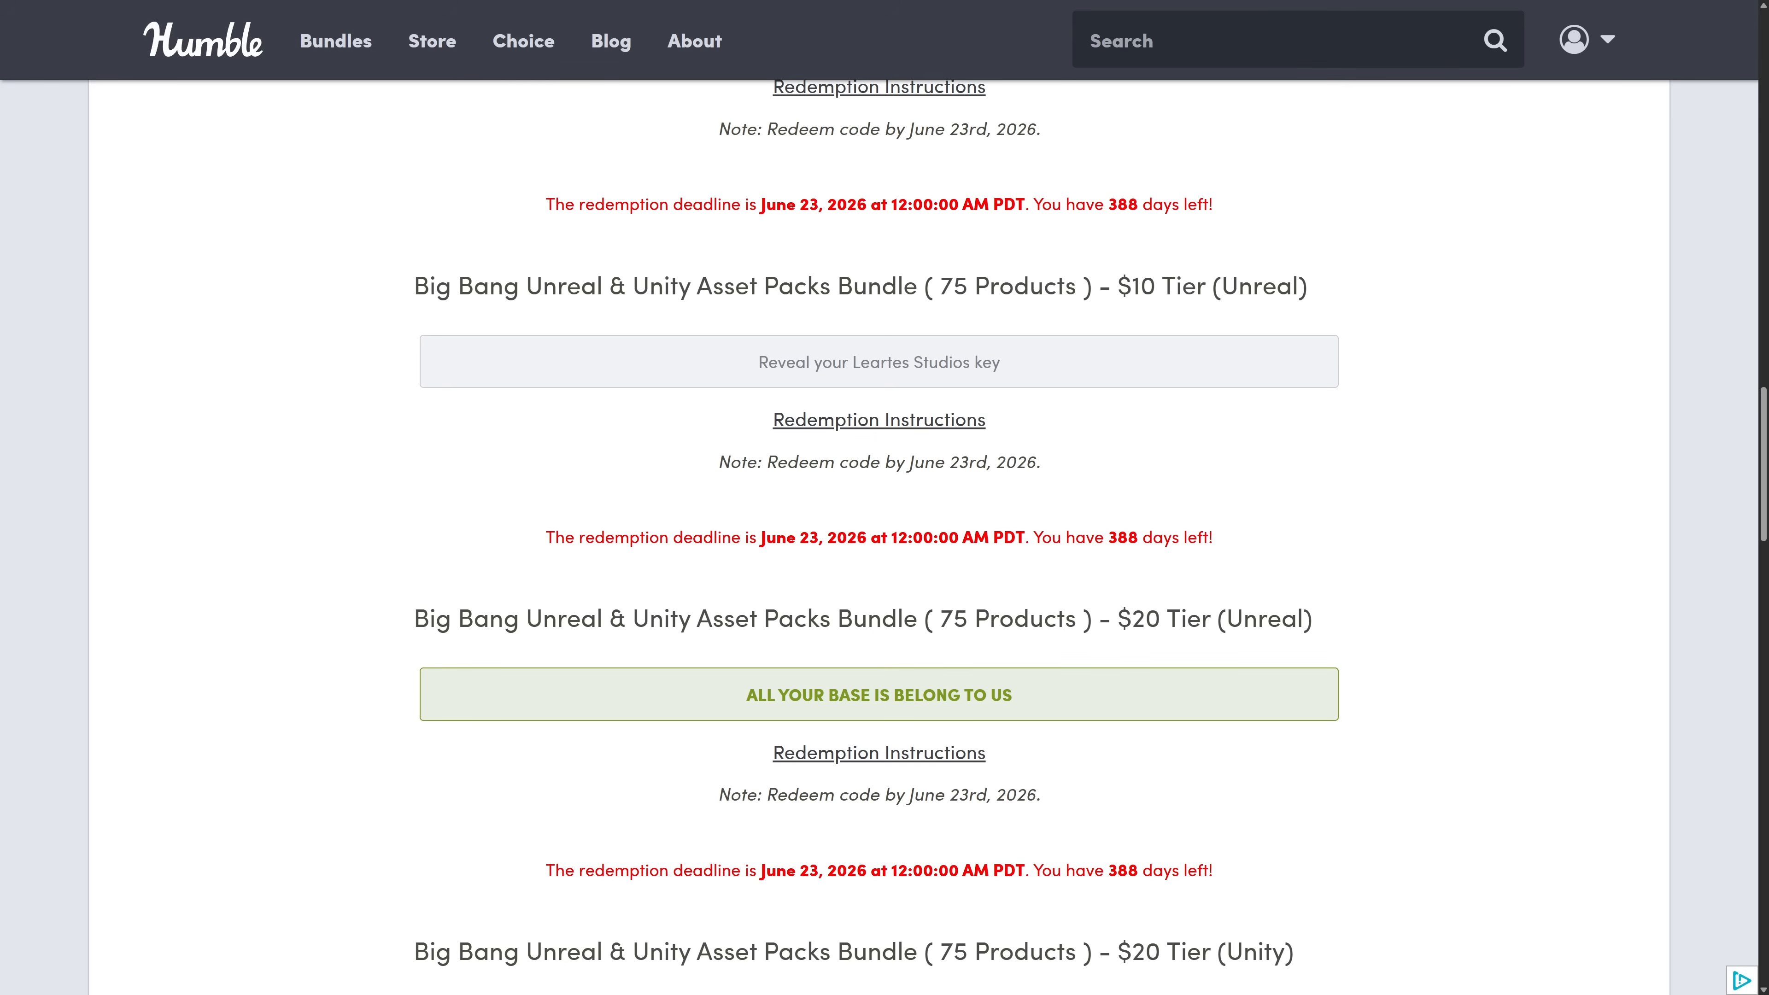
Scroll through the $10 Unreal, $20 Unreal and $20 Unity tier keys and their redemption deadlines.
{"action": "scroll", "scroll_direction": "down", "scroll_amount": 3}
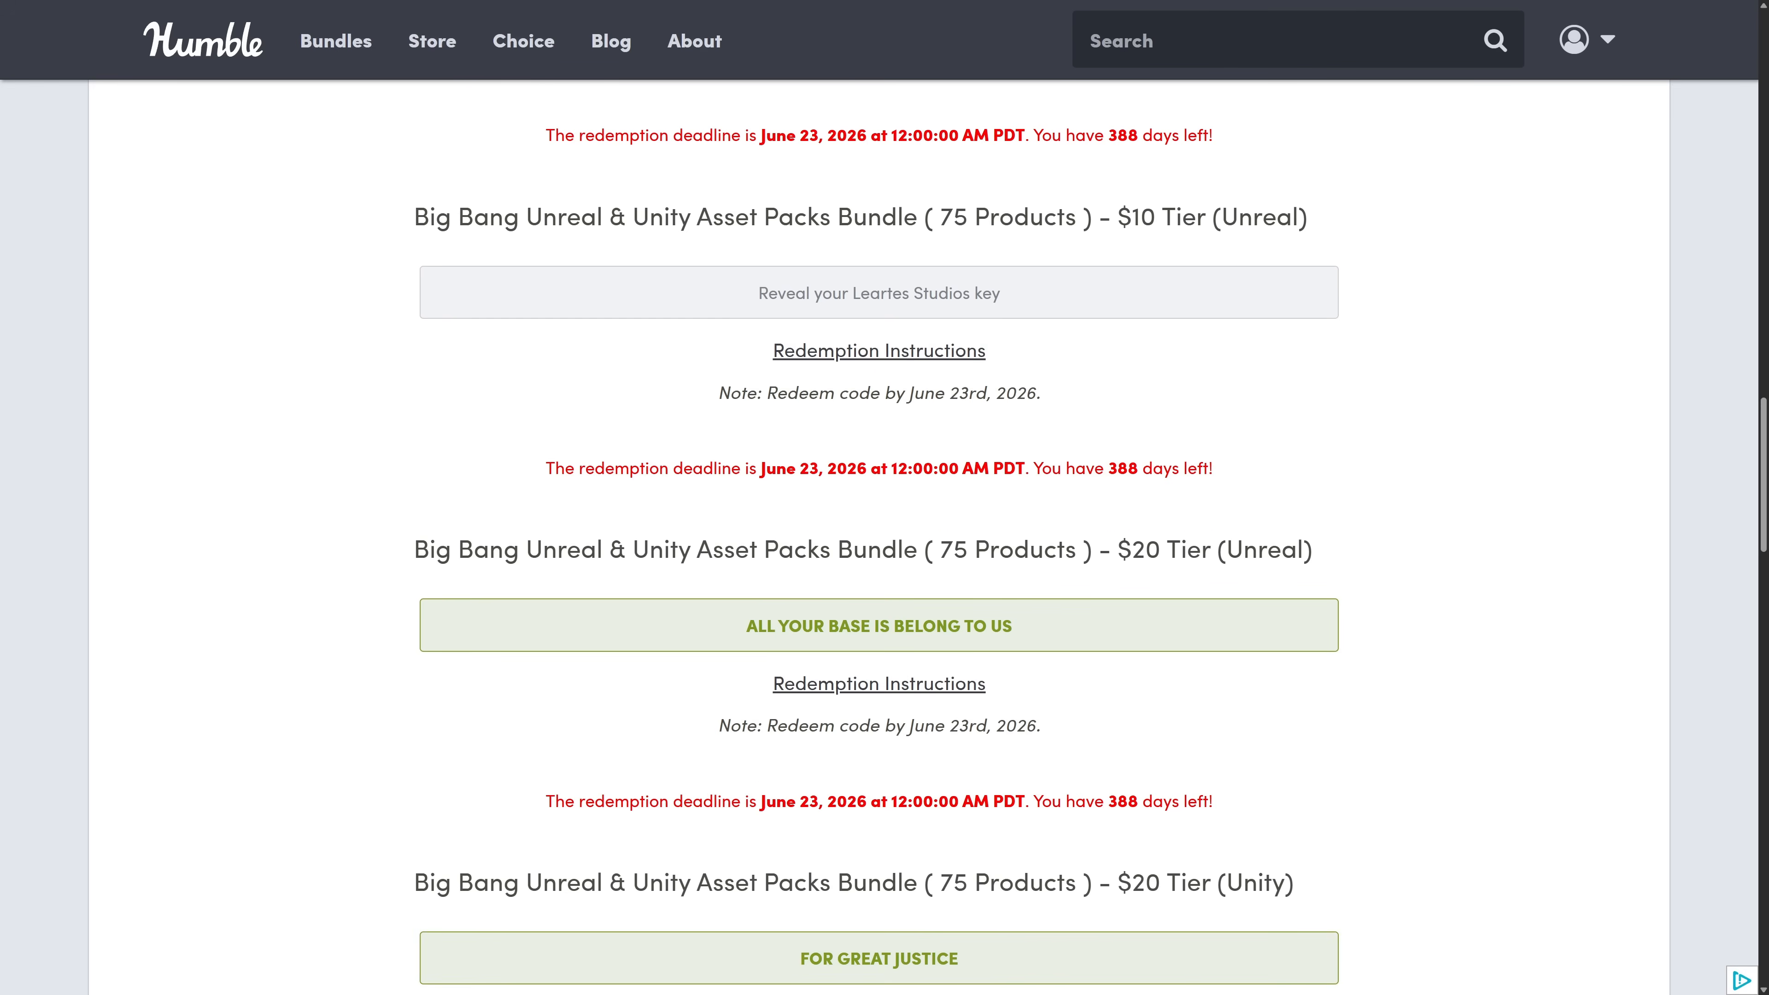
{"action": "scroll", "scroll_direction": "down", "scroll_amount": 3}
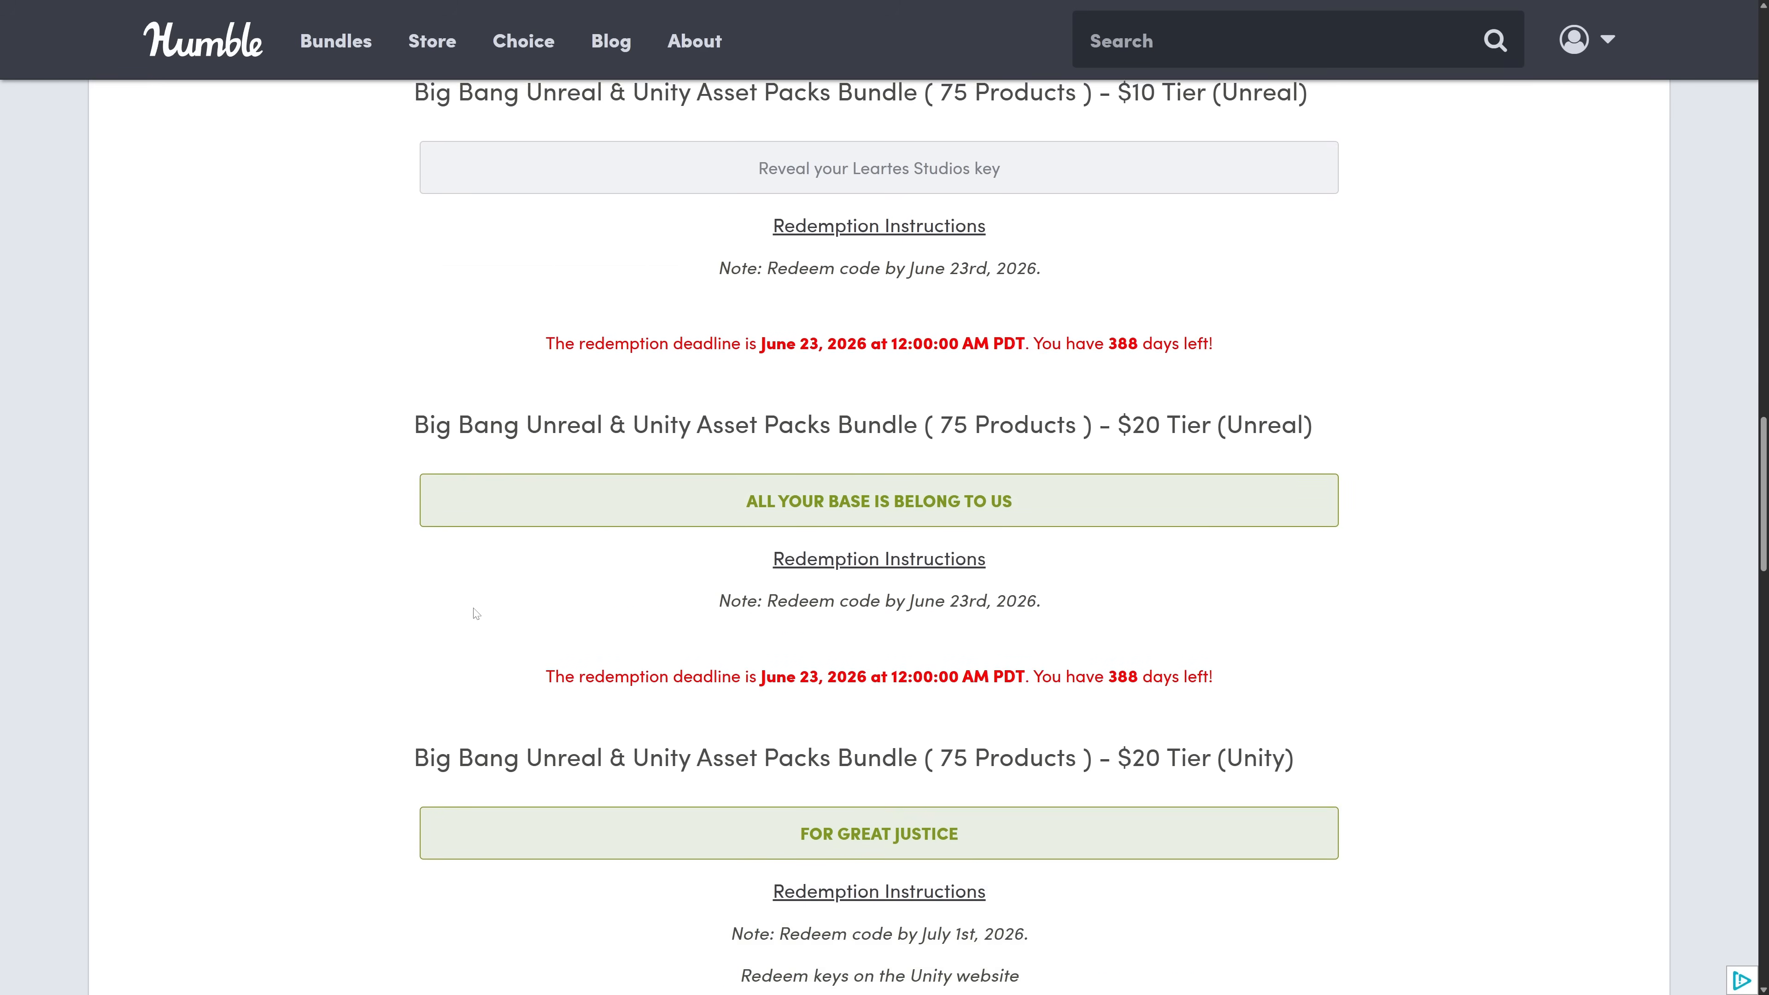
{"action": "scroll", "scroll_direction": "down", "scroll_amount": 3}
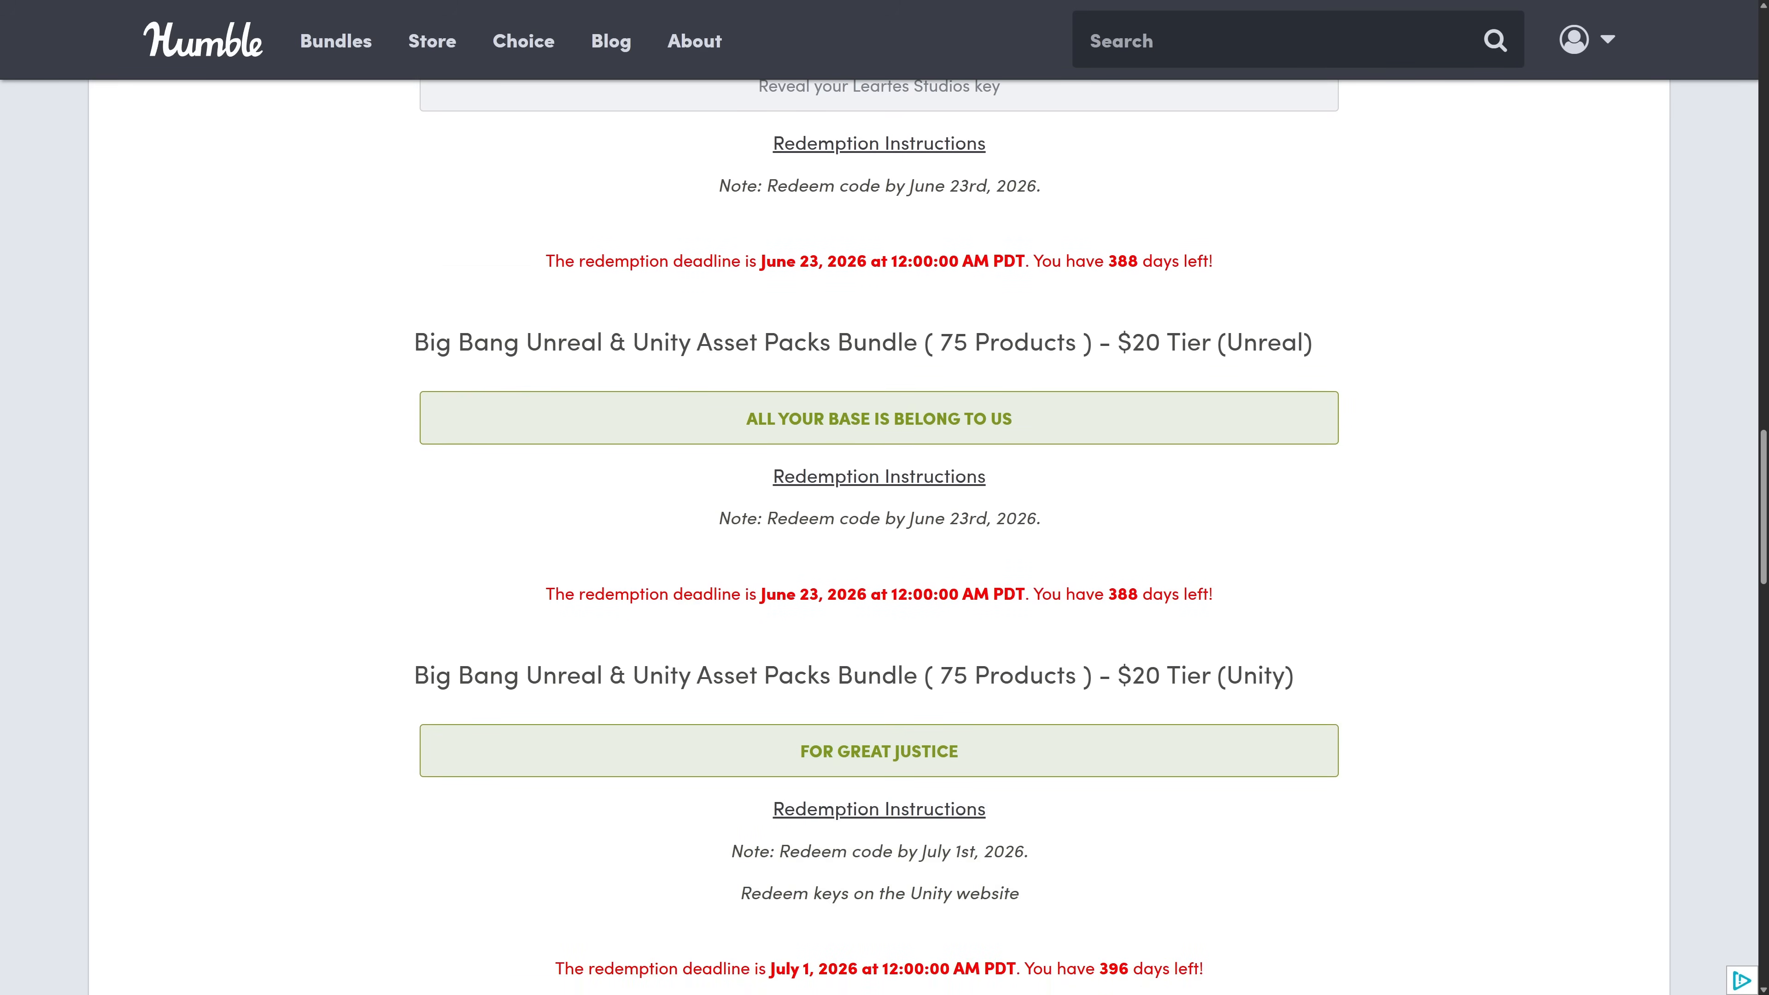
{"action": "mouse_move", "coordinate": [1493, 693]}
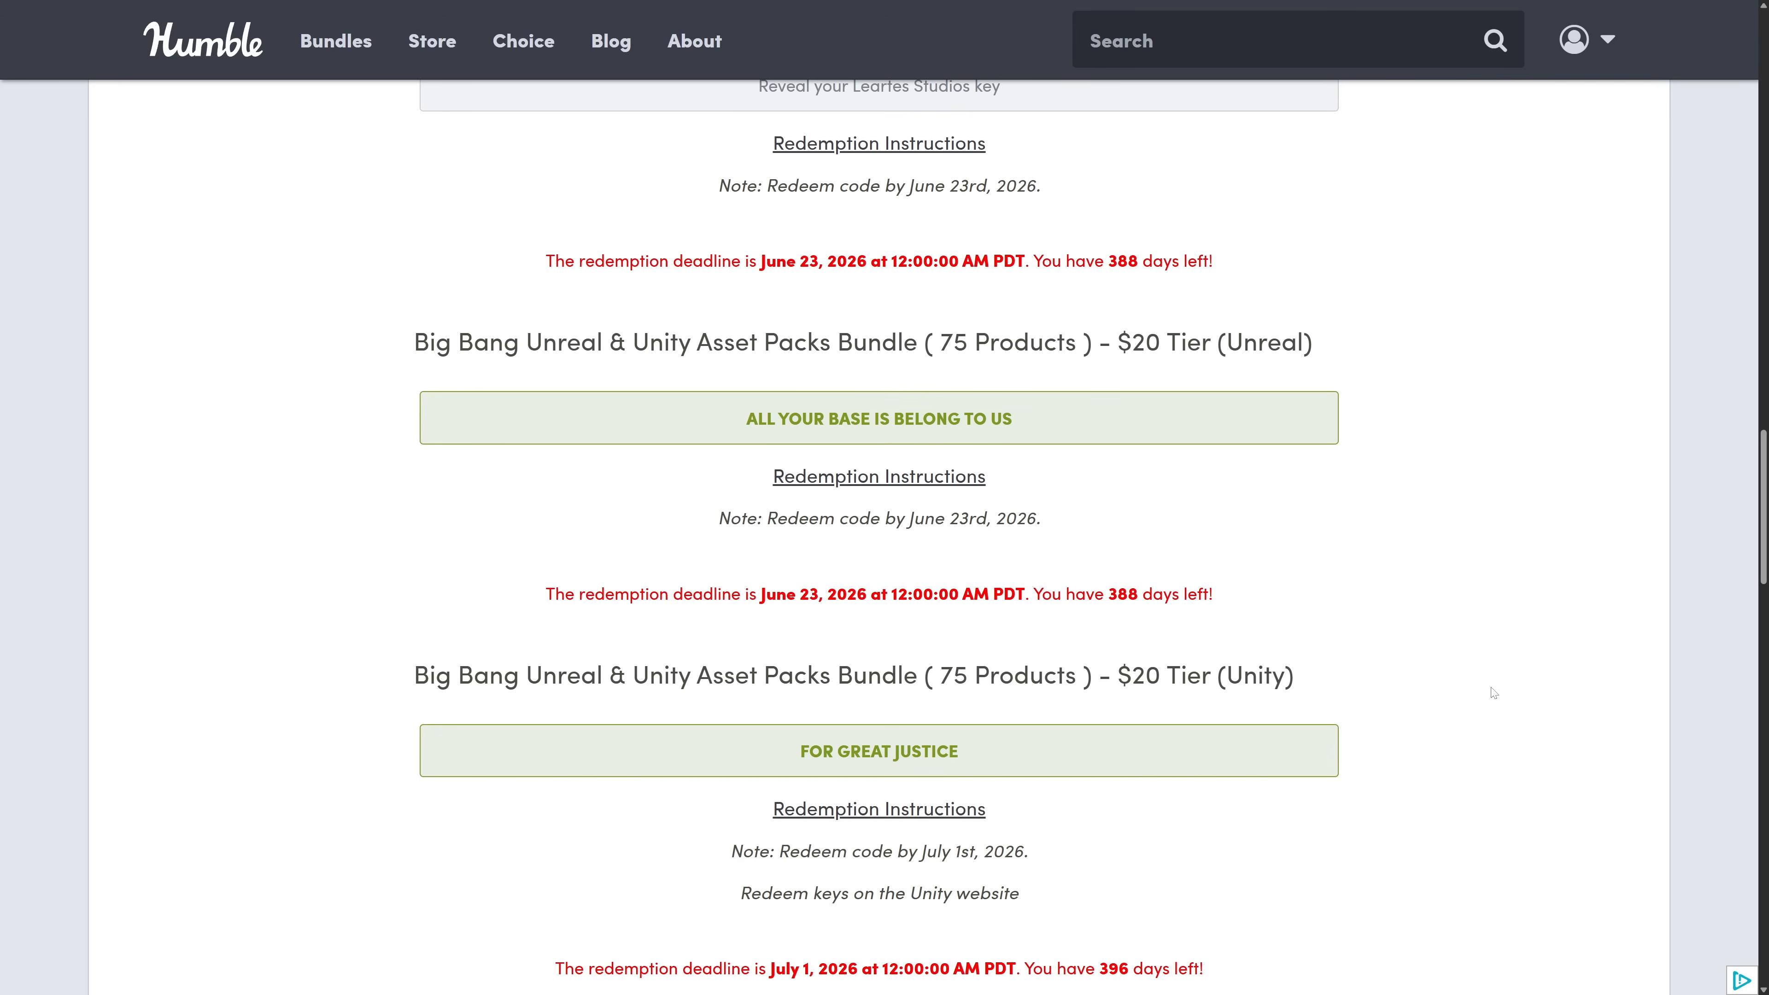
{"action": "mouse_move", "coordinate": [1261, 267]}
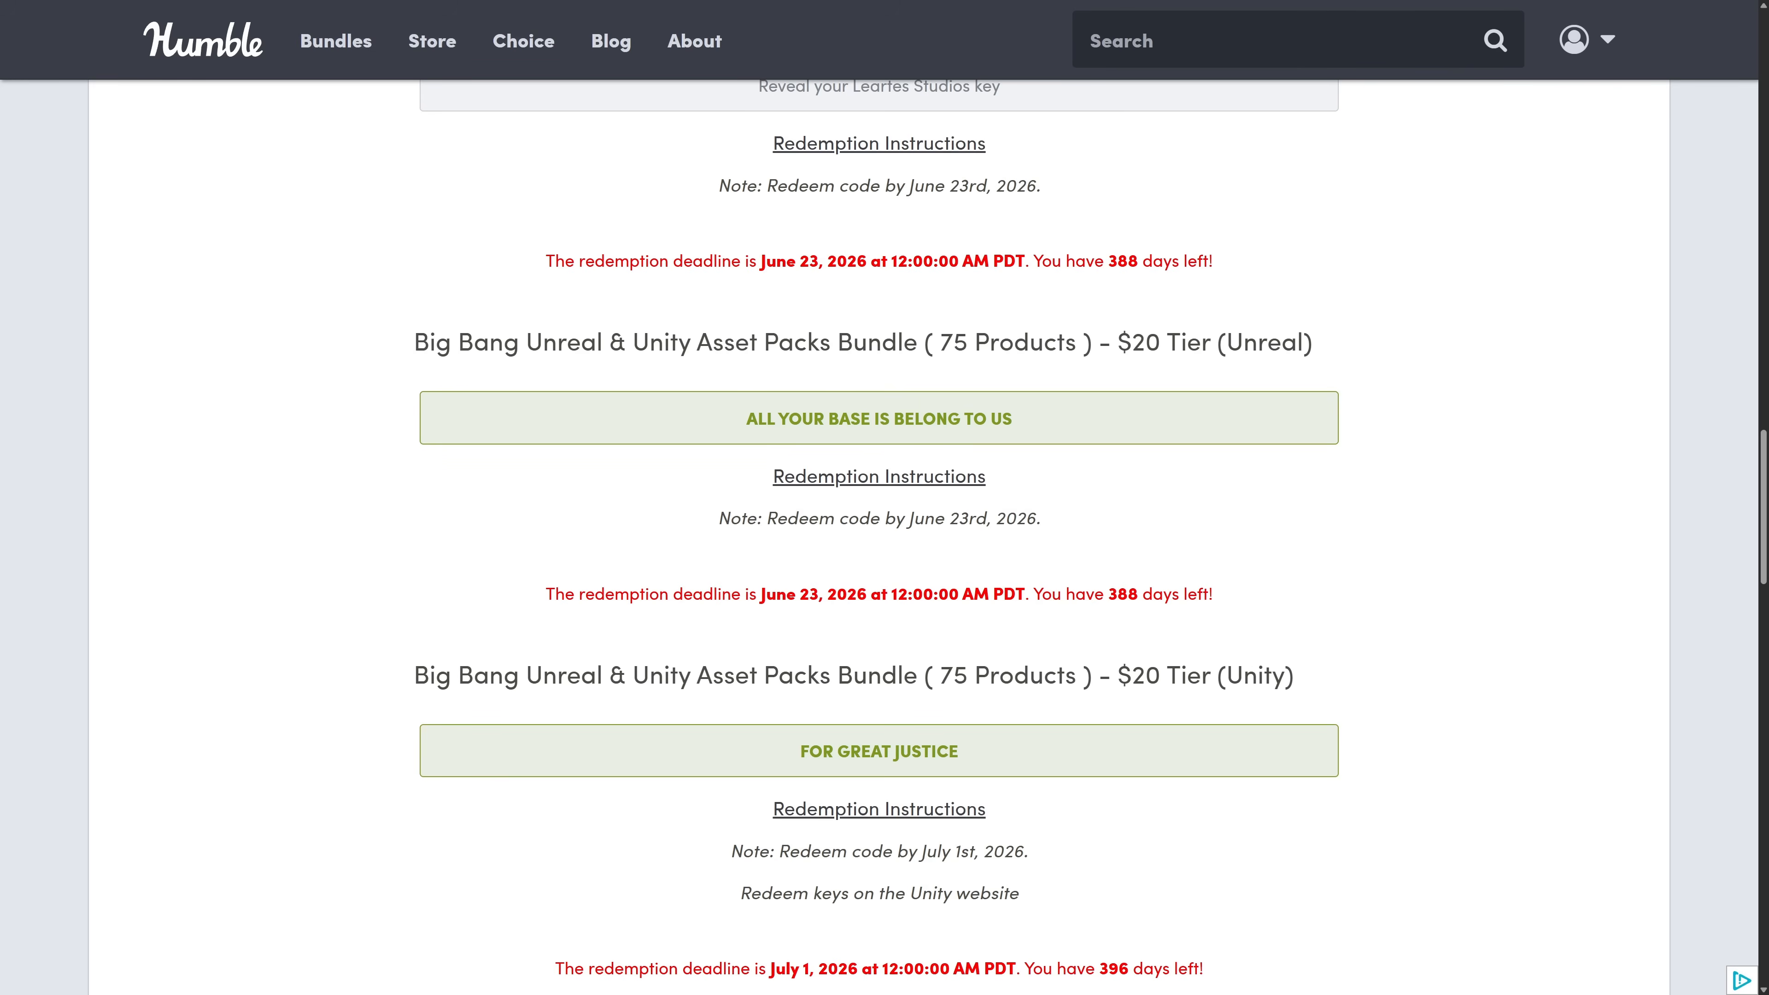
{"action": "mouse_move", "coordinate": [1381, 471]}
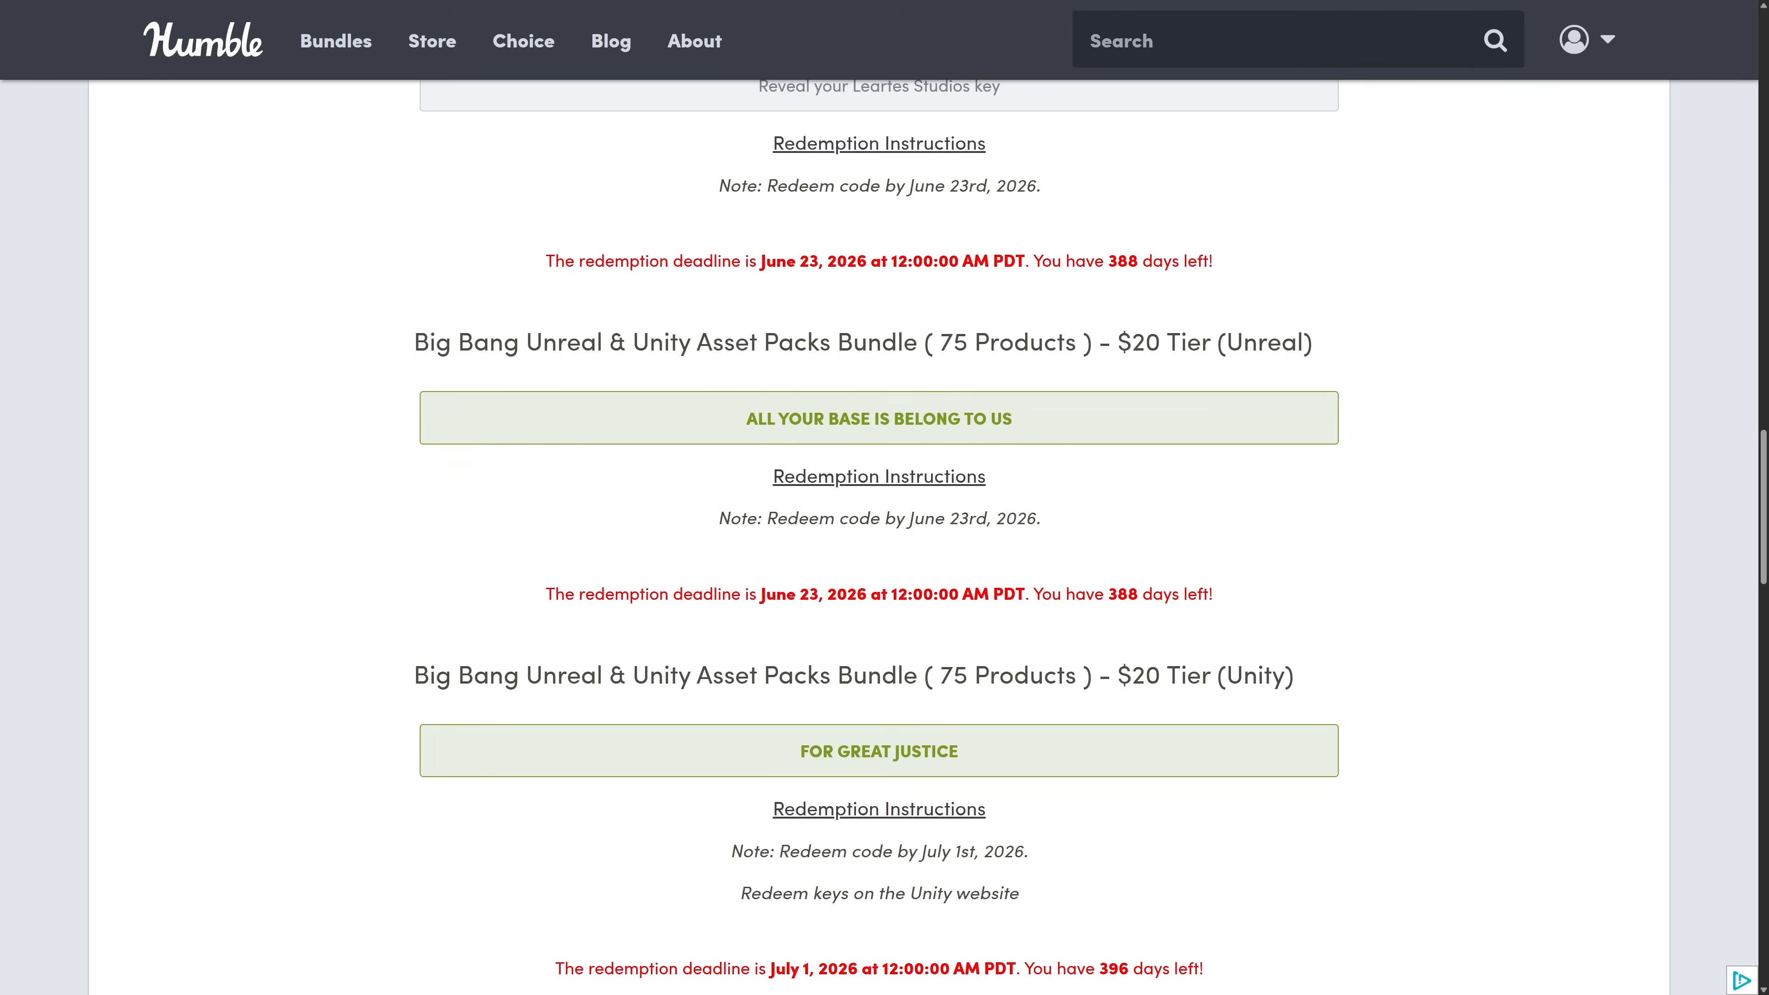
{"action": "scroll", "scroll_direction": "down", "scroll_amount": 3}
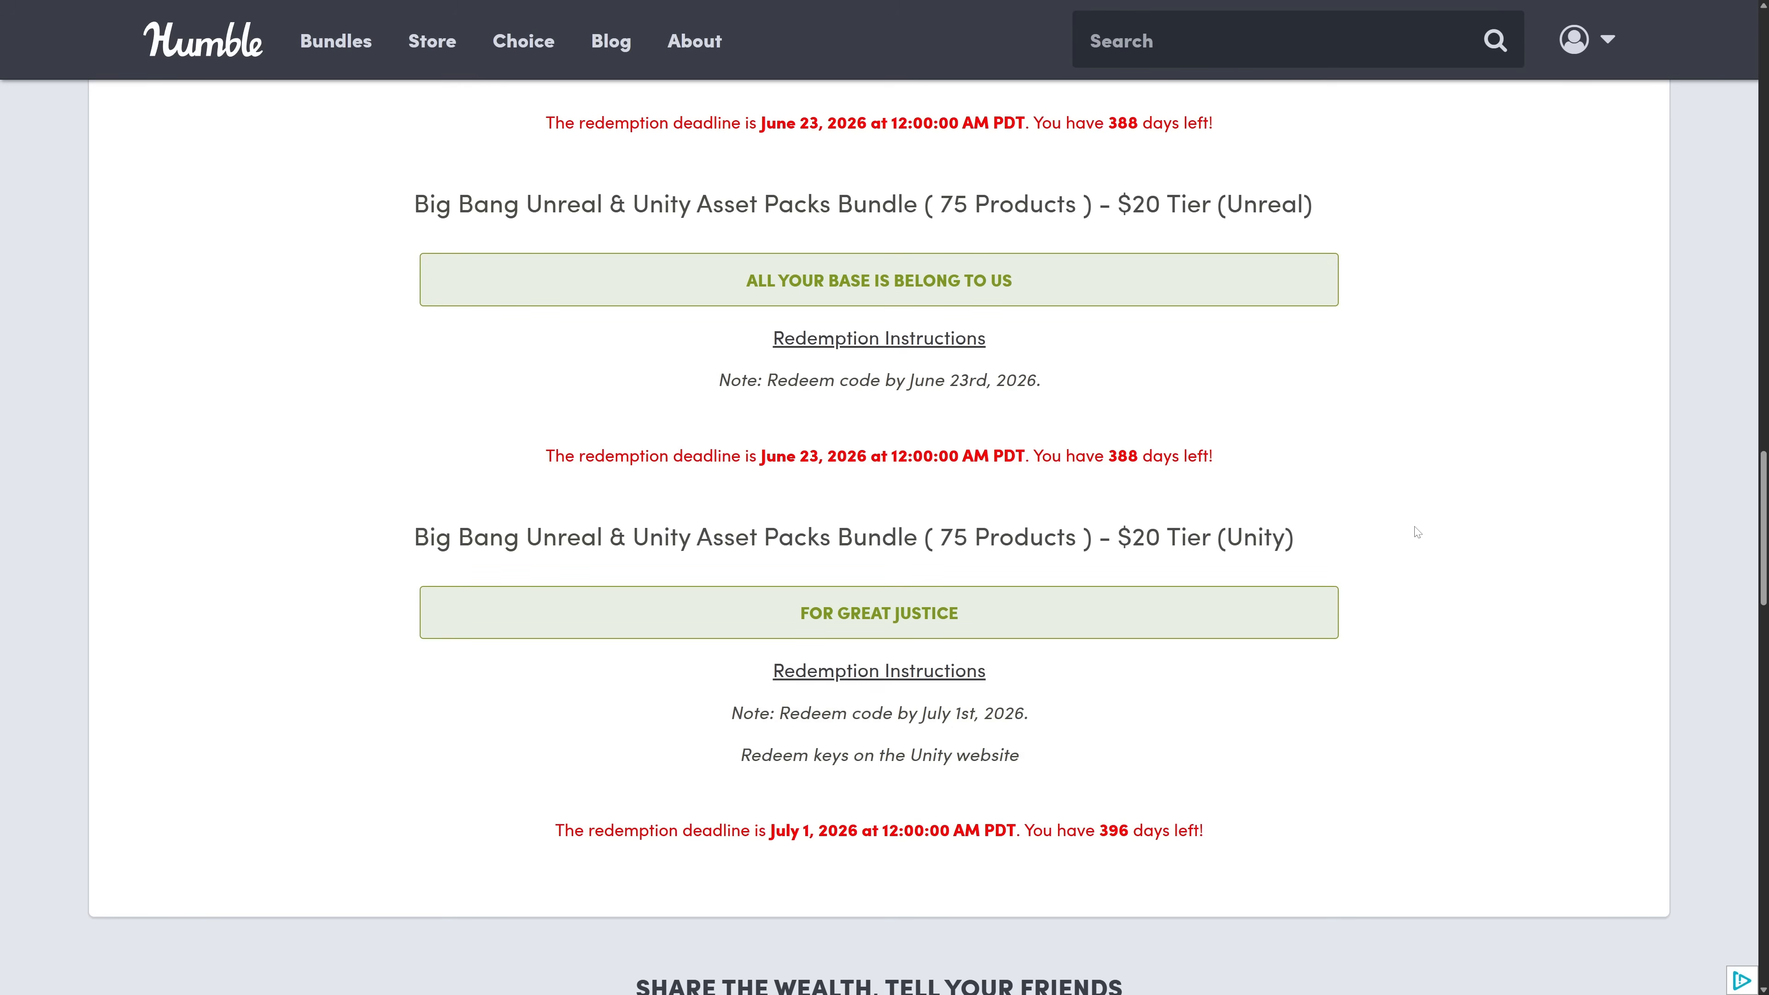
{"action": "mouse_move", "coordinate": [1439, 521]}
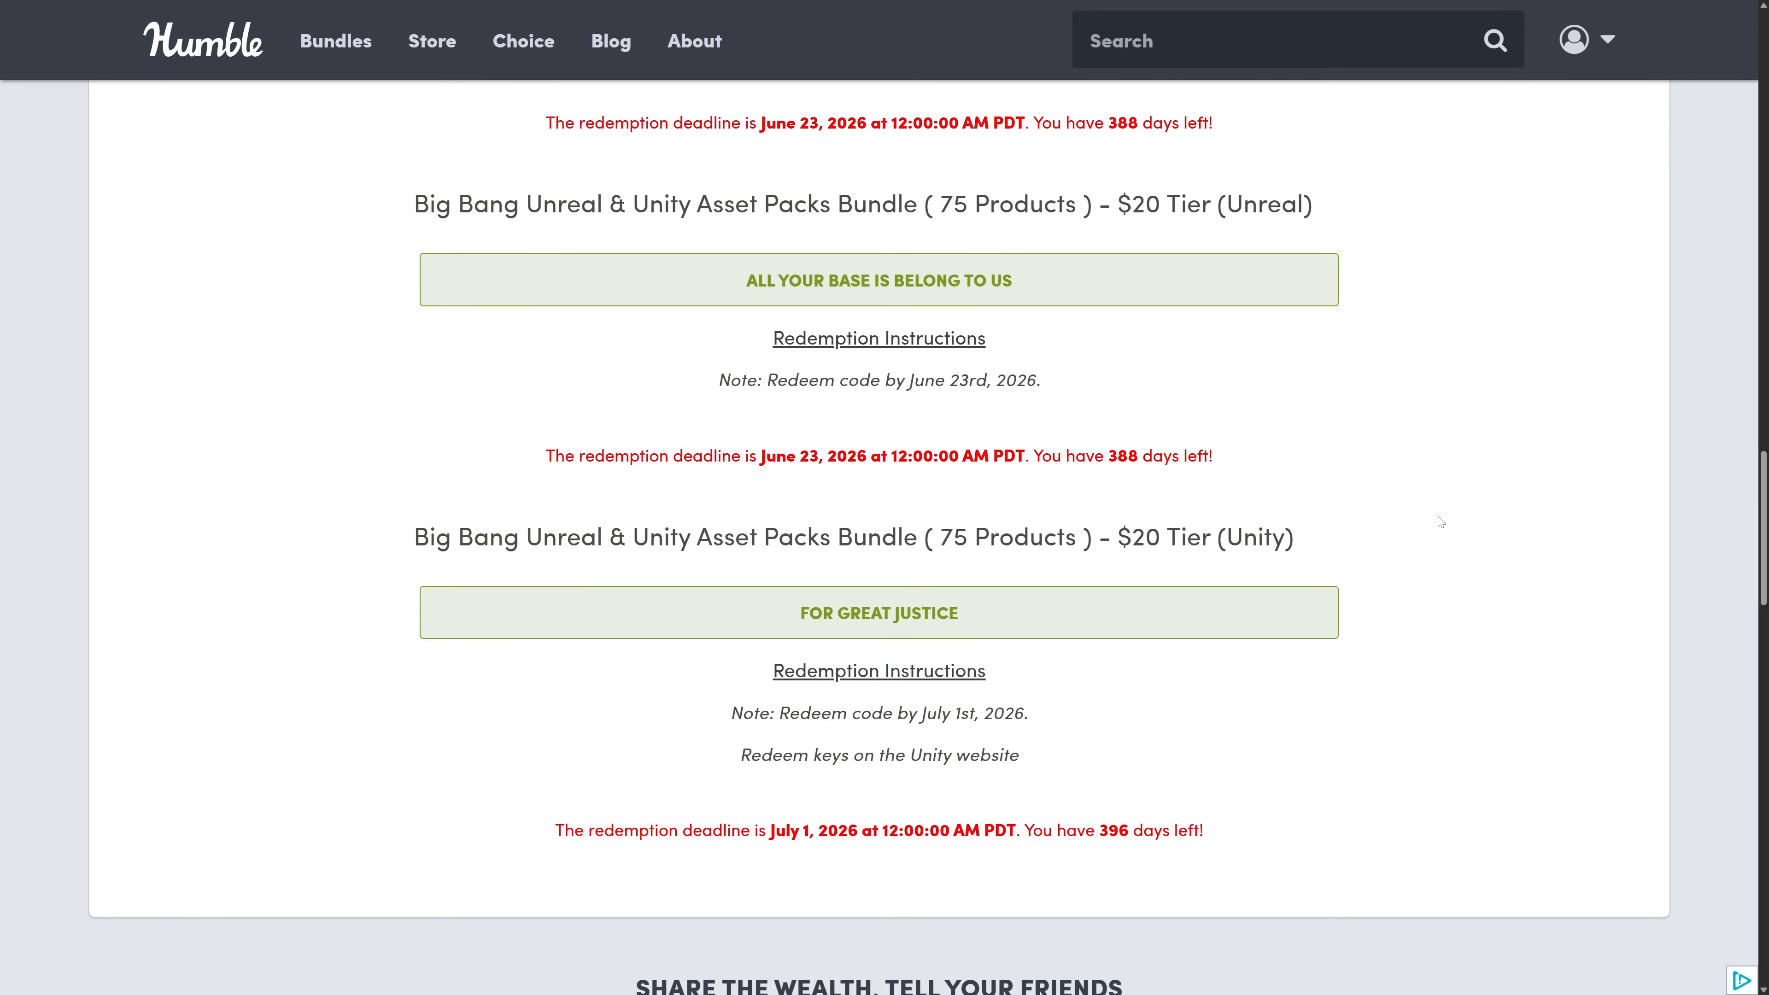
{"action": "mouse_move", "coordinate": [941, 479]}
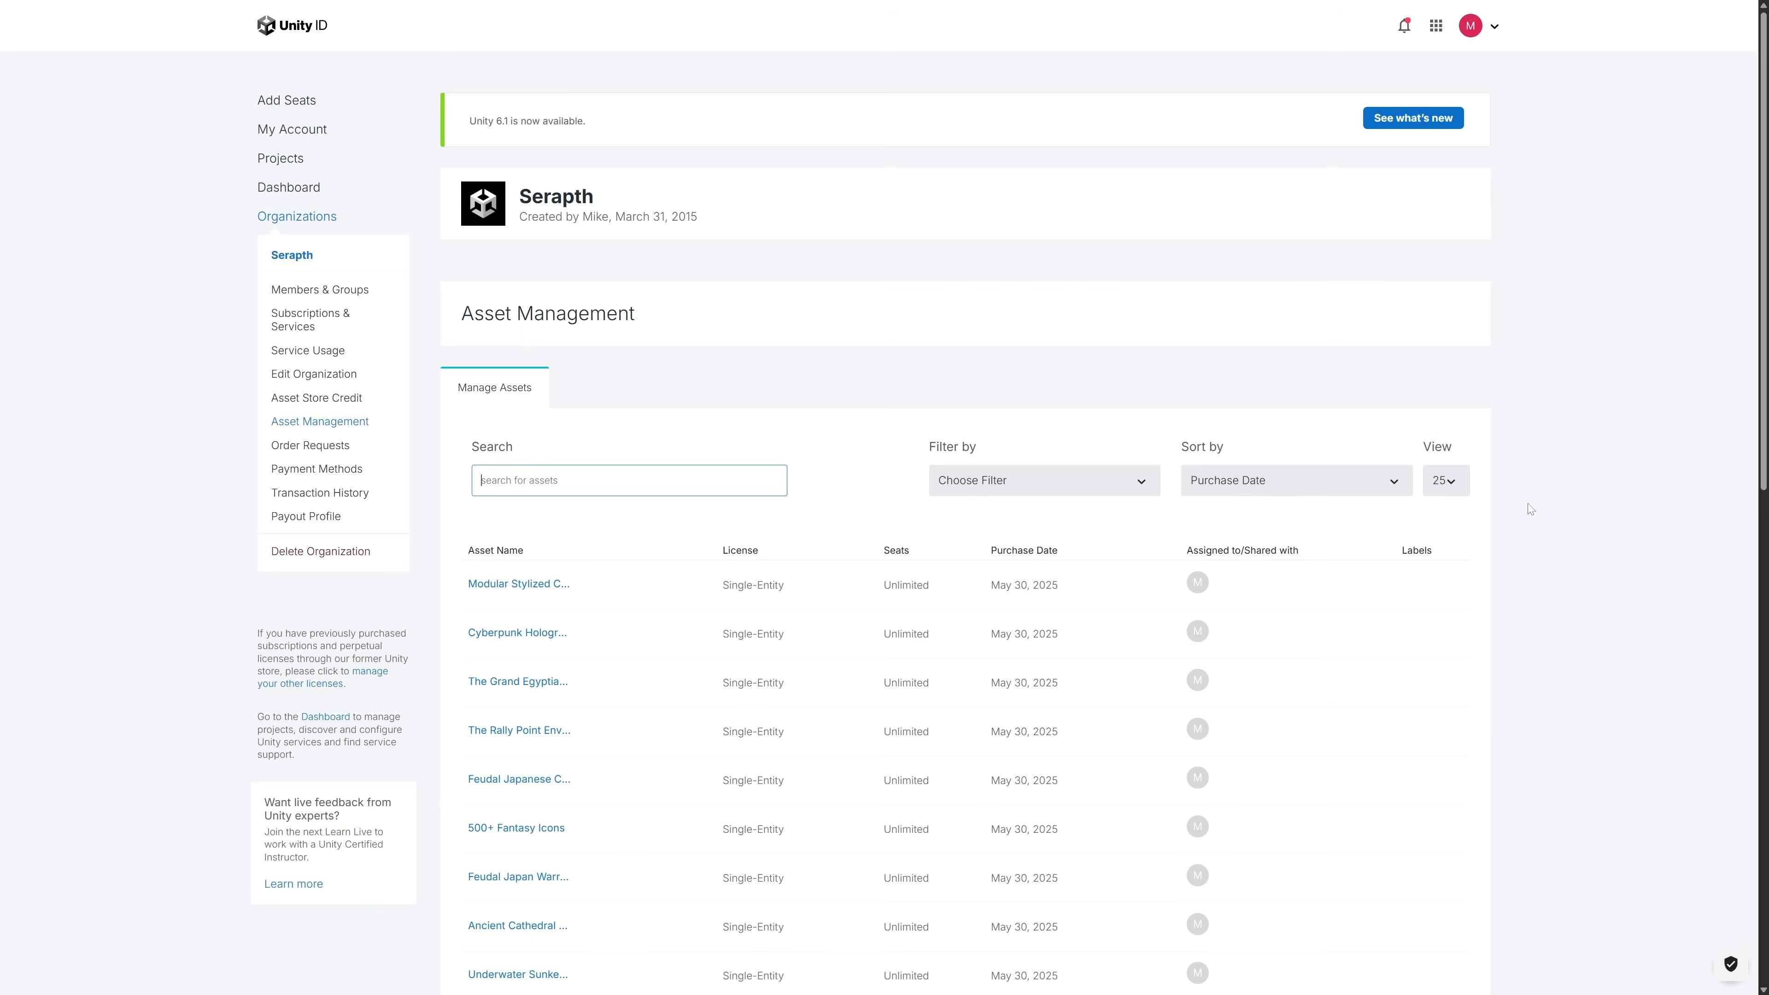
{"action": "scroll", "scroll_direction": "down", "scroll_amount": 3}
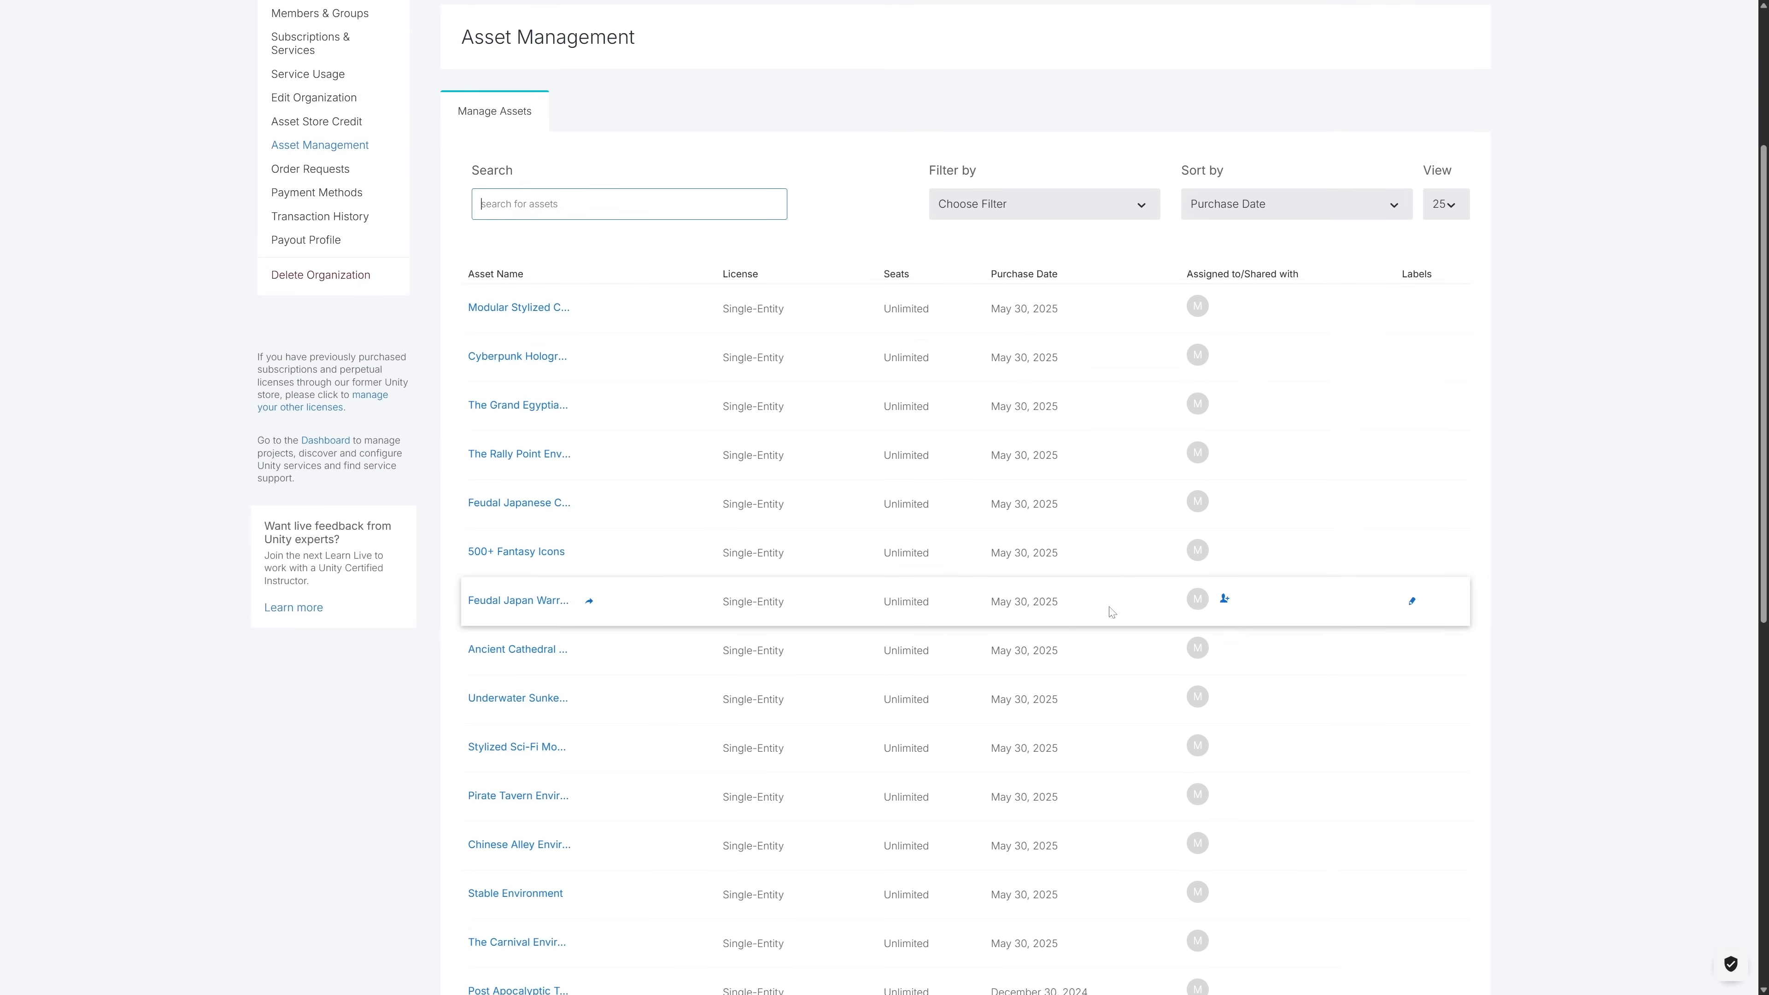
{"action": "mouse_move", "coordinate": [854, 543]}
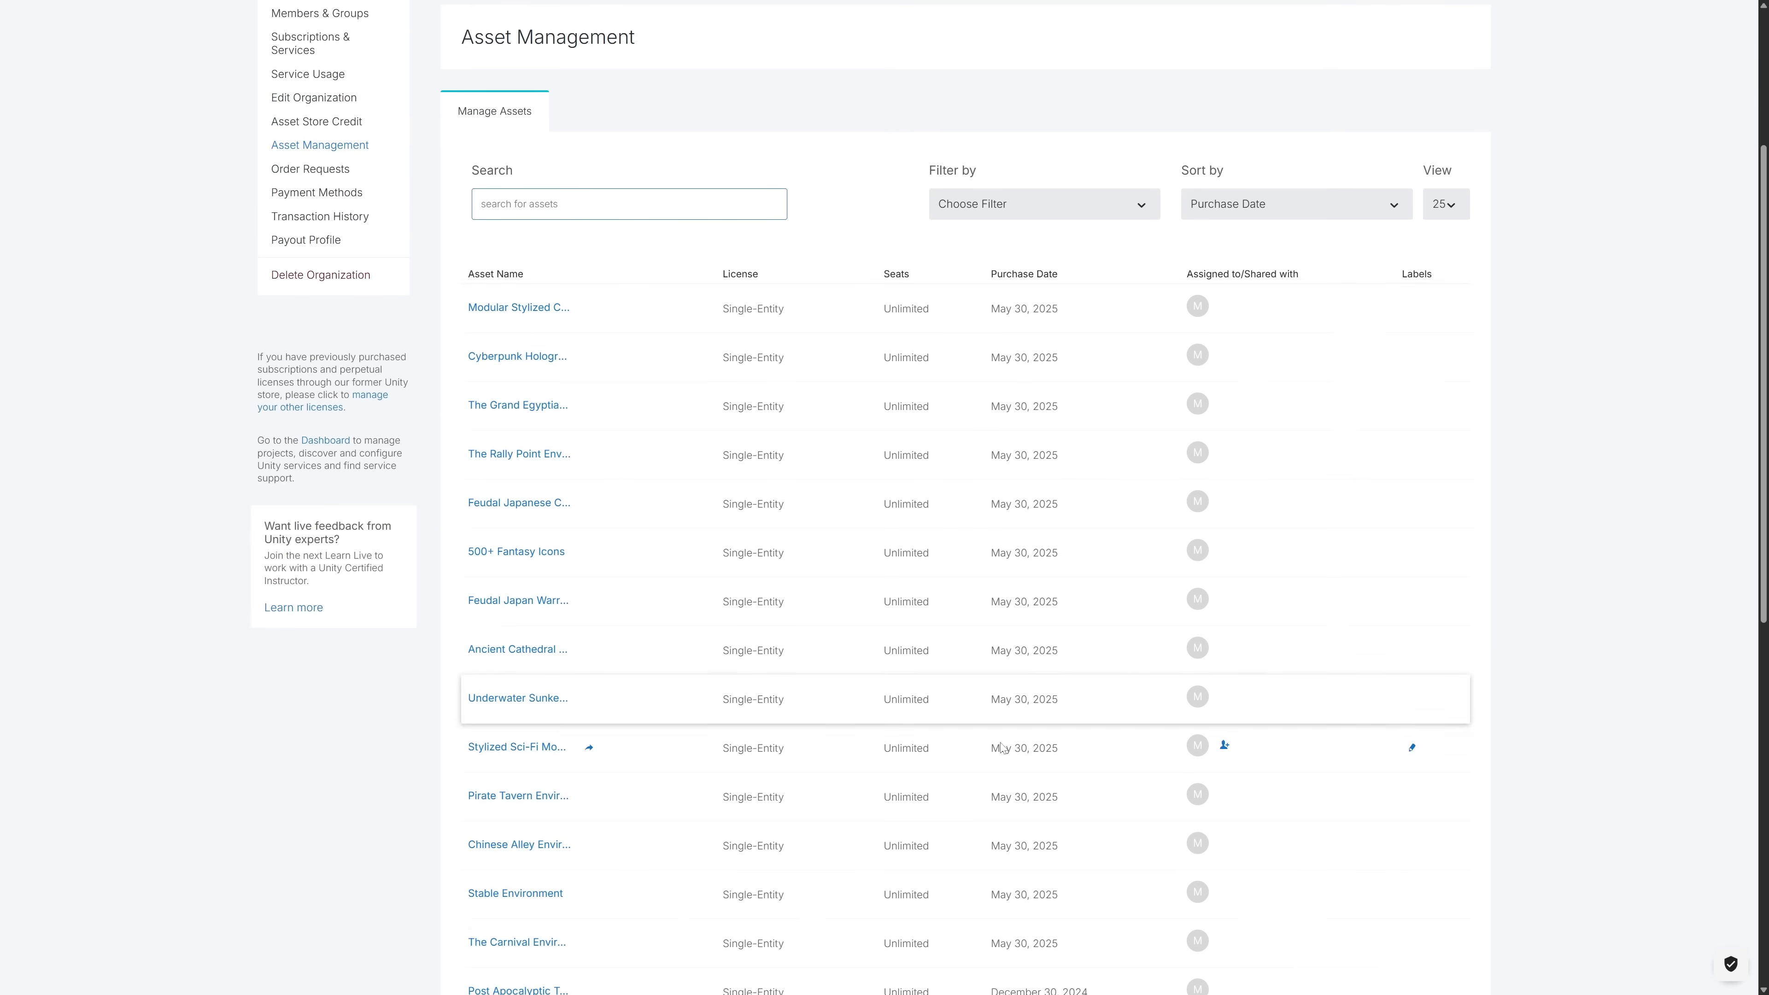
{"action": "scroll", "scroll_direction": "down", "scroll_amount": 3}
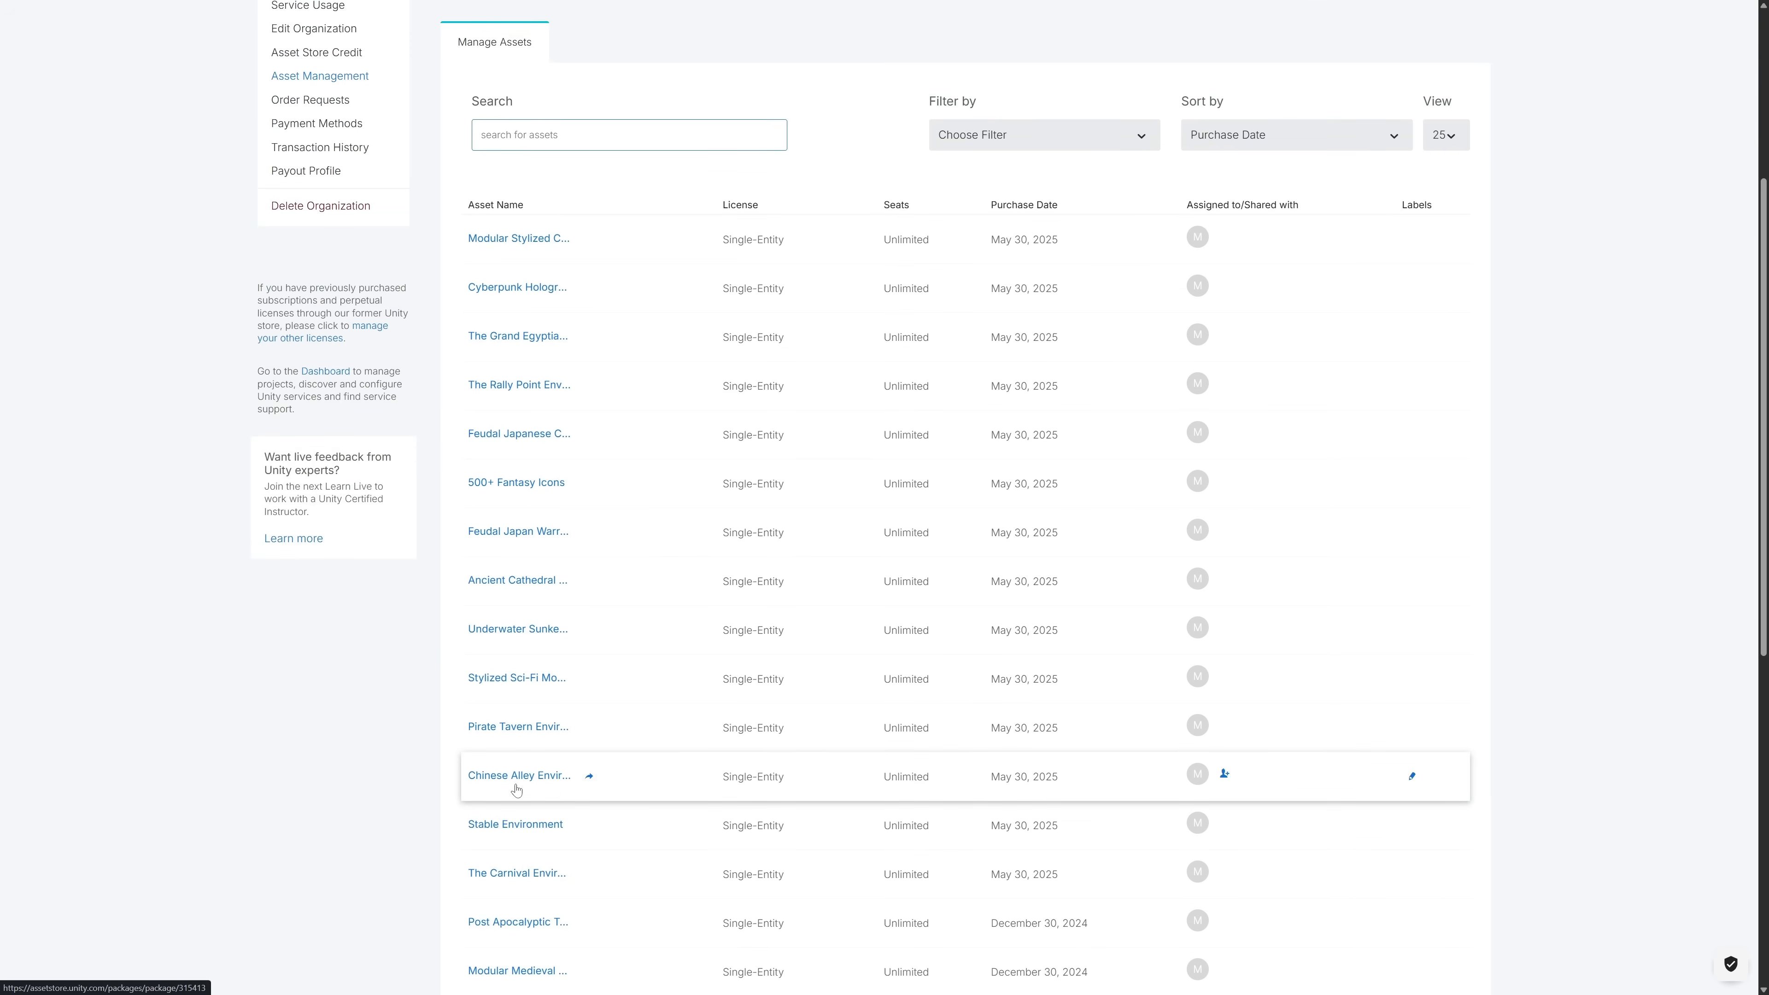
{"action": "scroll", "scroll_direction": "up", "scroll_amount": 3}
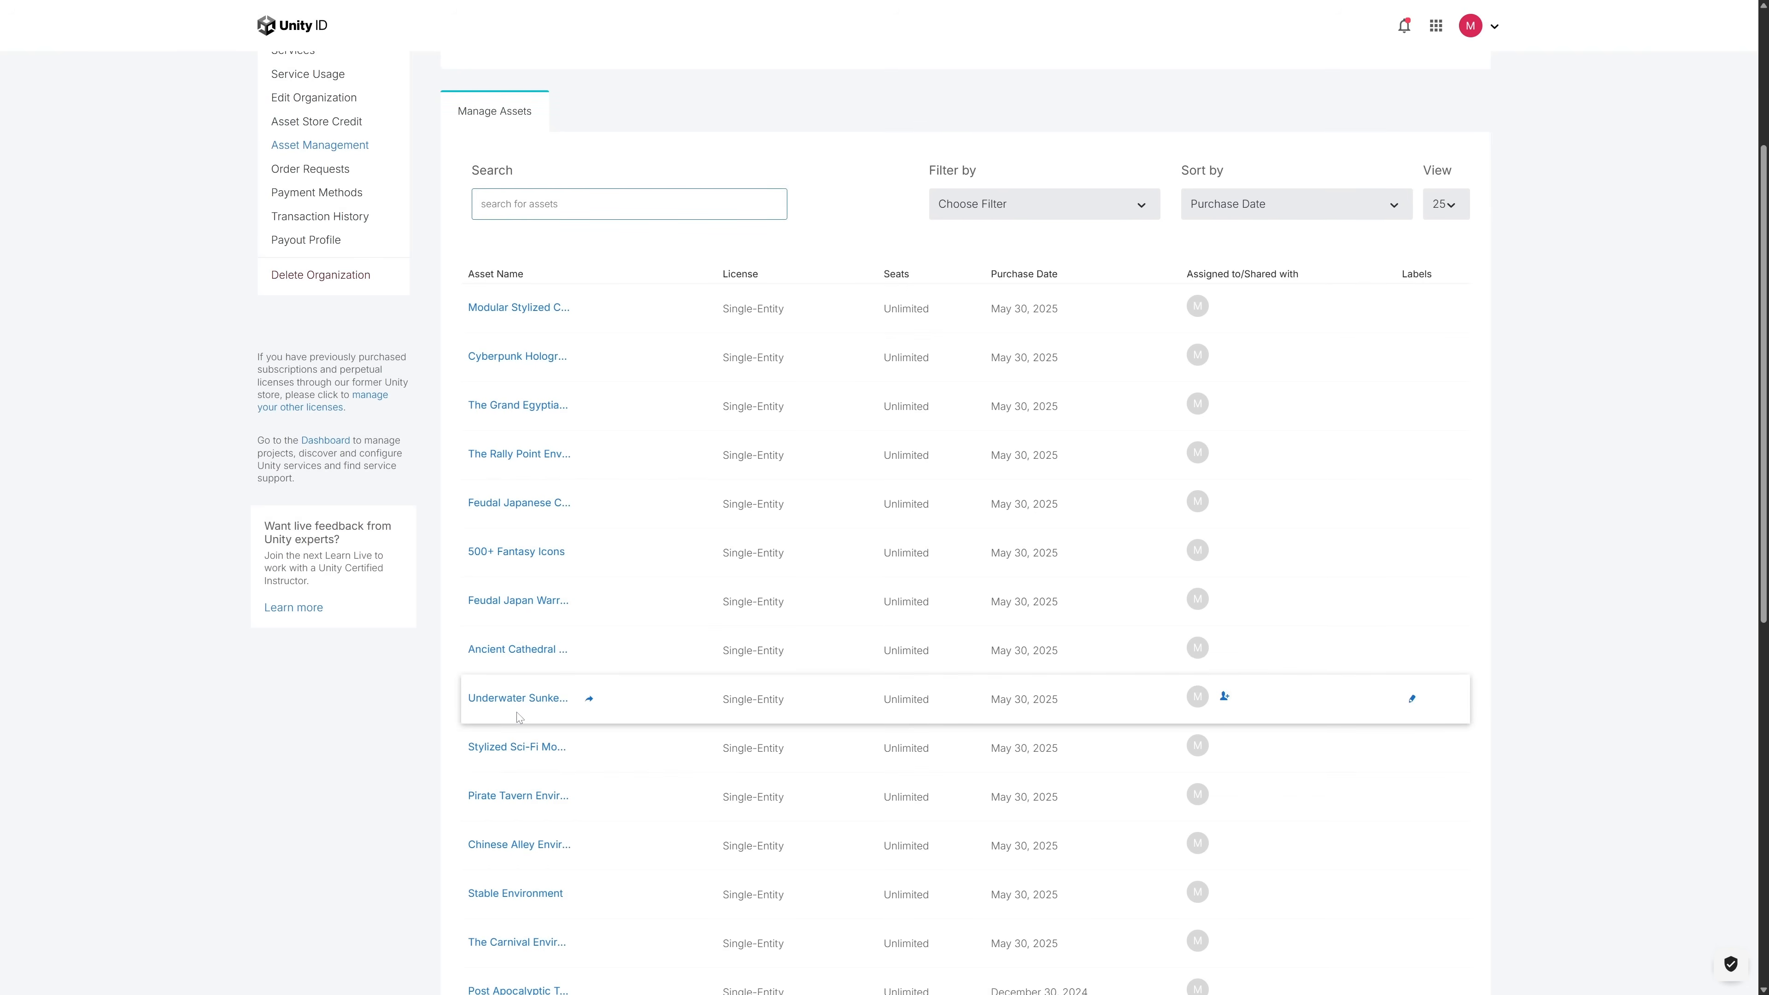
{"action": "scroll", "scroll_direction": "up", "scroll_amount": 3}
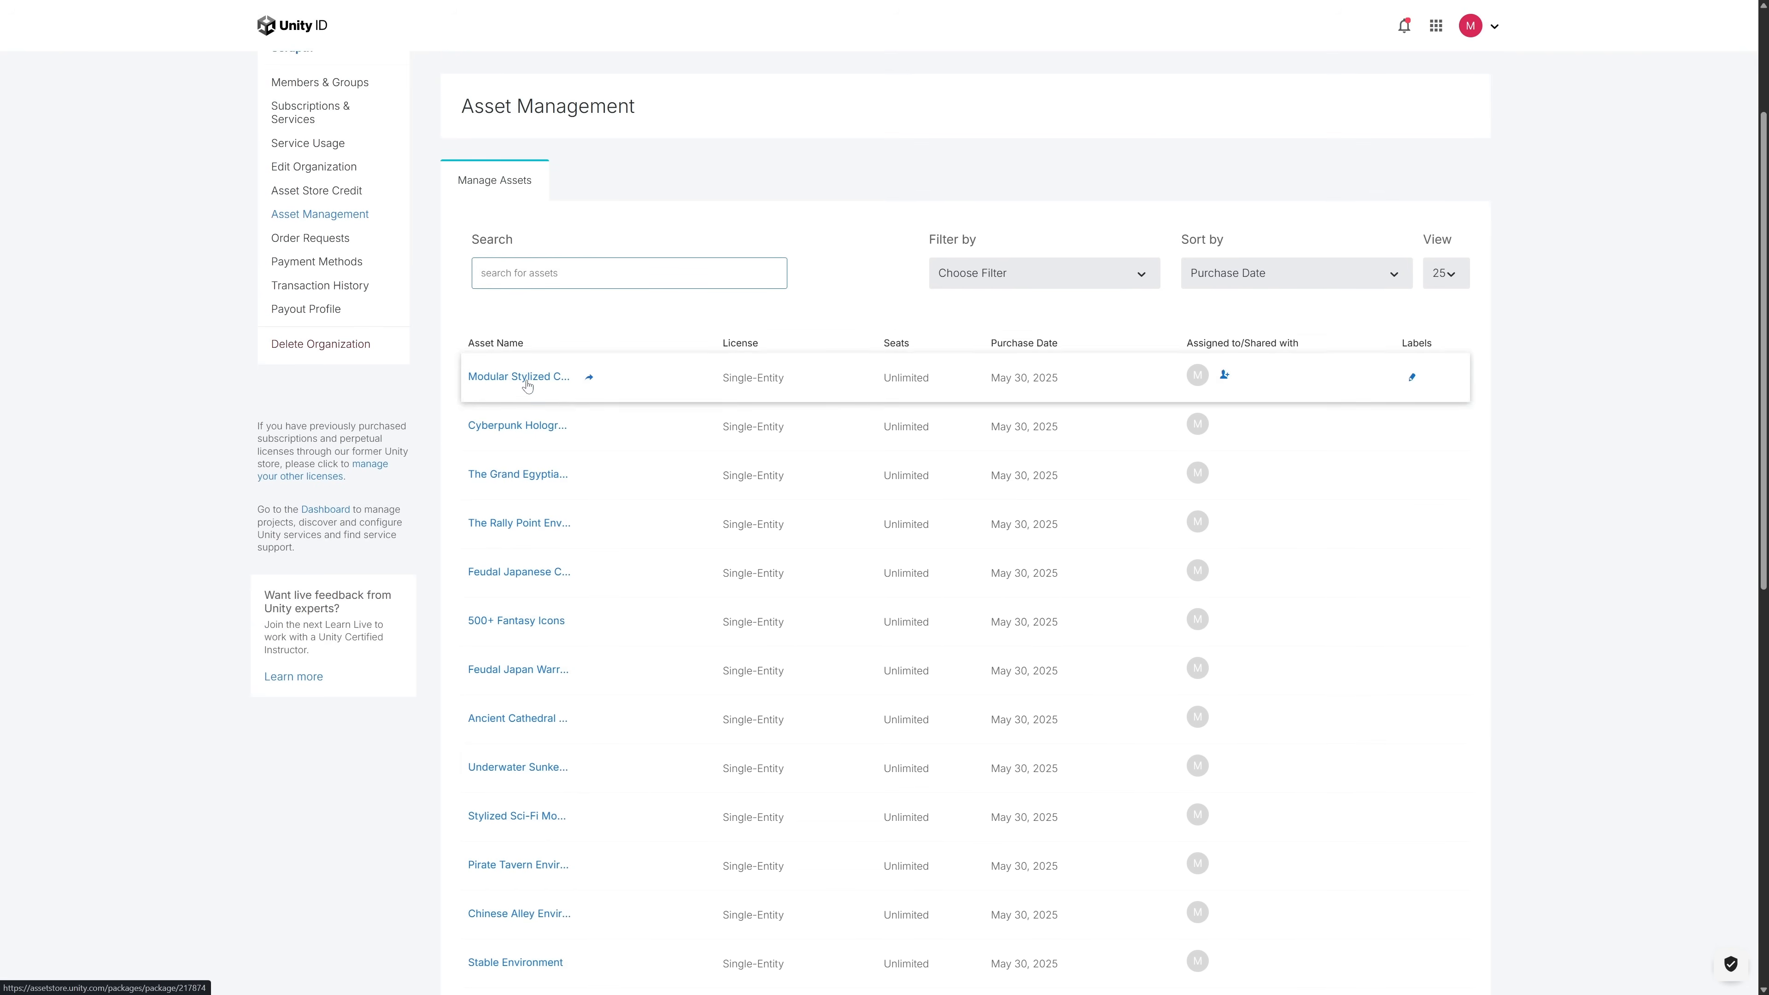
{"action": "mouse_move", "coordinate": [547, 670]}
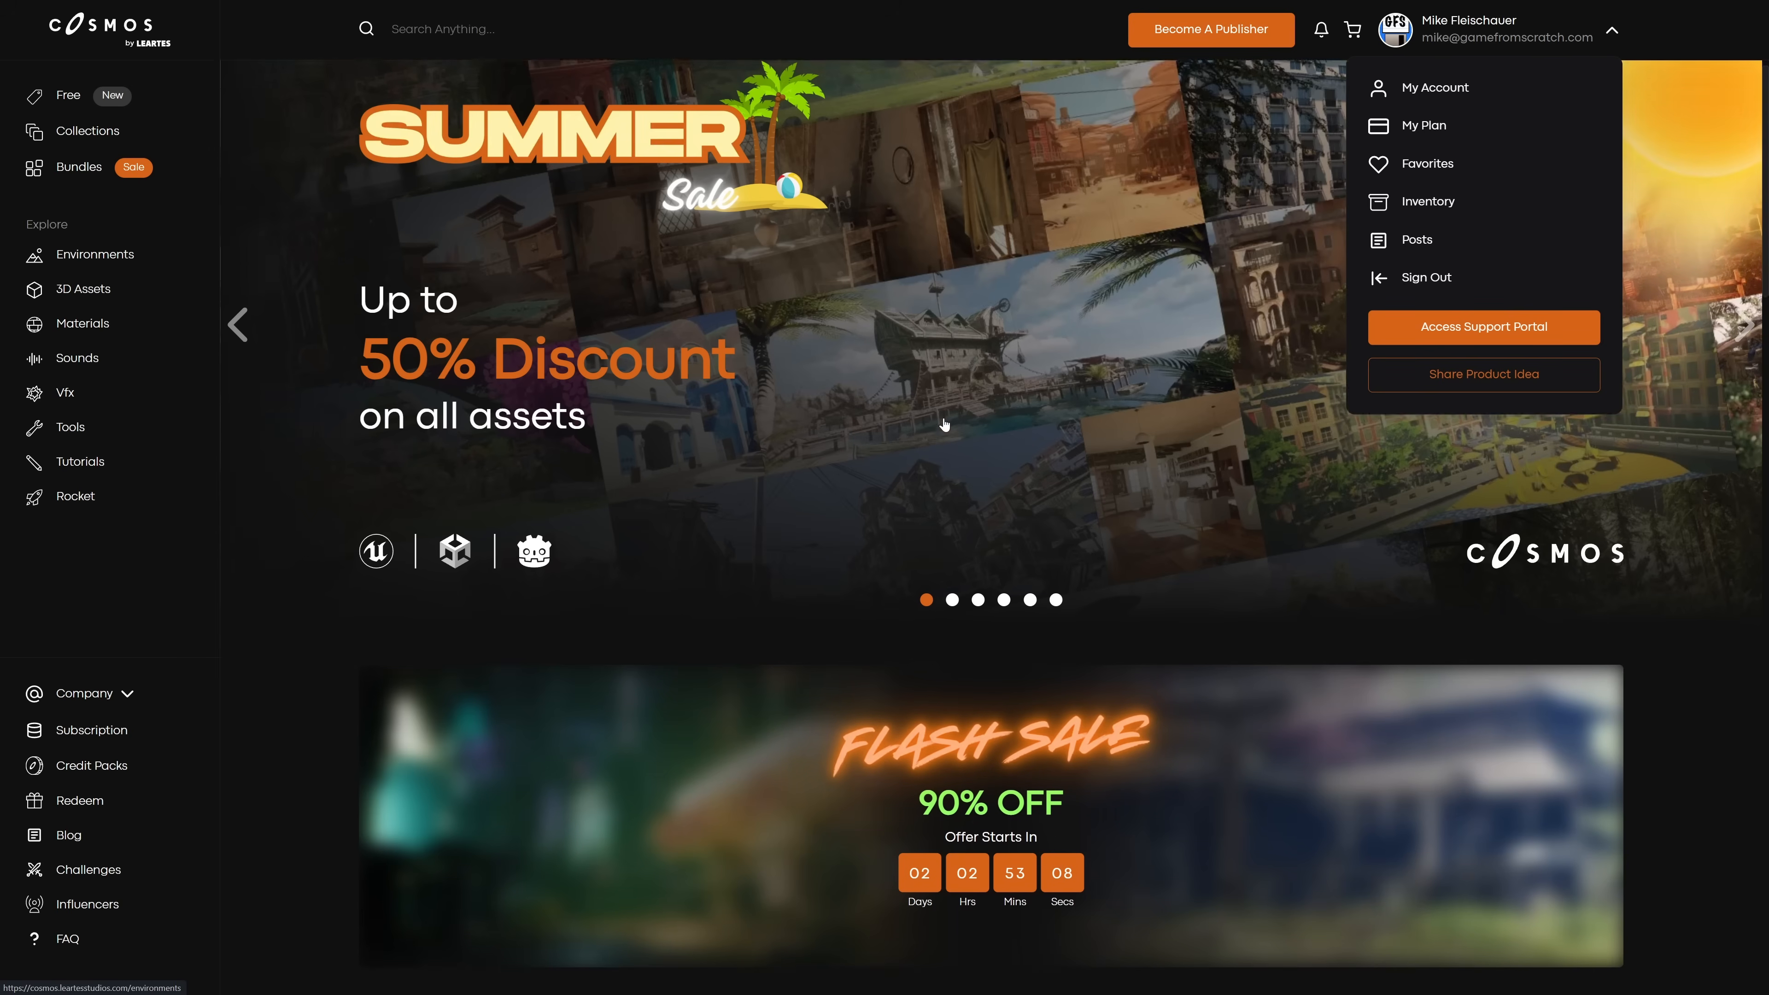
Scroll the Stylized Cyberpunk Street page to its Unity 2023 HDRP download options.
{"action": "scroll", "scroll_direction": "down", "scroll_amount": 3}
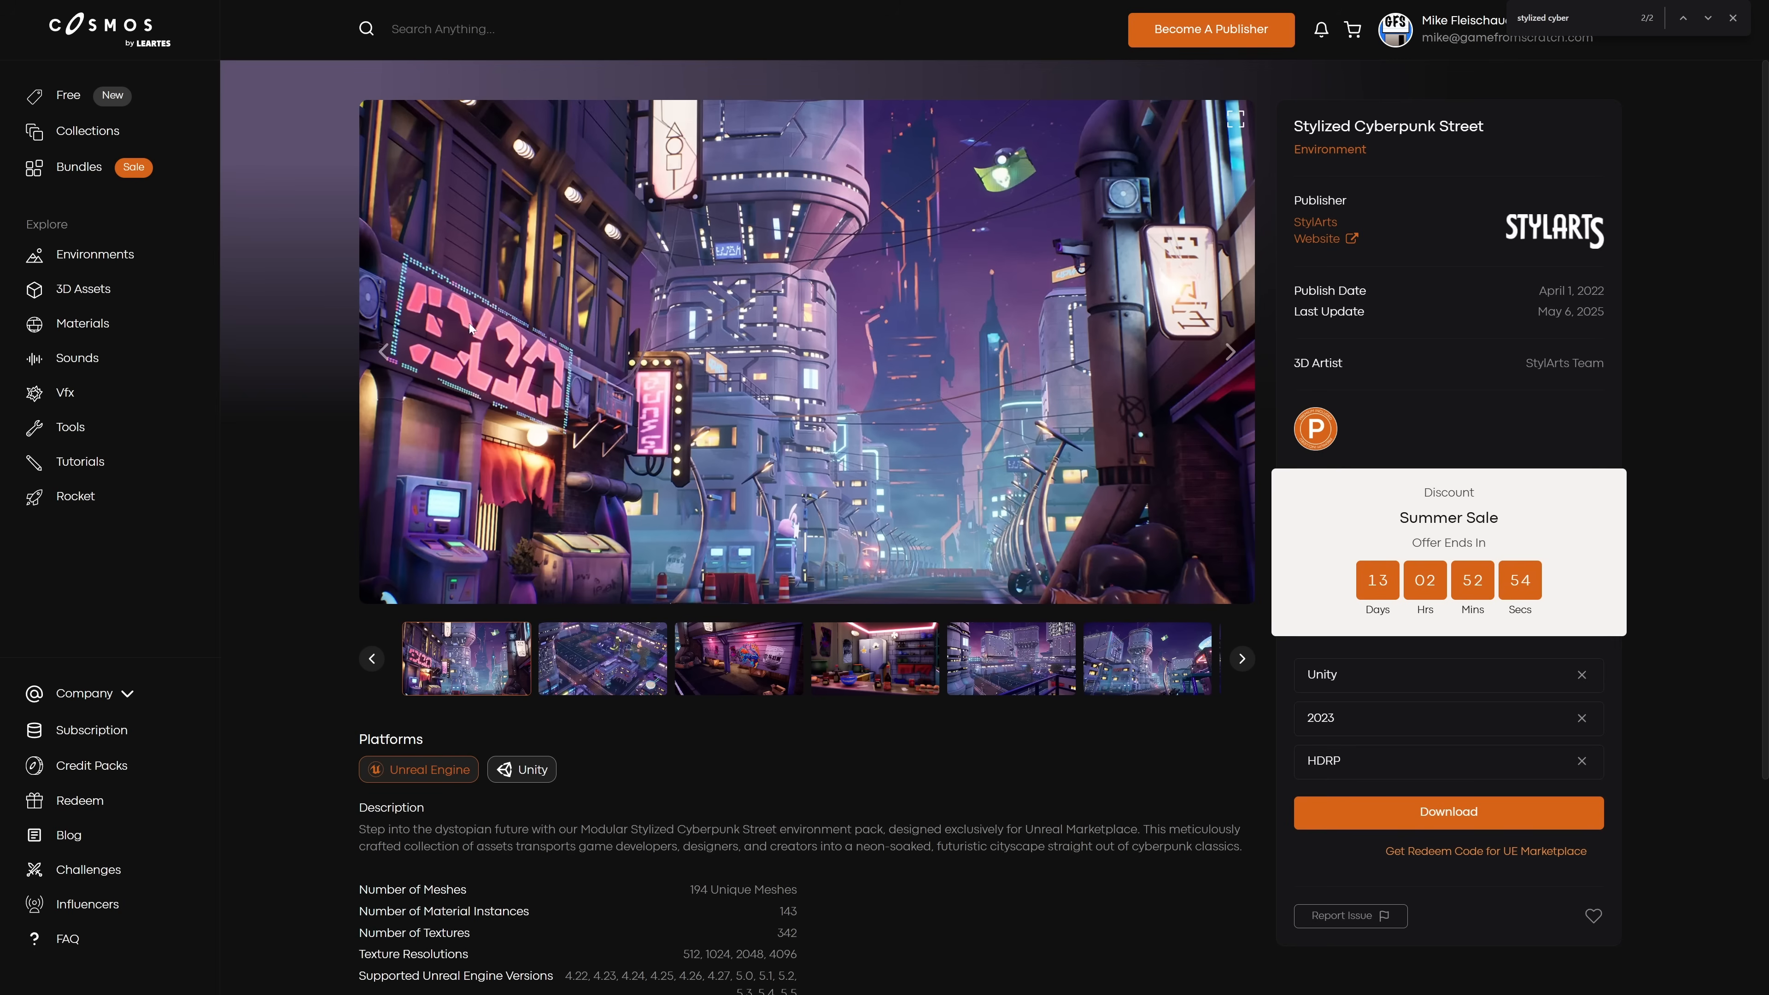
{"action": "mouse_move", "coordinate": [1425, 245]}
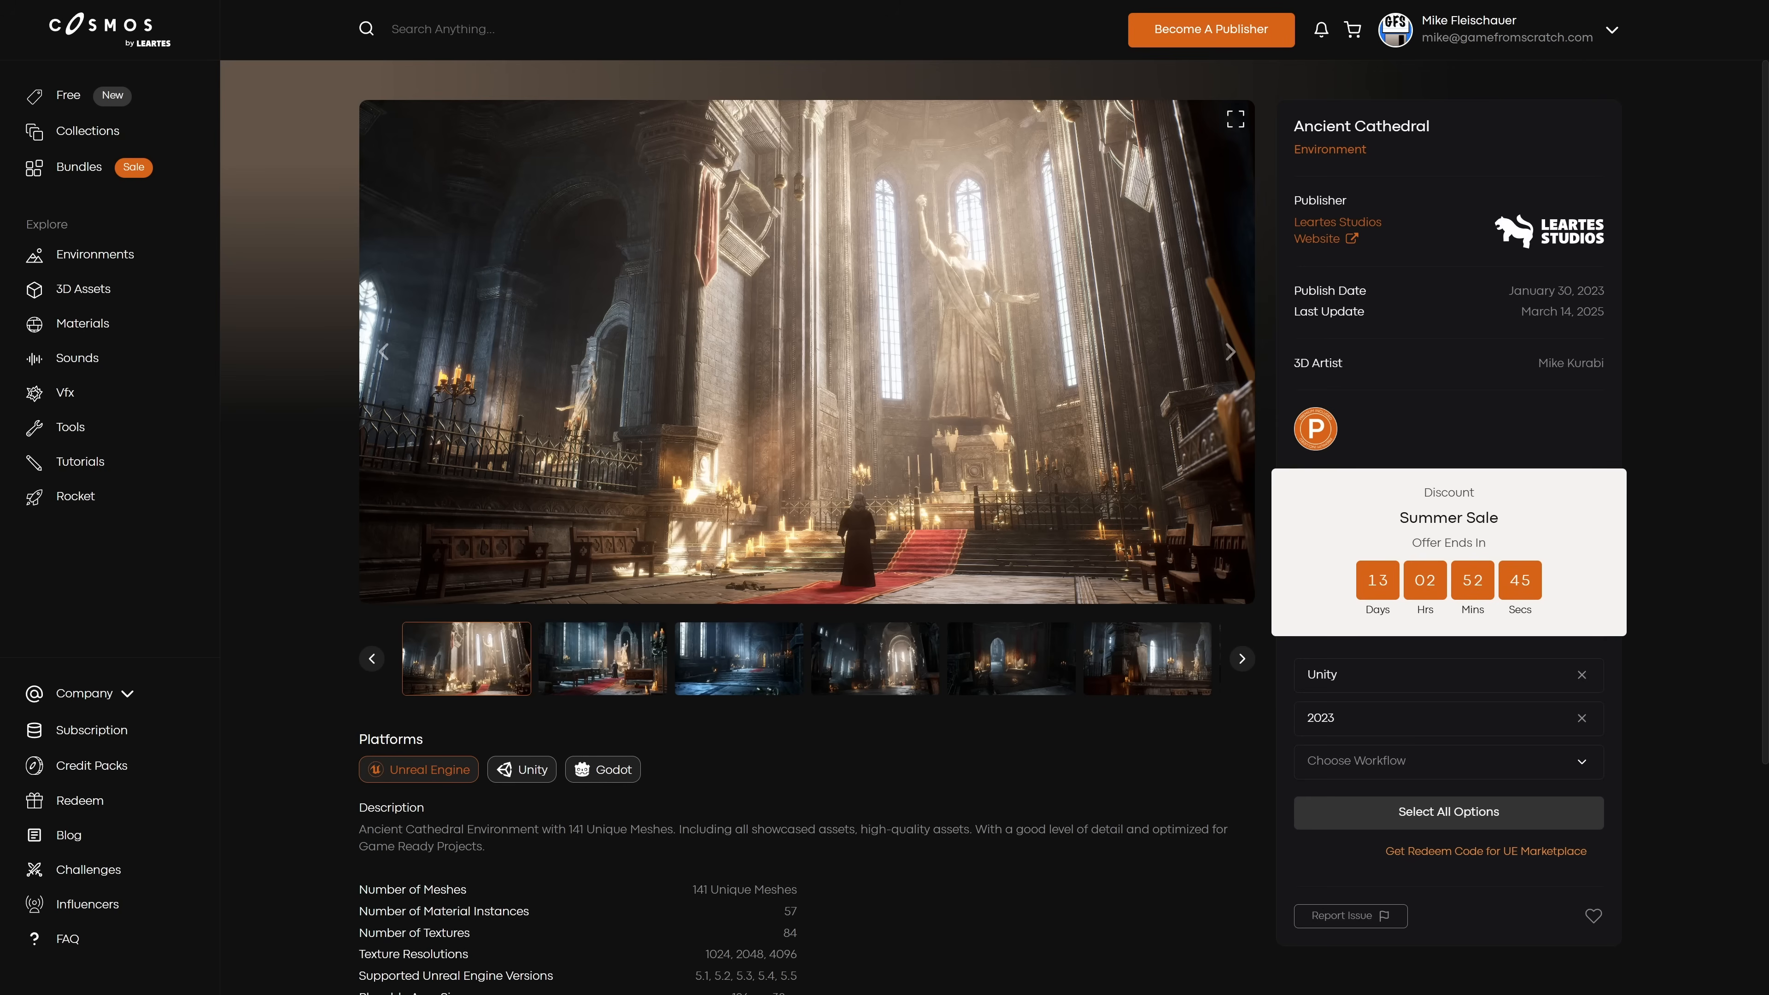
On the Ancient Cathedral page, try the Unity 2023 HDRP options, then set the download to Unreal Engine 5.5.
{"action": "scroll", "scroll_direction": "down", "scroll_amount": 3}
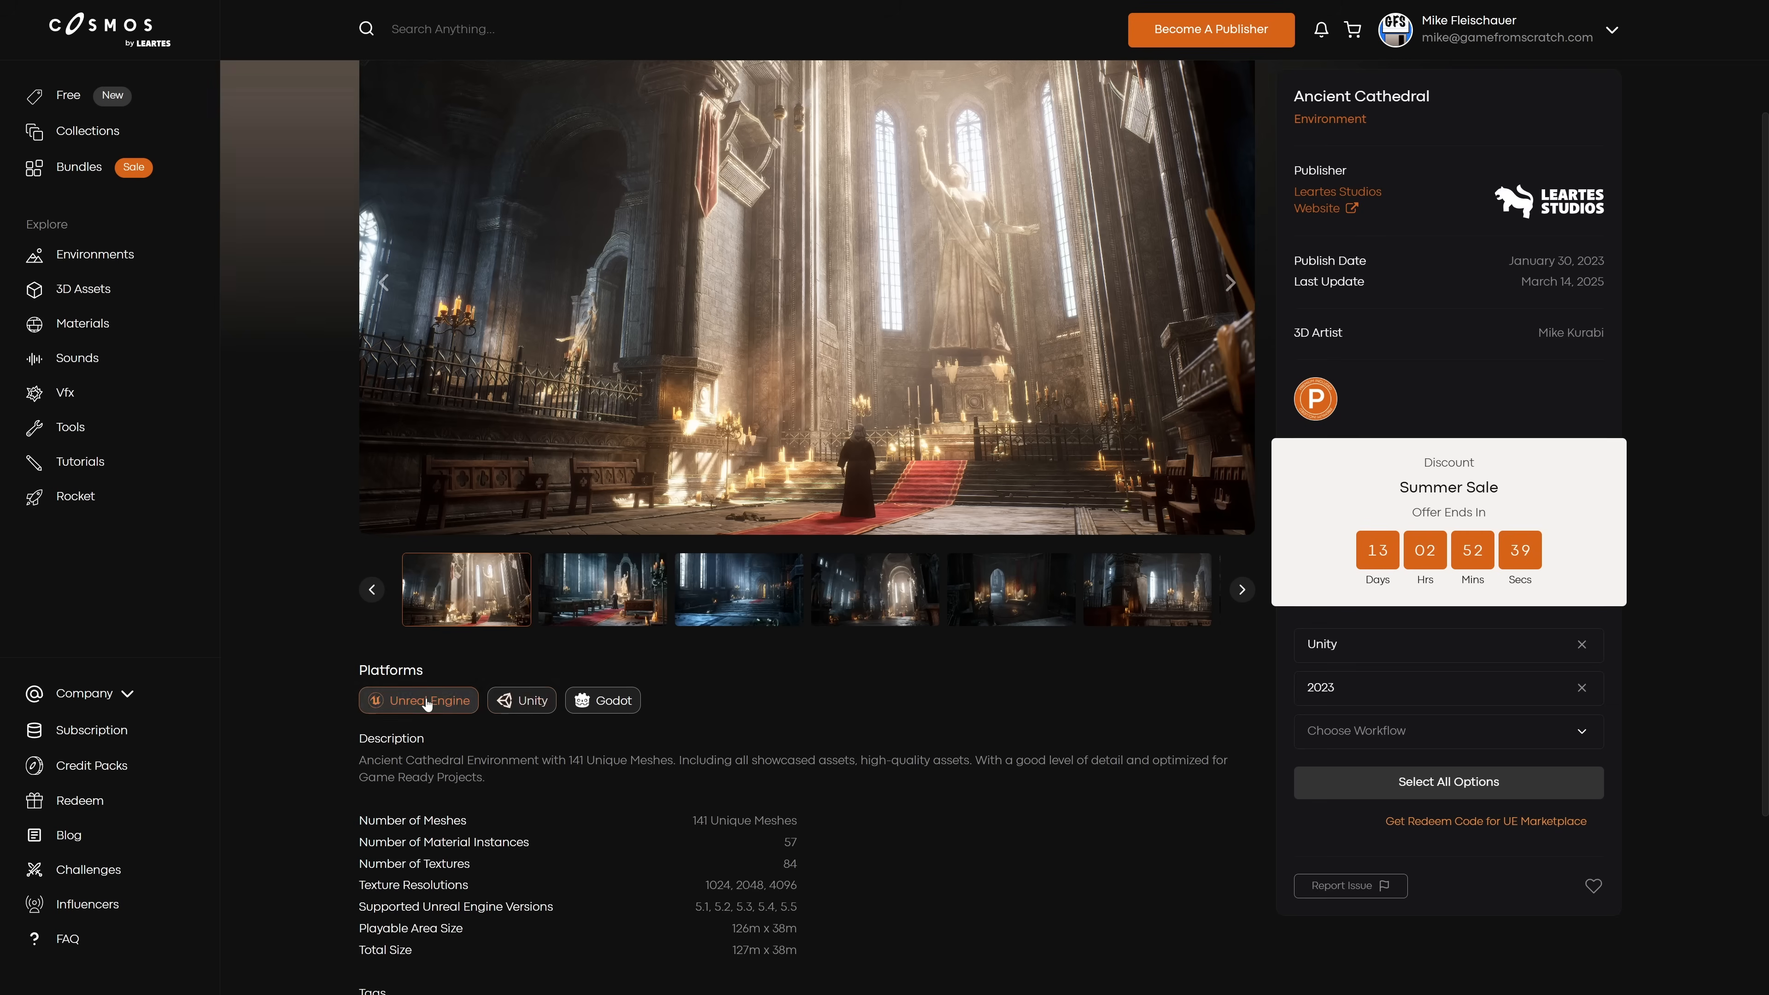
{"action": "left_click", "coordinate": [603, 699]}
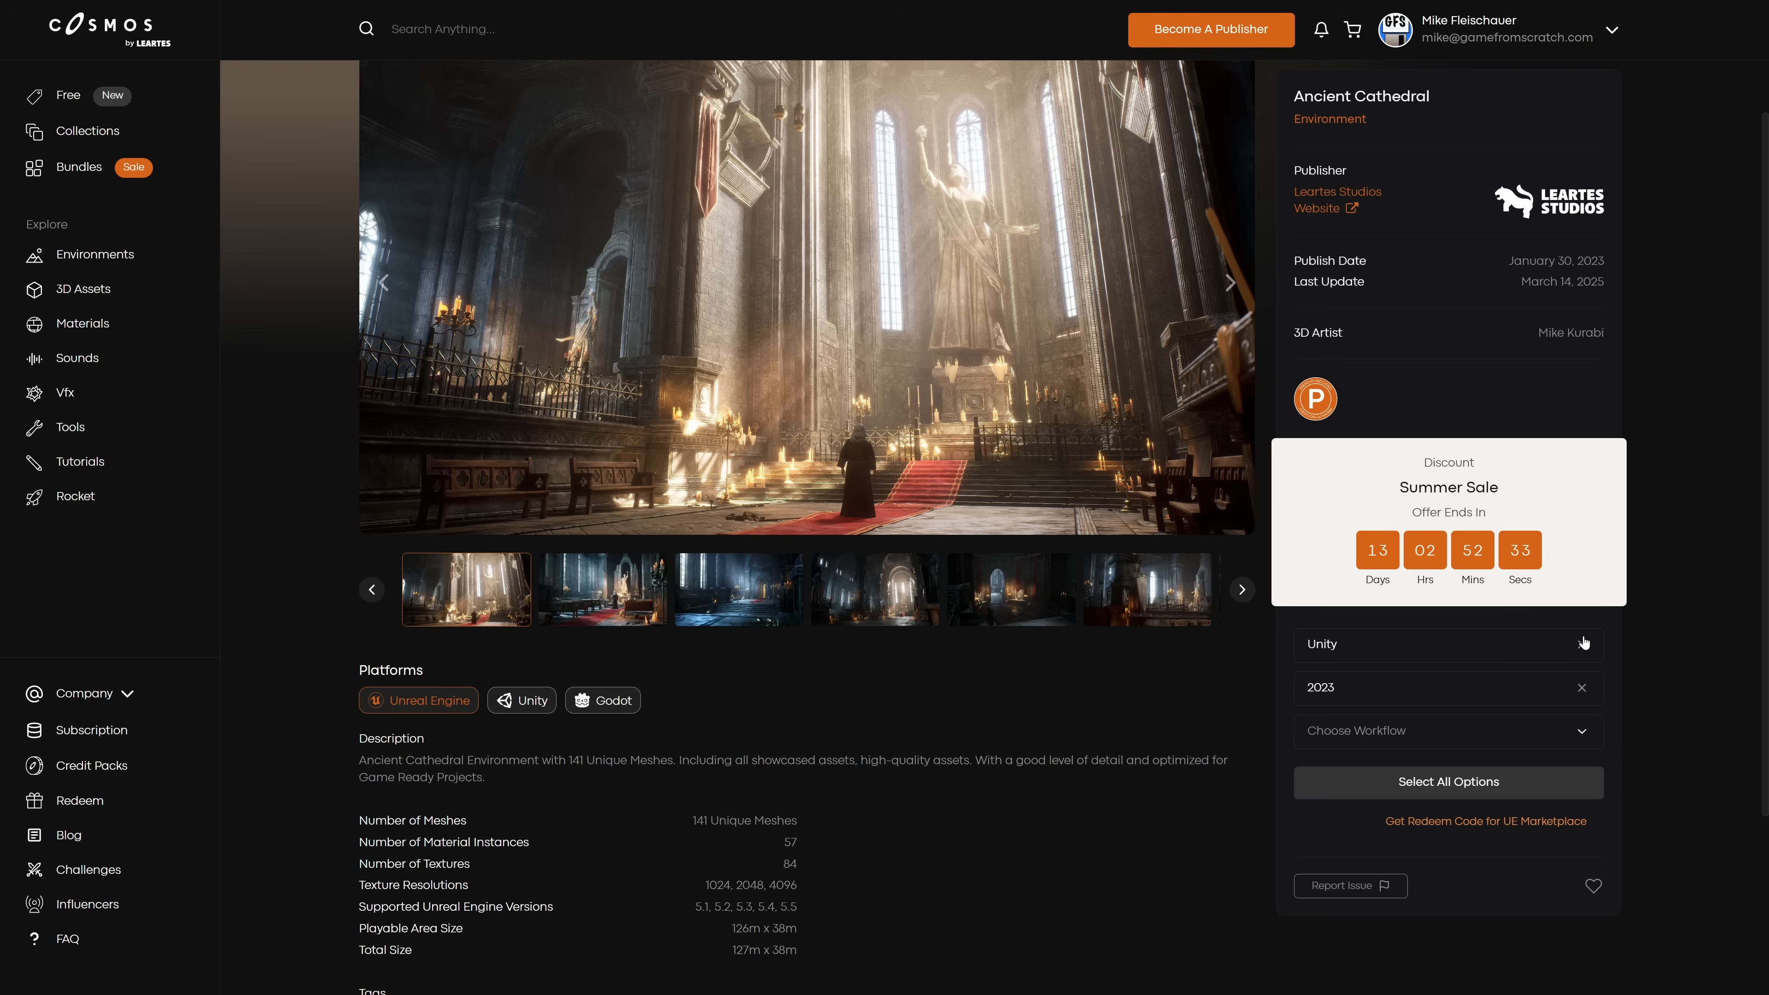
{"action": "left_click", "coordinate": [1584, 643]}
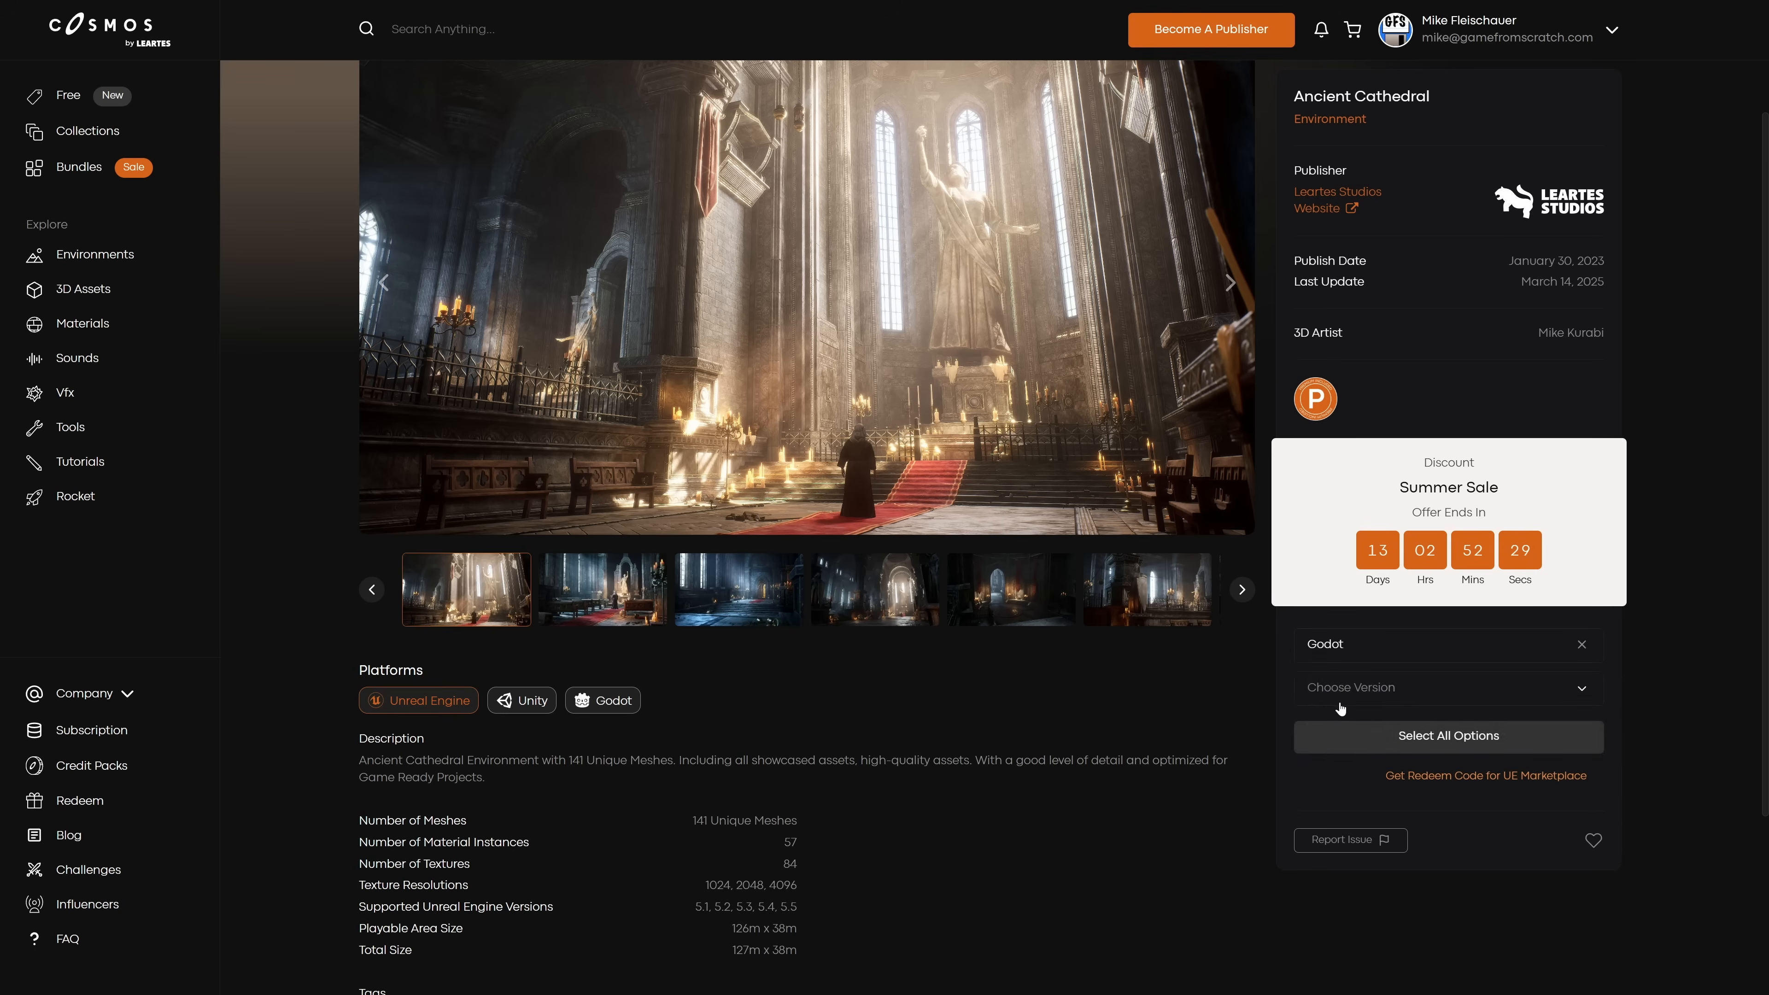
{"action": "left_click", "coordinate": [1447, 687]}
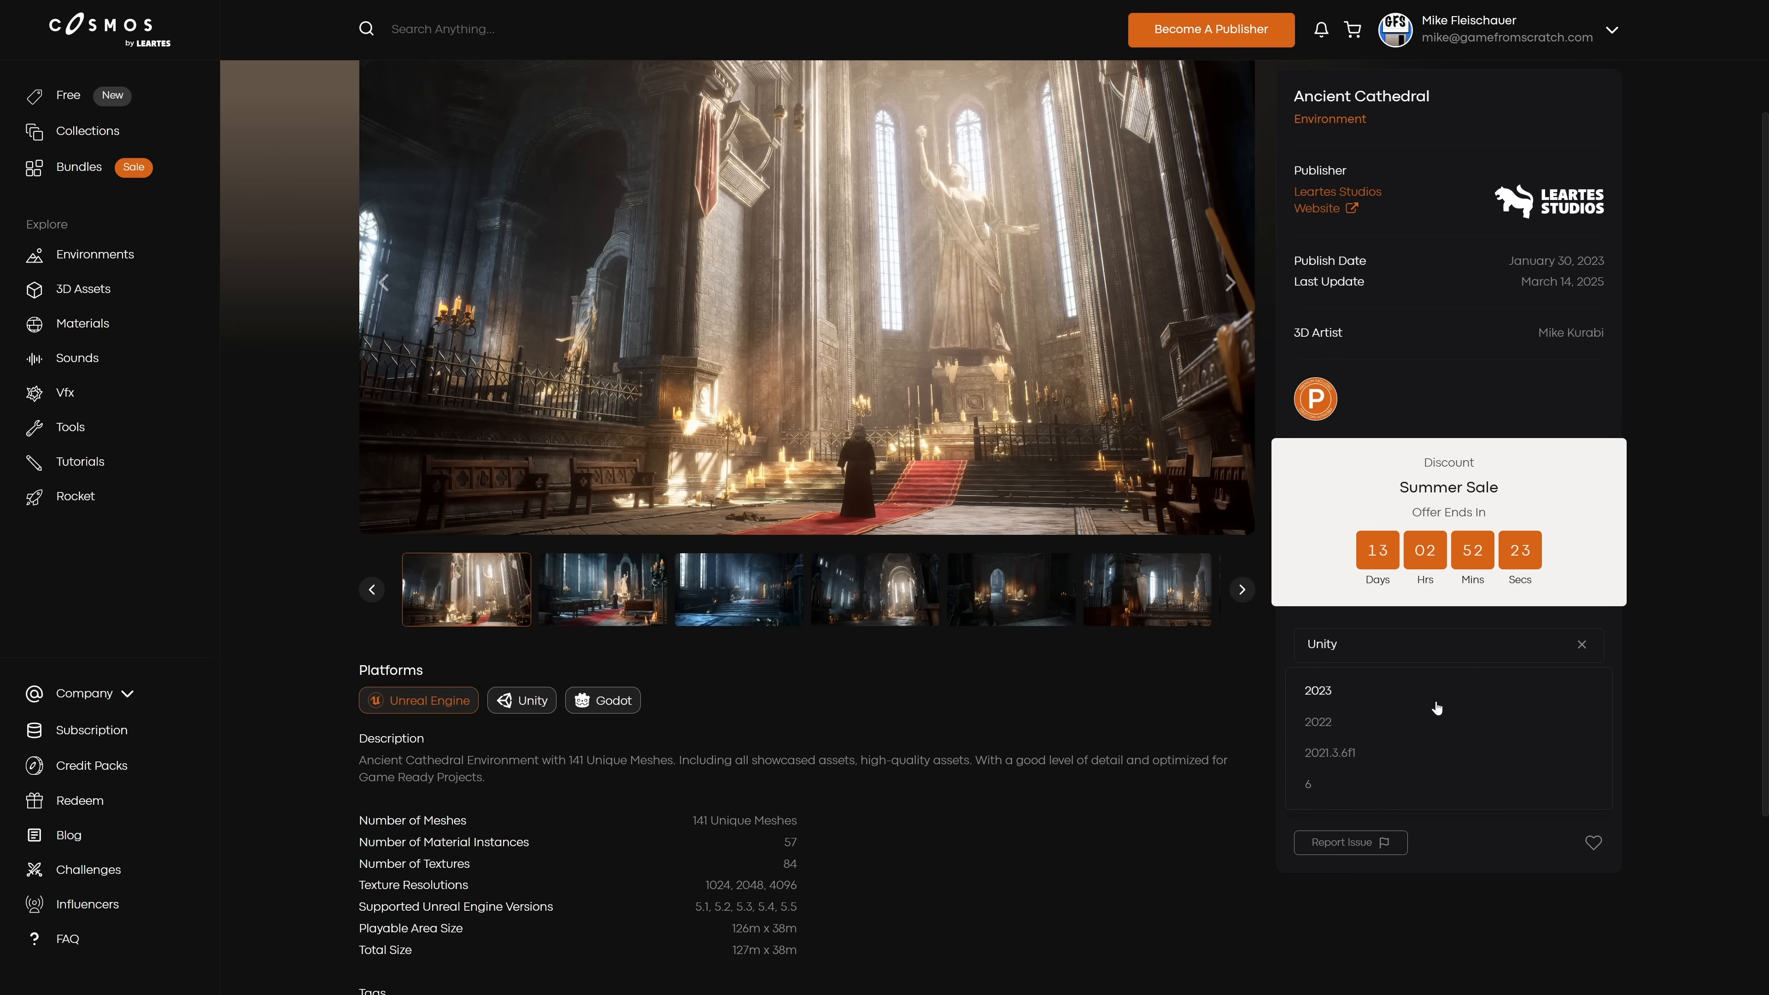
{"action": "left_click", "coordinate": [1318, 689]}
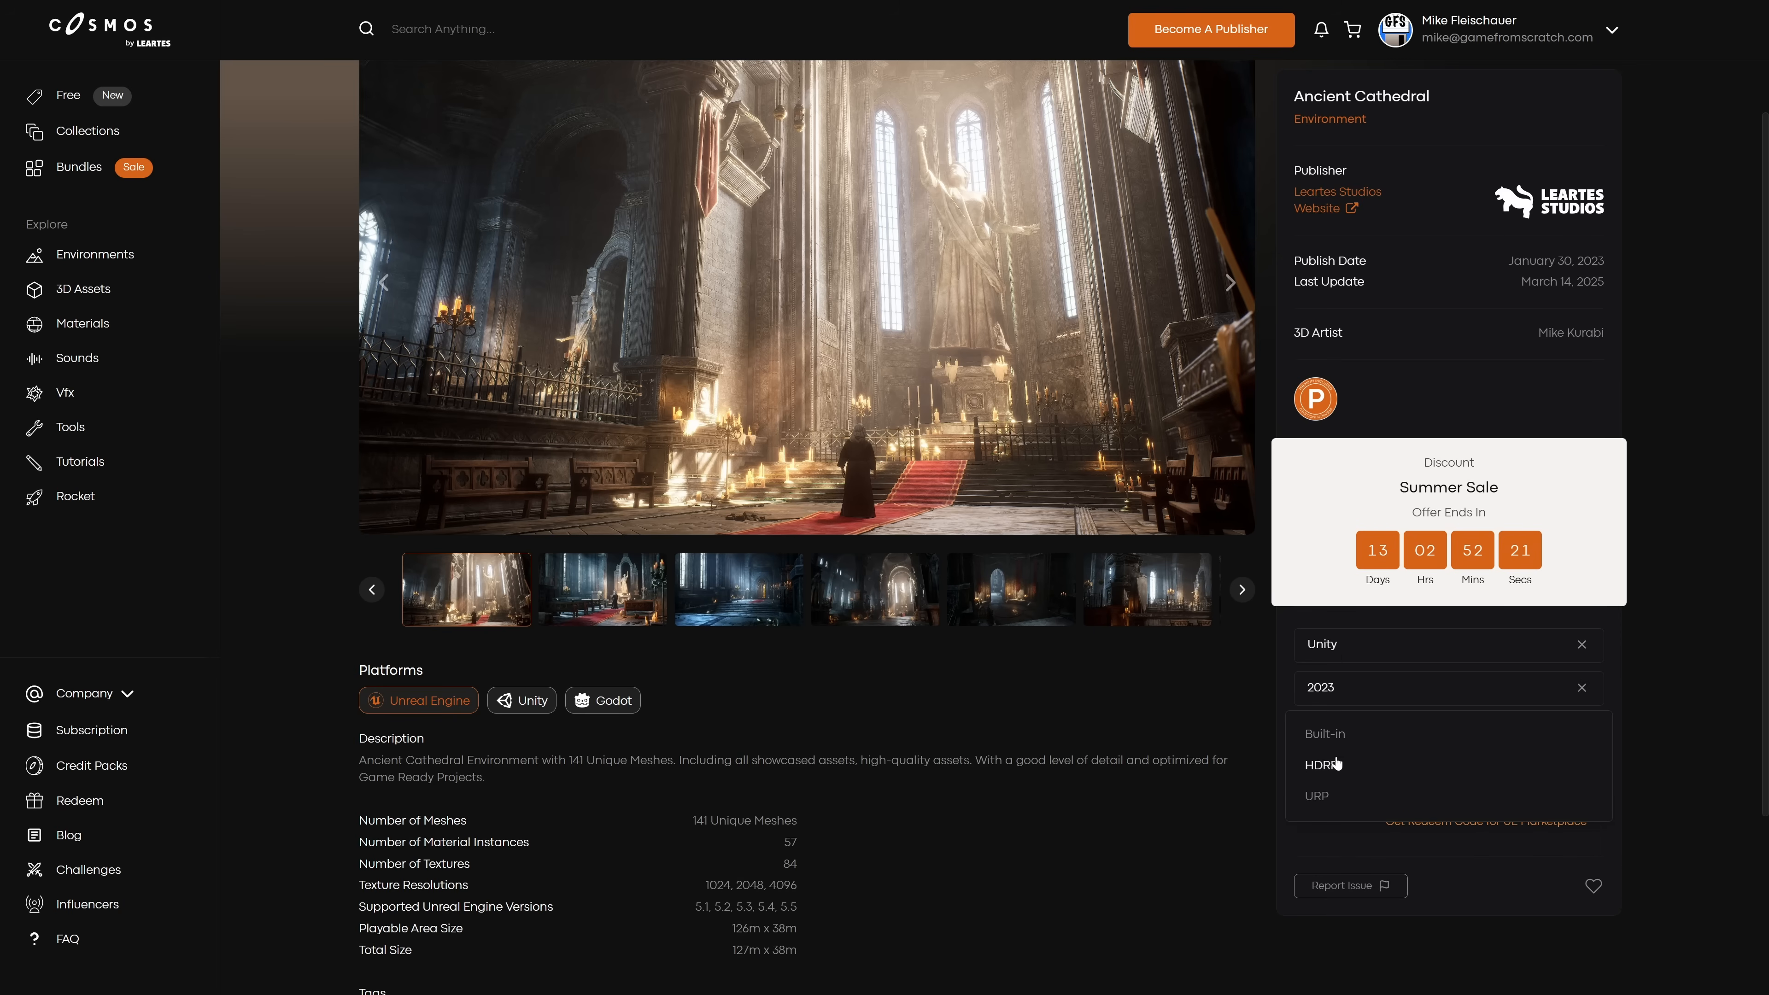
{"action": "left_click", "coordinate": [1323, 764]}
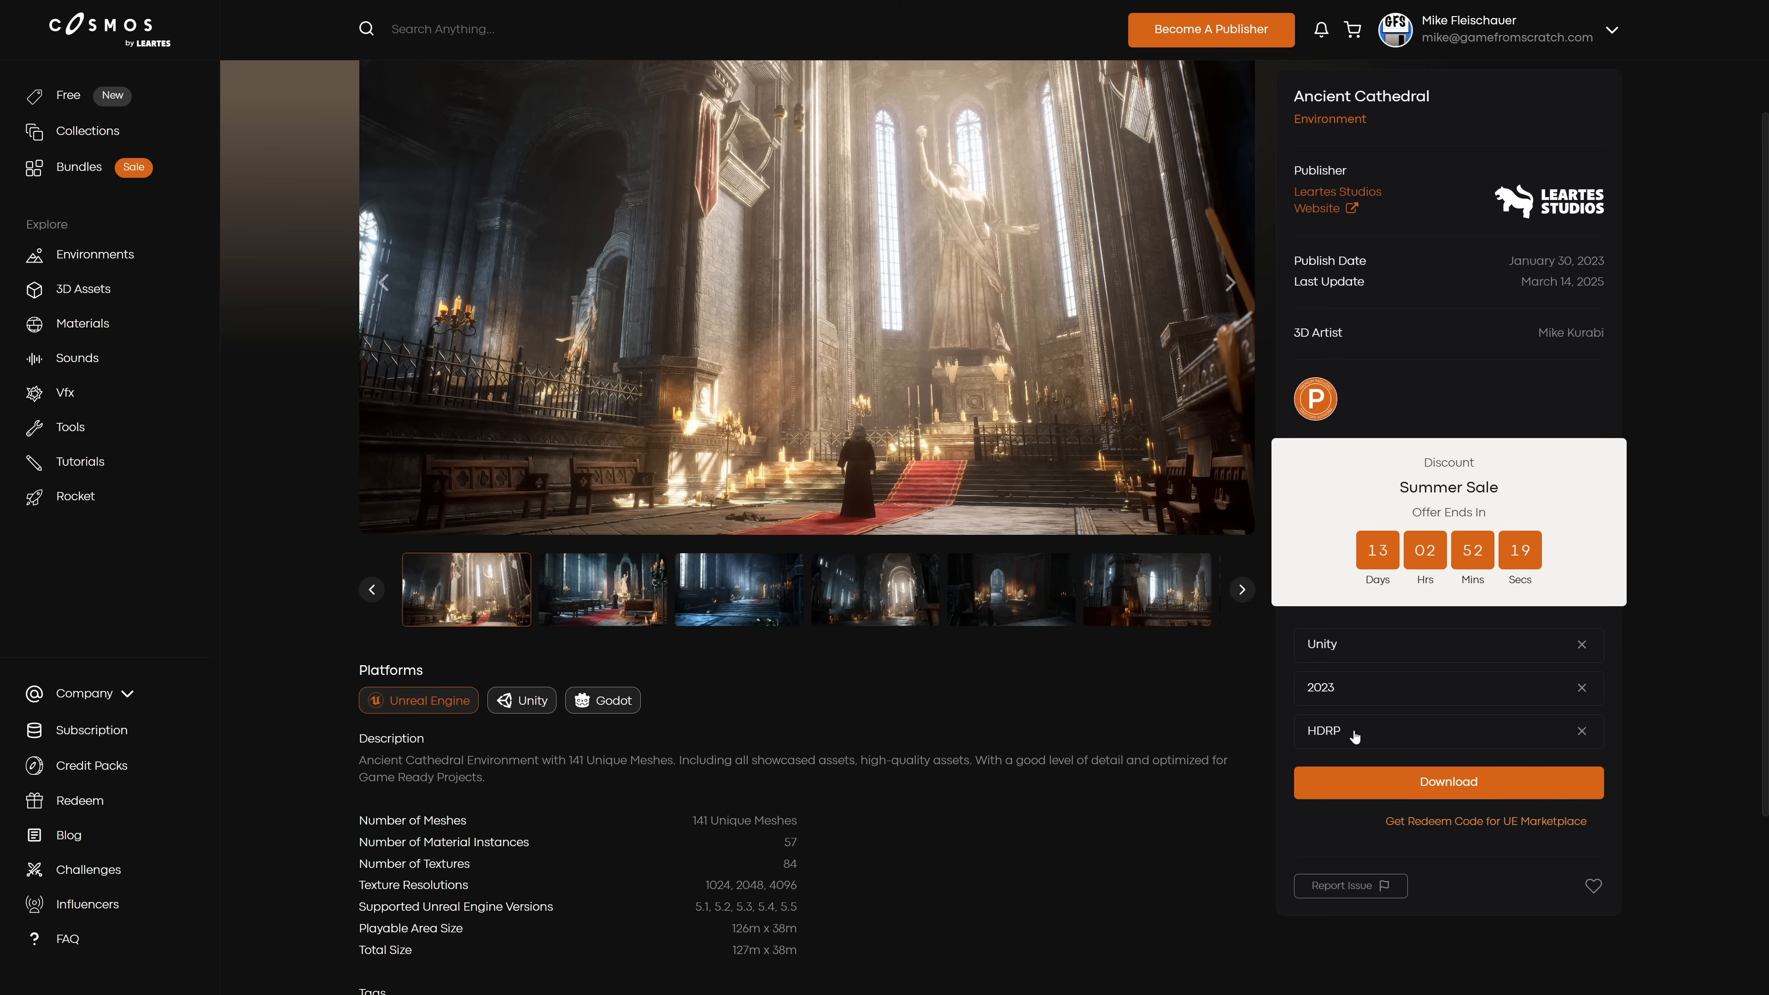
{"action": "left_click", "coordinate": [1581, 644]}
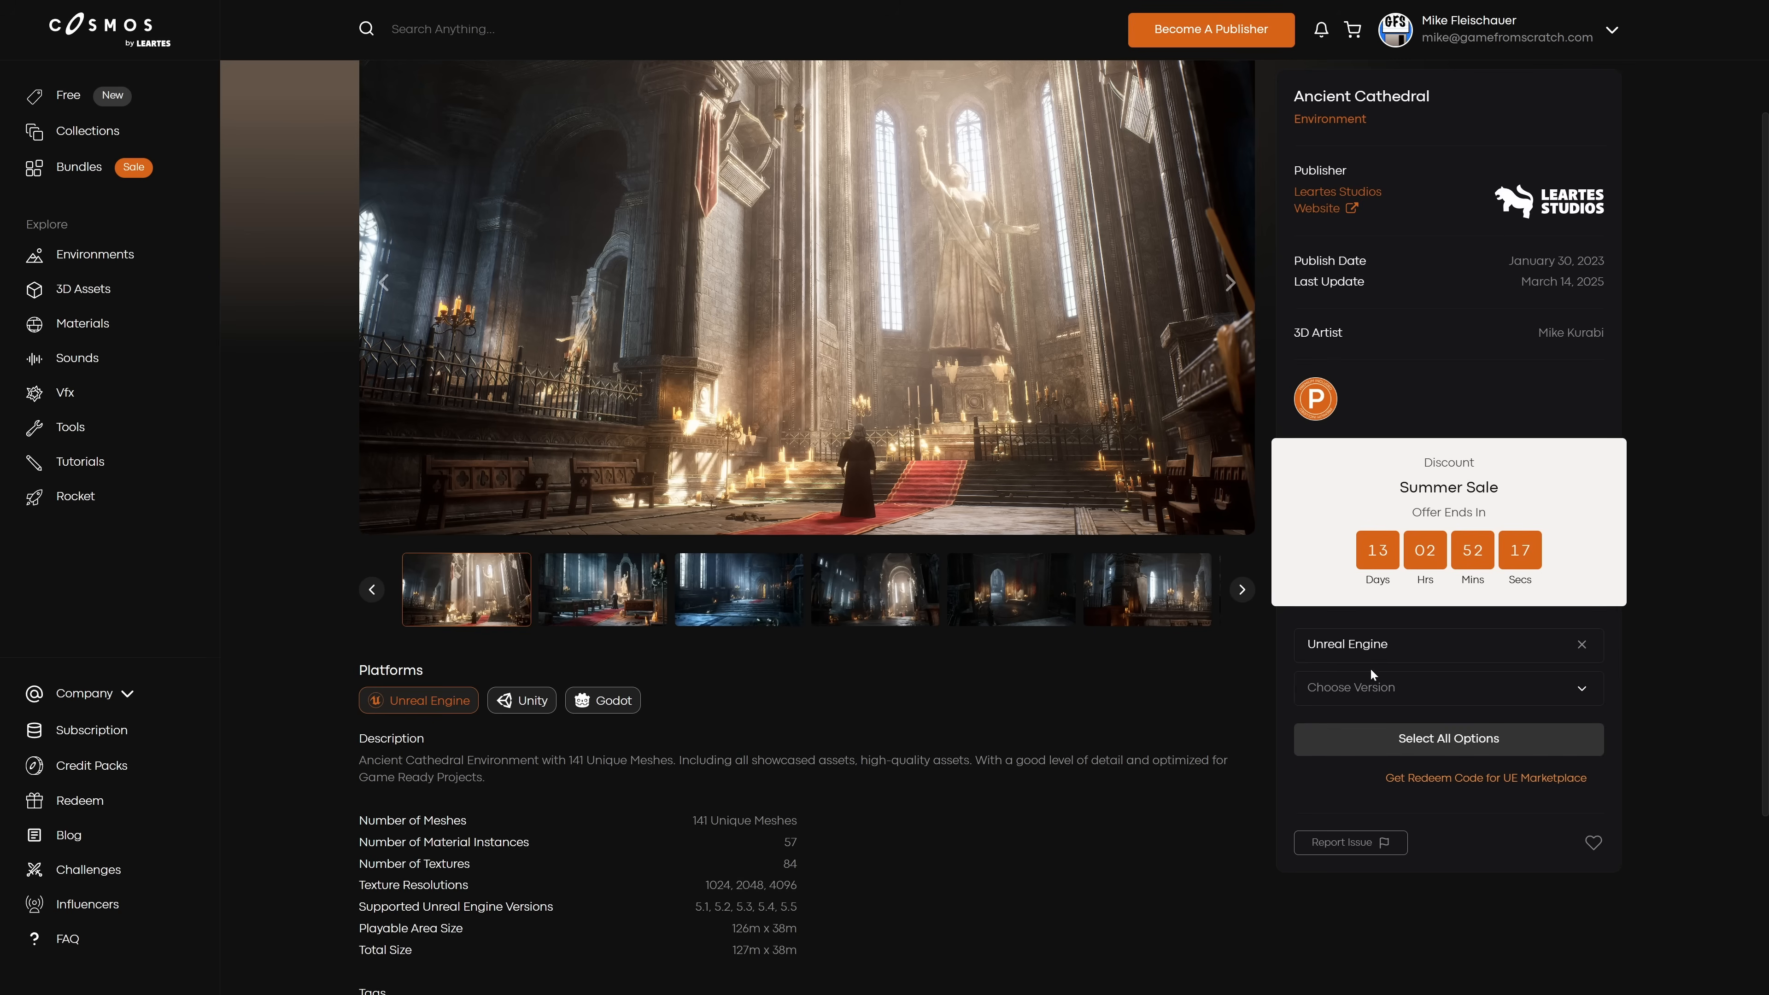
{"action": "left_click", "coordinate": [1447, 687]}
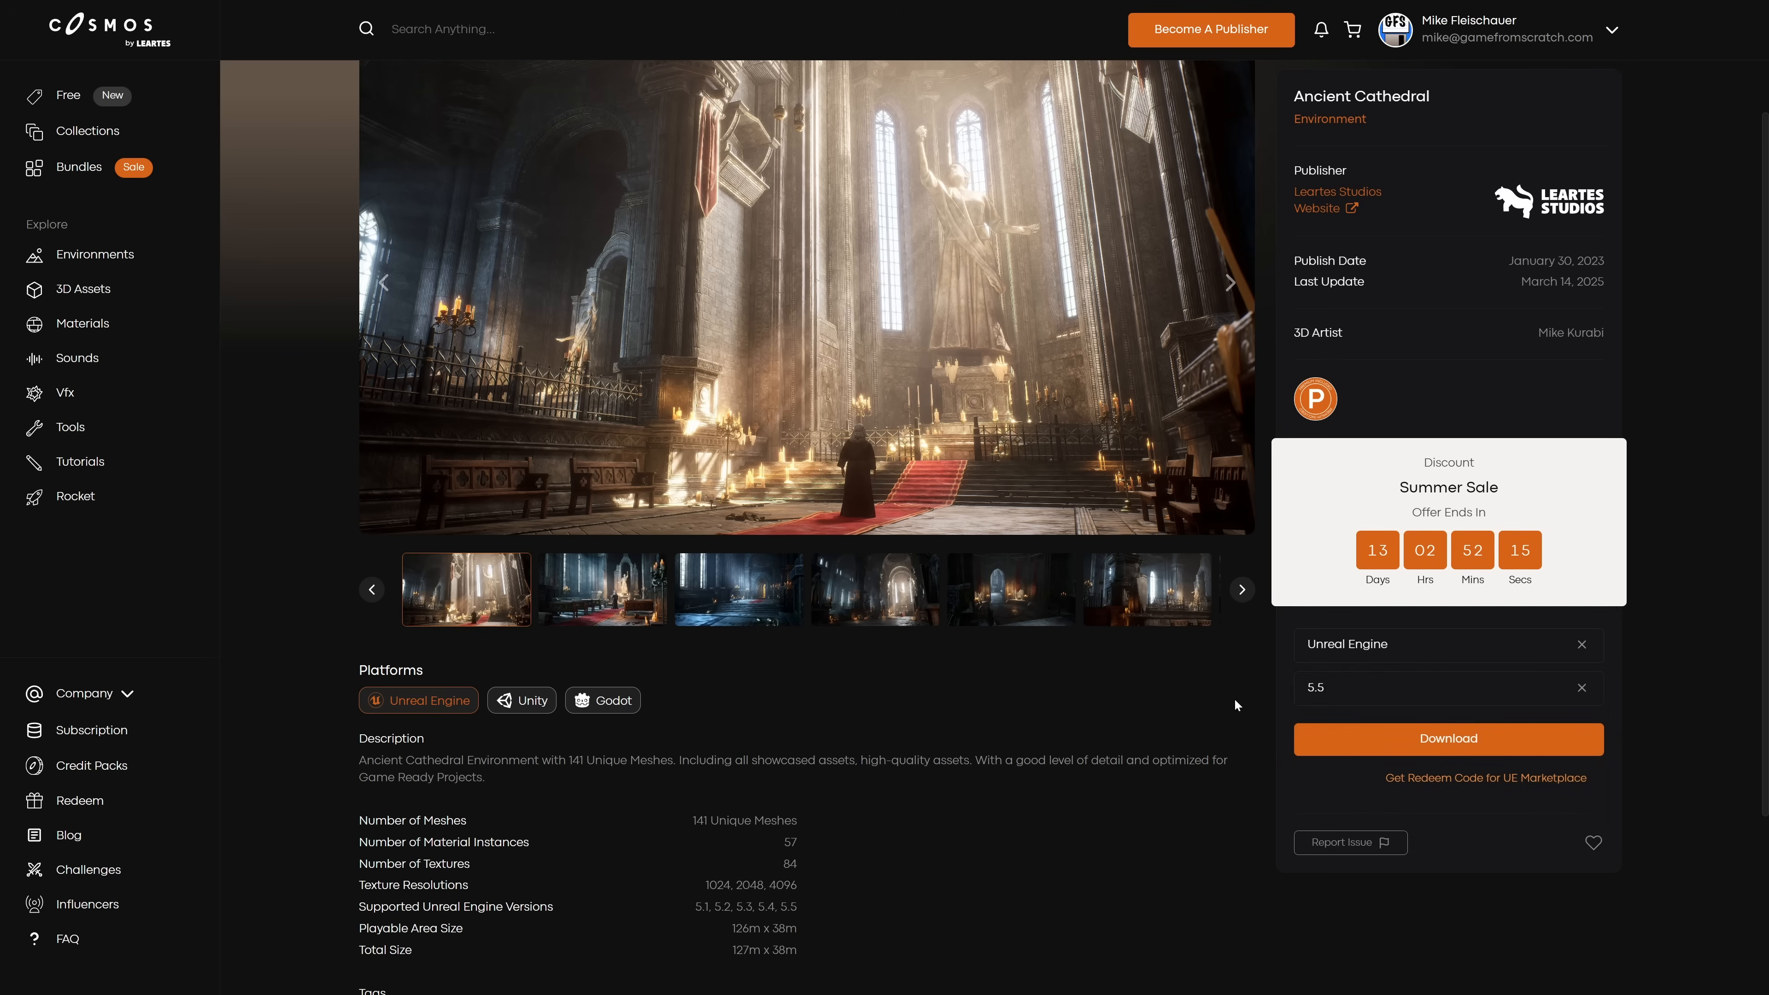
{"action": "mouse_move", "coordinate": [1471, 688]}
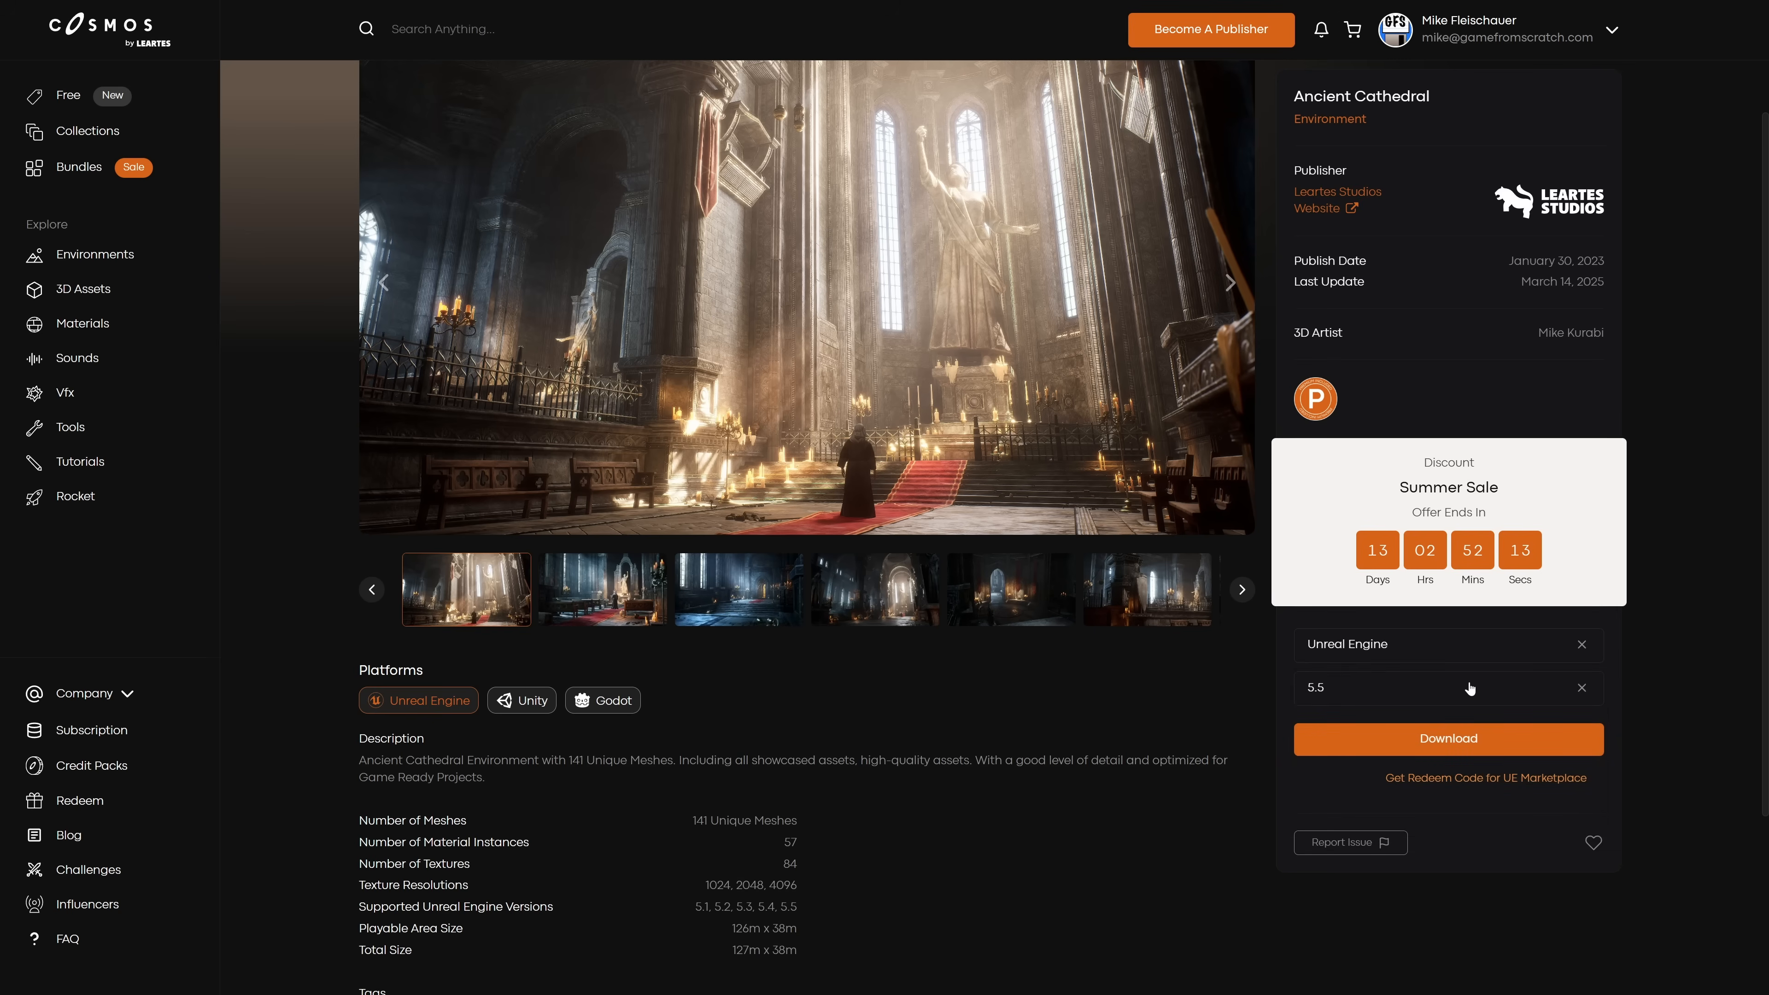
{"action": "mouse_move", "coordinate": [1364, 639]}
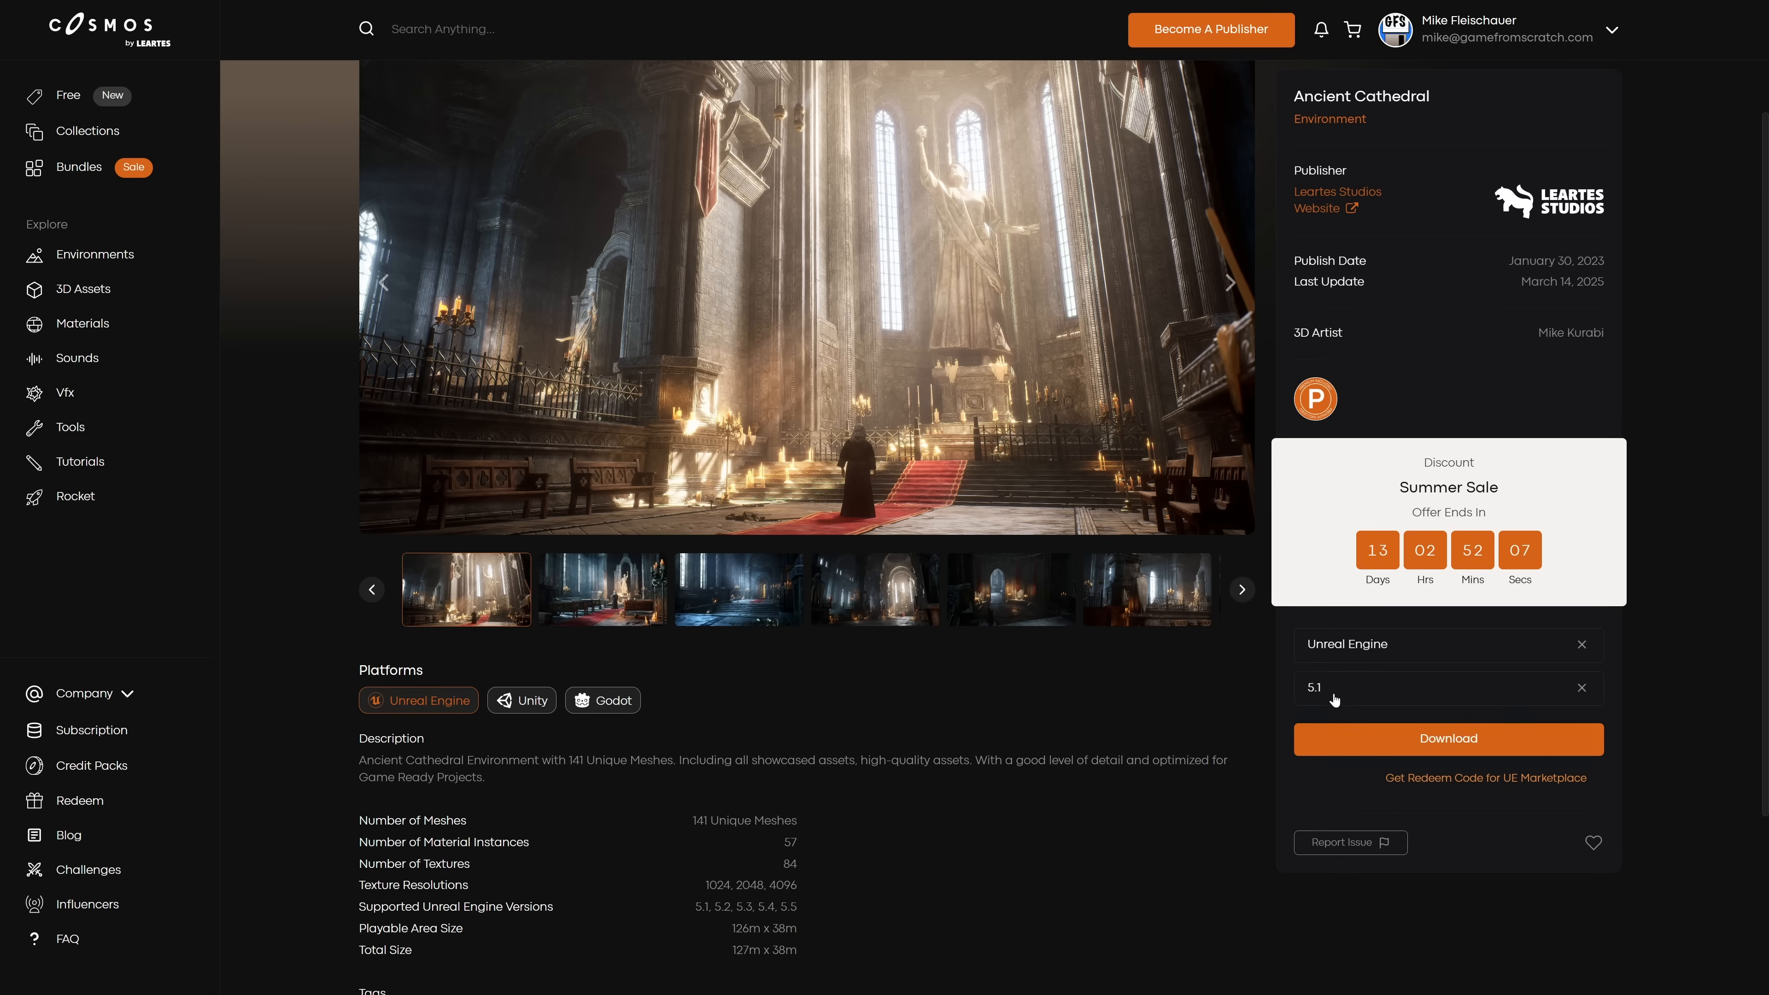
{"action": "mouse_move", "coordinate": [1353, 658]}
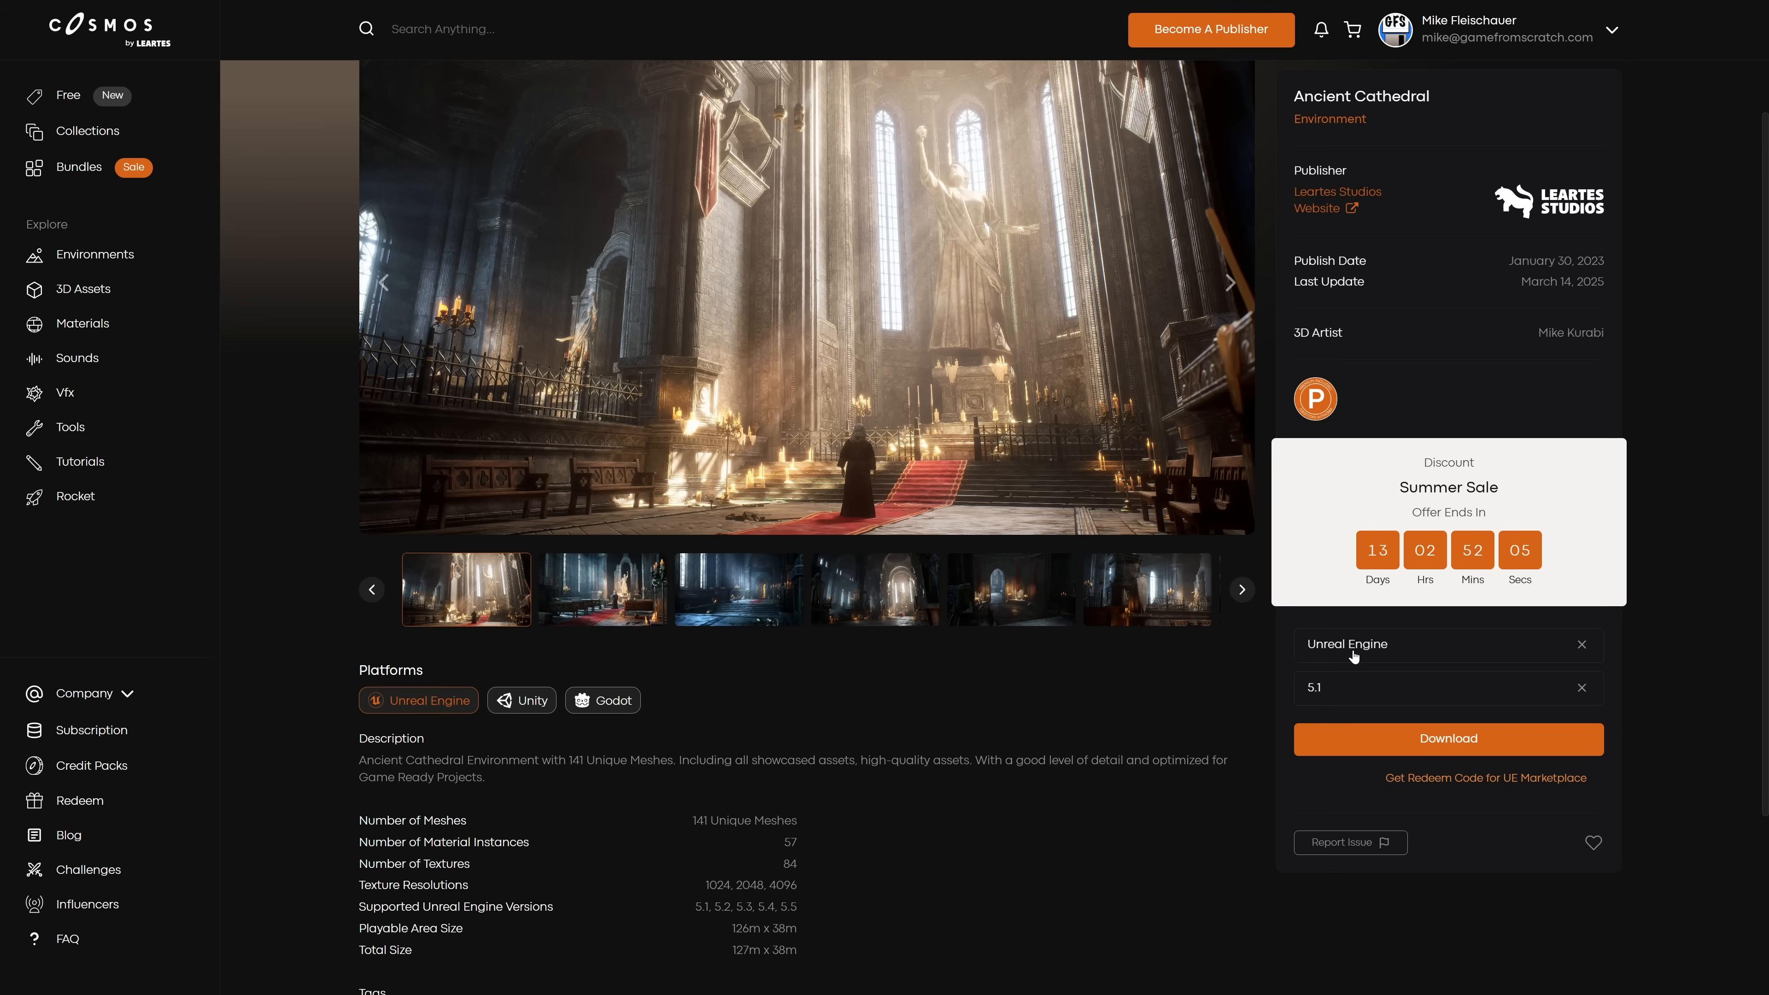
{"action": "mouse_move", "coordinate": [488, 685]}
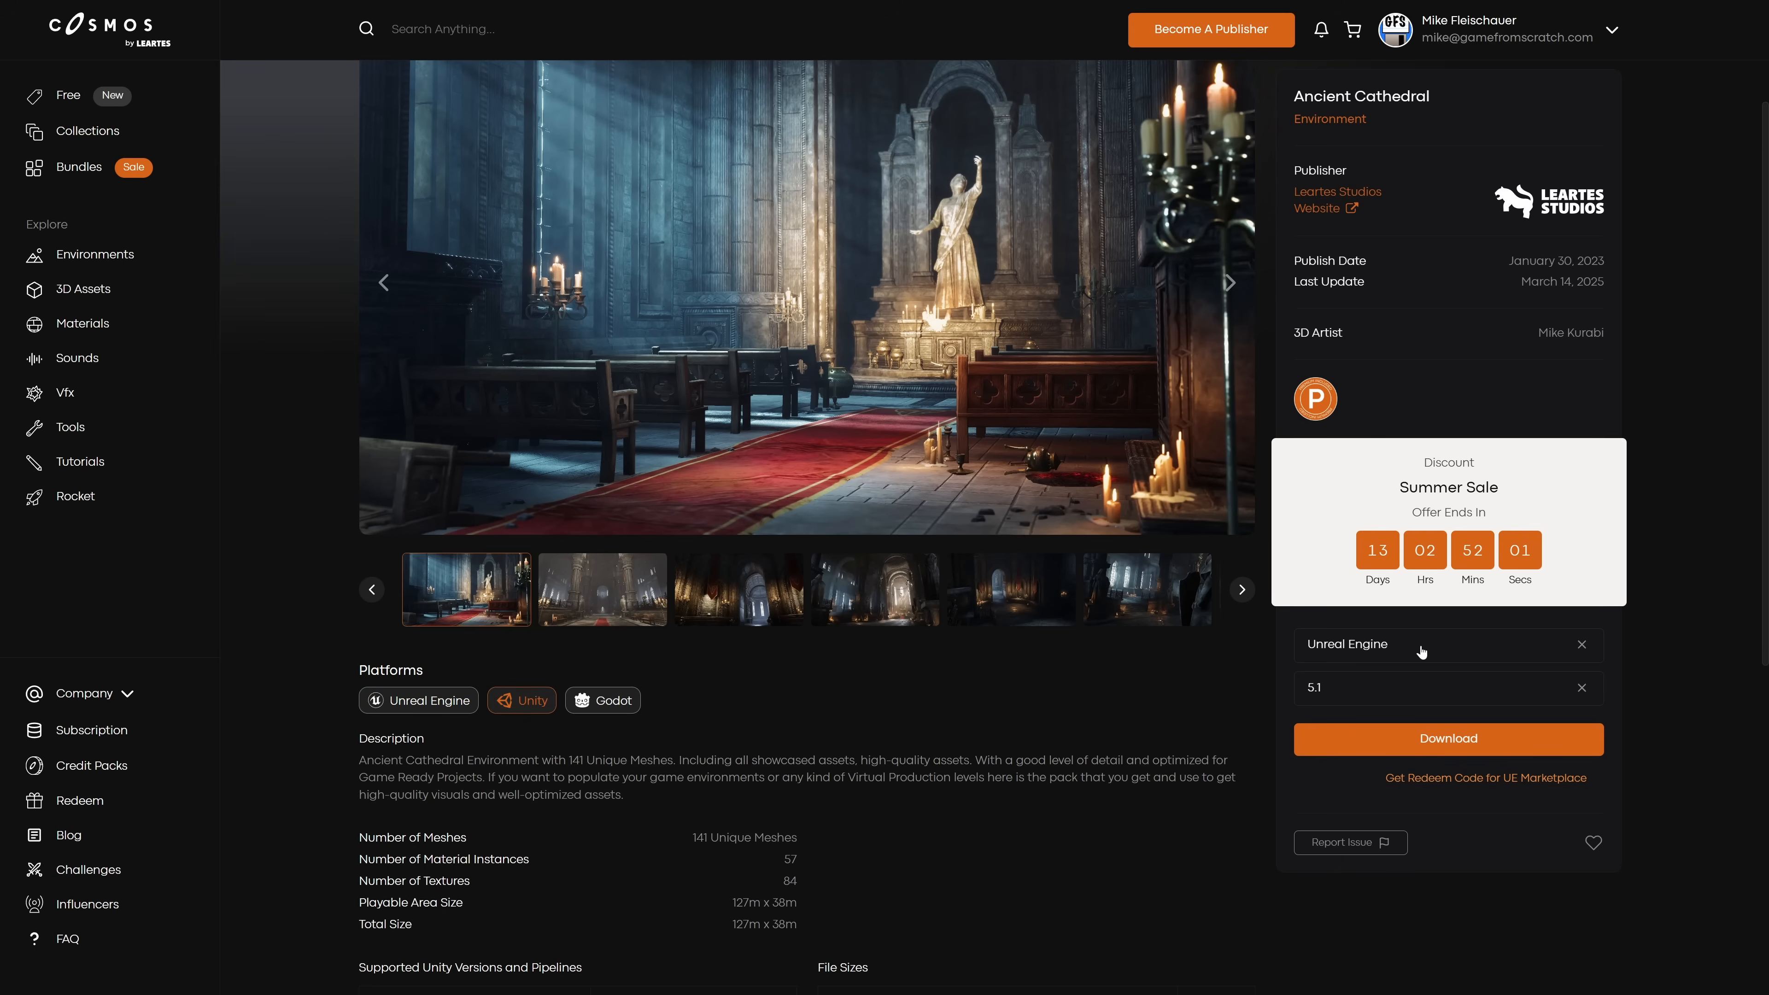
{"action": "mouse_move", "coordinate": [1091, 712]}
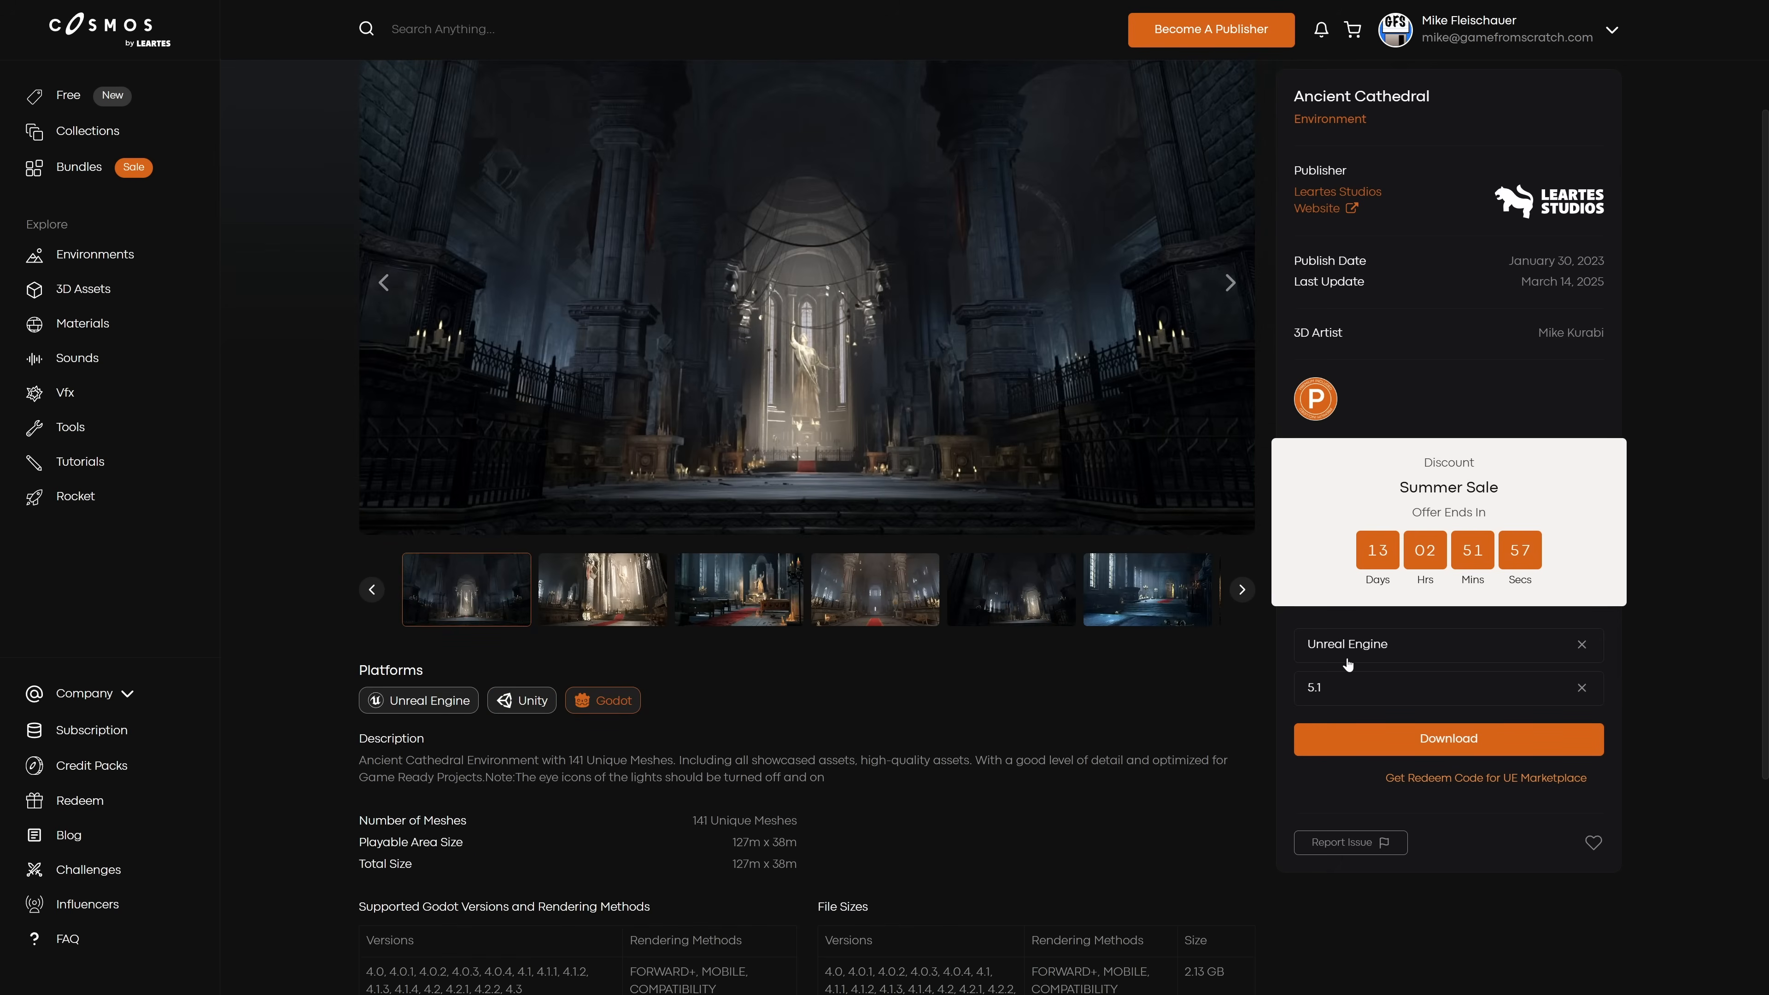
{"action": "mouse_move", "coordinate": [883, 678]}
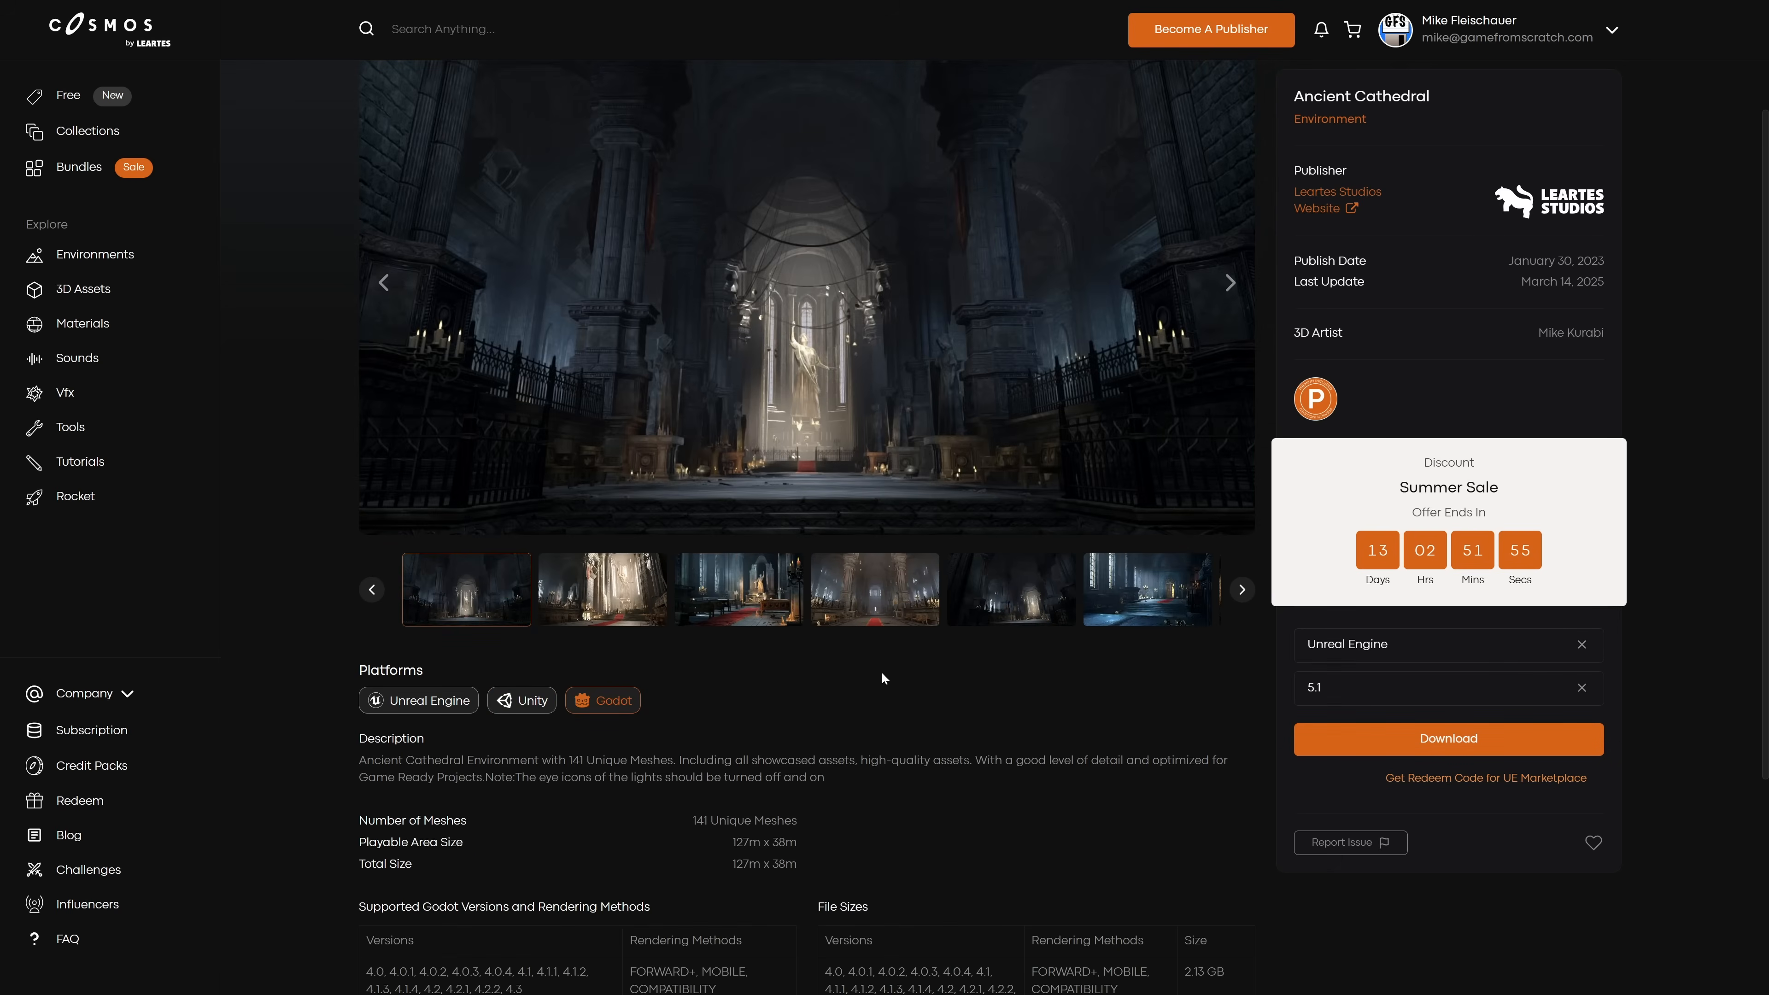
{"action": "mouse_move", "coordinate": [647, 711]}
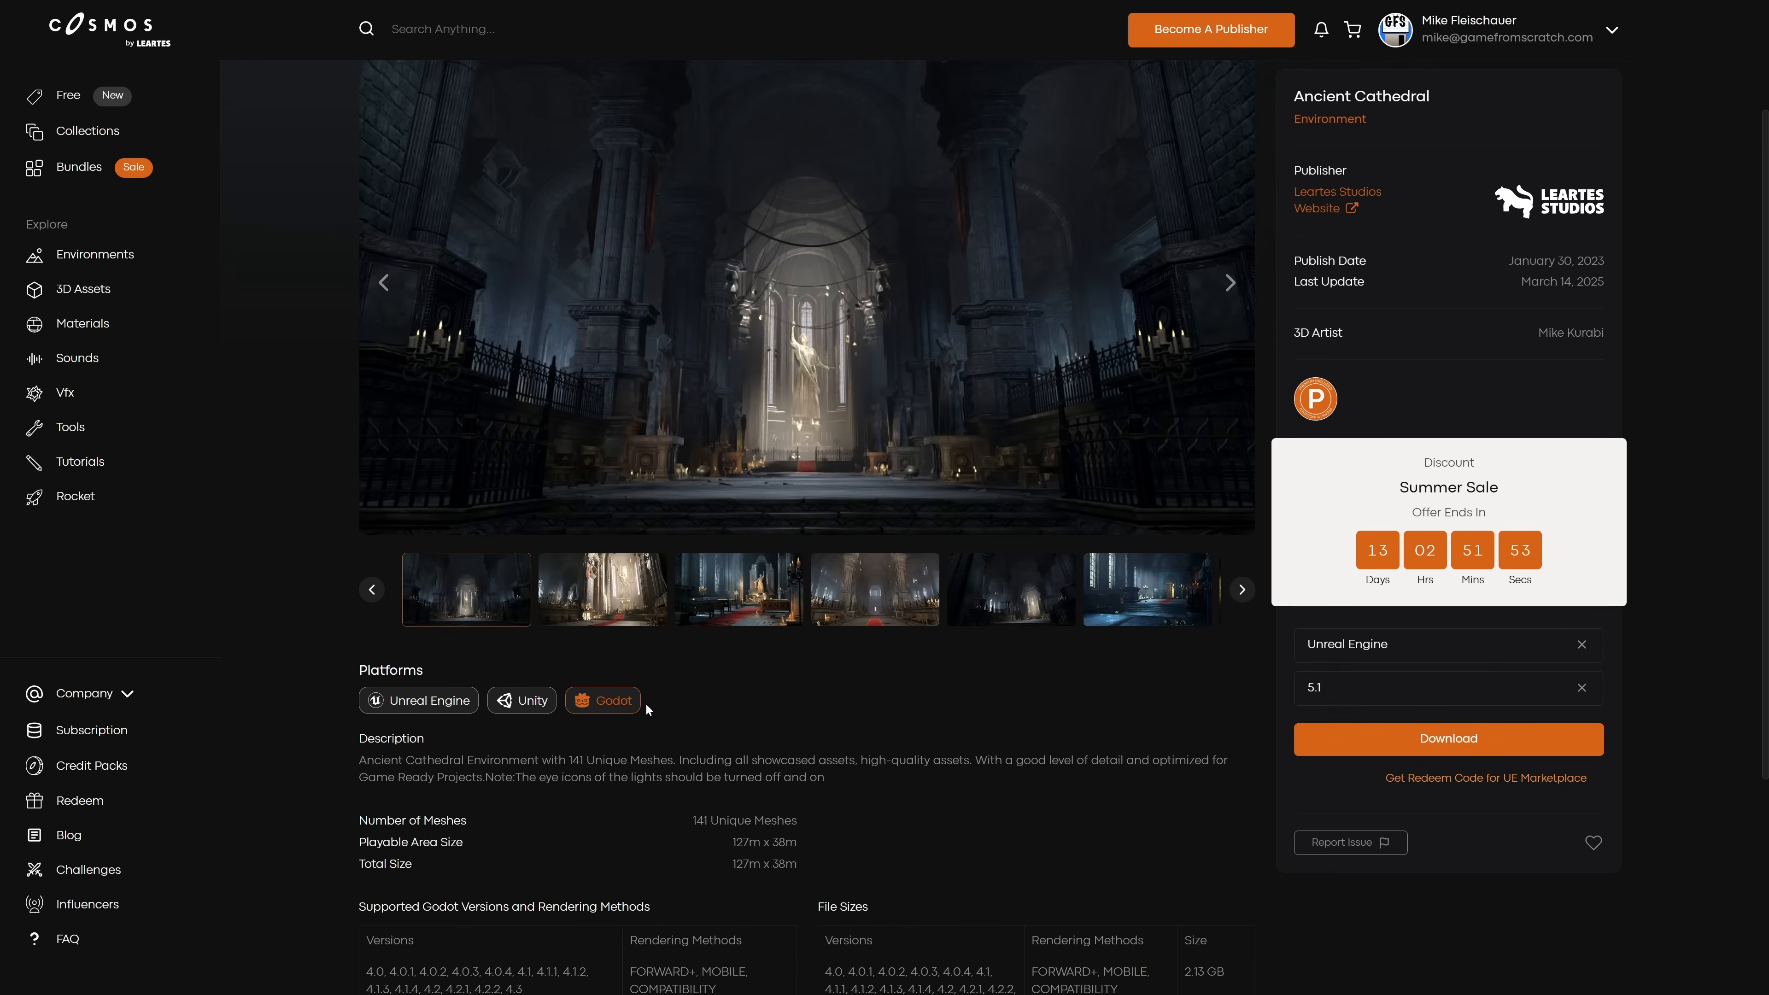
{"action": "mouse_move", "coordinate": [1407, 795]}
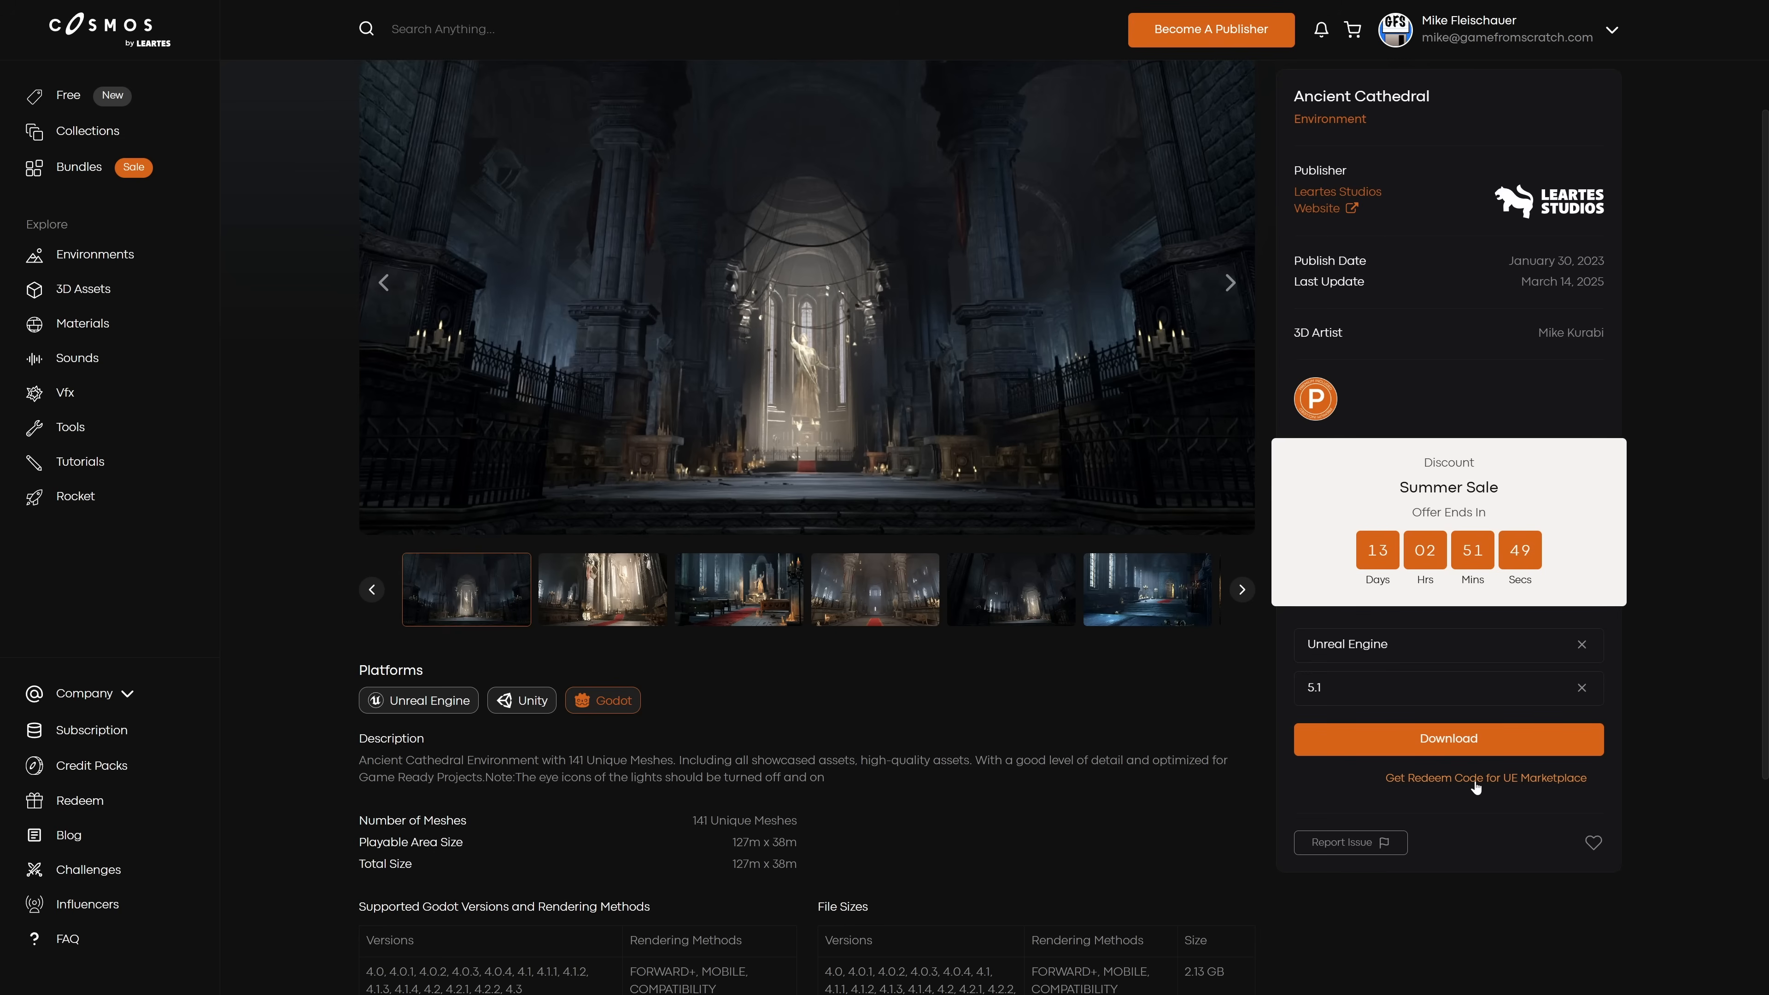
{"action": "mouse_move", "coordinate": [1025, 743]}
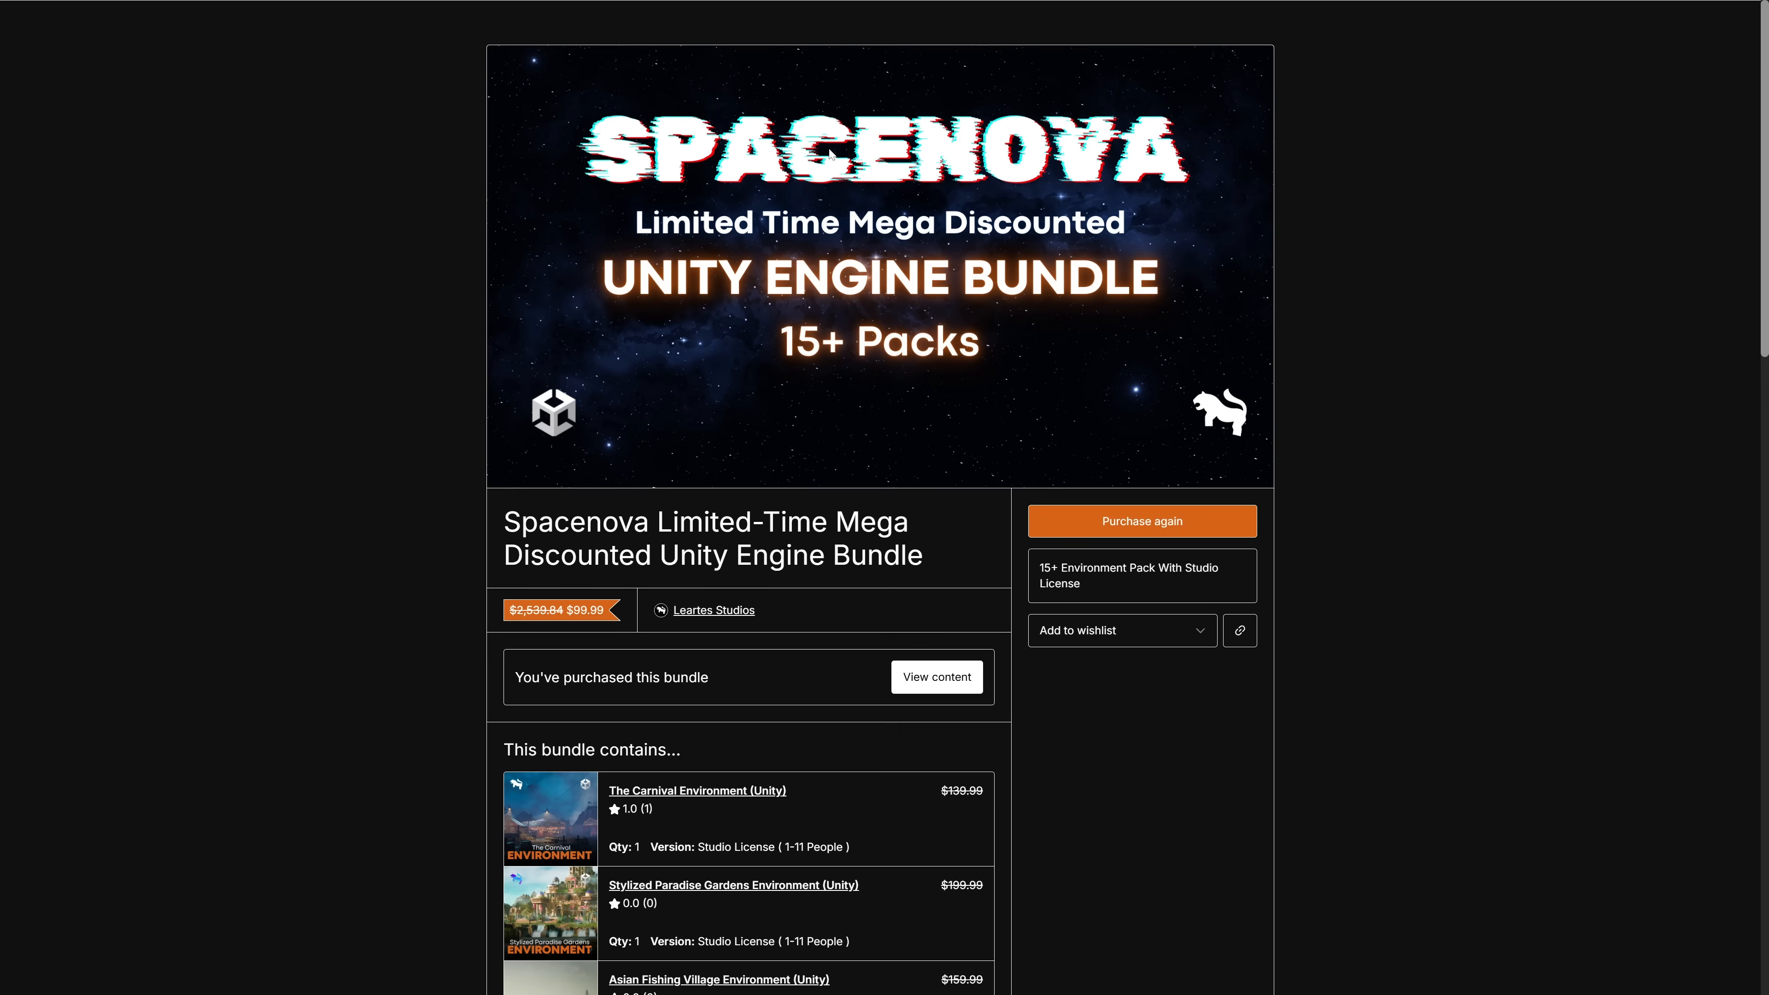
{"action": "mouse_move", "coordinate": [903, 326]}
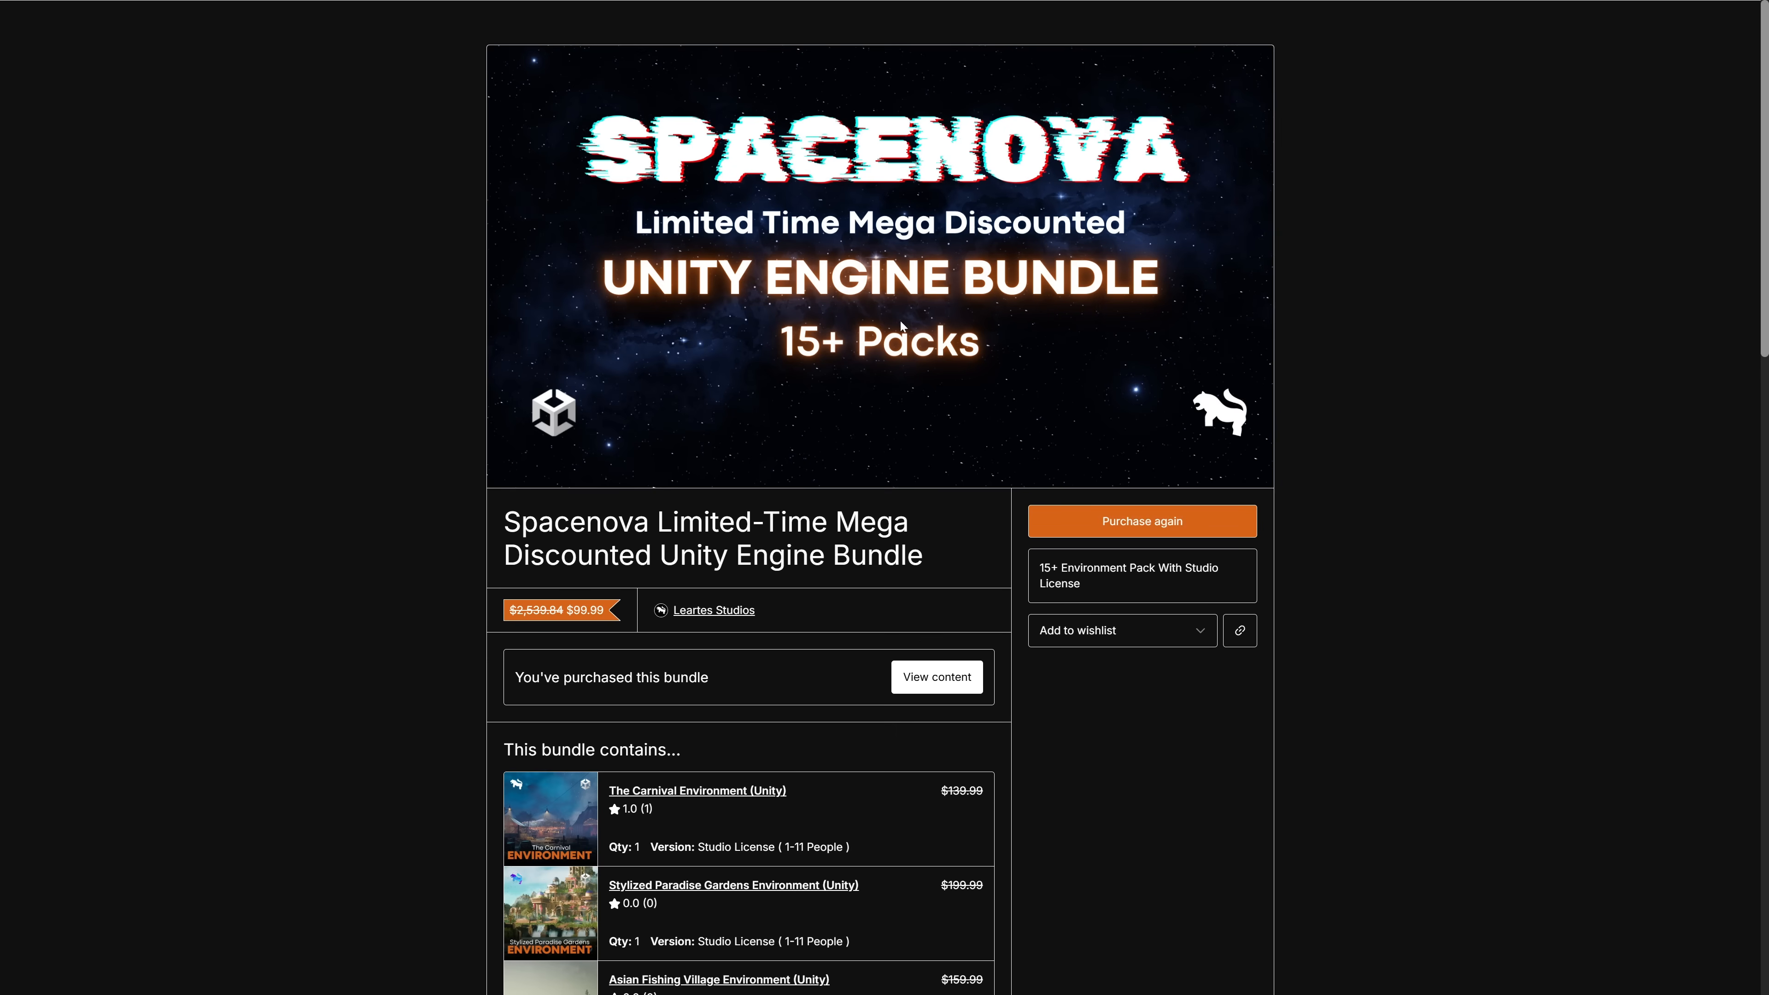
Scroll through the Spacenova bundle's 15+ environment packs list and back to the top.
{"action": "scroll", "scroll_direction": "down", "scroll_amount": 3}
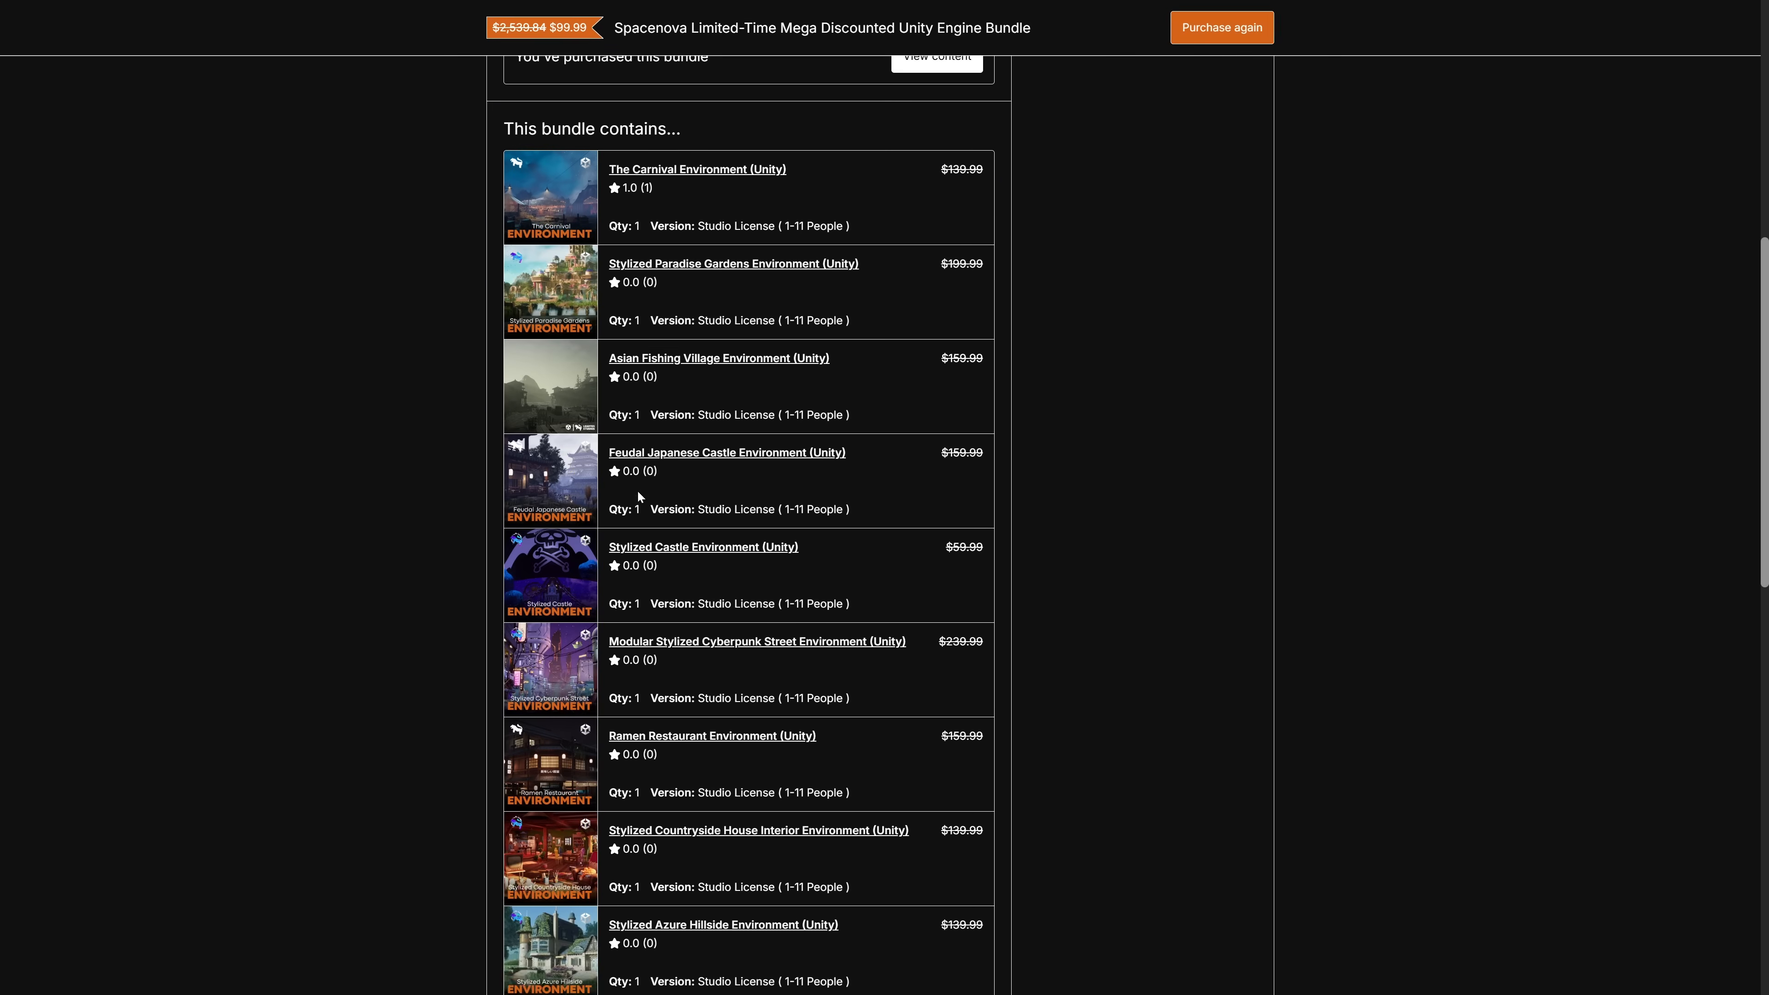
{"action": "scroll", "scroll_direction": "down", "scroll_amount": 3}
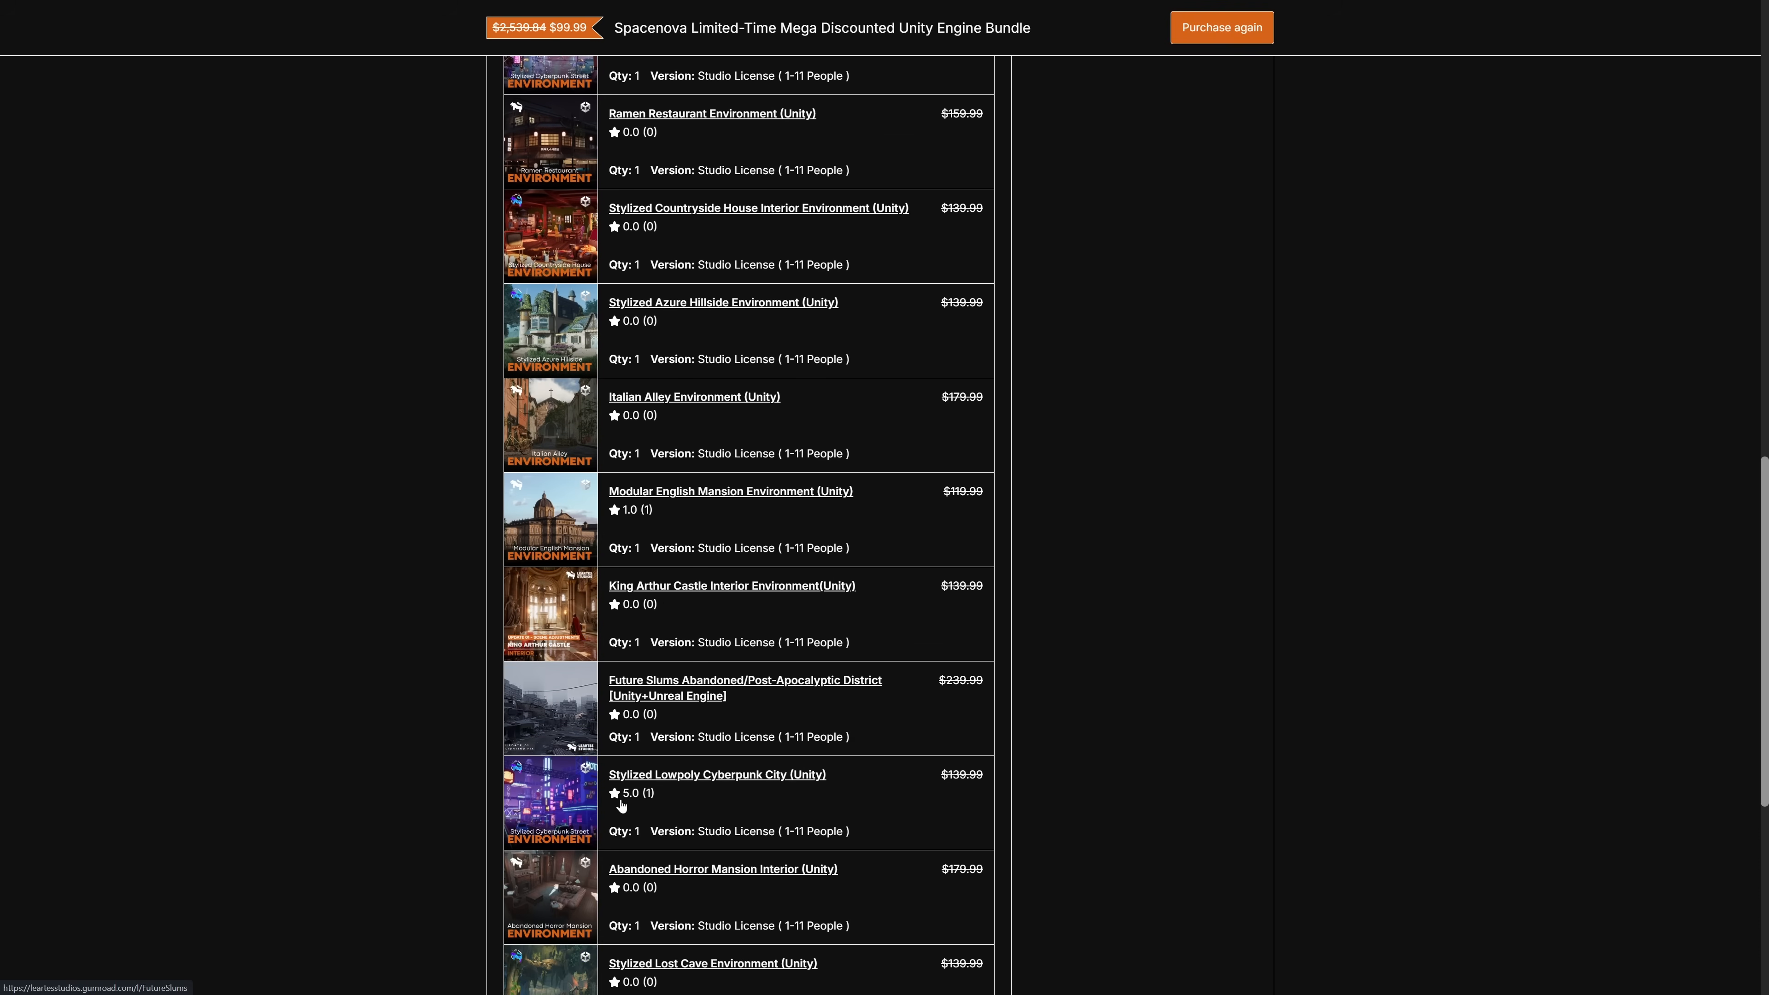
{"action": "scroll", "scroll_direction": "down", "scroll_amount": 3}
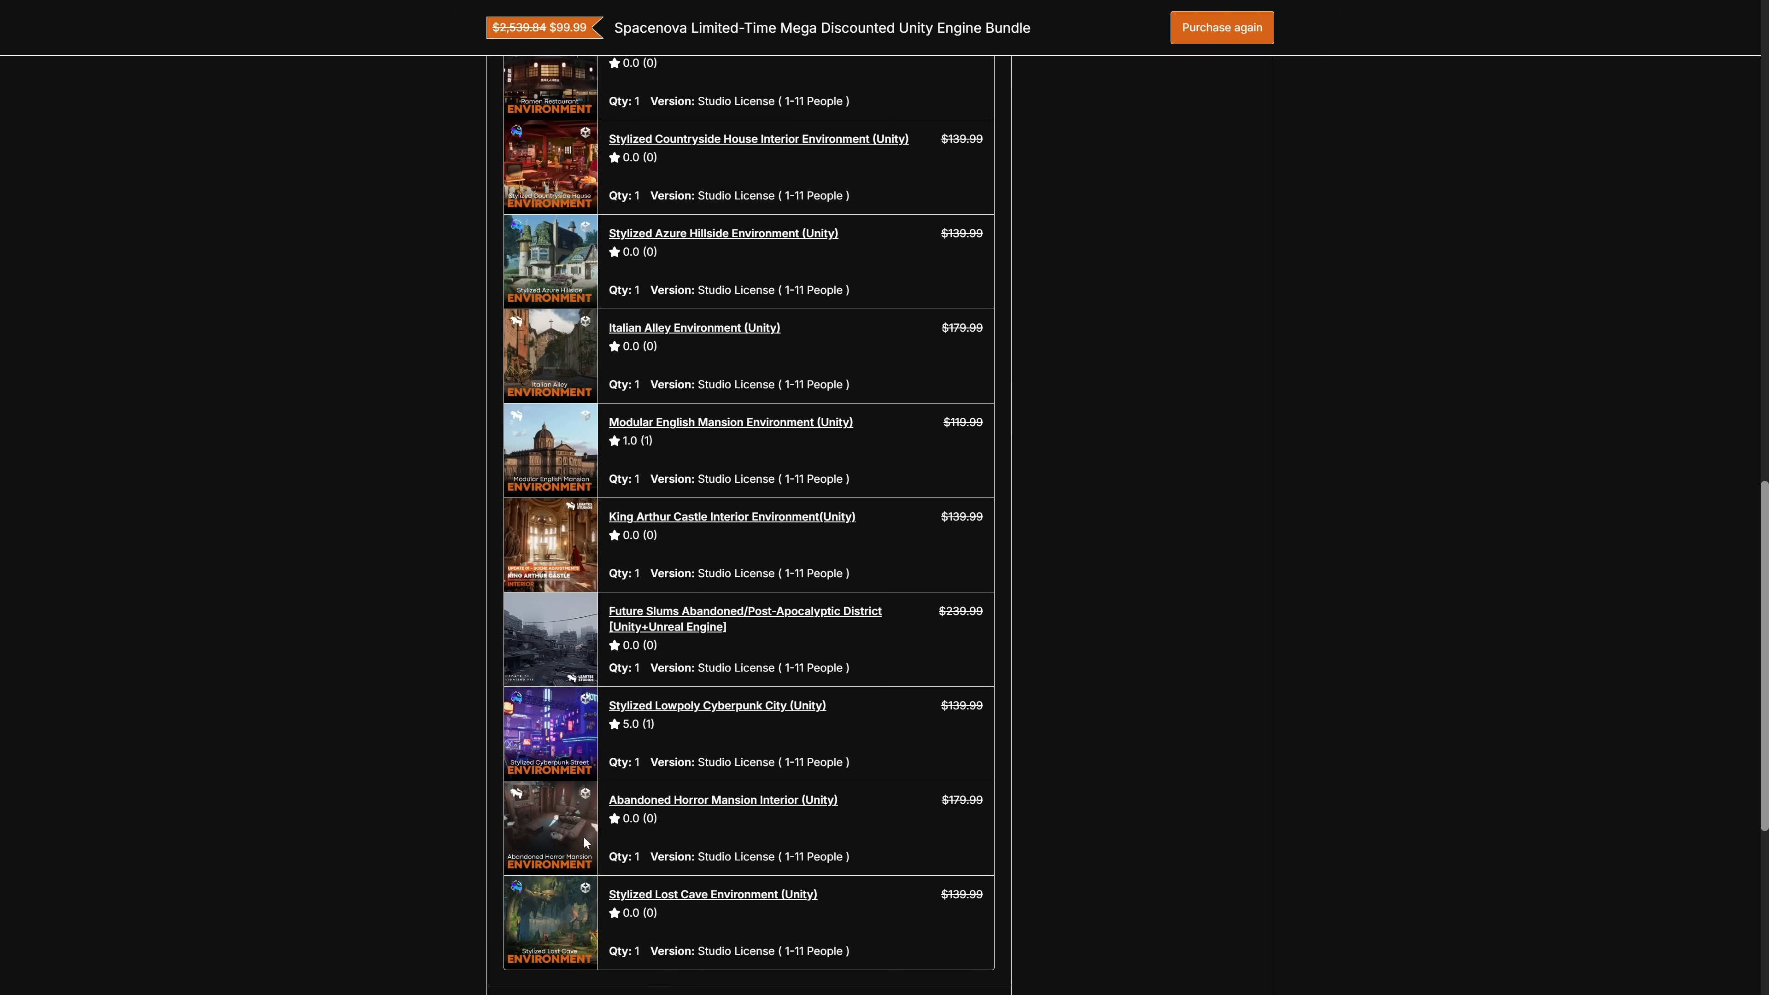
{"action": "scroll", "scroll_direction": "up", "scroll_amount": 3}
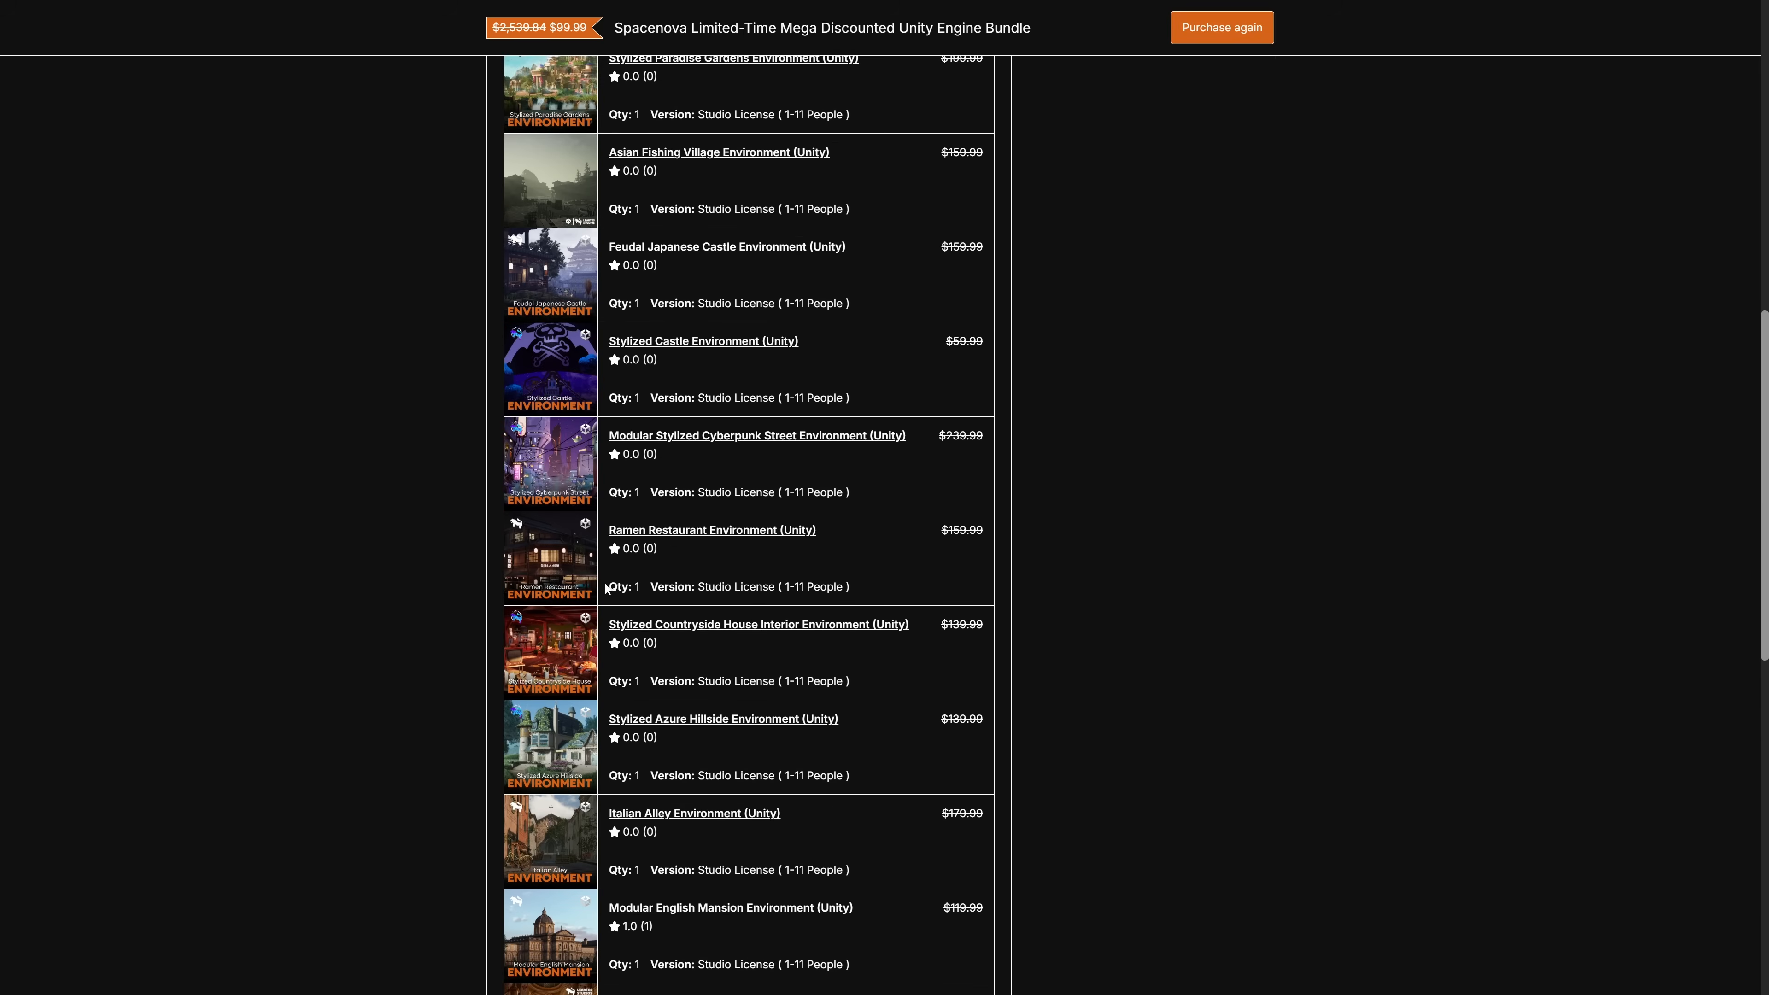
{"action": "scroll", "scroll_direction": "up", "scroll_amount": 3}
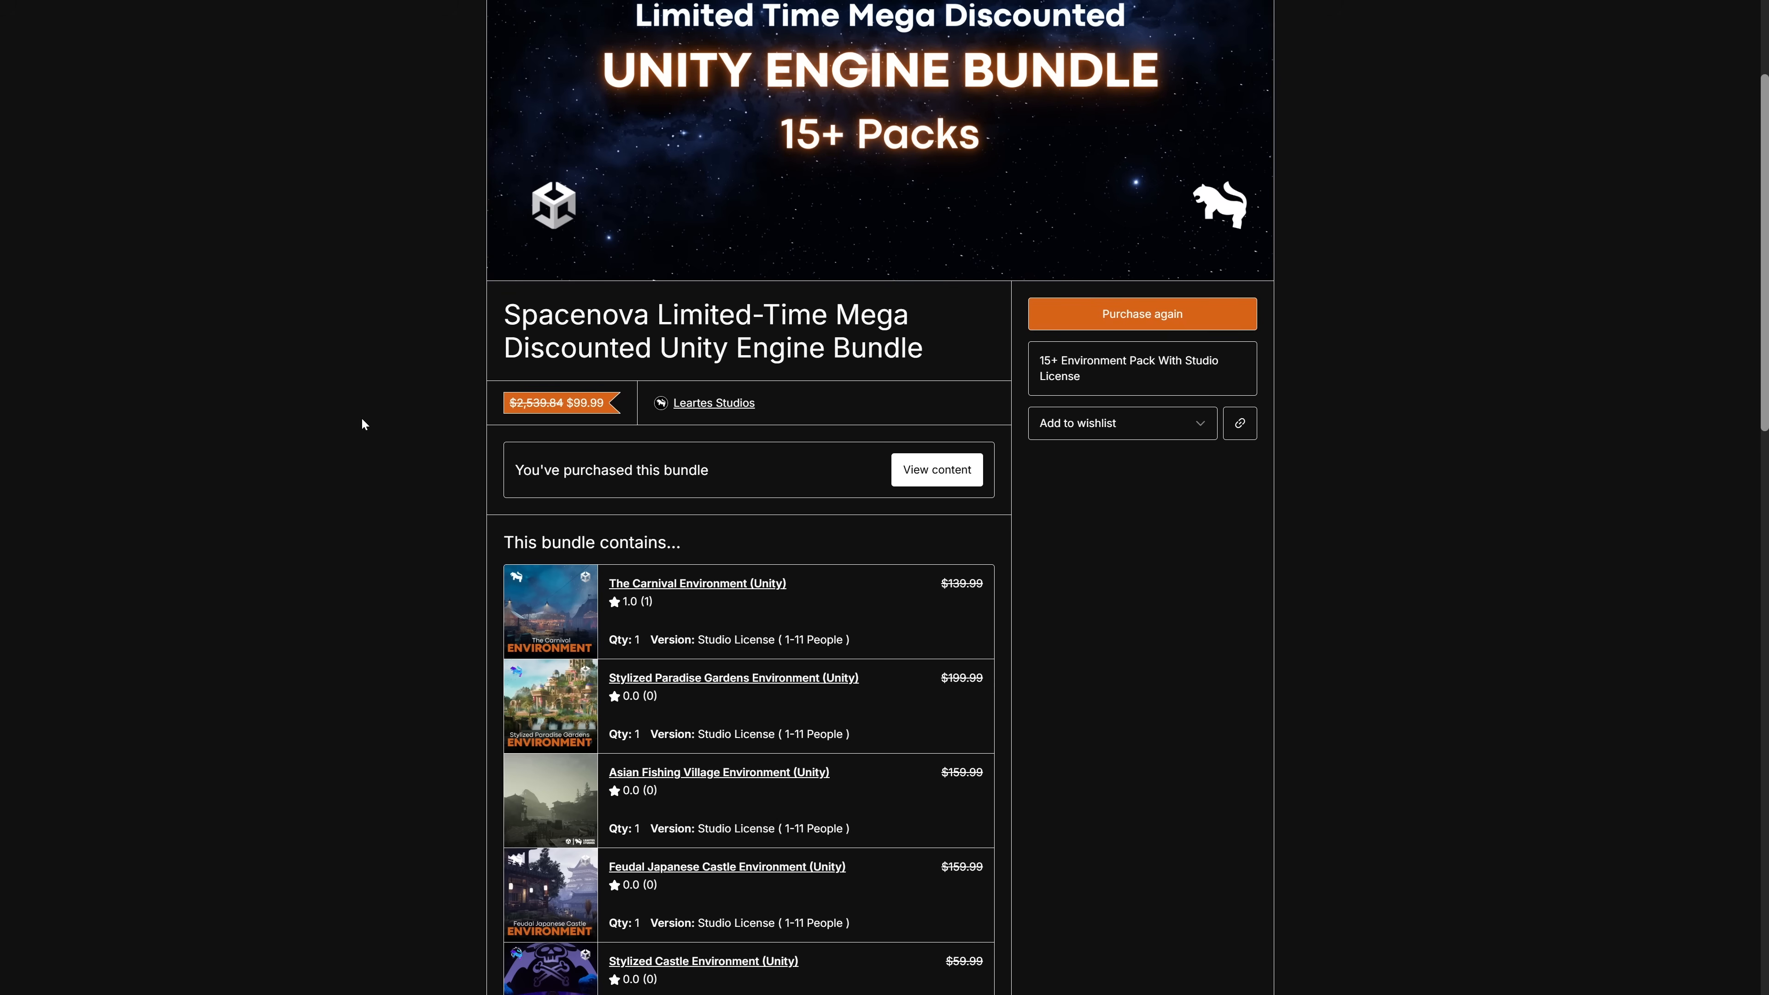
{"action": "mouse_move", "coordinate": [340, 381]}
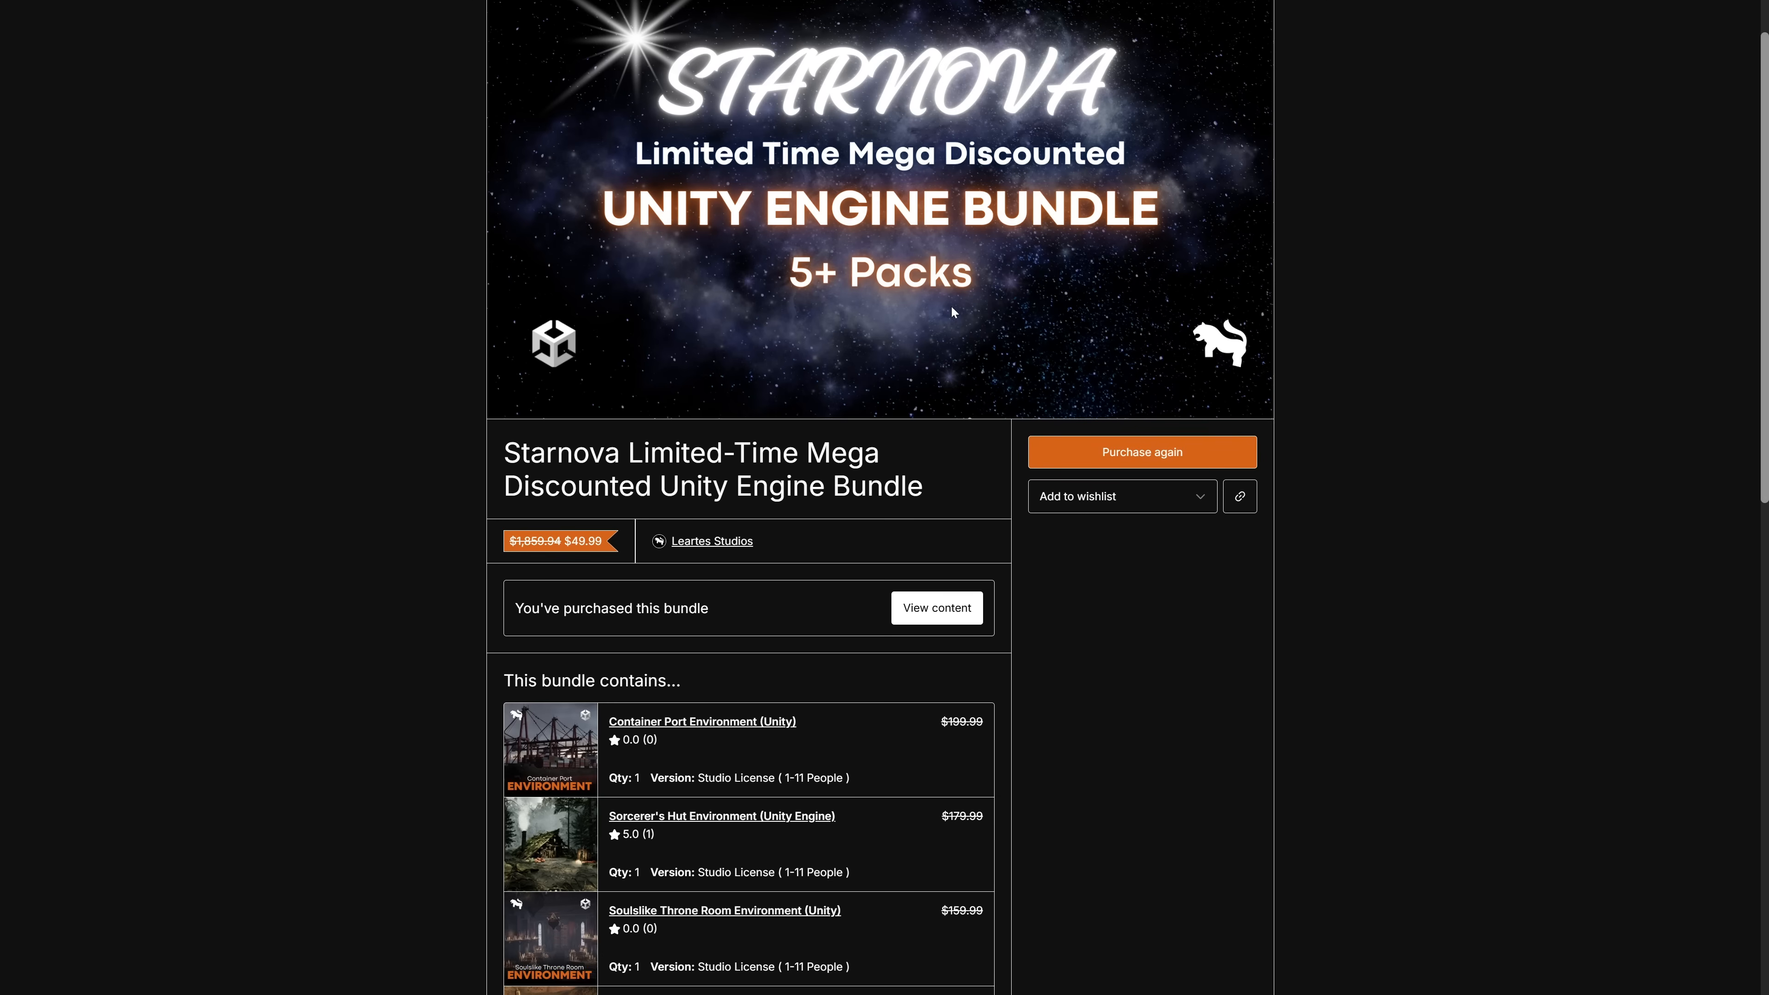
{"action": "mouse_move", "coordinate": [835, 333]}
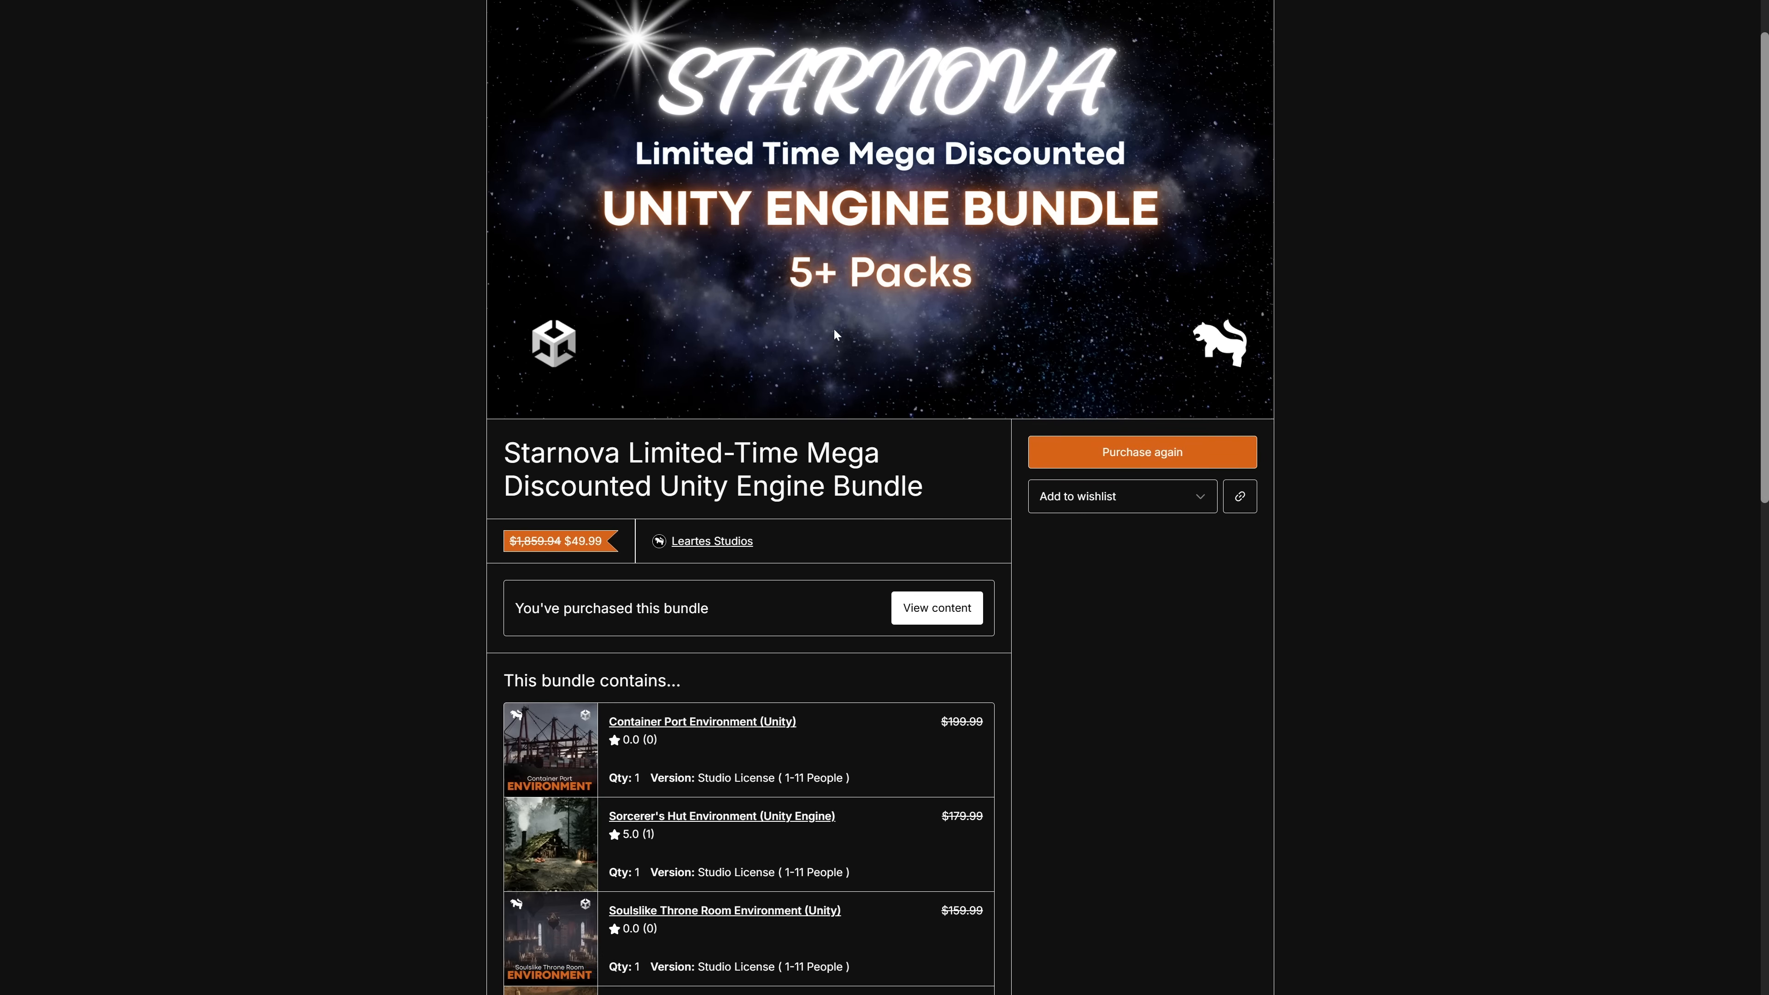
Scroll the Starnova Unity bundle page to its contents list ending with the Cosmos one-month subscription.
{"action": "scroll", "scroll_direction": "down", "scroll_amount": 3}
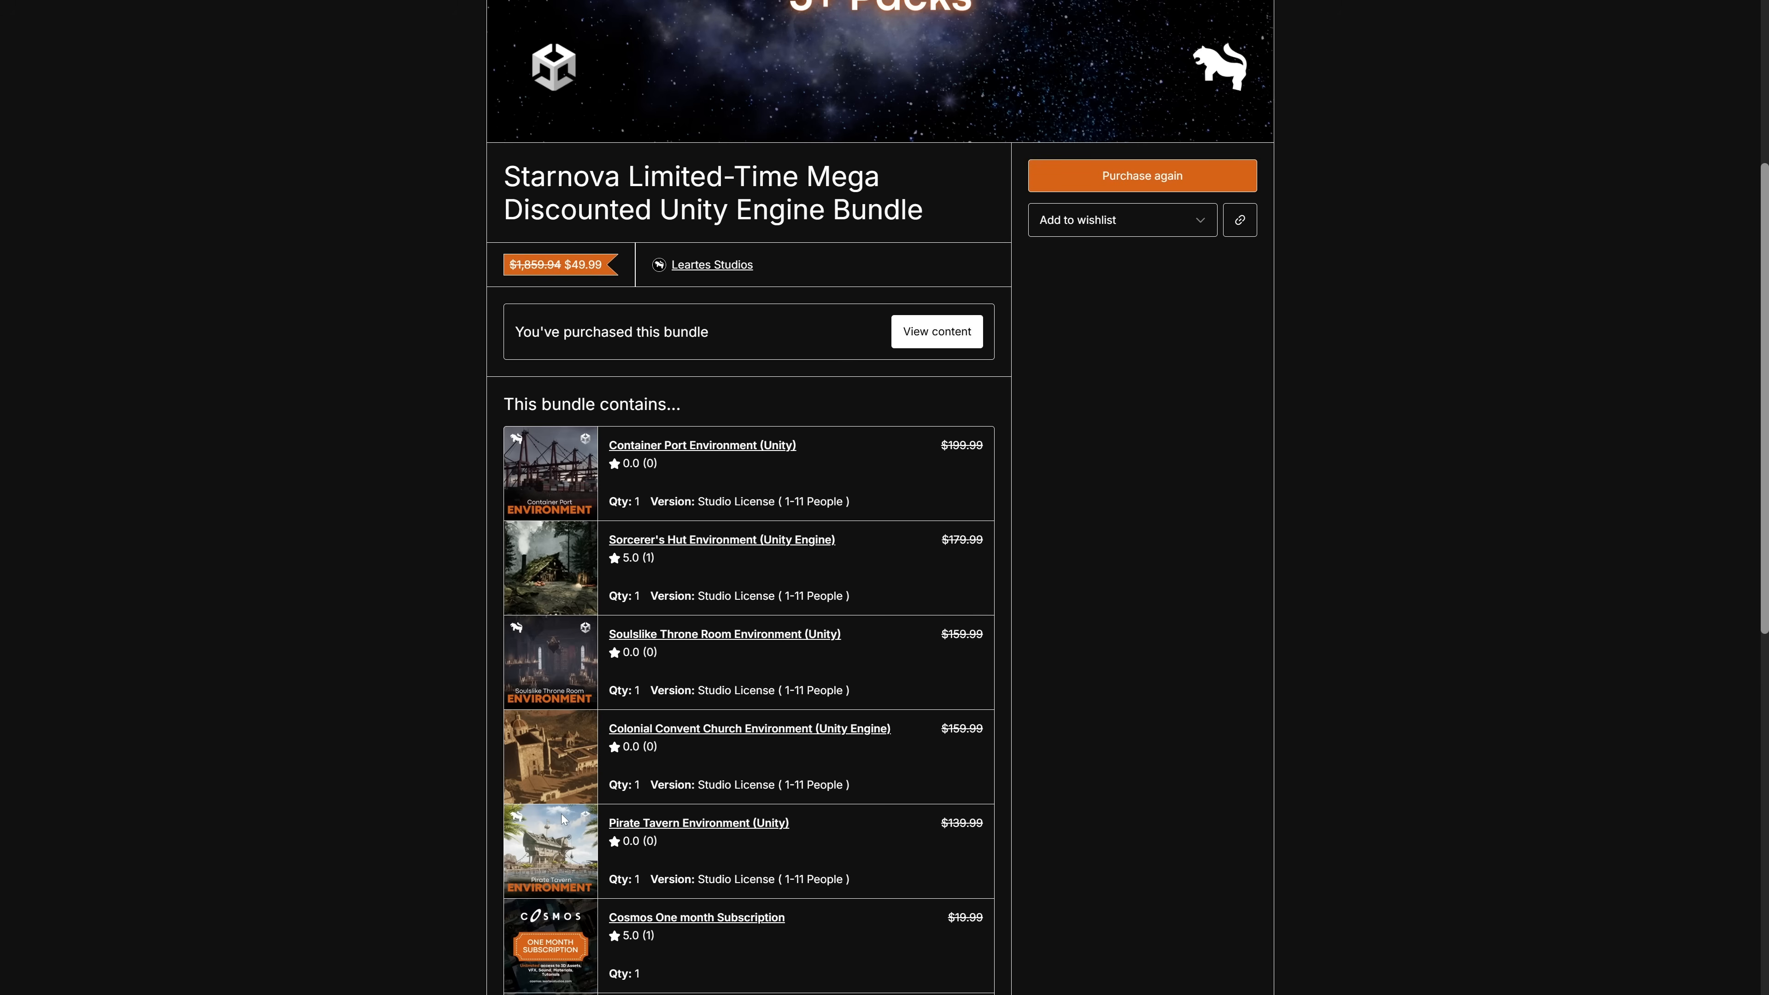
{"action": "mouse_move", "coordinate": [366, 303]}
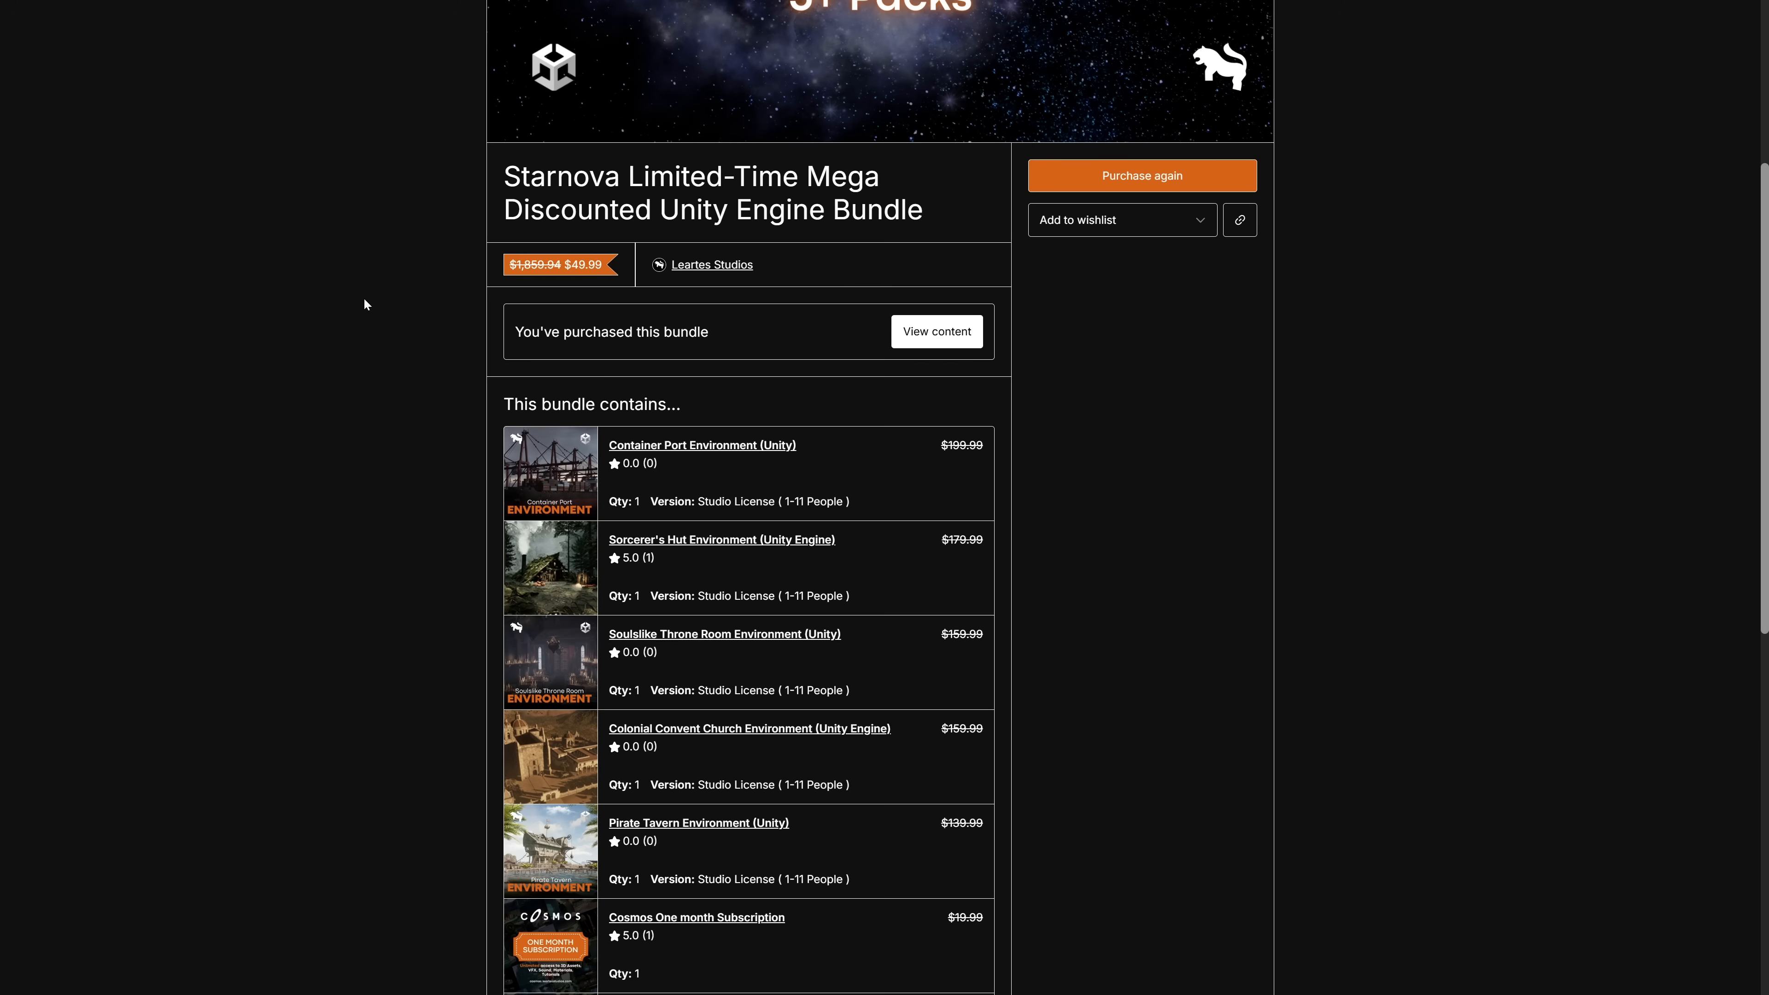
{"action": "mouse_move", "coordinate": [664, 610]}
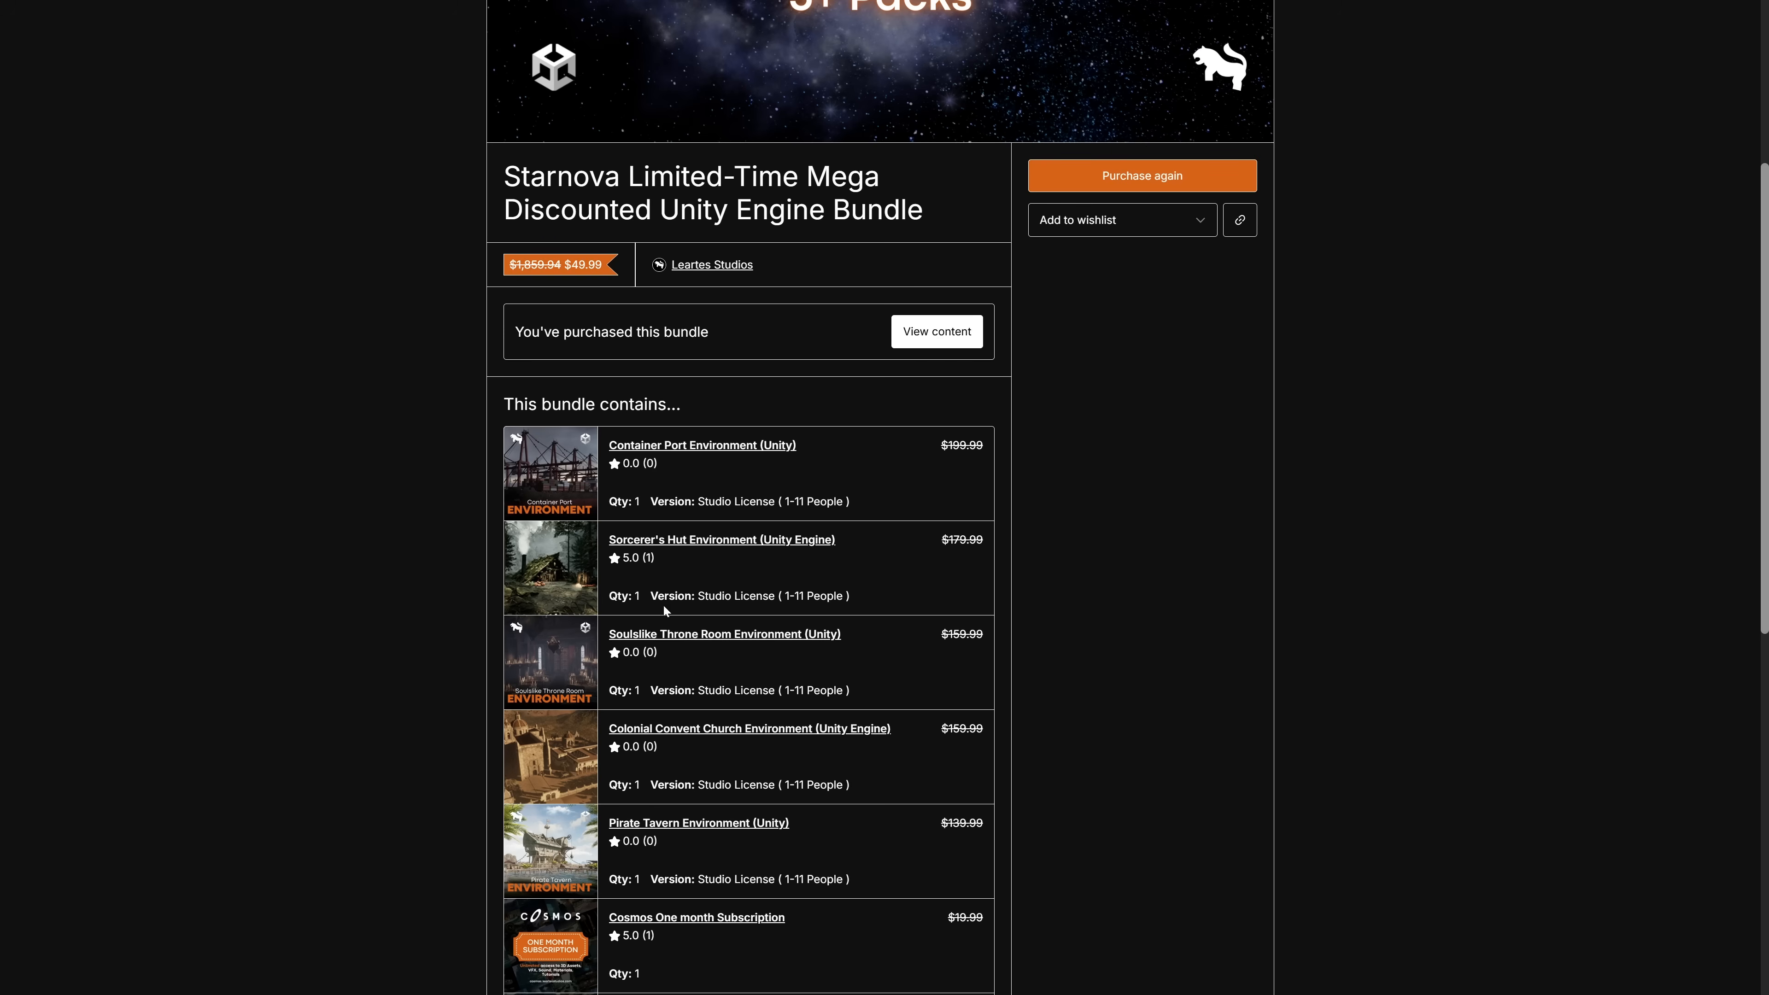
{"action": "mouse_move", "coordinate": [1122, 518]}
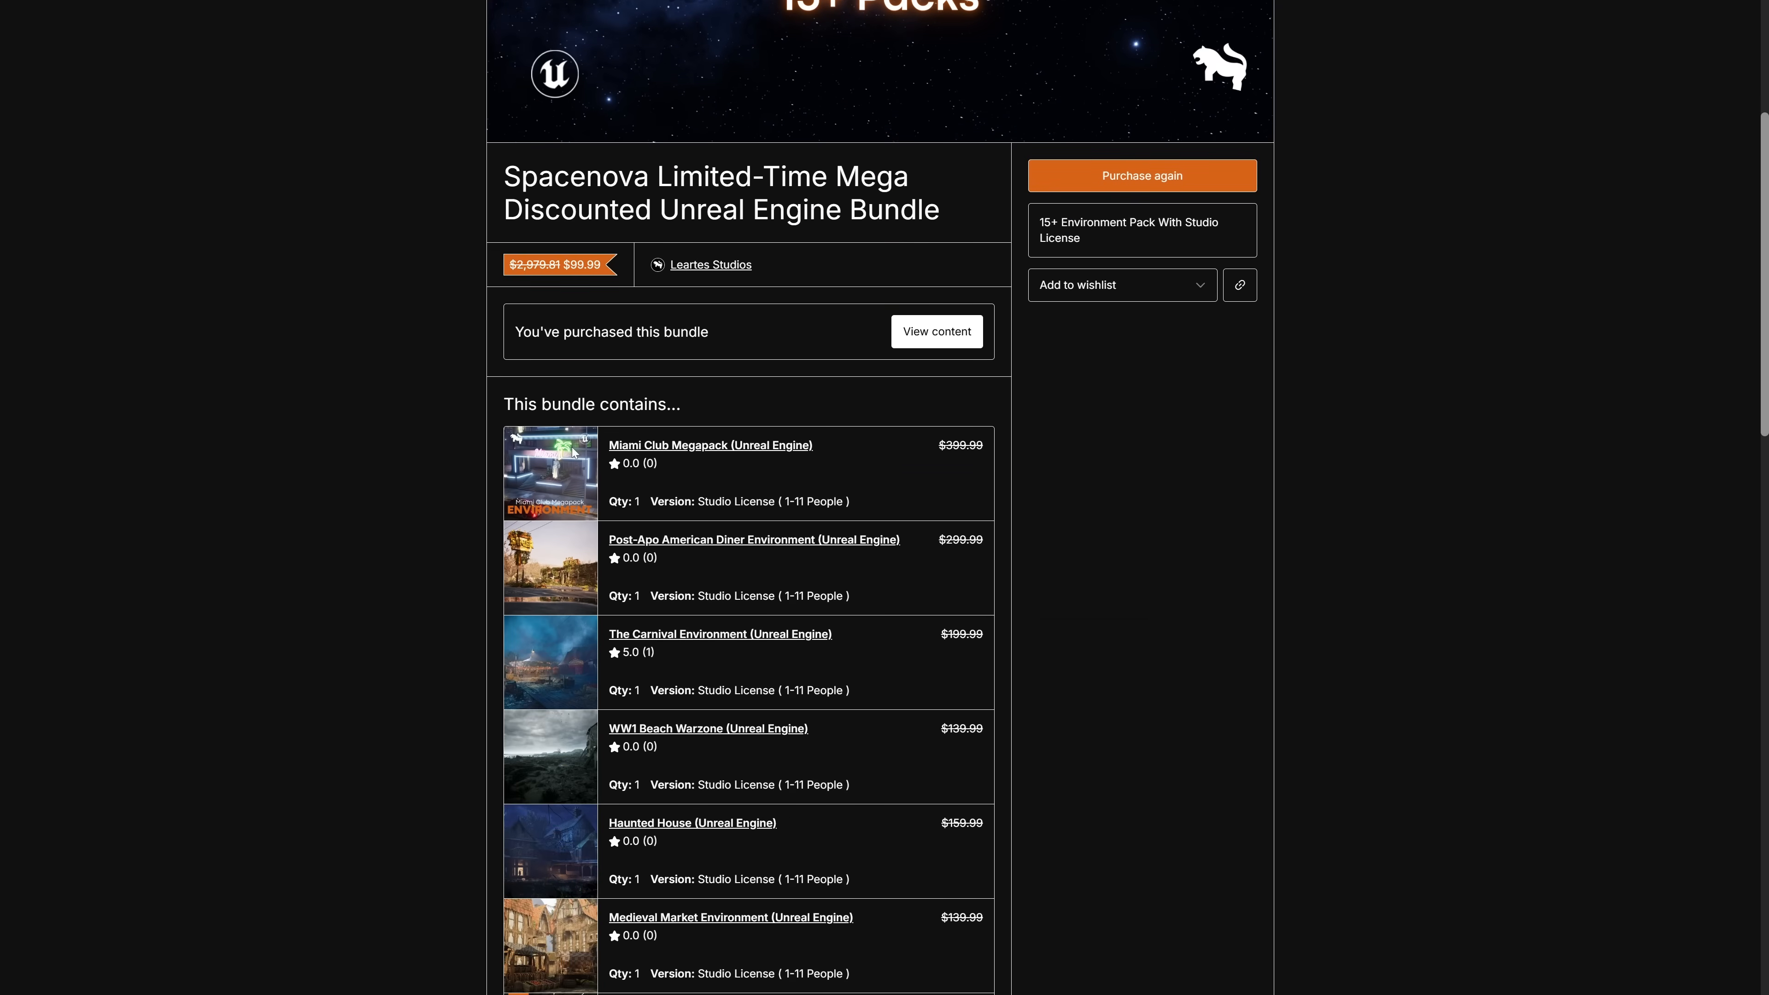
Scroll the Spacenova and Starnova Unreal bundle contents, then the Starnova Godot bundle's Haunted Village, Modern Office and Mystic Dungeon list.
{"action": "scroll", "scroll_direction": "down", "scroll_amount": 3}
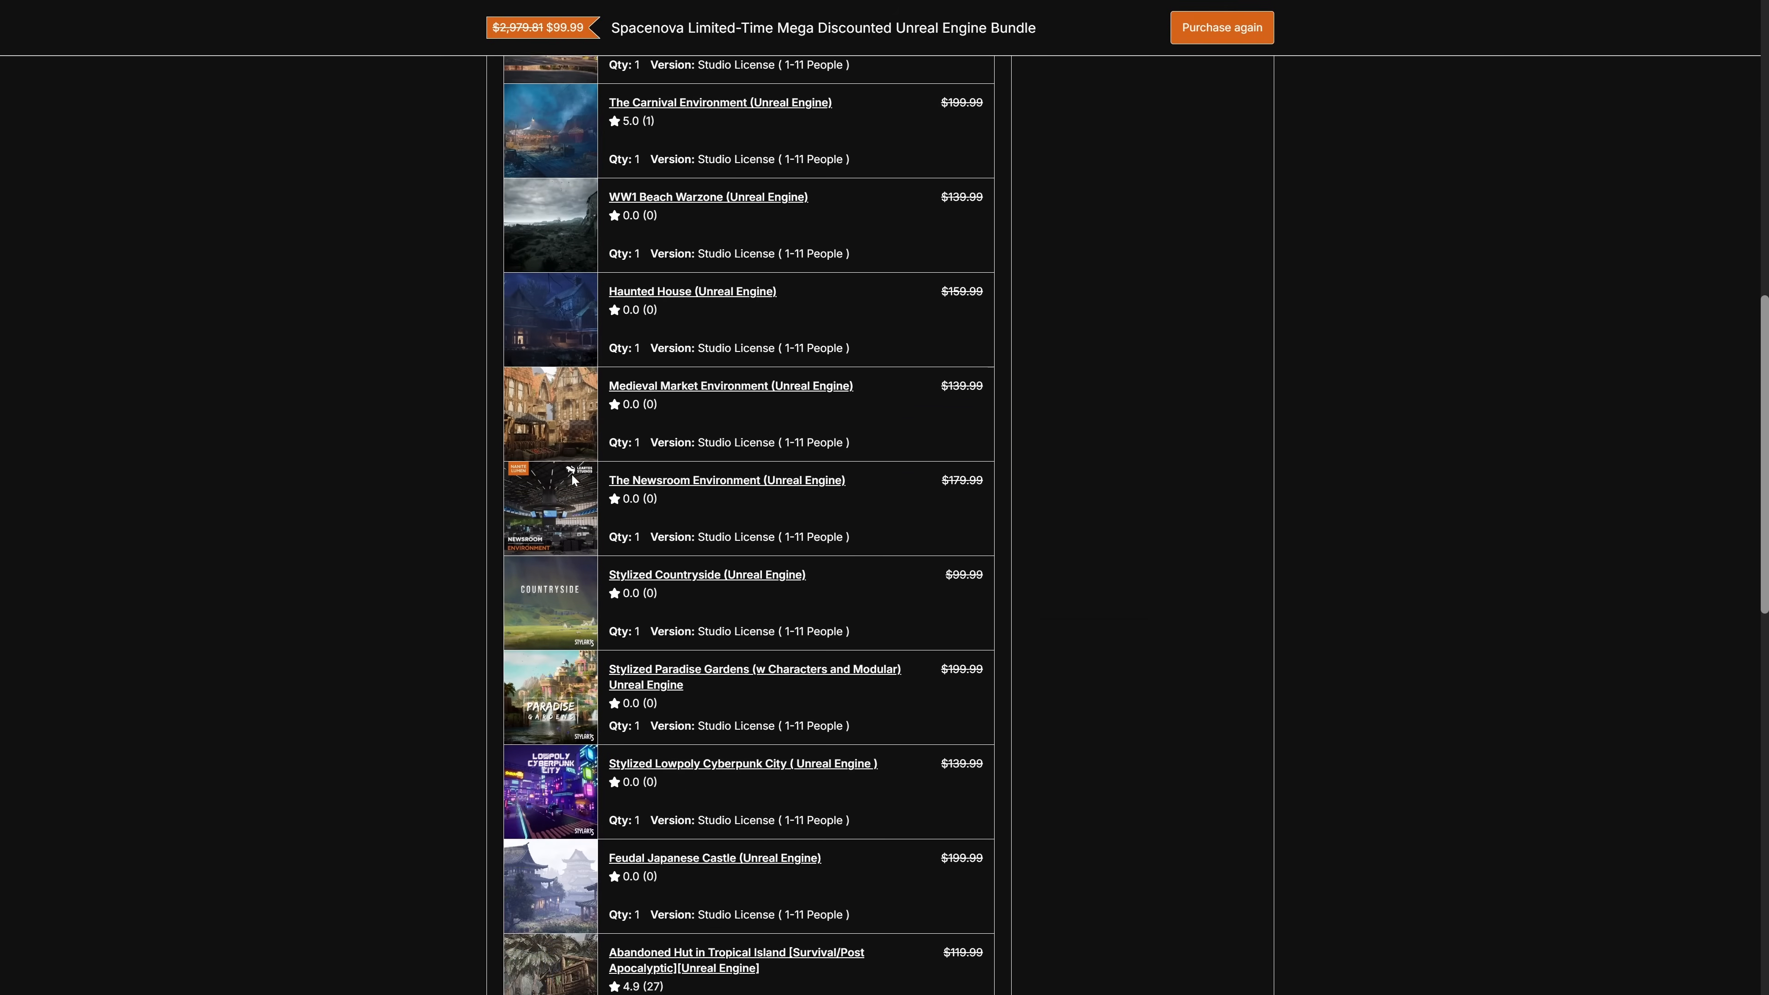
{"action": "scroll", "scroll_direction": "up", "scroll_amount": 3}
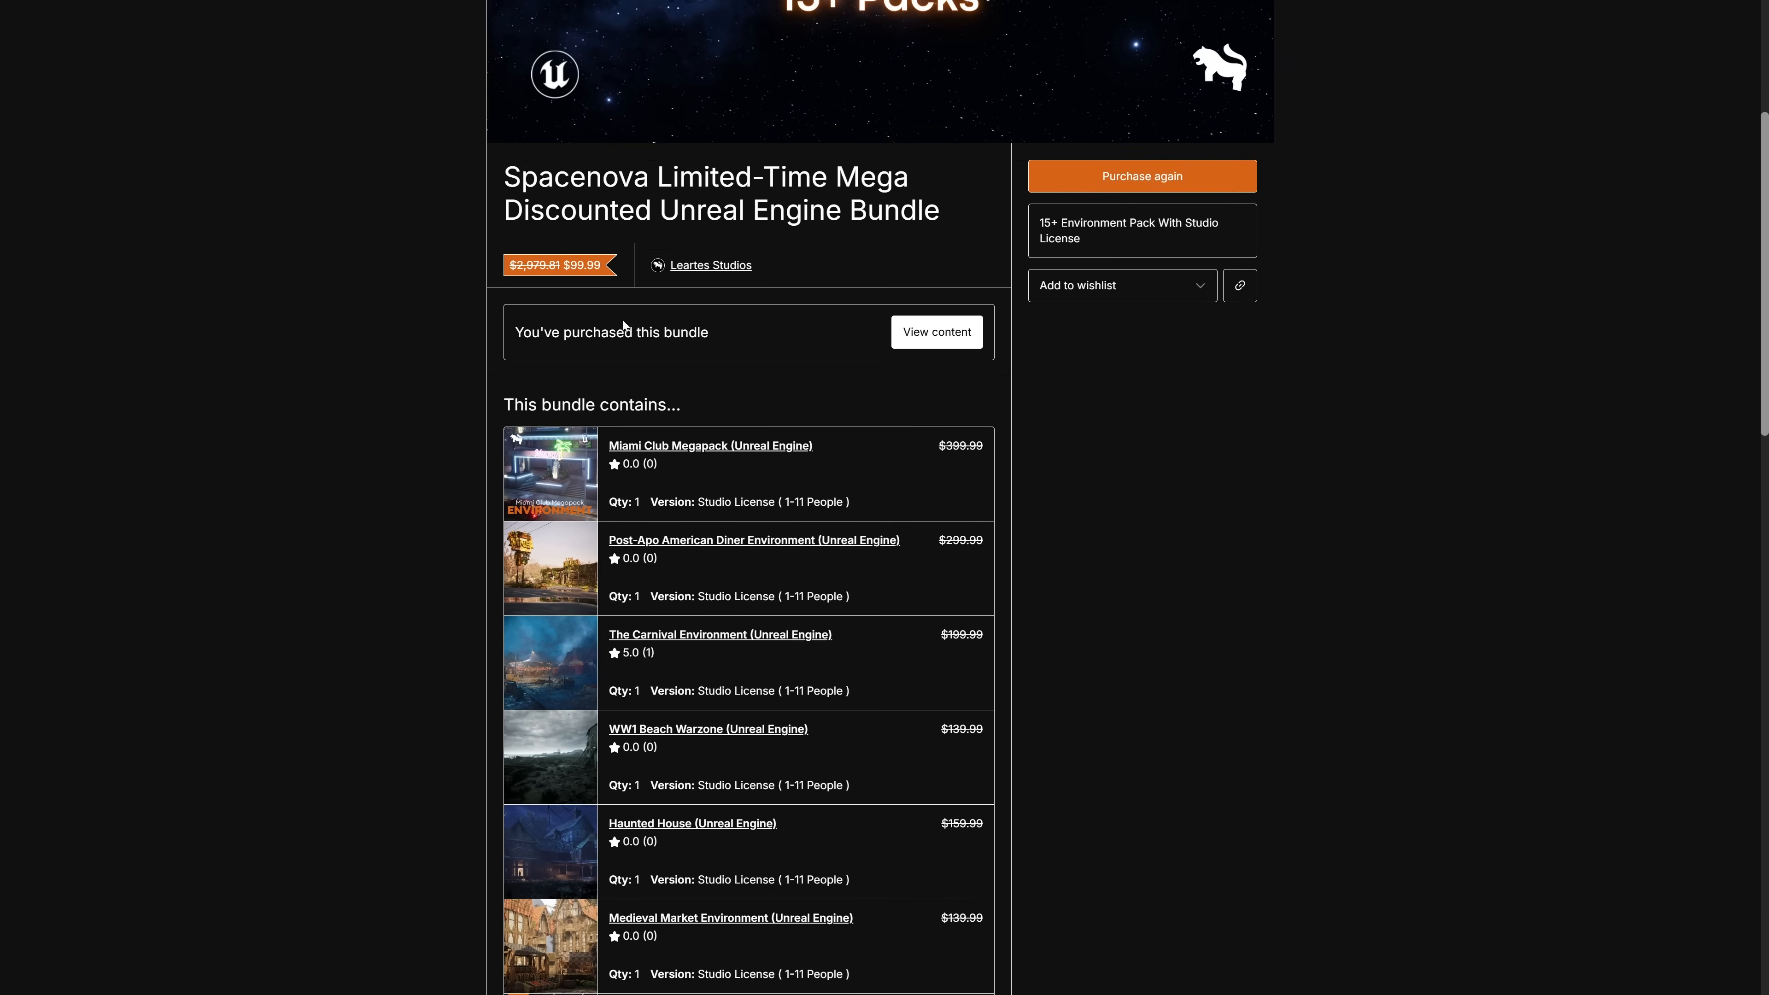
{"action": "scroll", "scroll_direction": "down", "scroll_amount": 3}
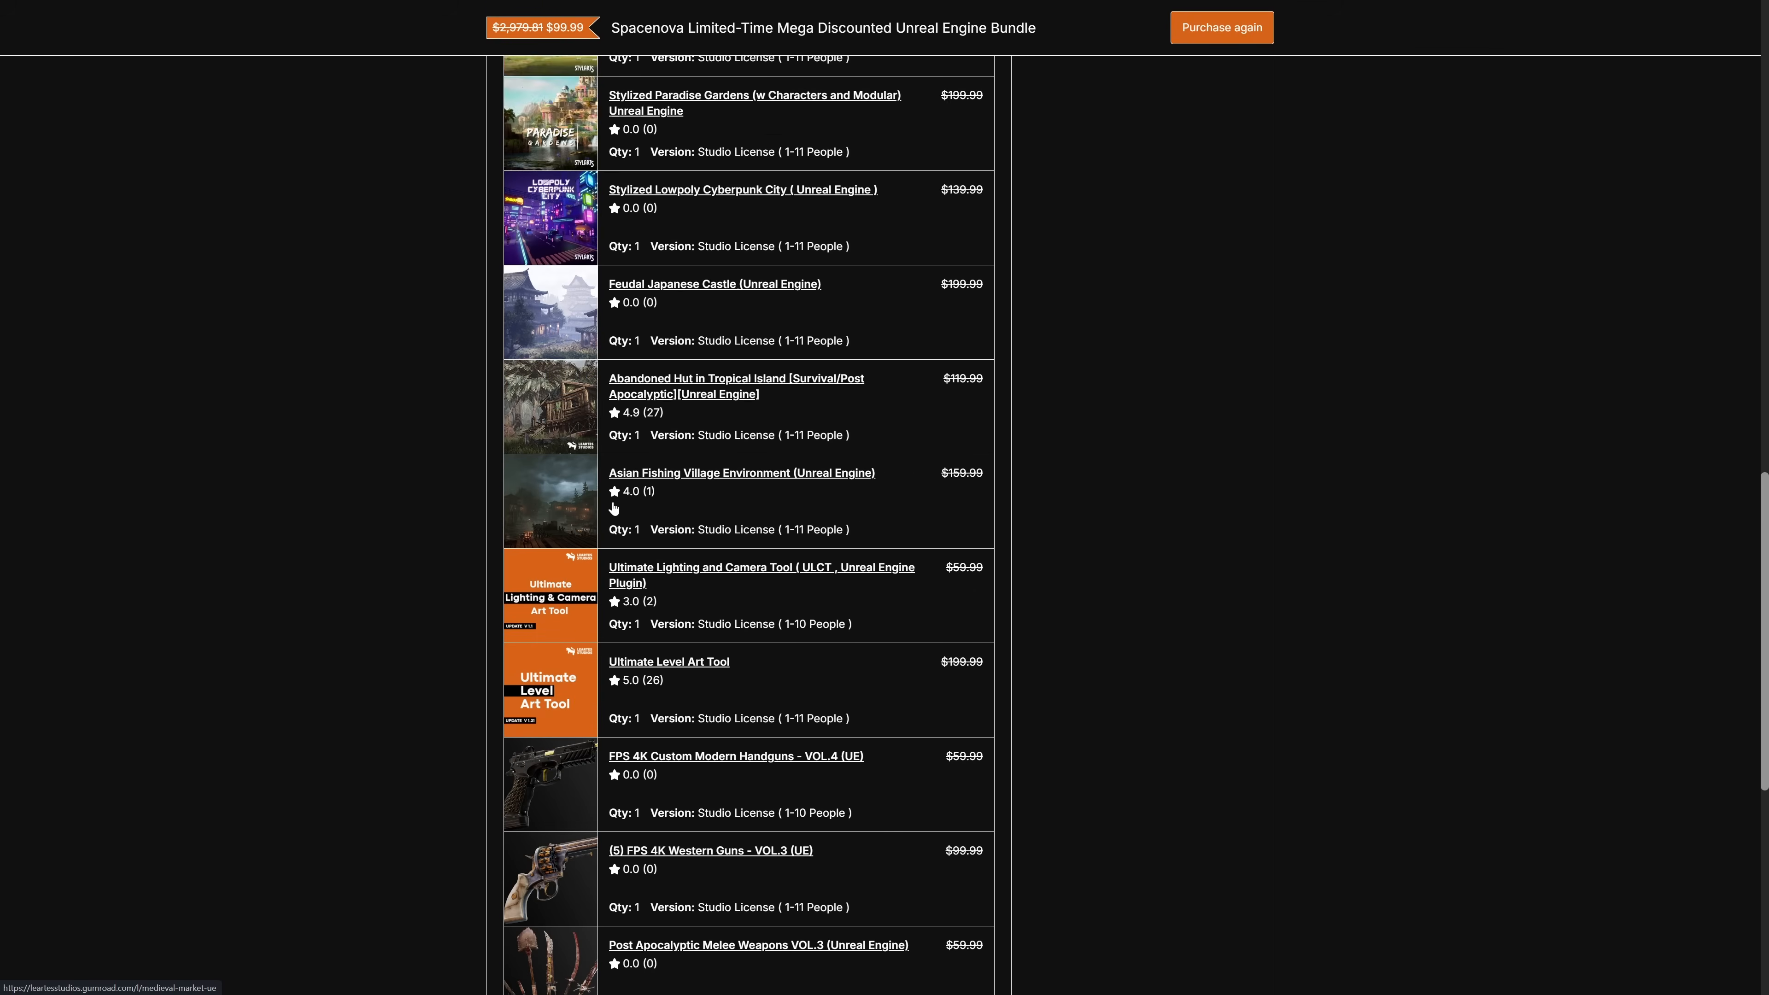
{"action": "scroll", "scroll_direction": "up", "scroll_amount": 3}
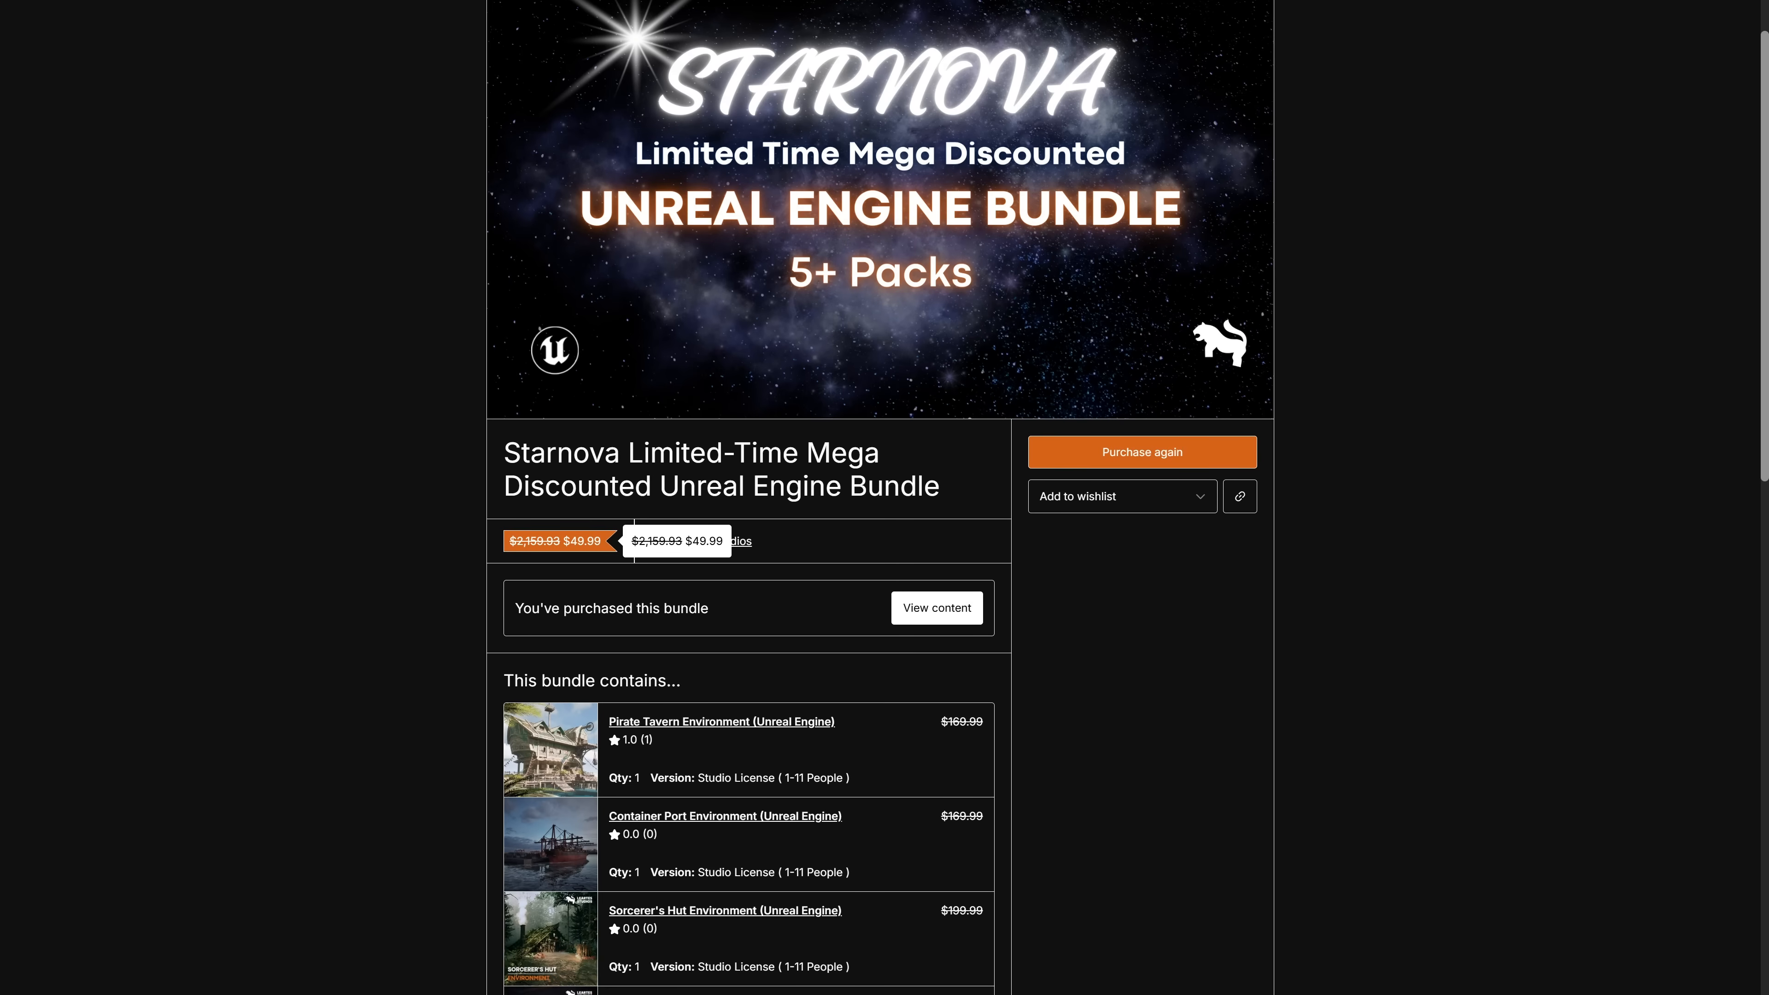
{"action": "scroll", "scroll_direction": "down", "scroll_amount": 3}
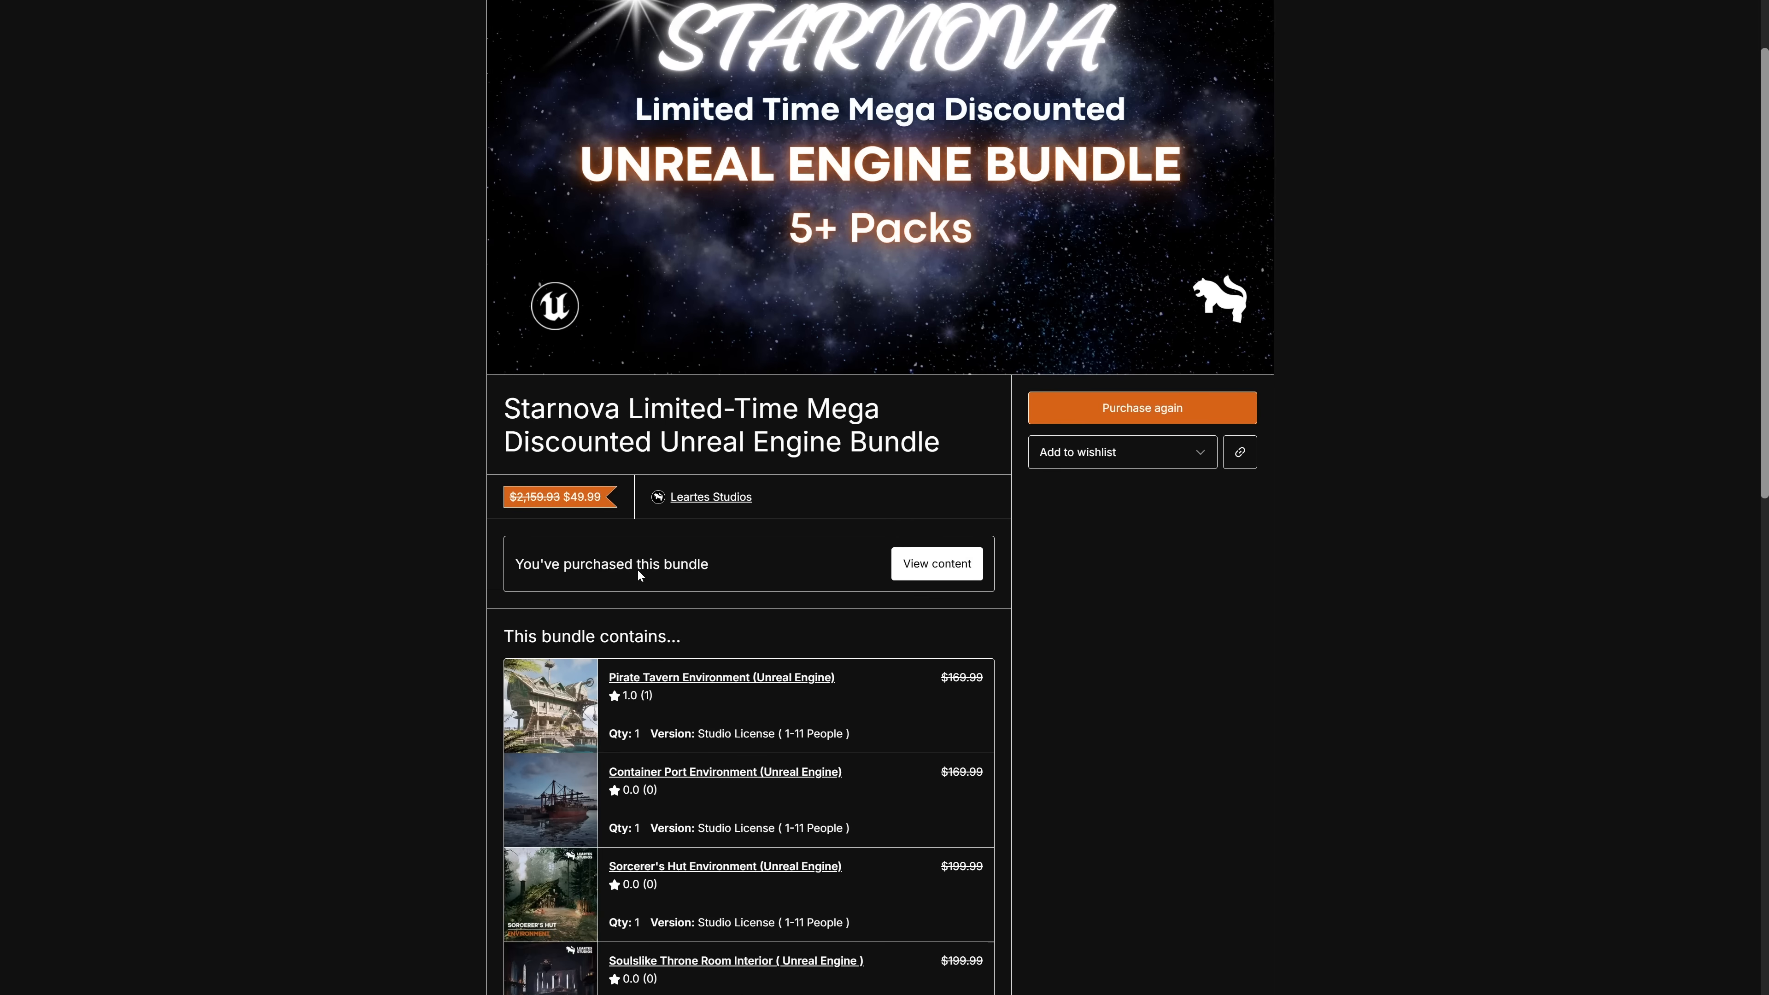
{"action": "scroll", "scroll_direction": "down", "scroll_amount": 3}
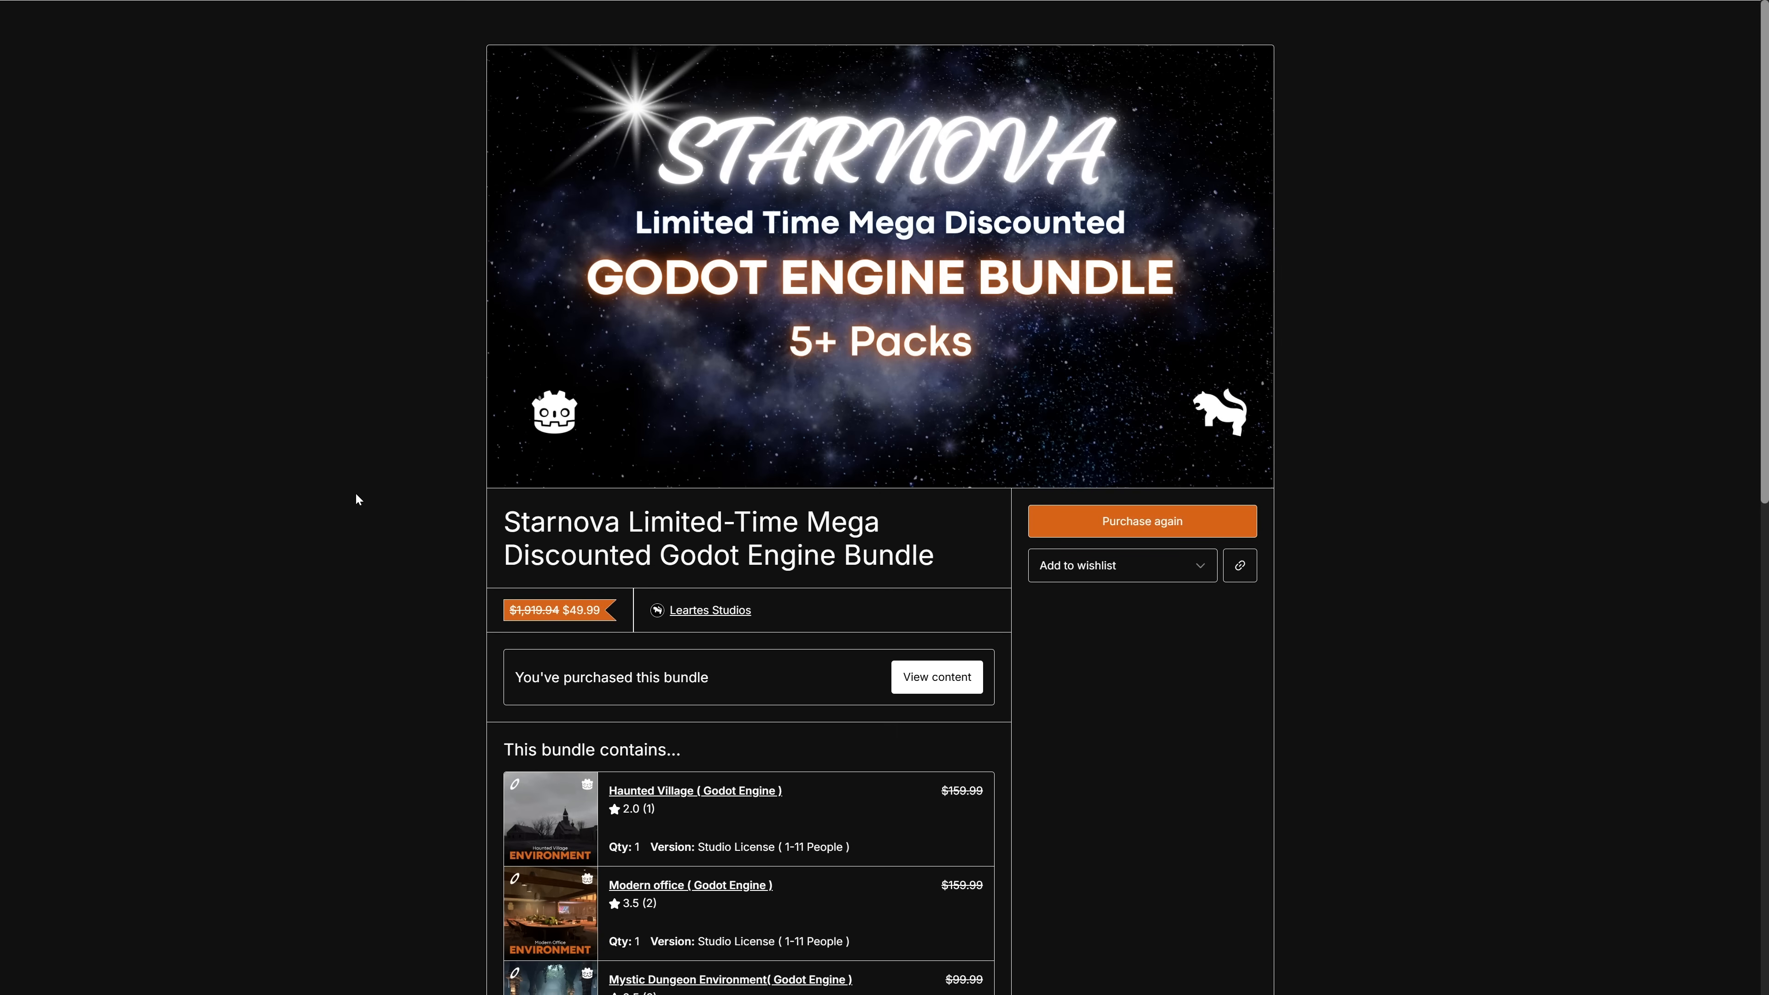
{"action": "scroll", "scroll_direction": "down", "scroll_amount": 3}
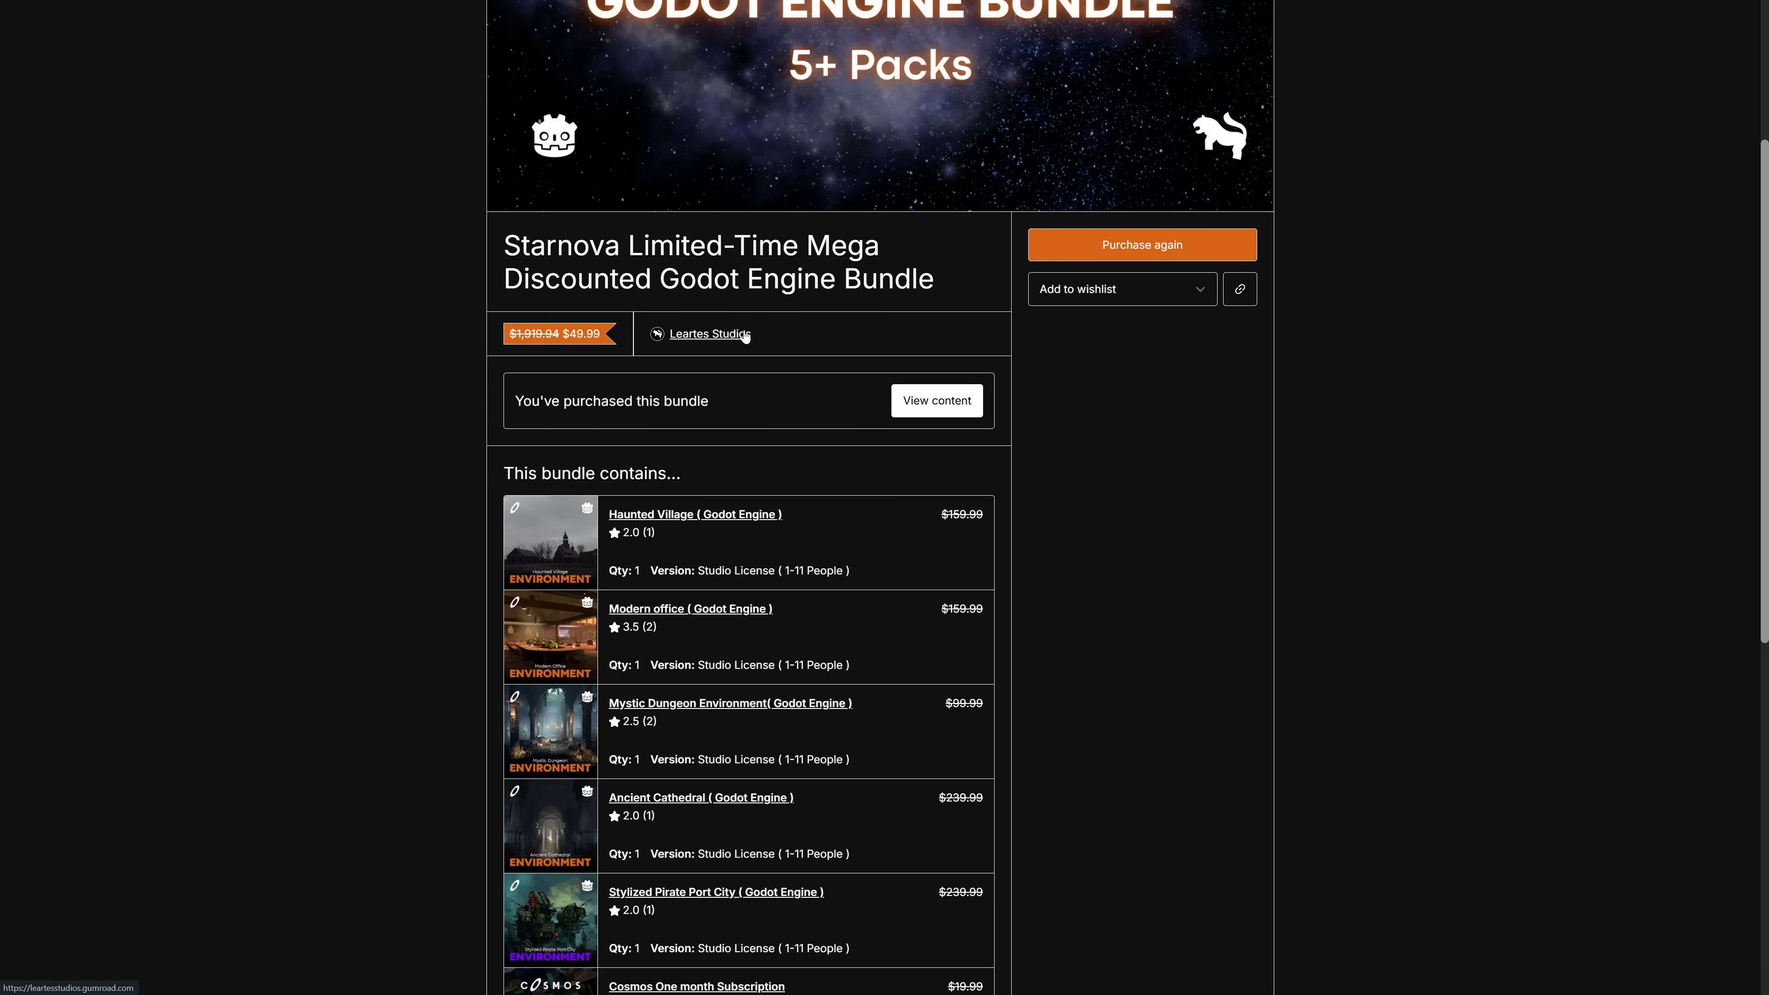
{"action": "scroll", "scroll_direction": "down", "scroll_amount": 3}
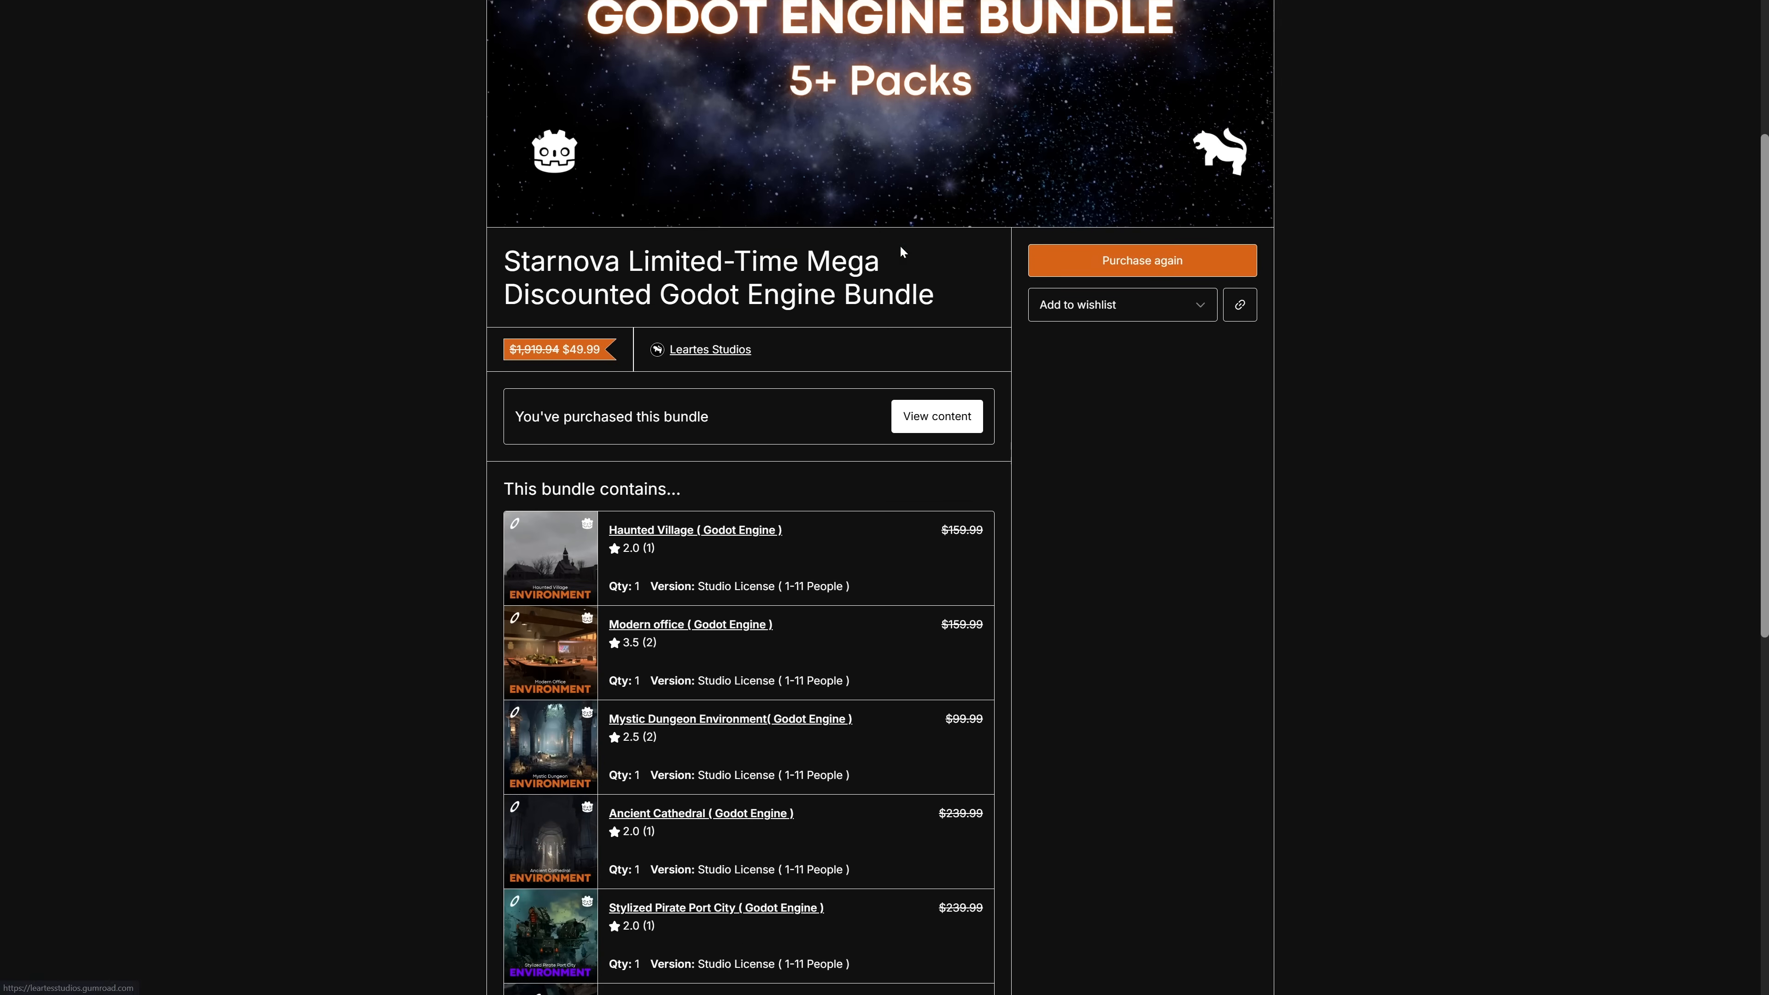
{"action": "scroll", "scroll_direction": "up", "scroll_amount": 3}
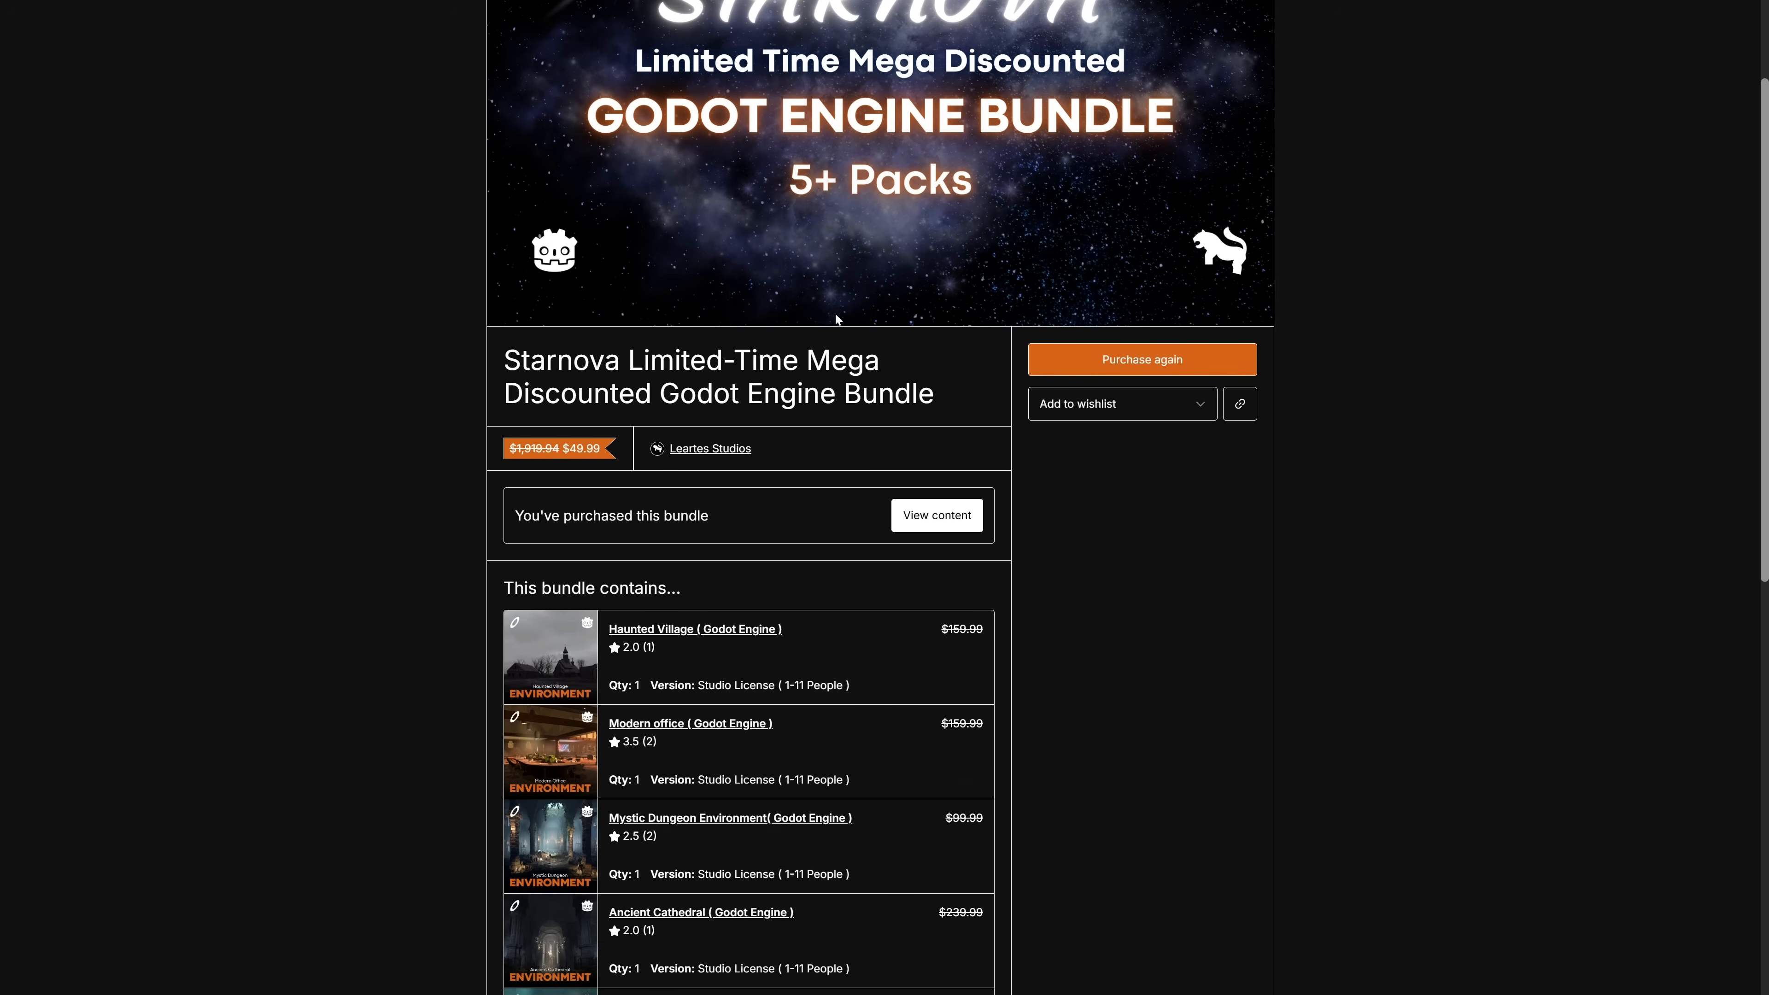
{"action": "scroll", "scroll_direction": "down", "scroll_amount": 3}
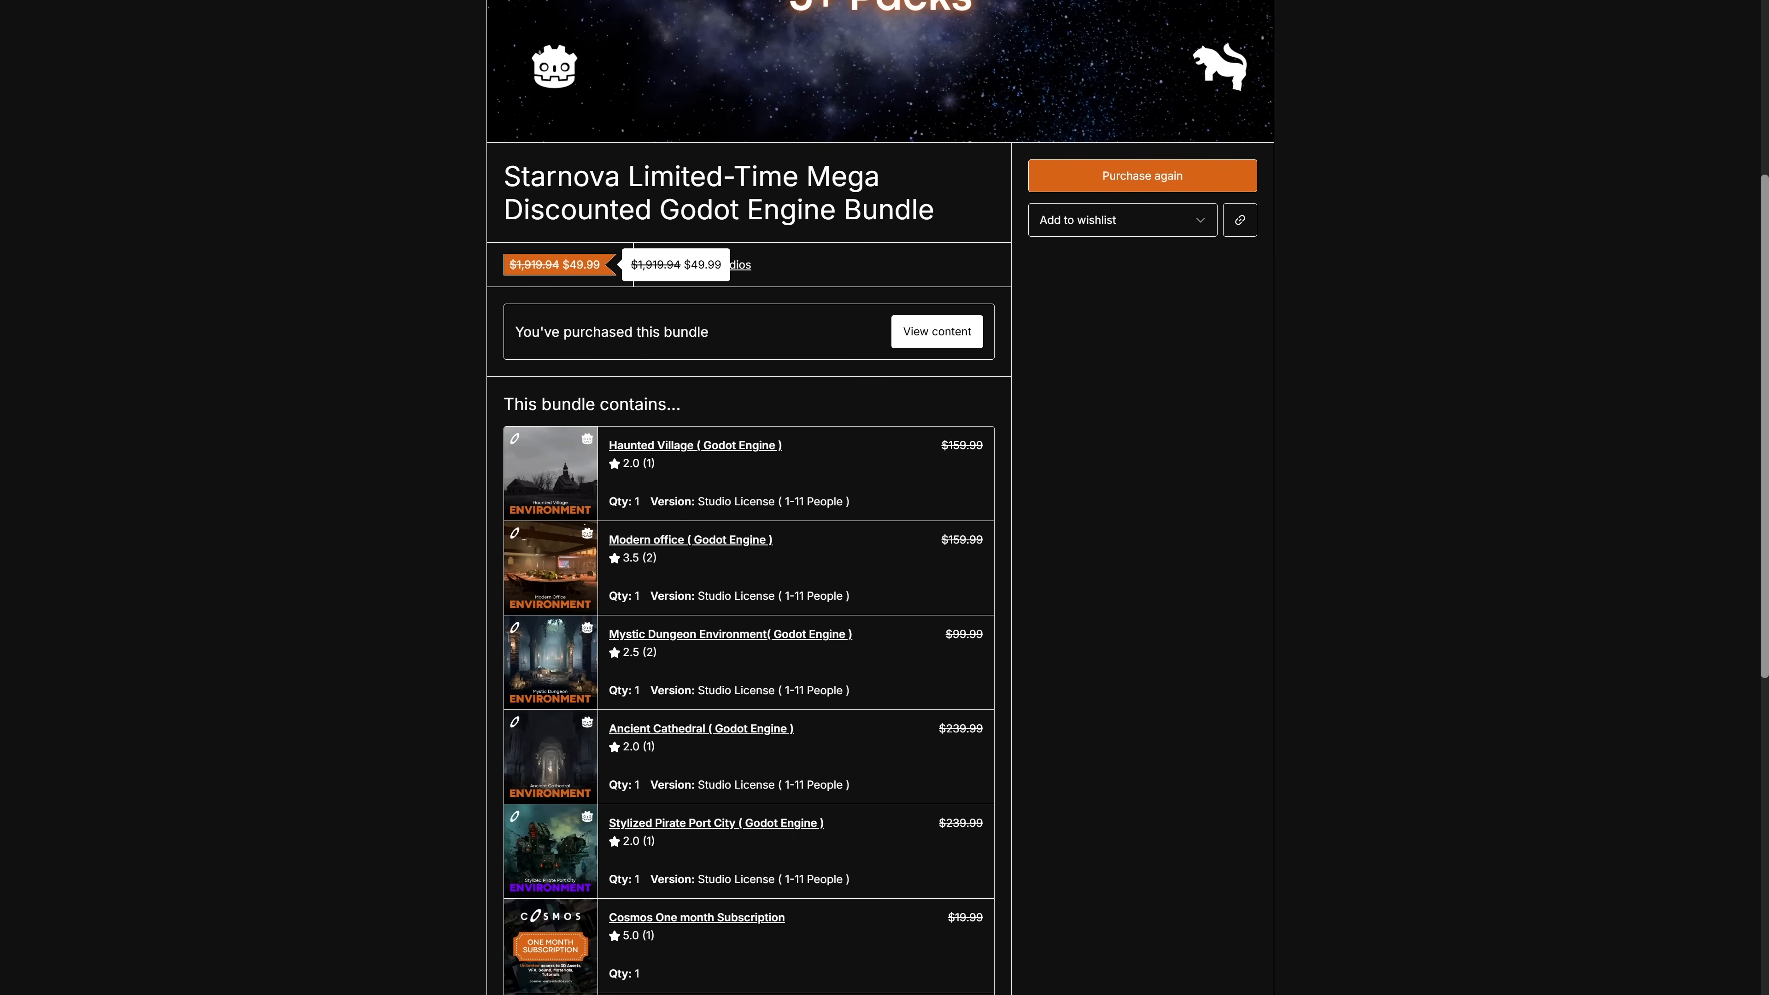
{"action": "mouse_move", "coordinate": [299, 320]}
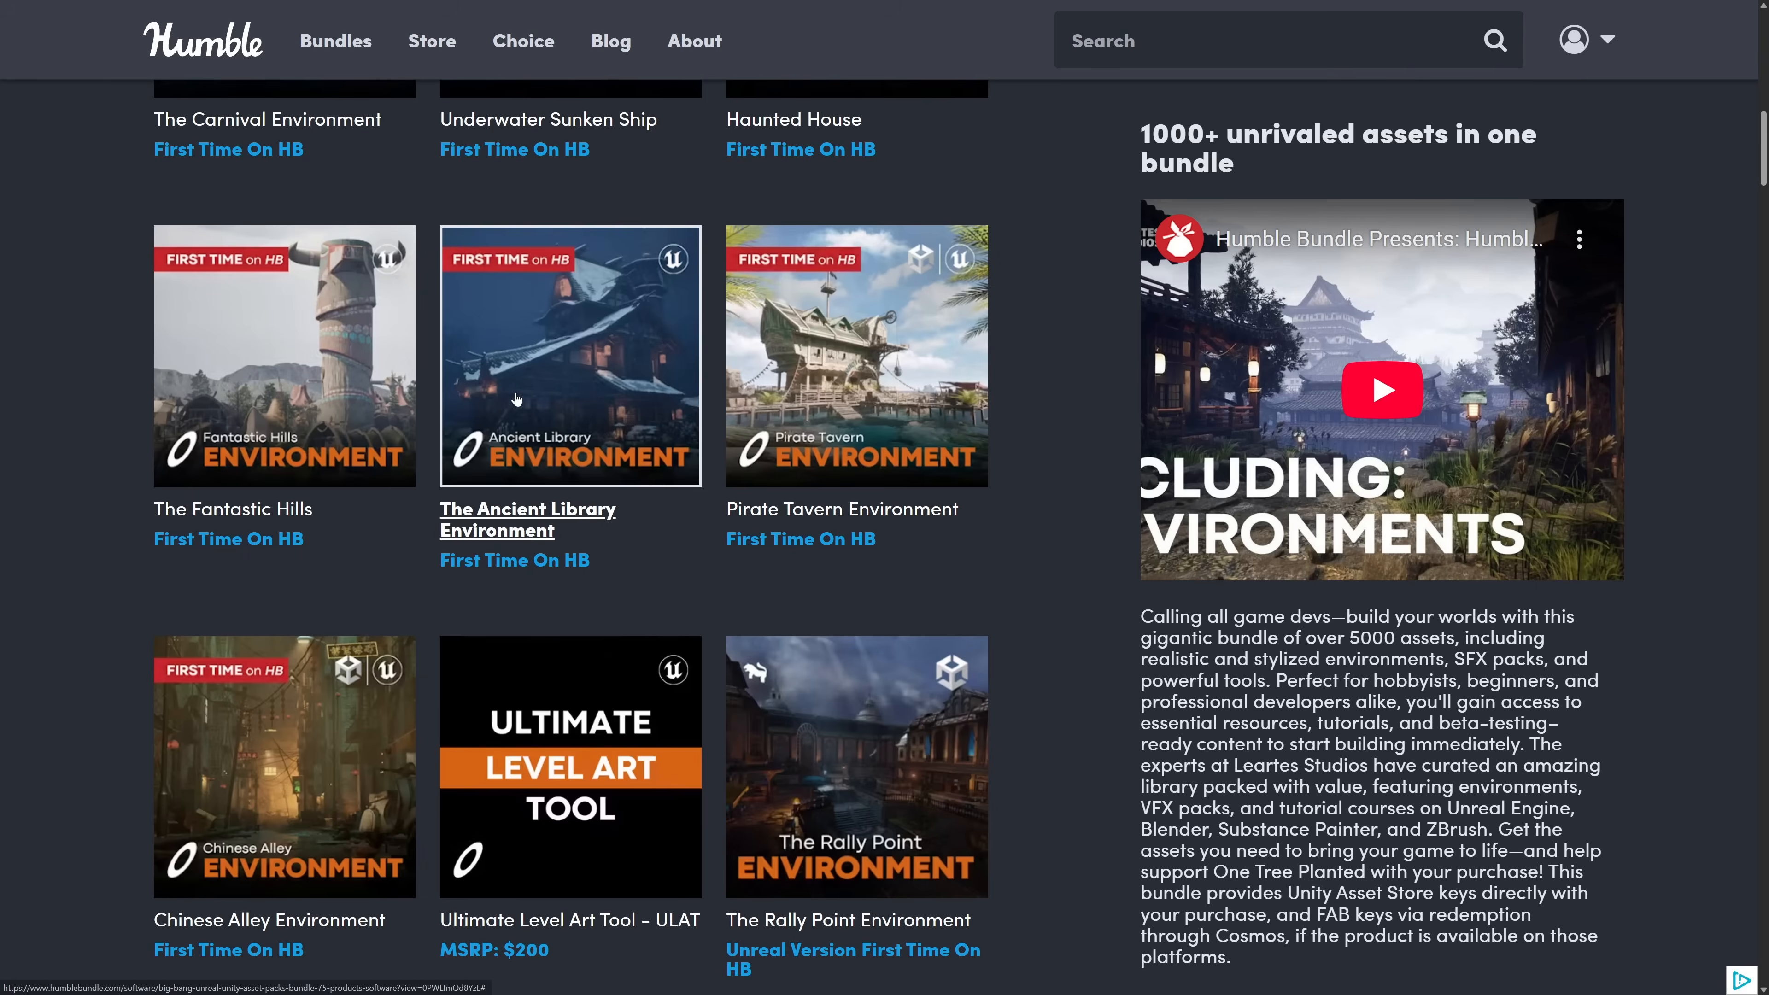
Scroll the Big Bang bundle's 75-item grid back up to its CA$27.66 header.
{"action": "scroll", "scroll_direction": "up", "scroll_amount": 3}
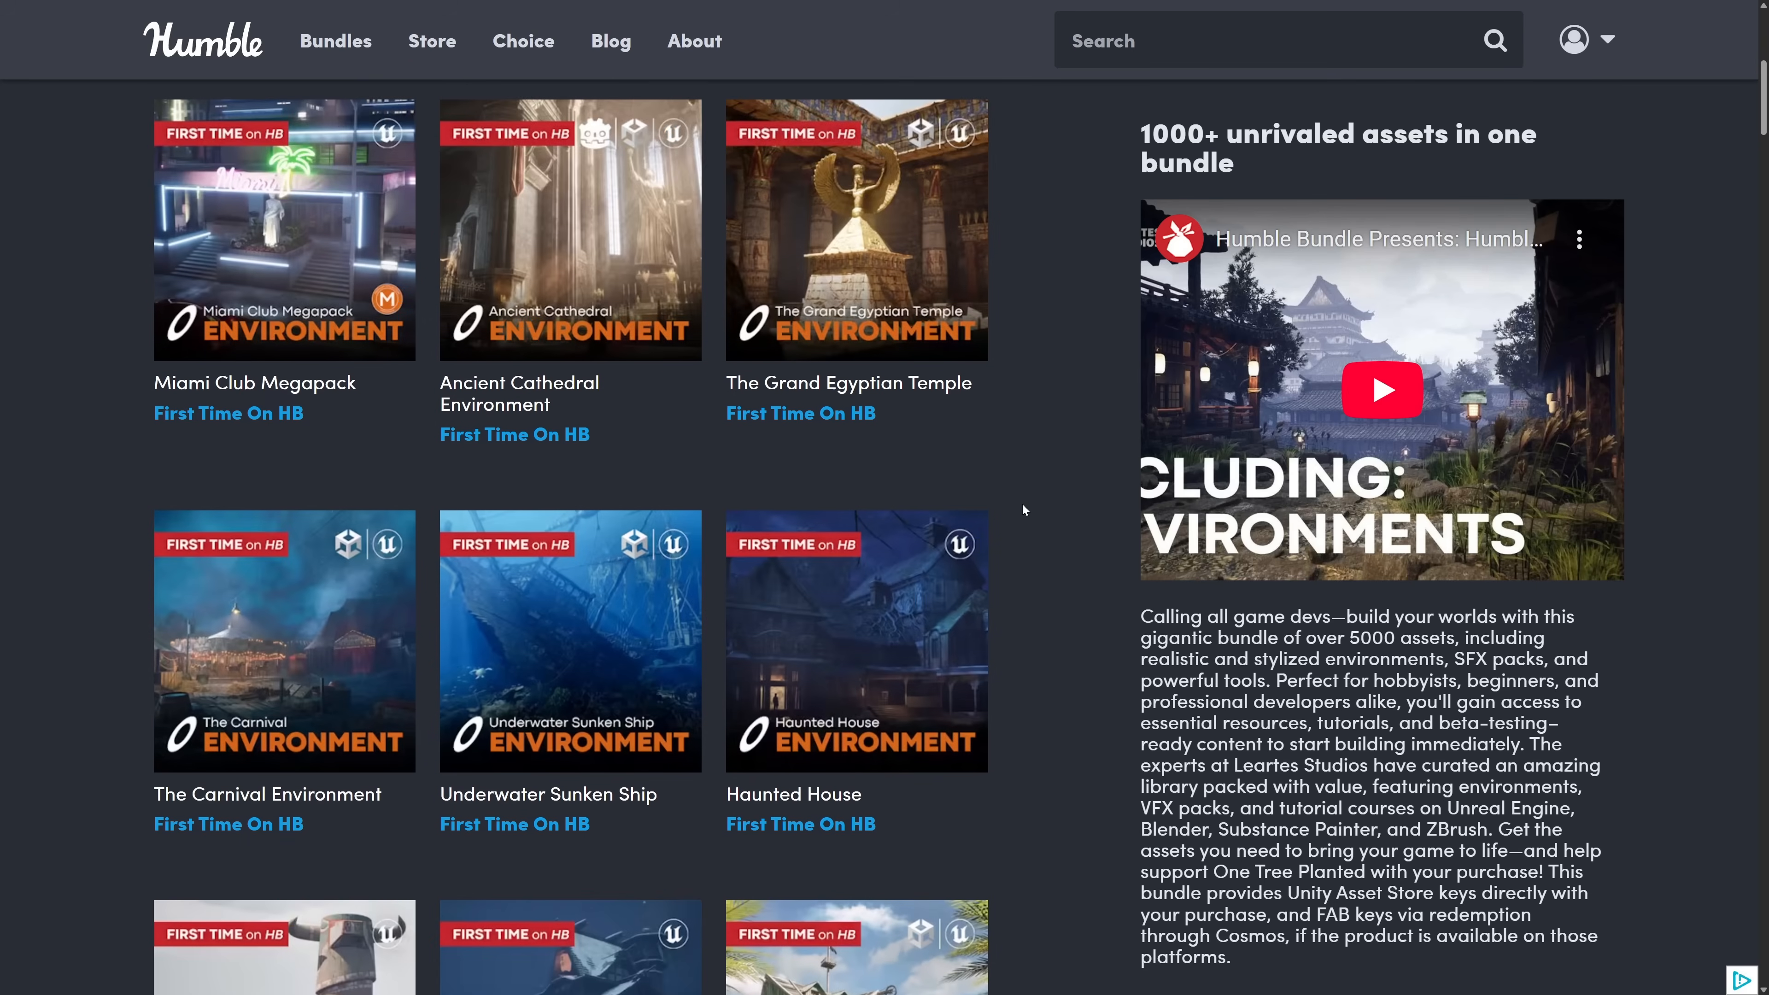
{"action": "scroll", "scroll_direction": "up", "scroll_amount": 3}
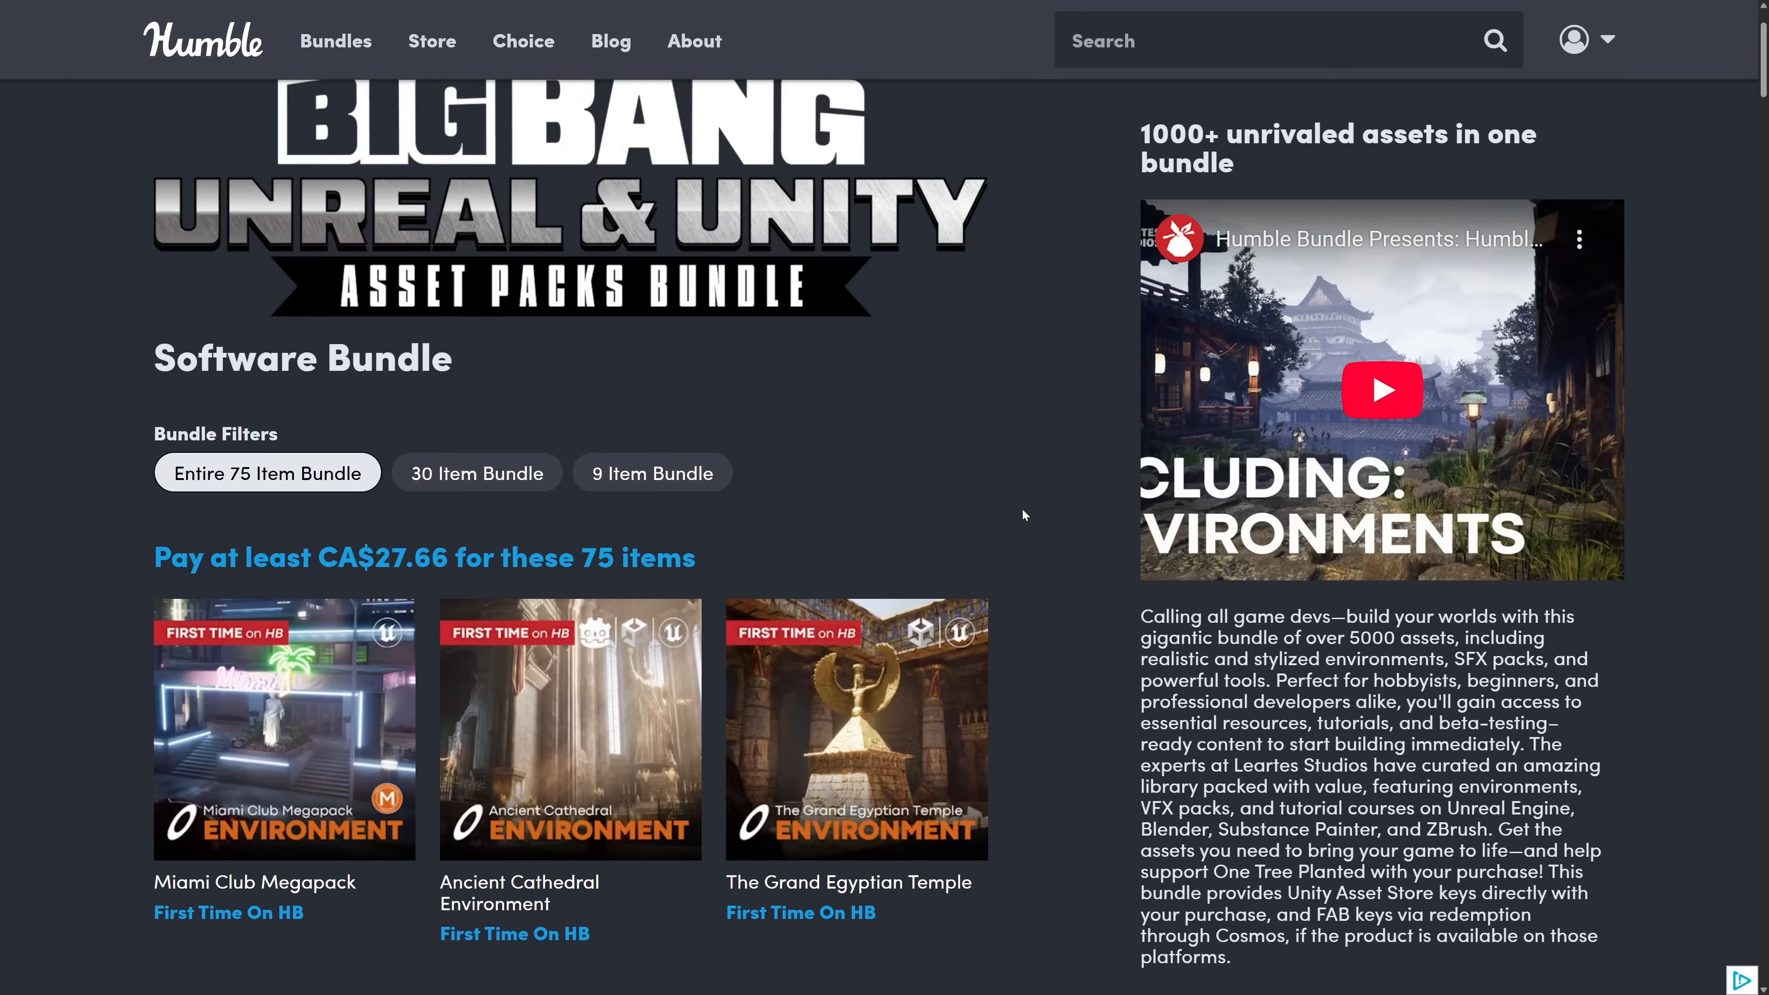
{"action": "scroll", "scroll_direction": "up", "scroll_amount": 3}
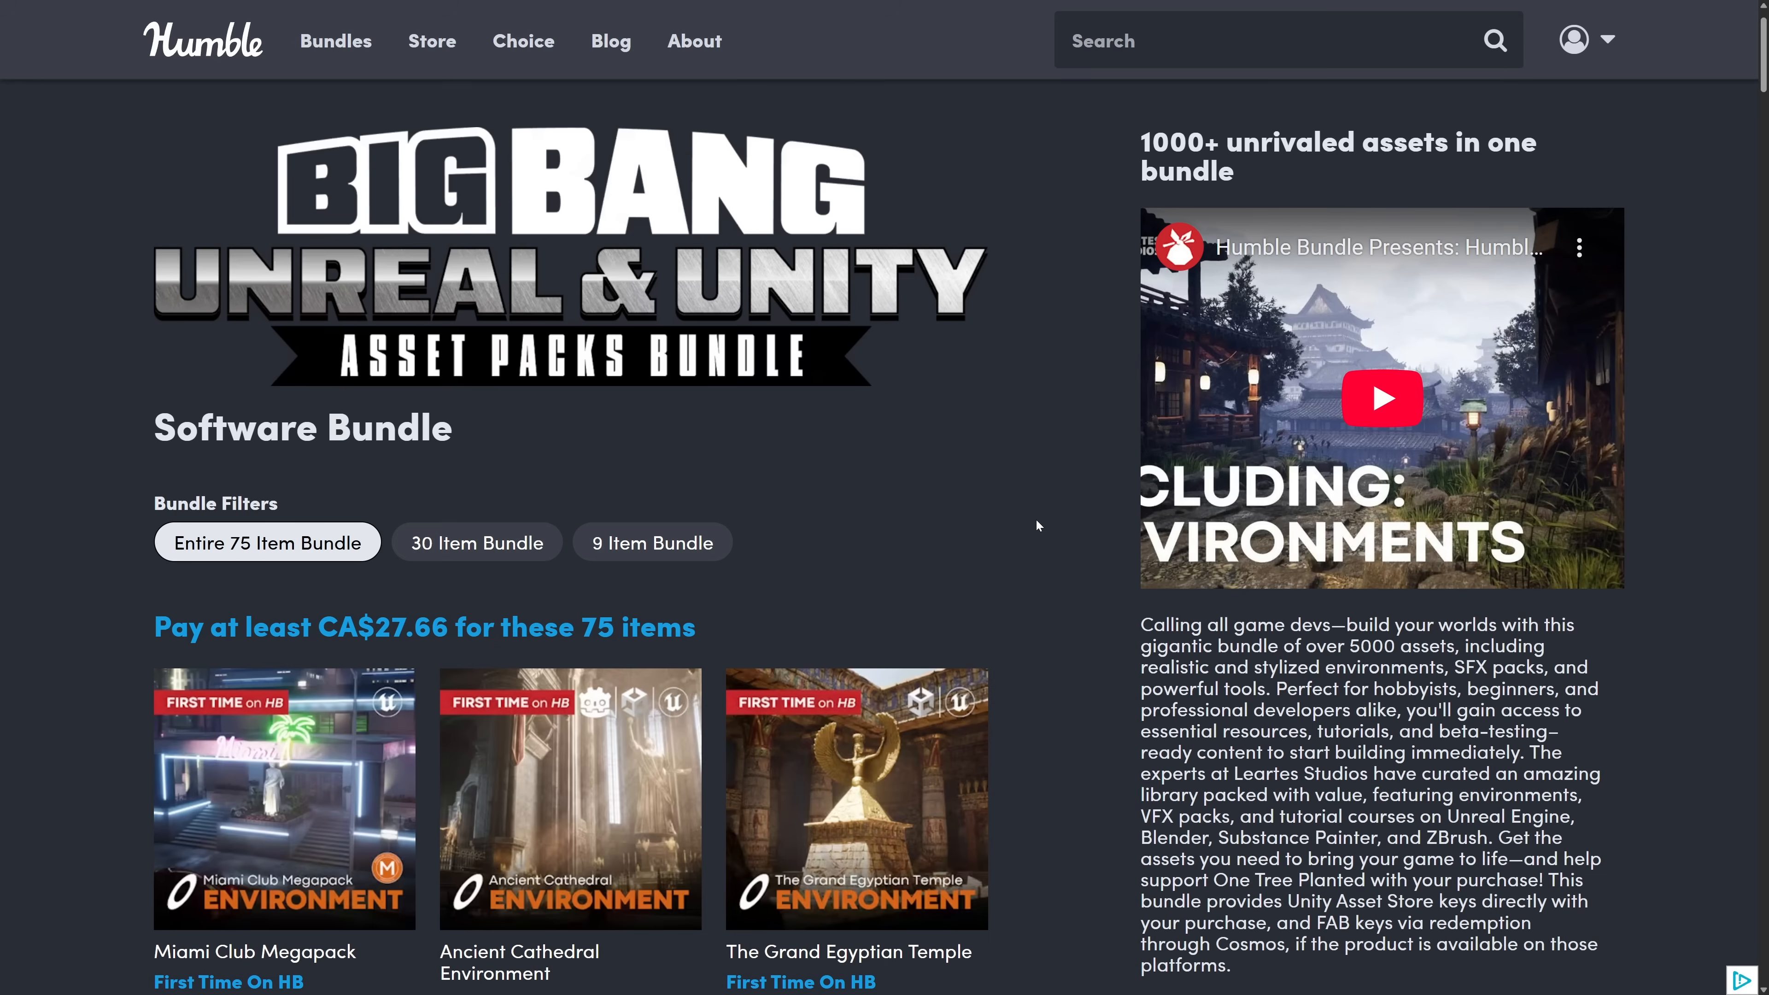
{"action": "scroll", "scroll_direction": "down", "scroll_amount": 3}
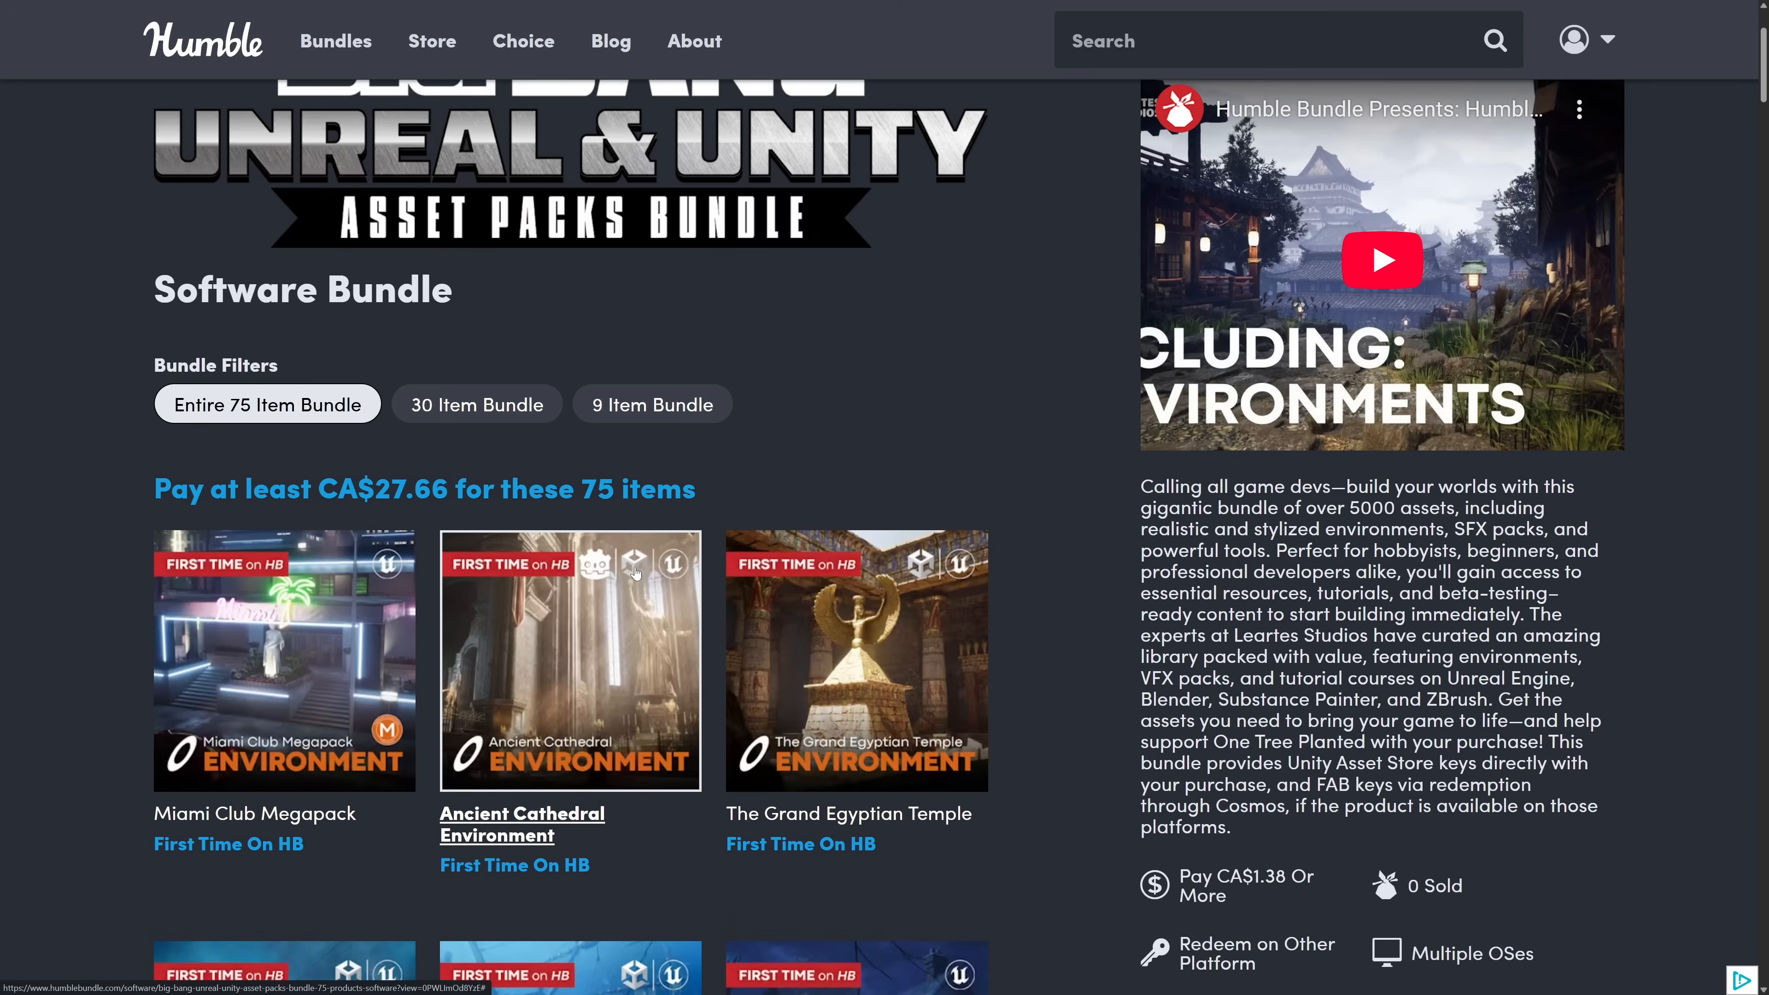
{"action": "mouse_move", "coordinate": [621, 599]}
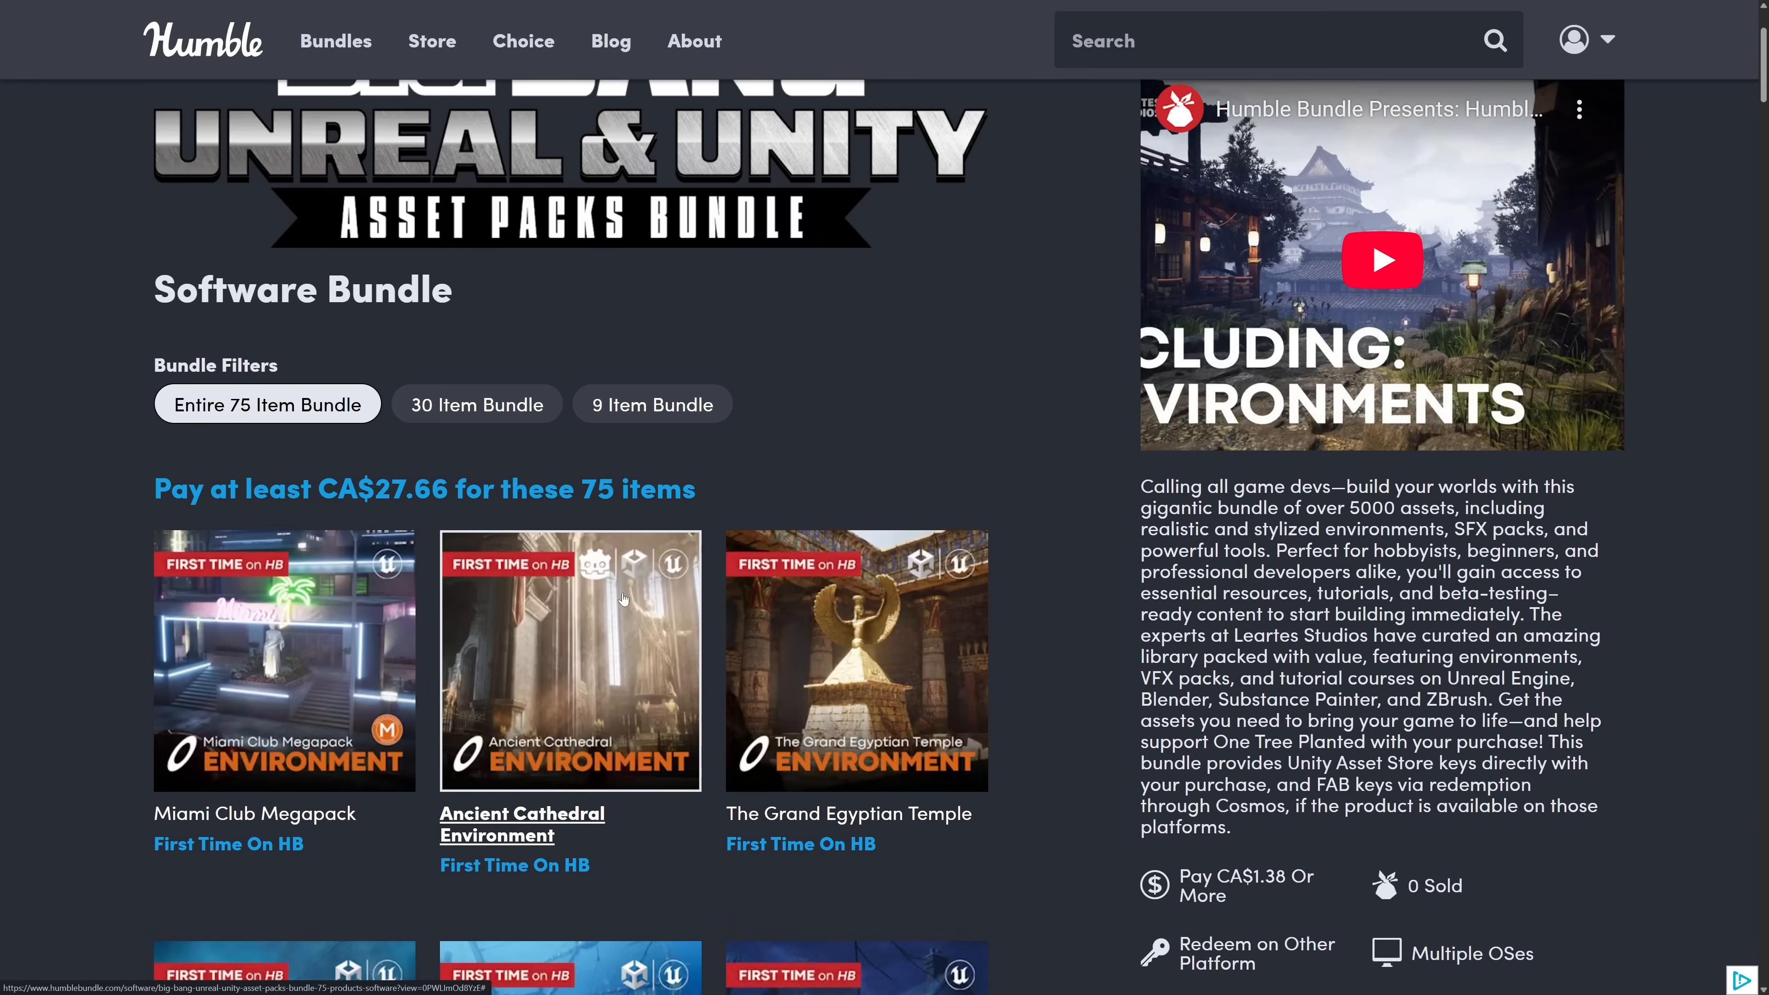
{"action": "mouse_move", "coordinate": [1012, 607]}
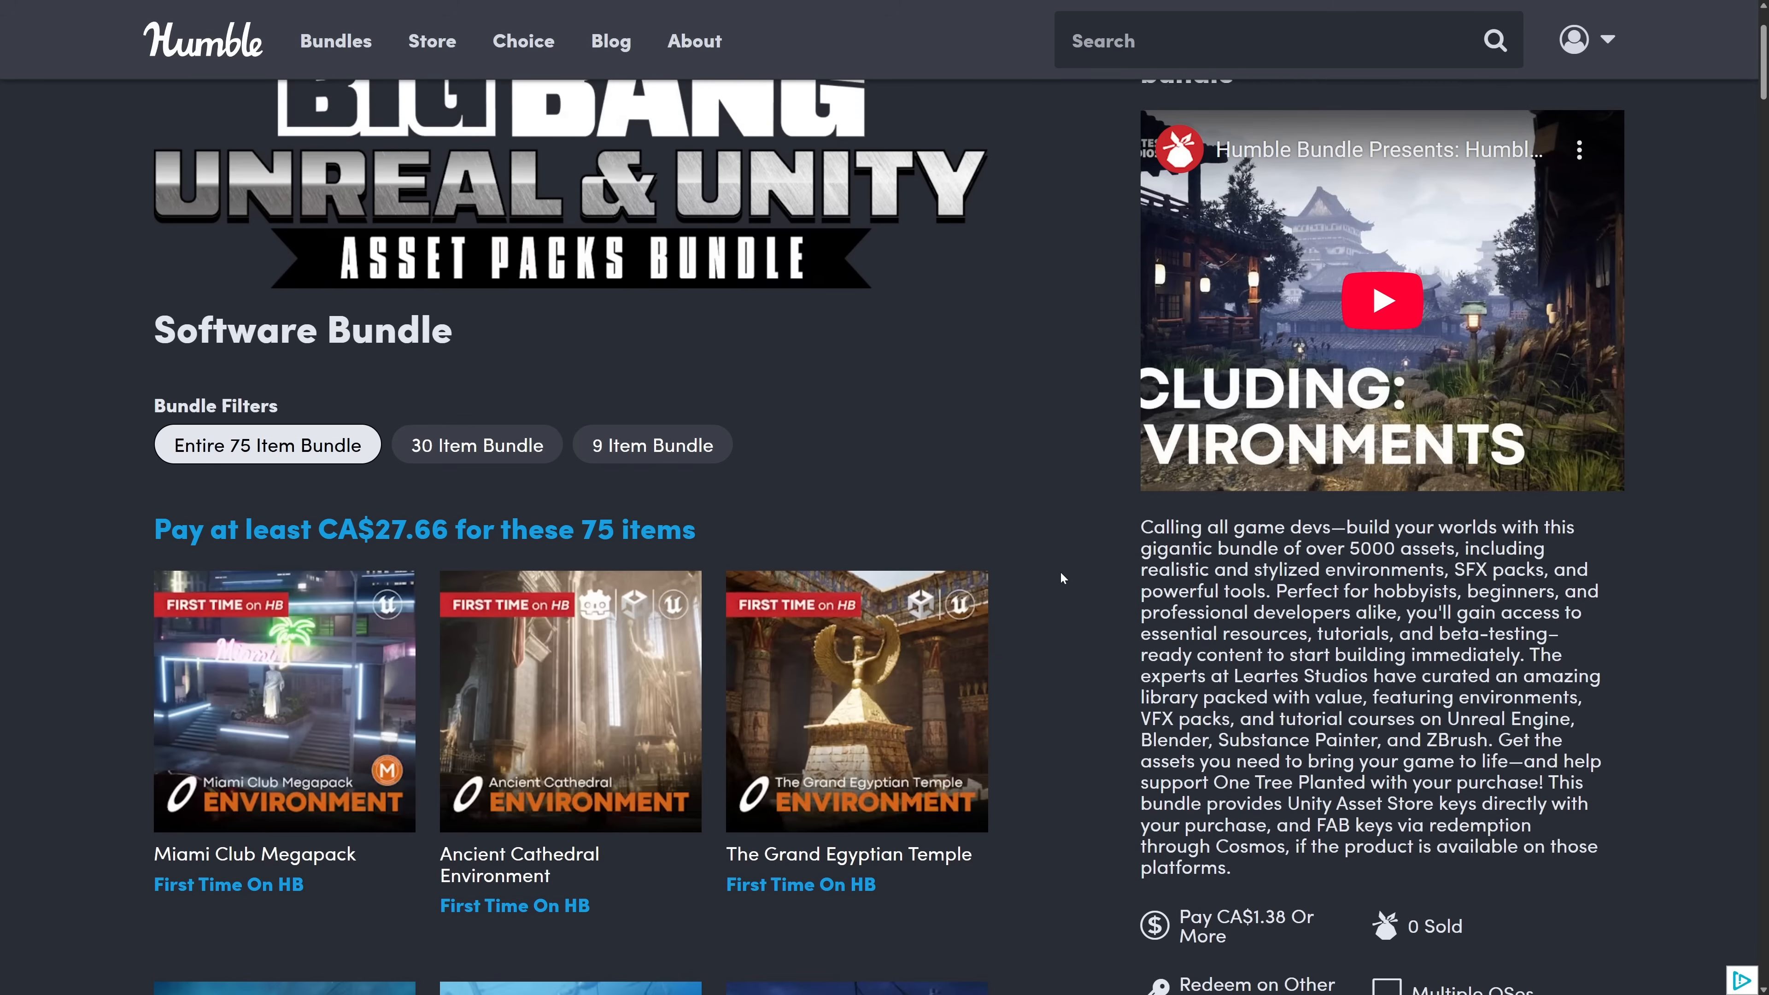
{"action": "scroll", "scroll_direction": "up", "scroll_amount": 3}
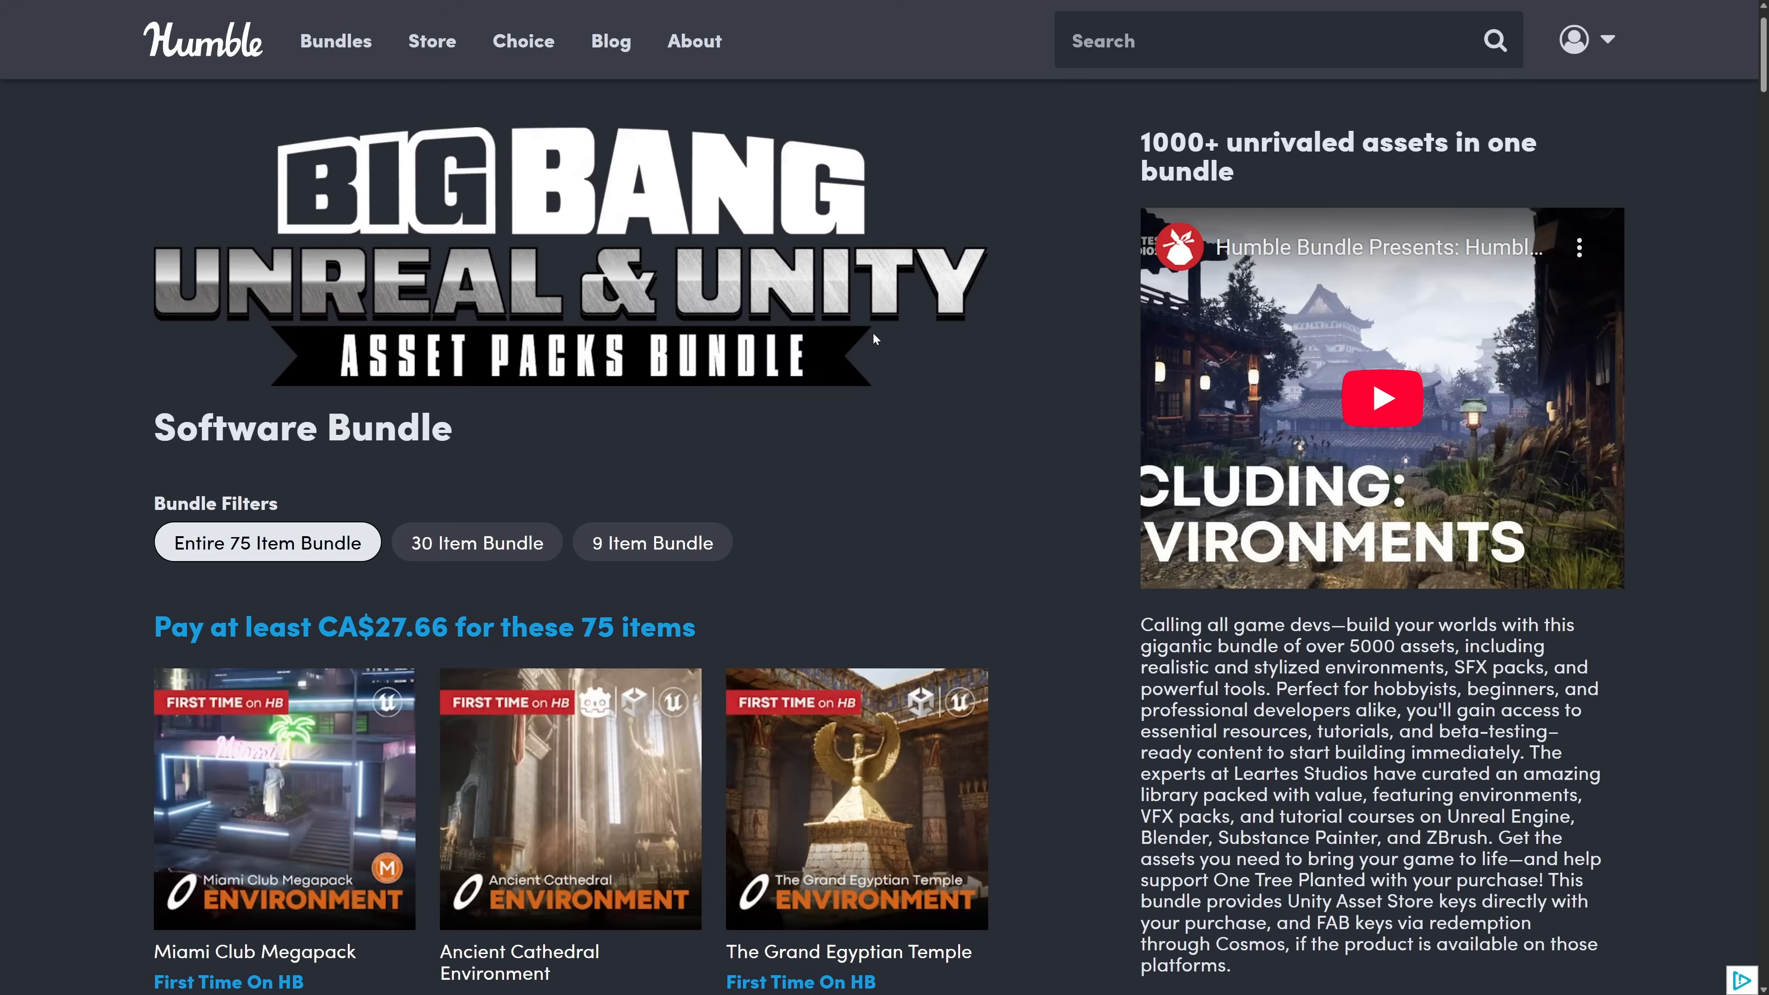
{"action": "mouse_move", "coordinate": [823, 400]}
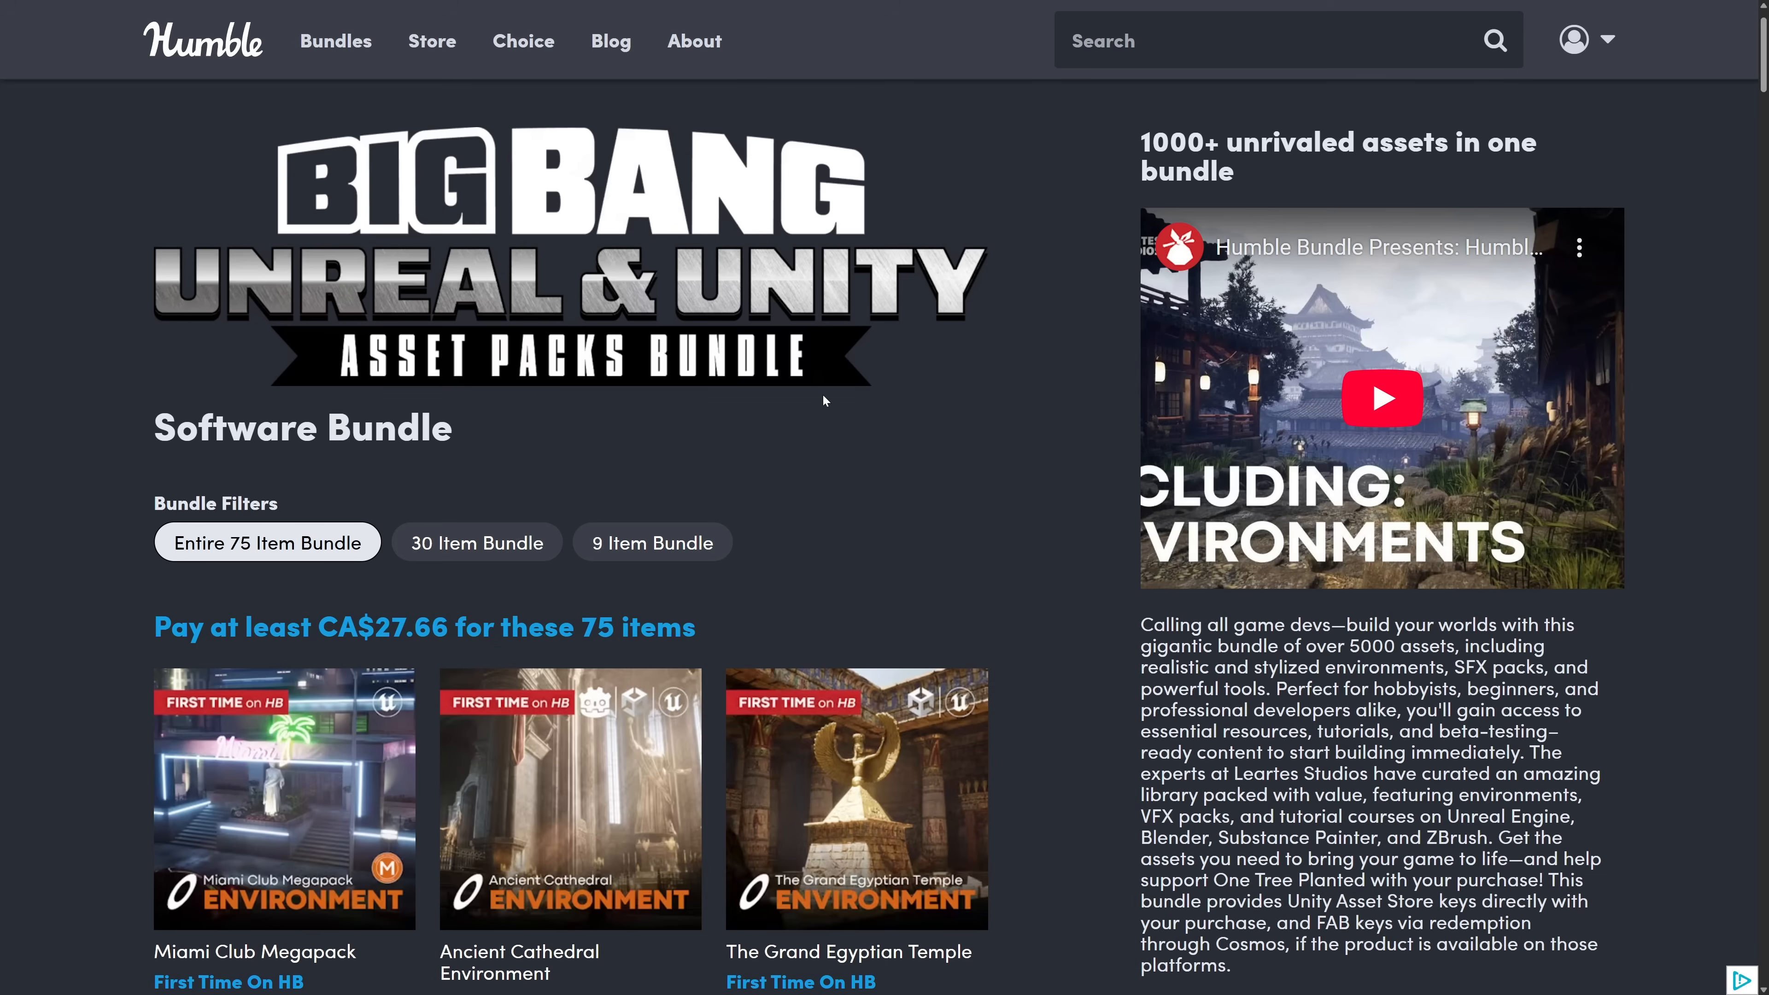
{"action": "mouse_move", "coordinate": [973, 464]}
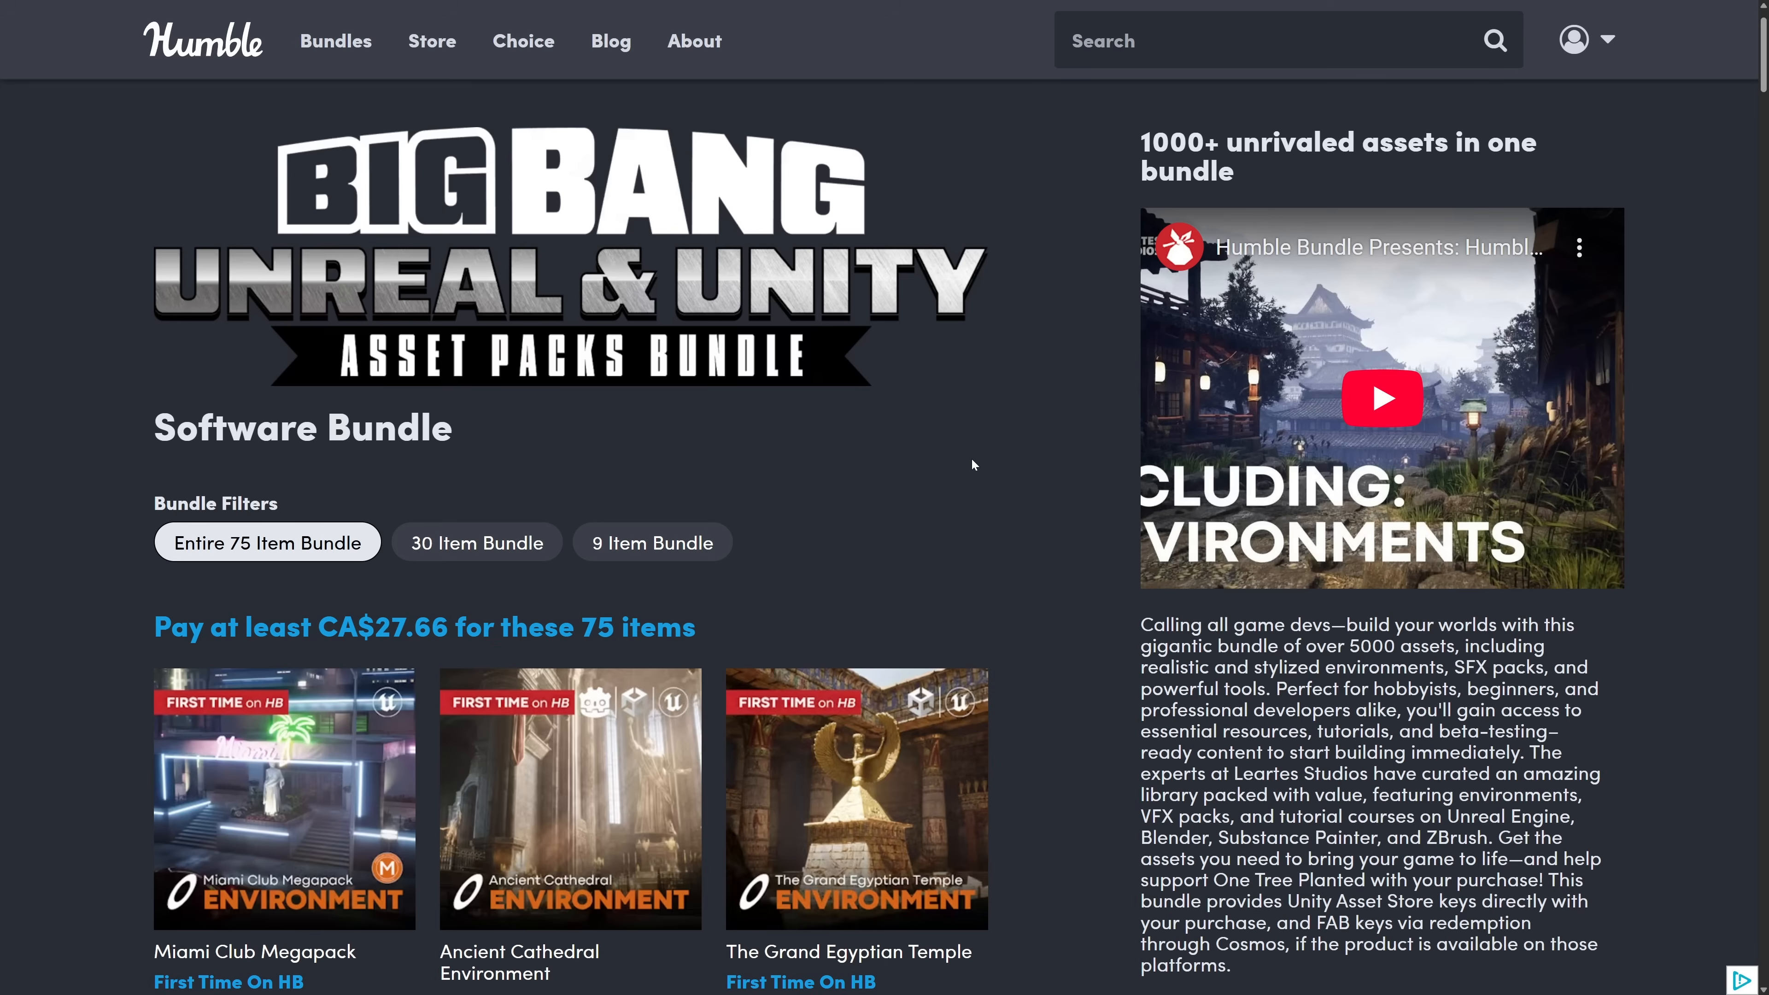